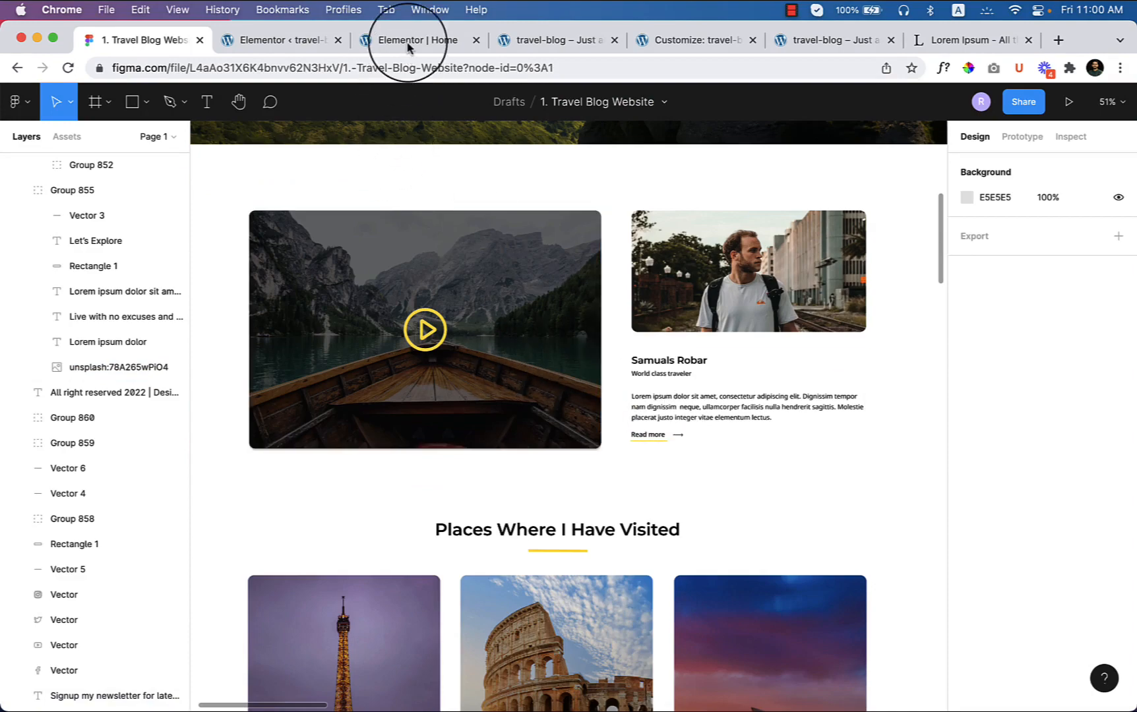
- Add an empty two-column section below the hero banner, then return to the Figma mockup
click(410, 40)
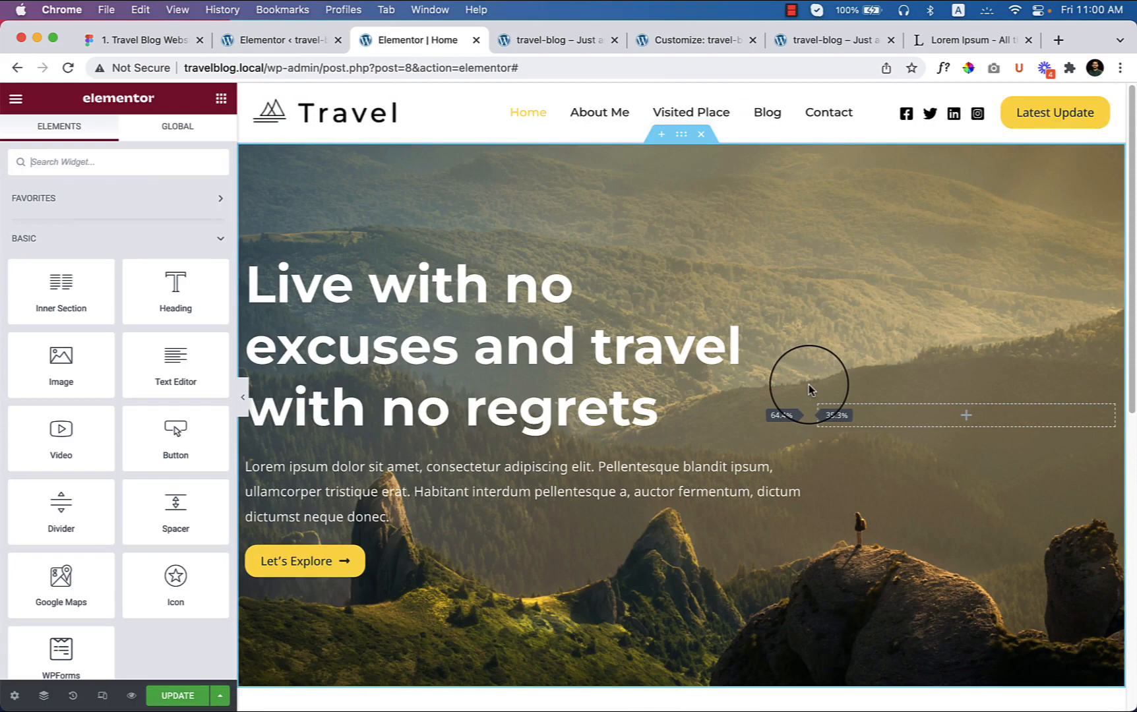
scroll(down, 3)
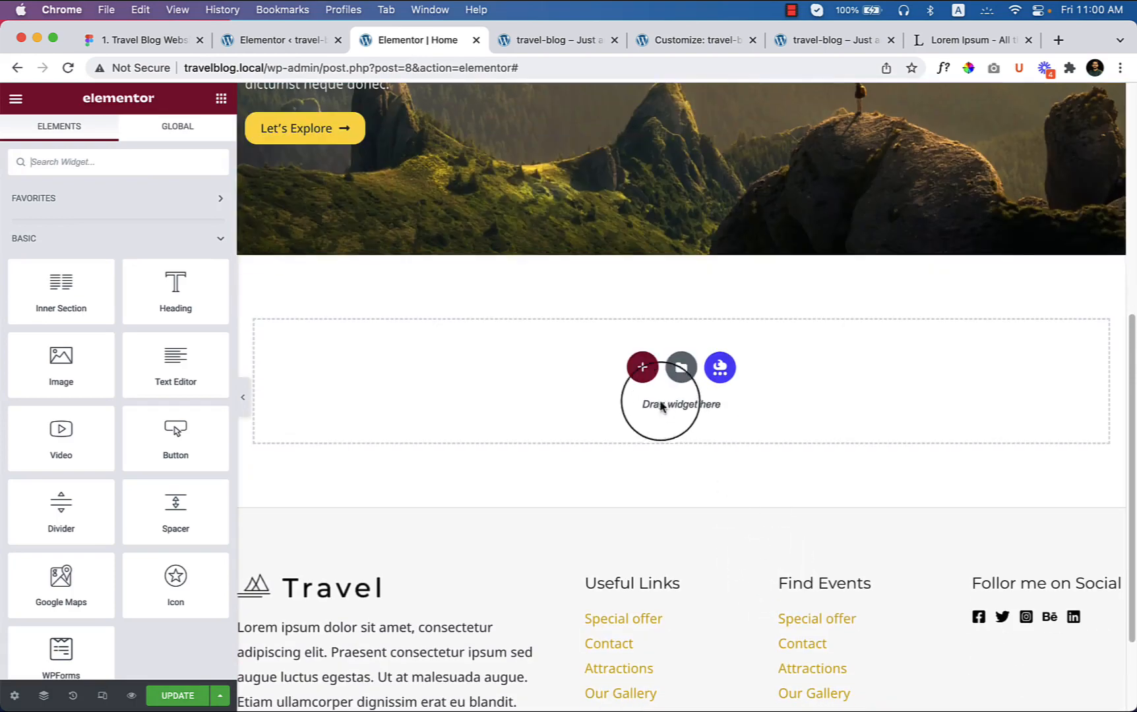
click(641, 366)
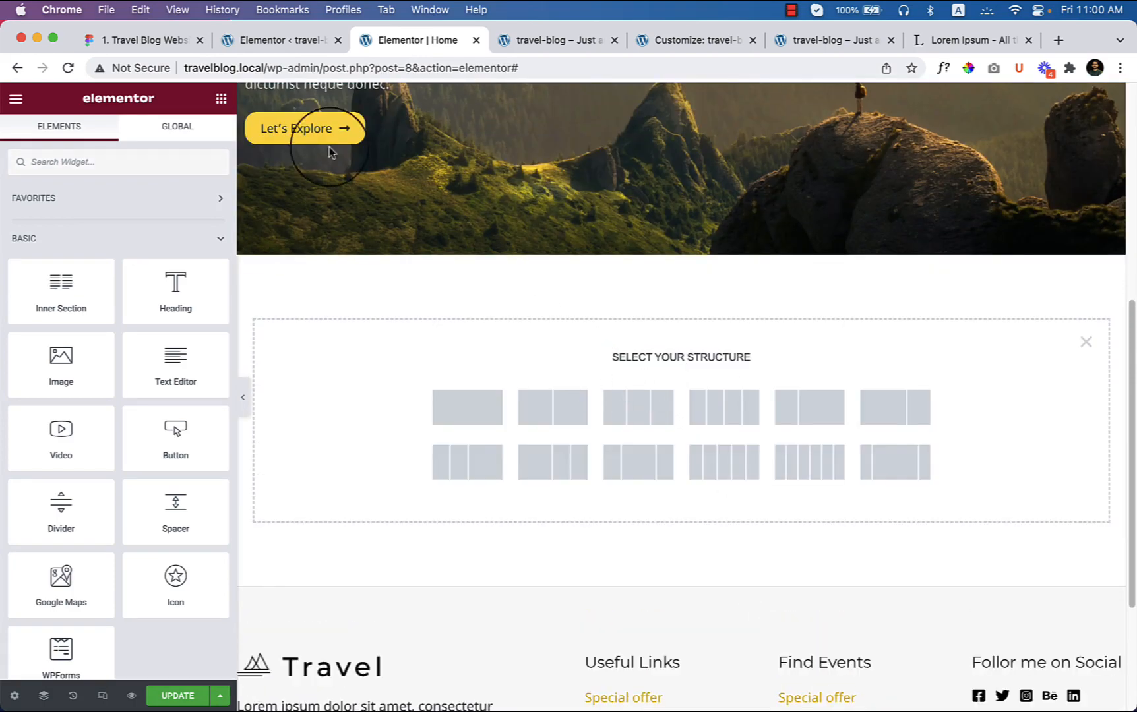
click(141, 39)
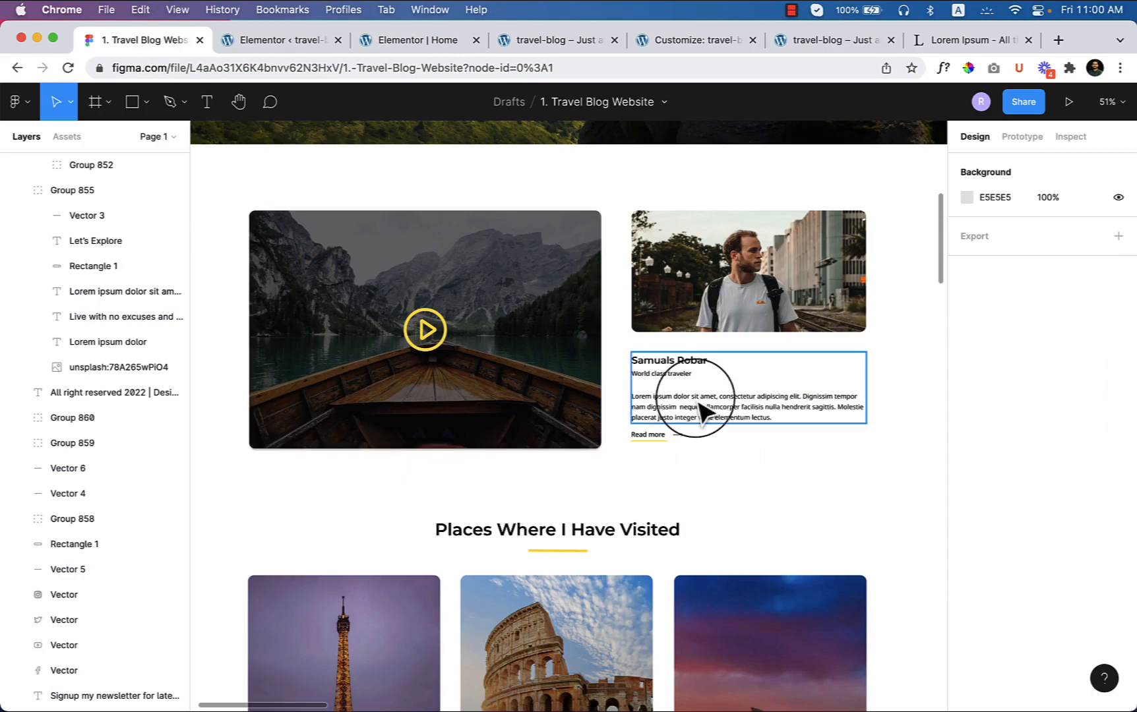
click(411, 39)
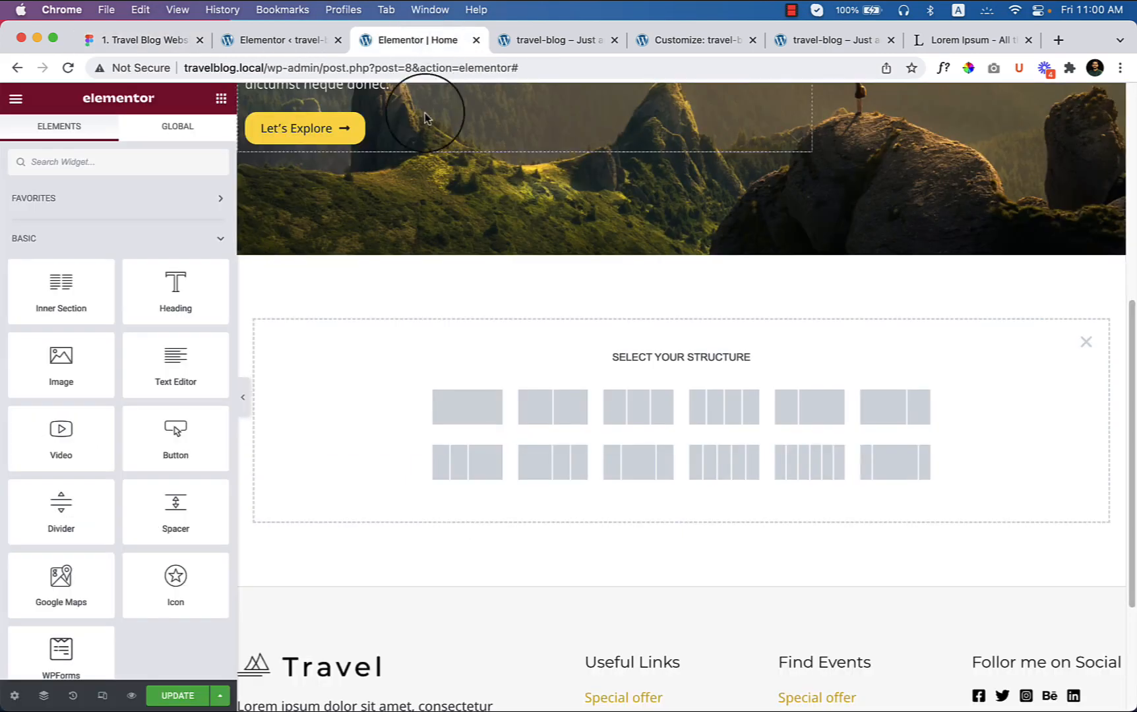
click(467, 407)
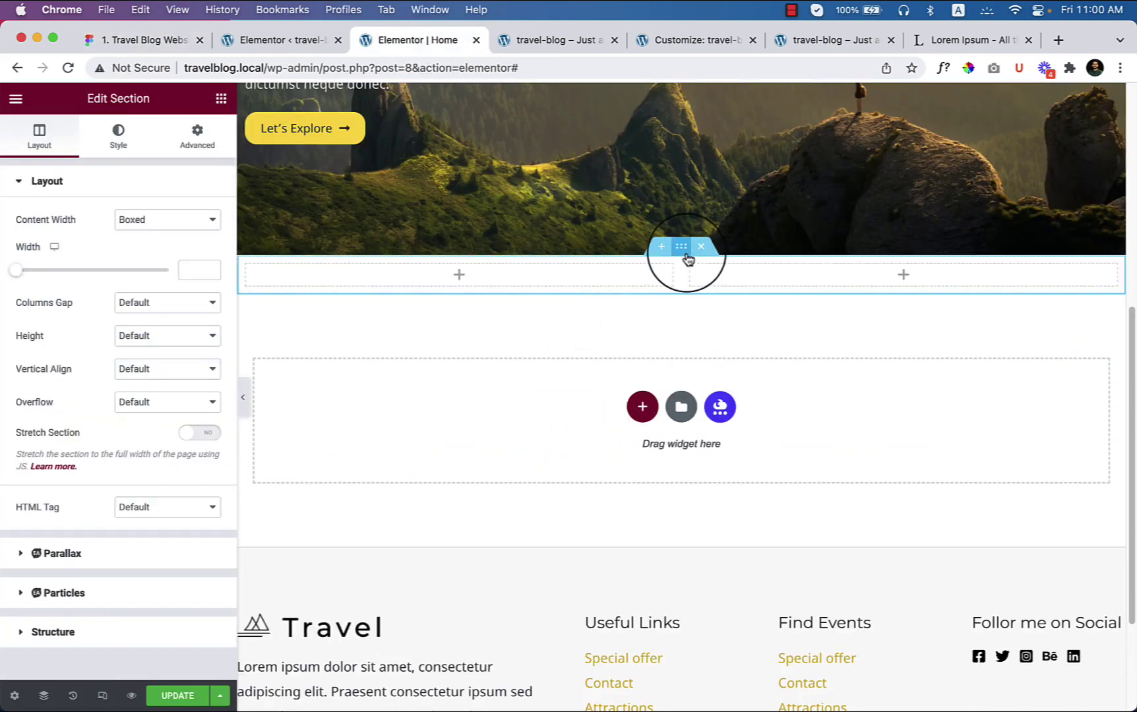
click(145, 39)
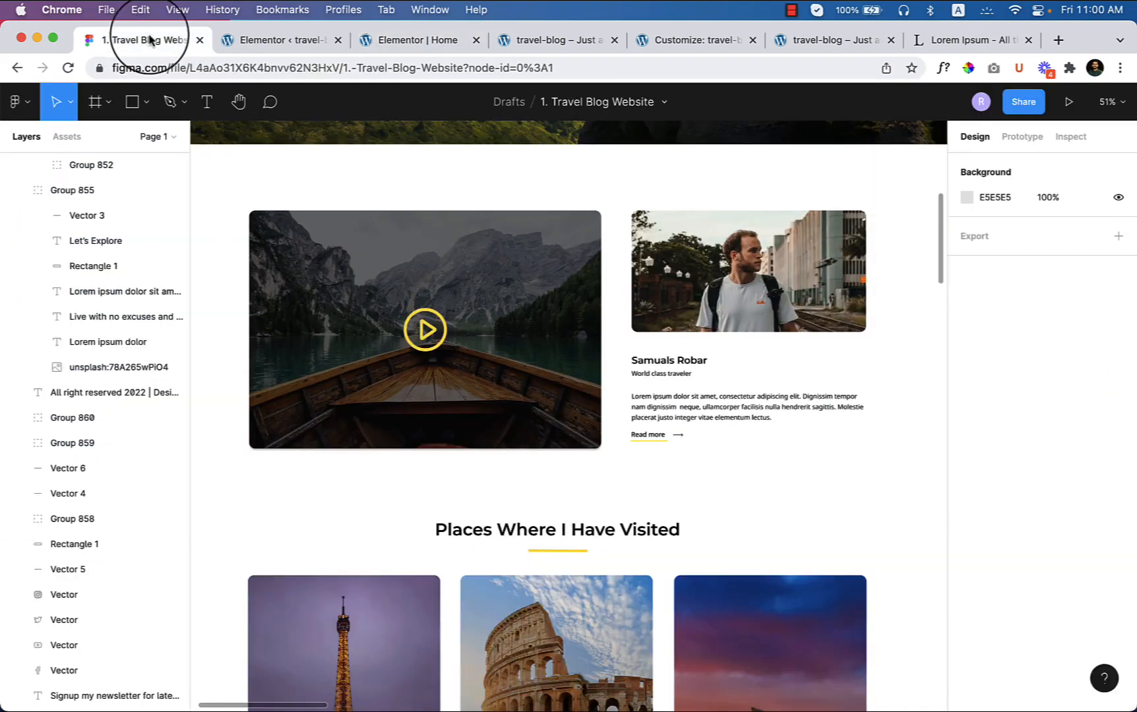
scroll(up, 3)
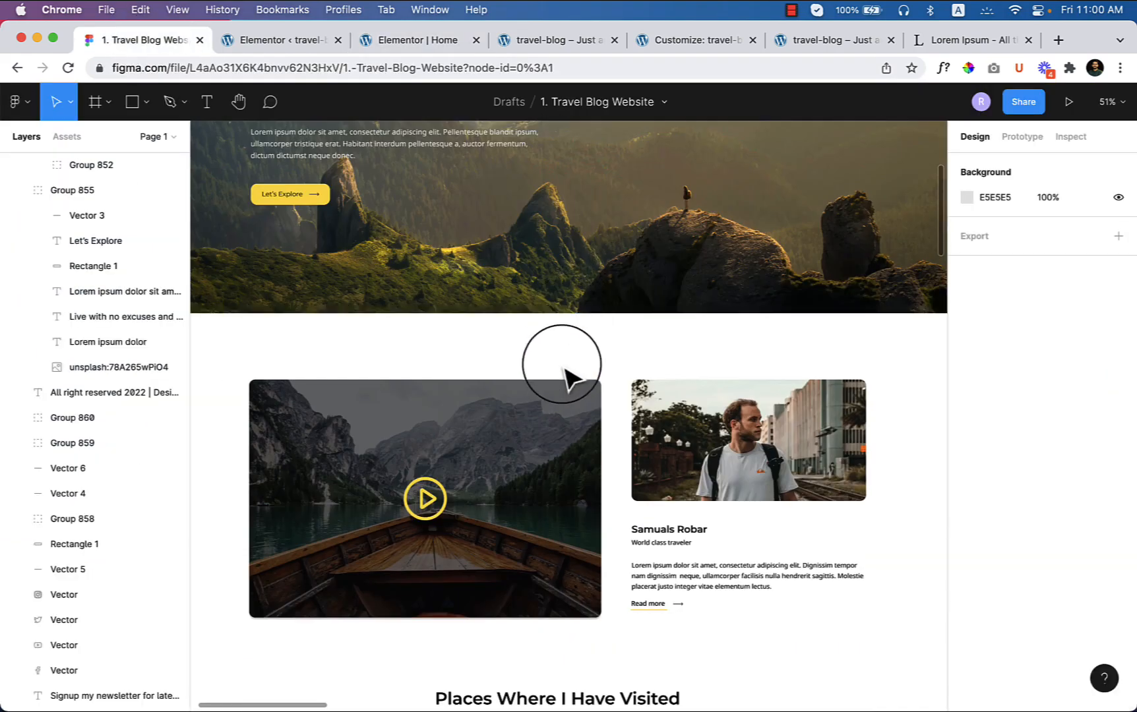
mouse_move(1069, 76)
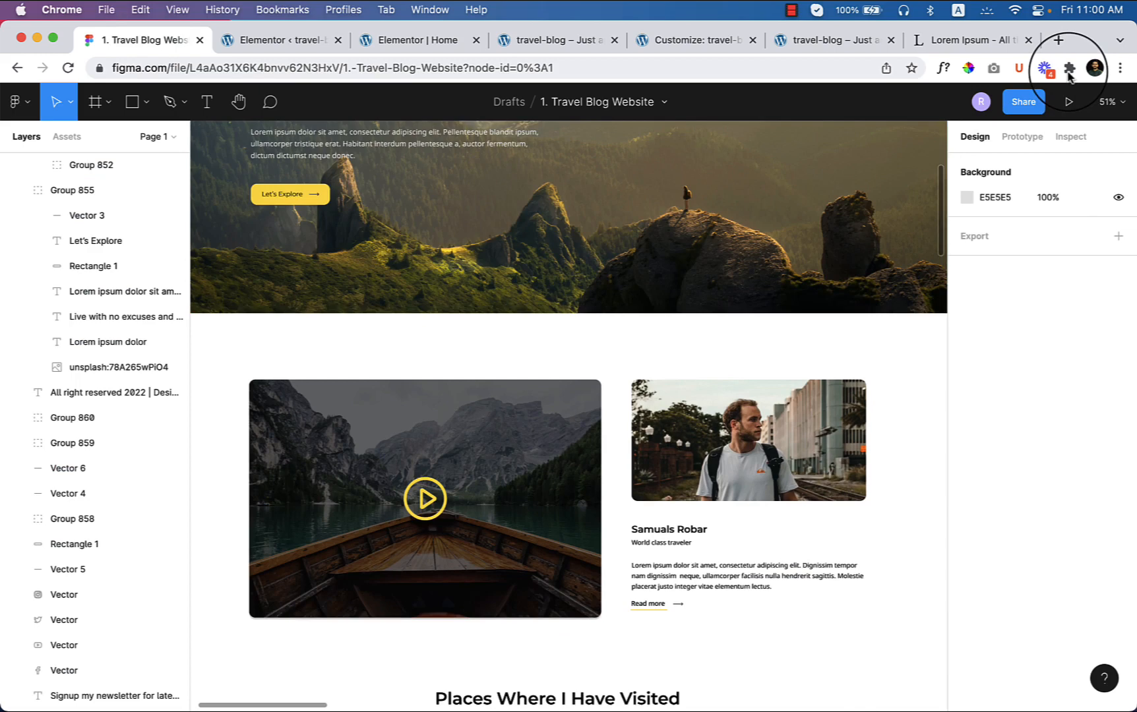
click(1069, 68)
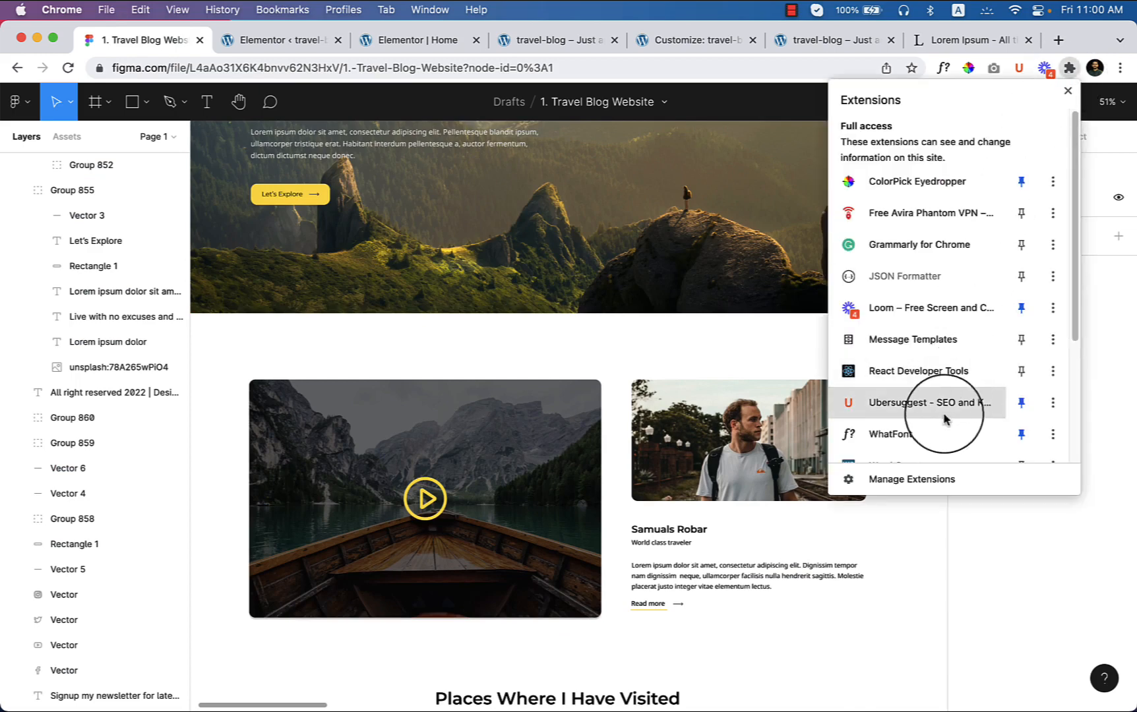
mouse_move(935, 308)
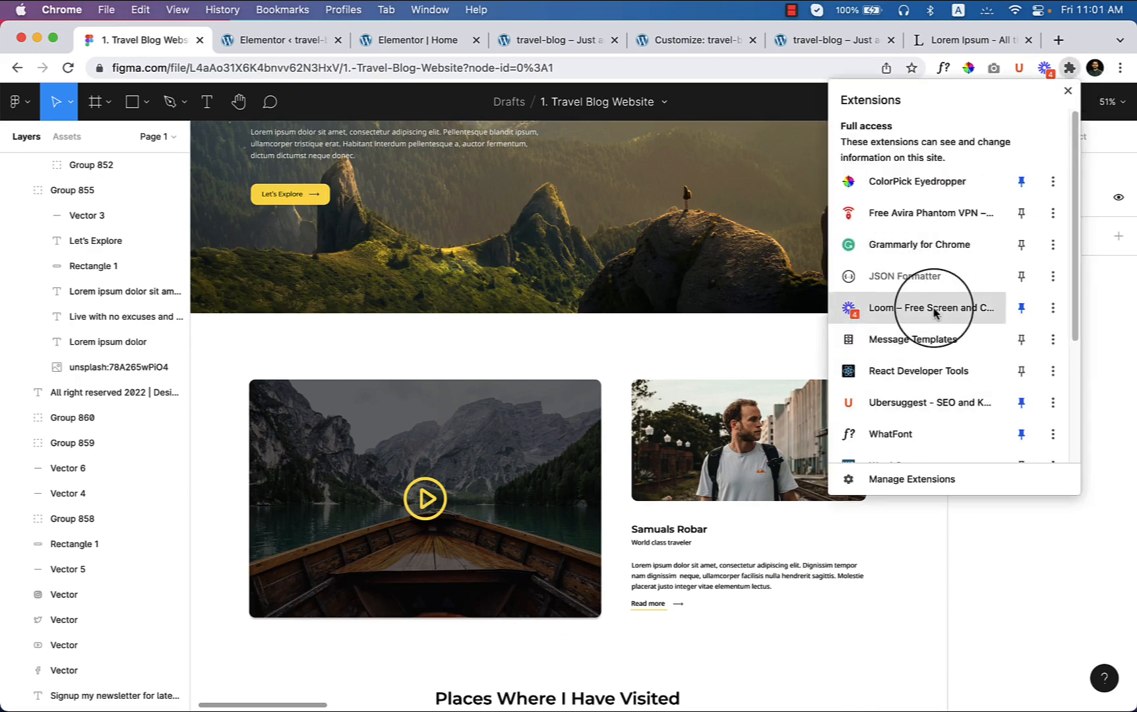
scroll(down, 3)
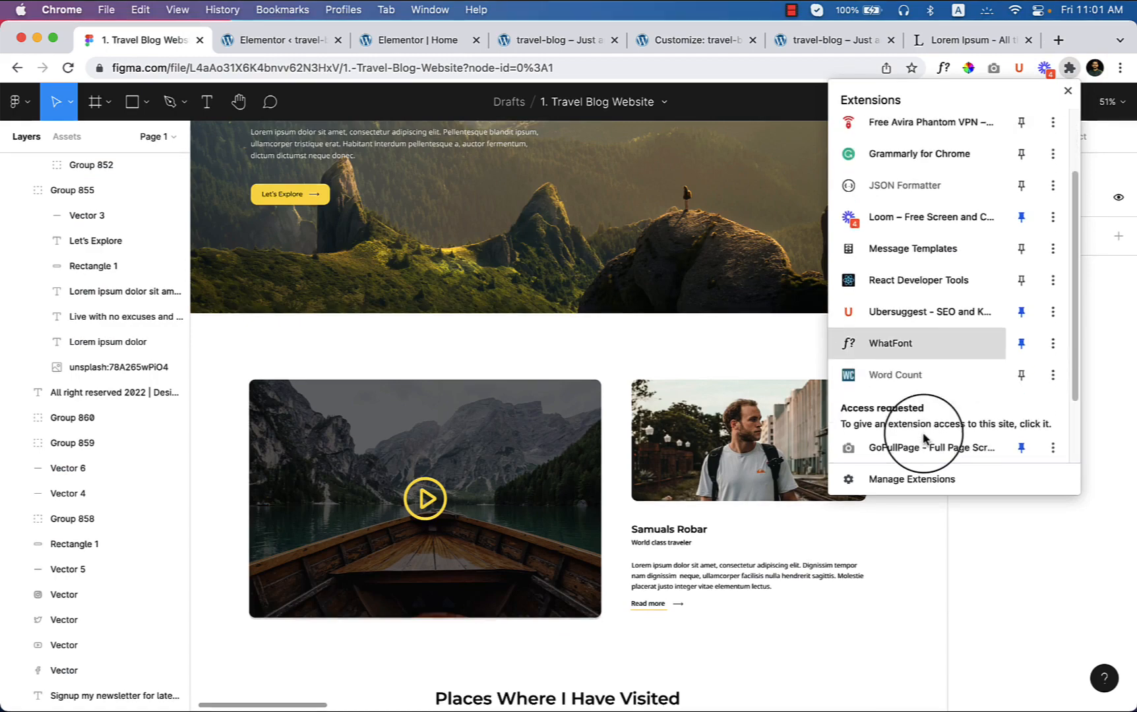
scroll(down, 3)
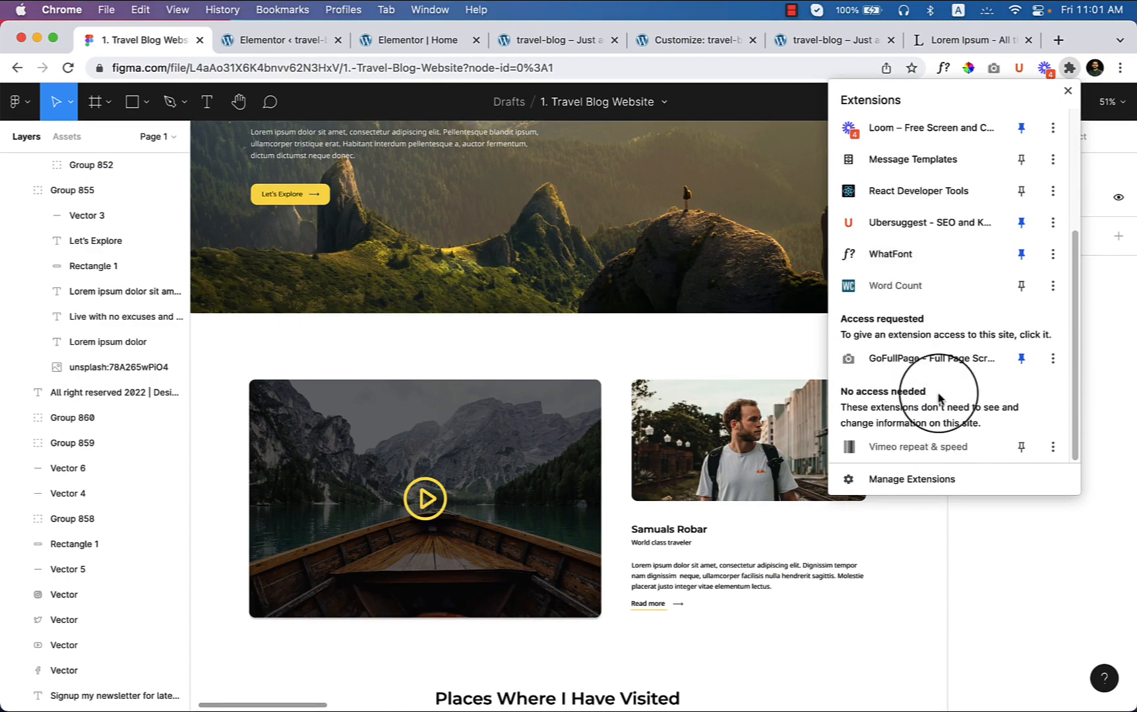
scroll(up, 3)
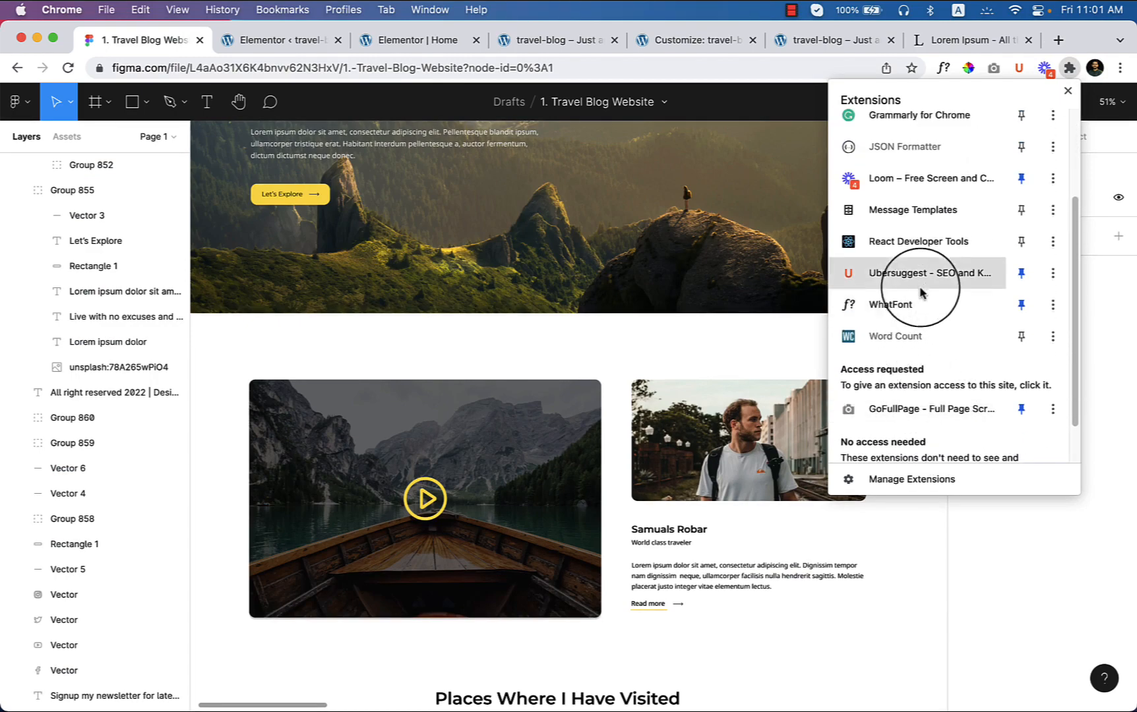
scroll(up, 3)
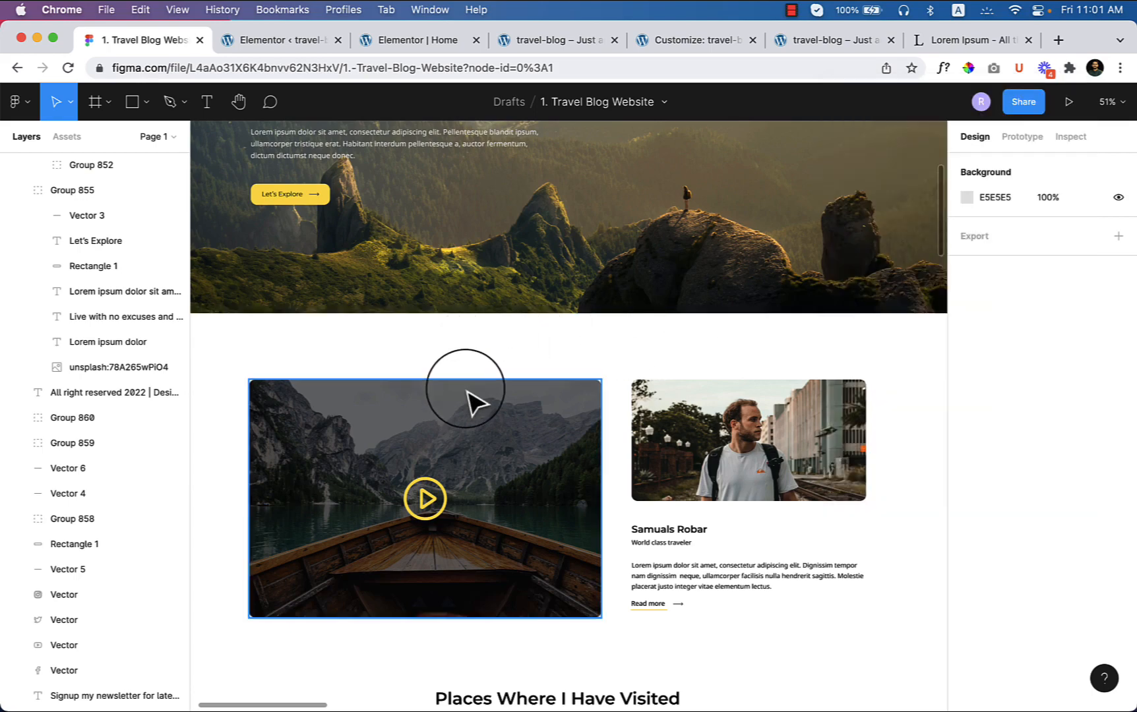
- Select the boat image group in Figma to read its 866 × 586 size
click(424, 498)
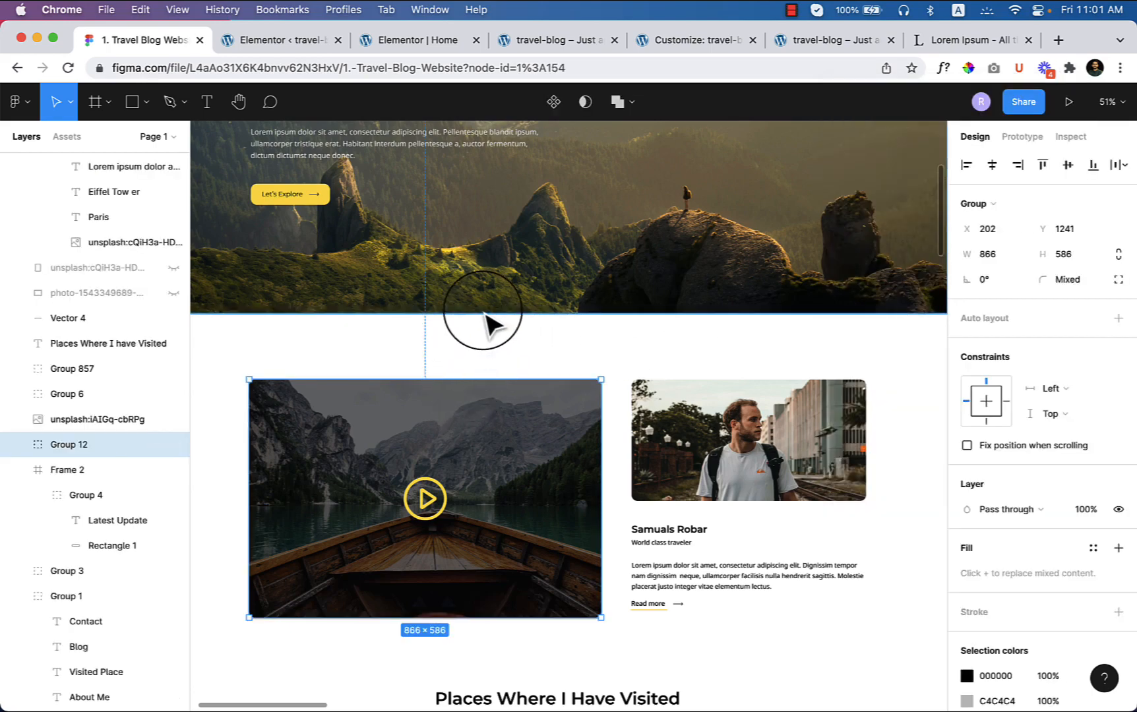
mouse_move(493, 318)
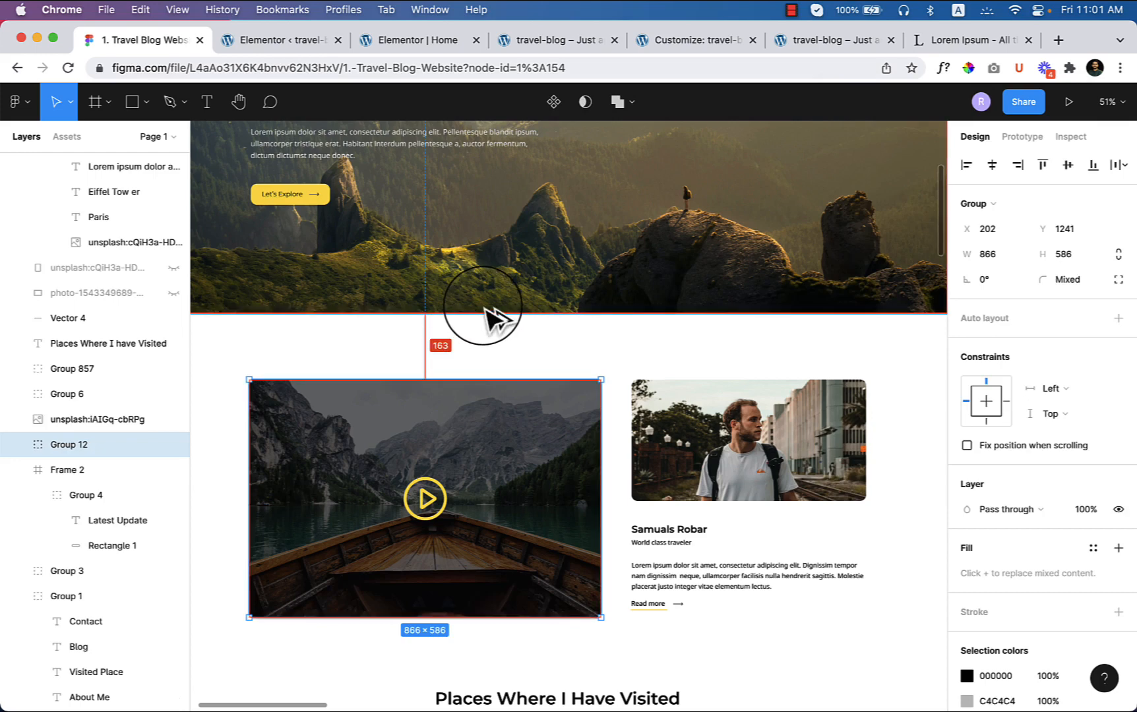
mouse_move(472, 298)
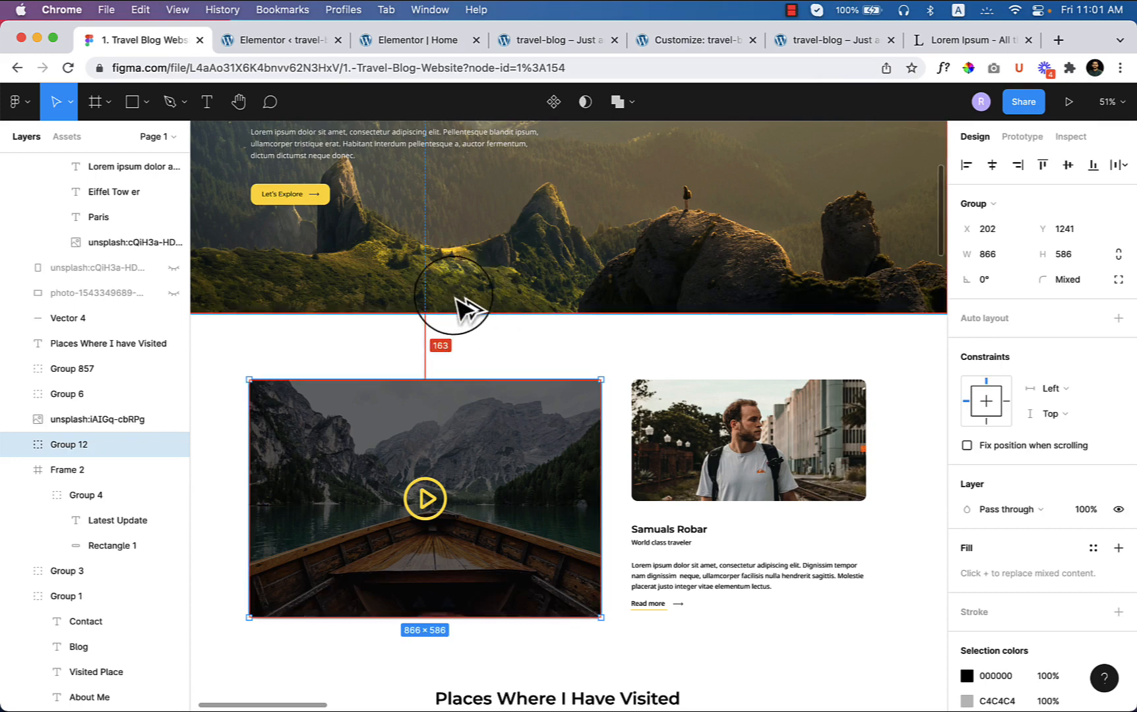
mouse_move(467, 346)
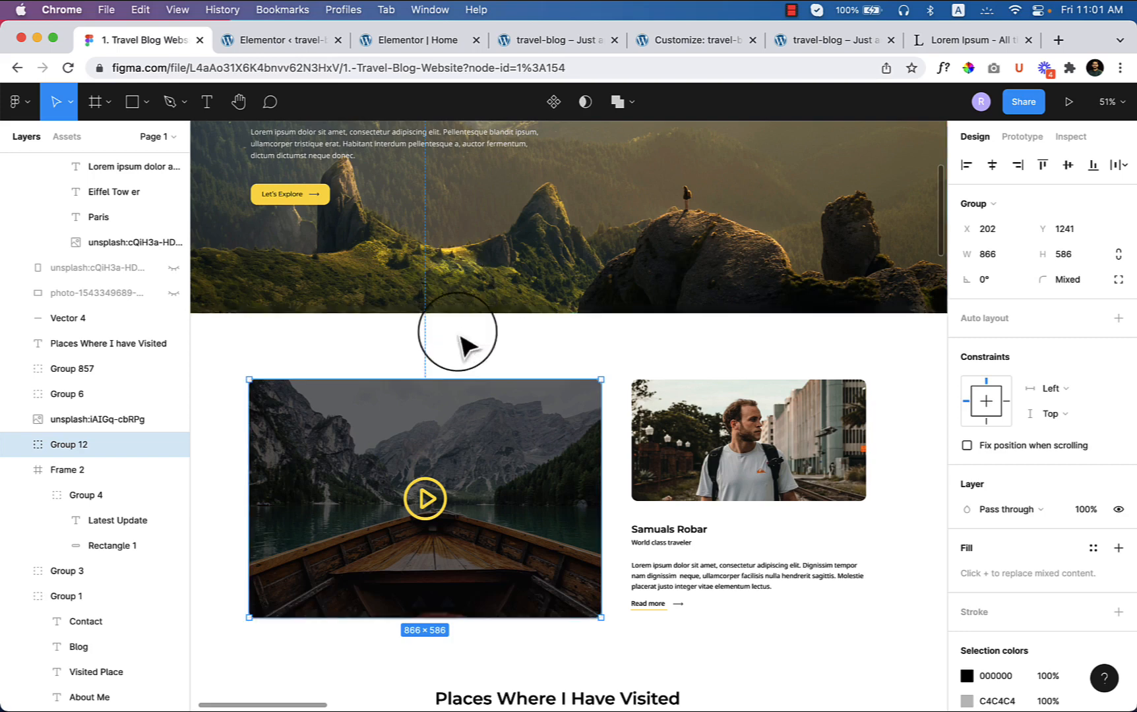
mouse_move(468, 301)
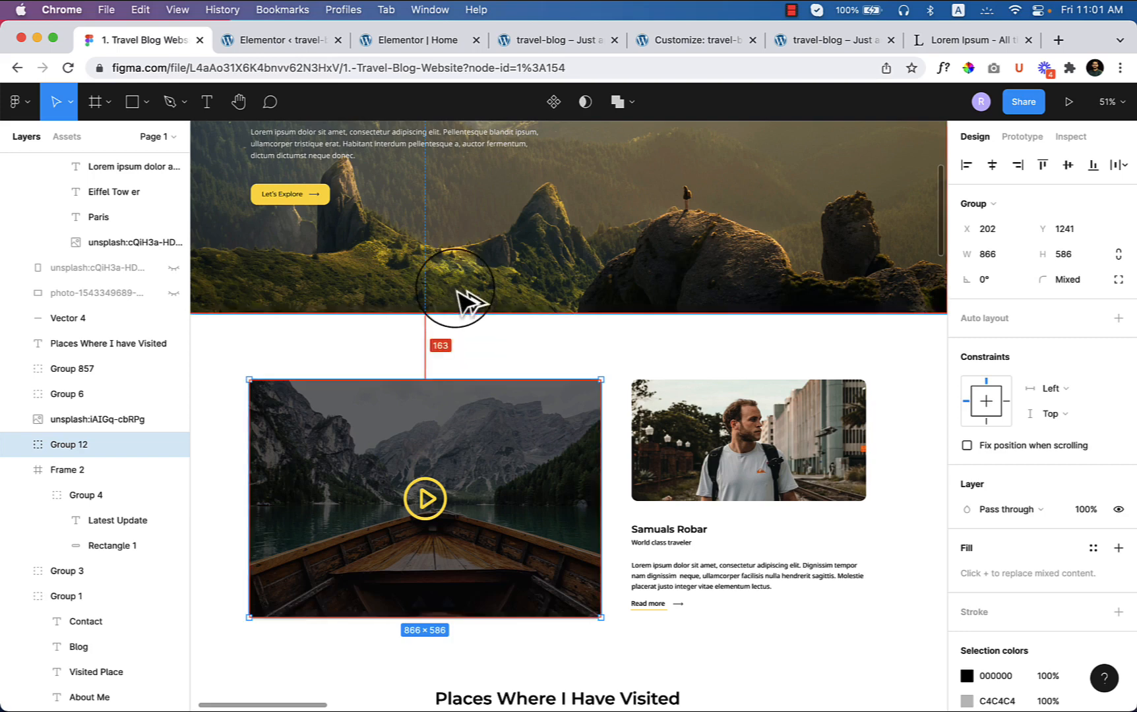
mouse_move(468, 298)
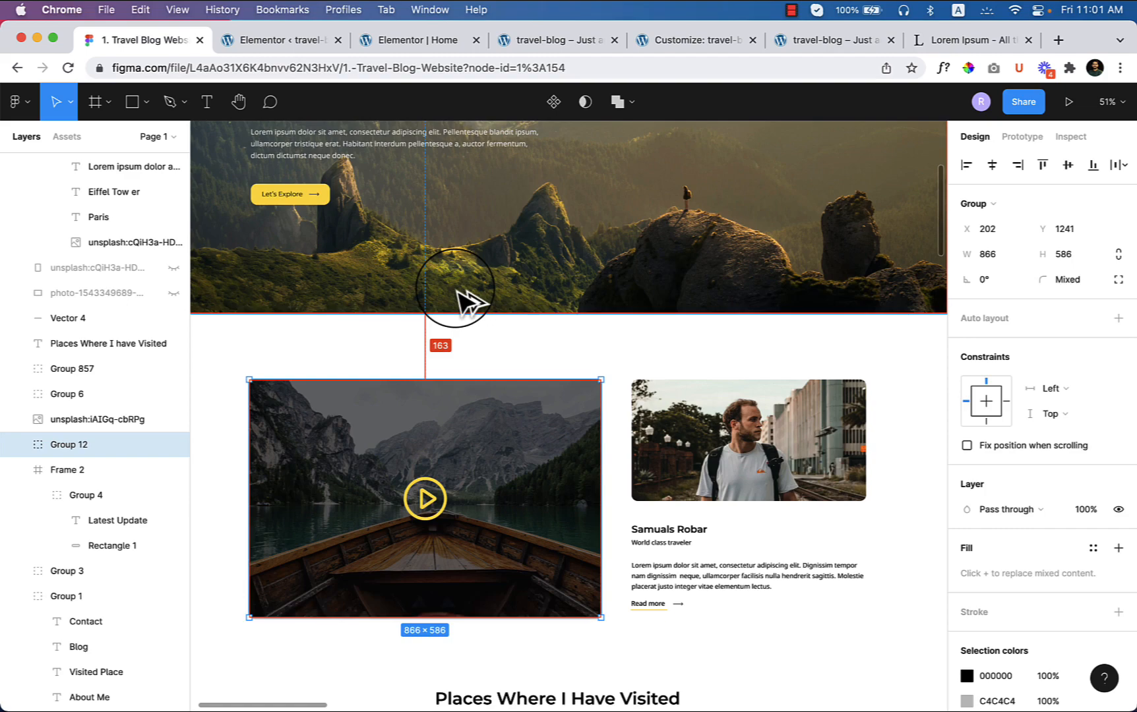
mouse_move(466, 296)
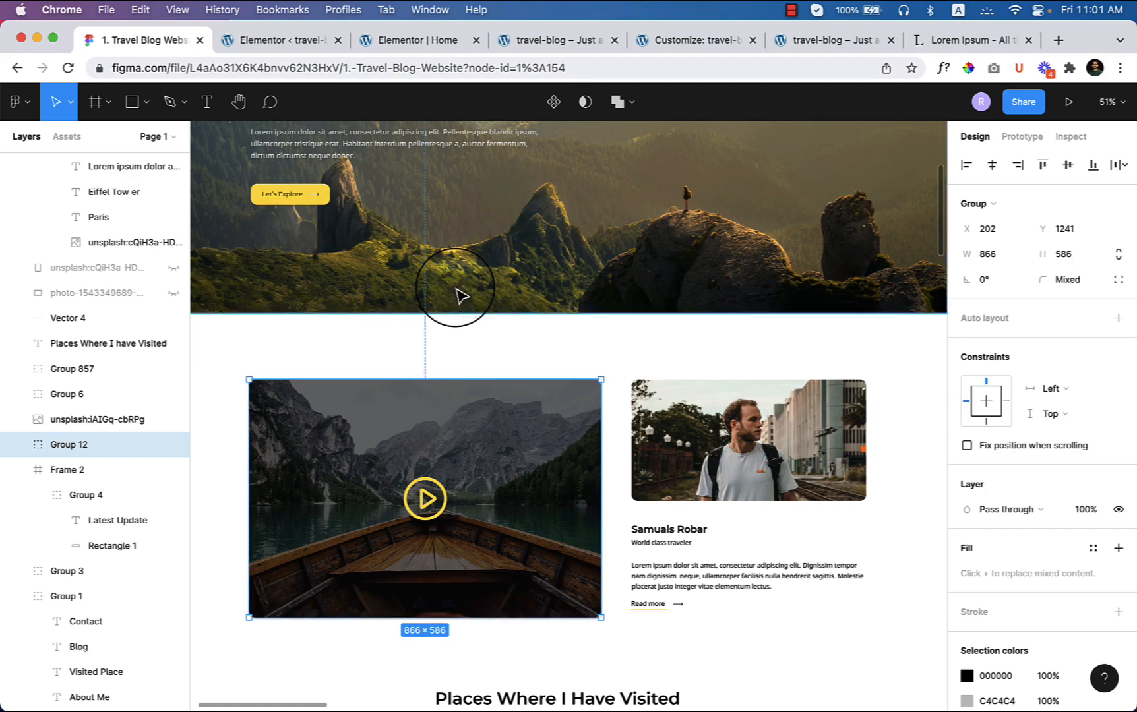
mouse_move(464, 297)
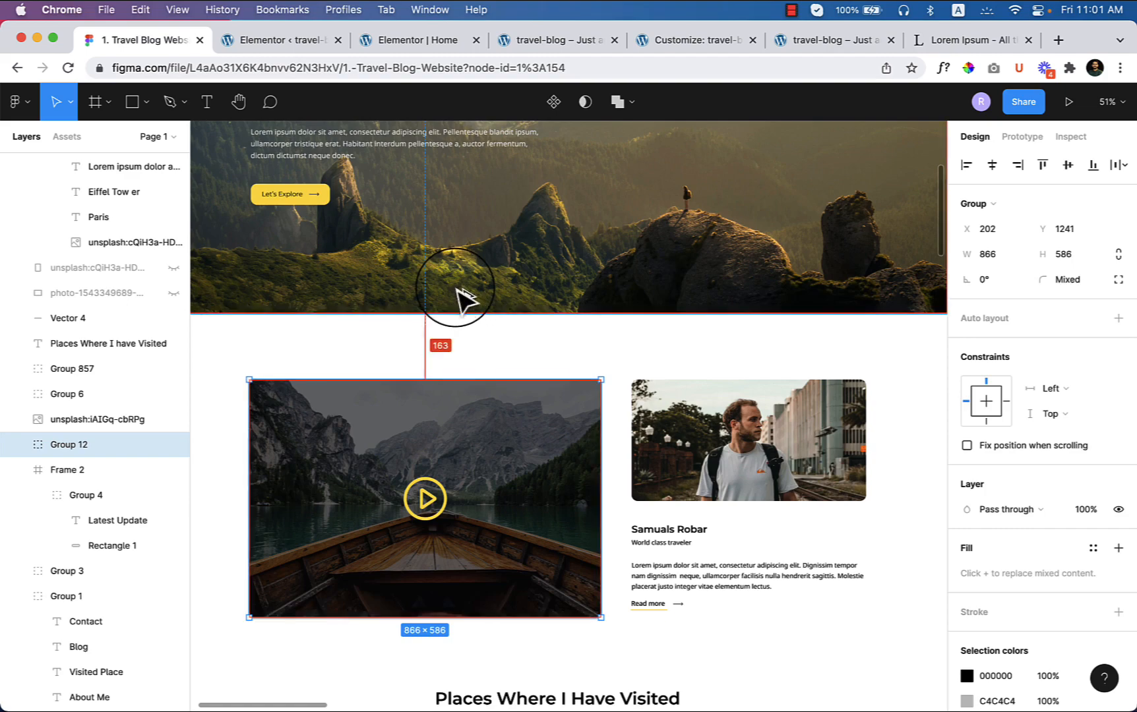
- Open the section's Advanced spacing in Elementor and unlink it to set the top side
click(413, 39)
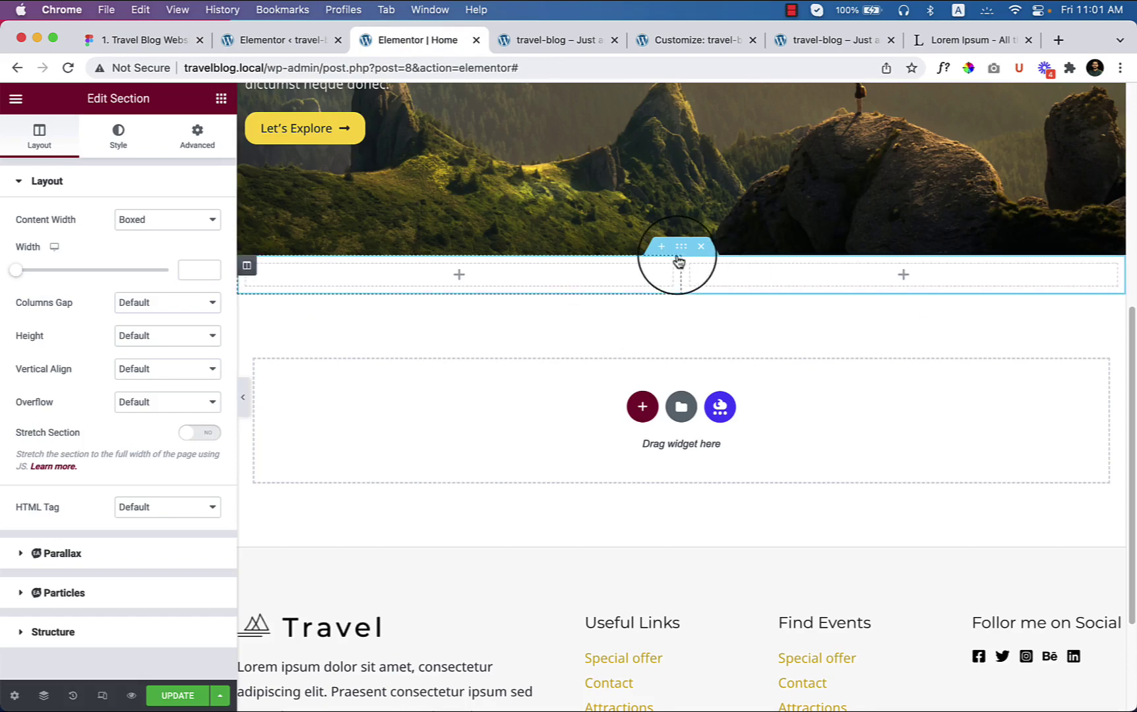
click(196, 135)
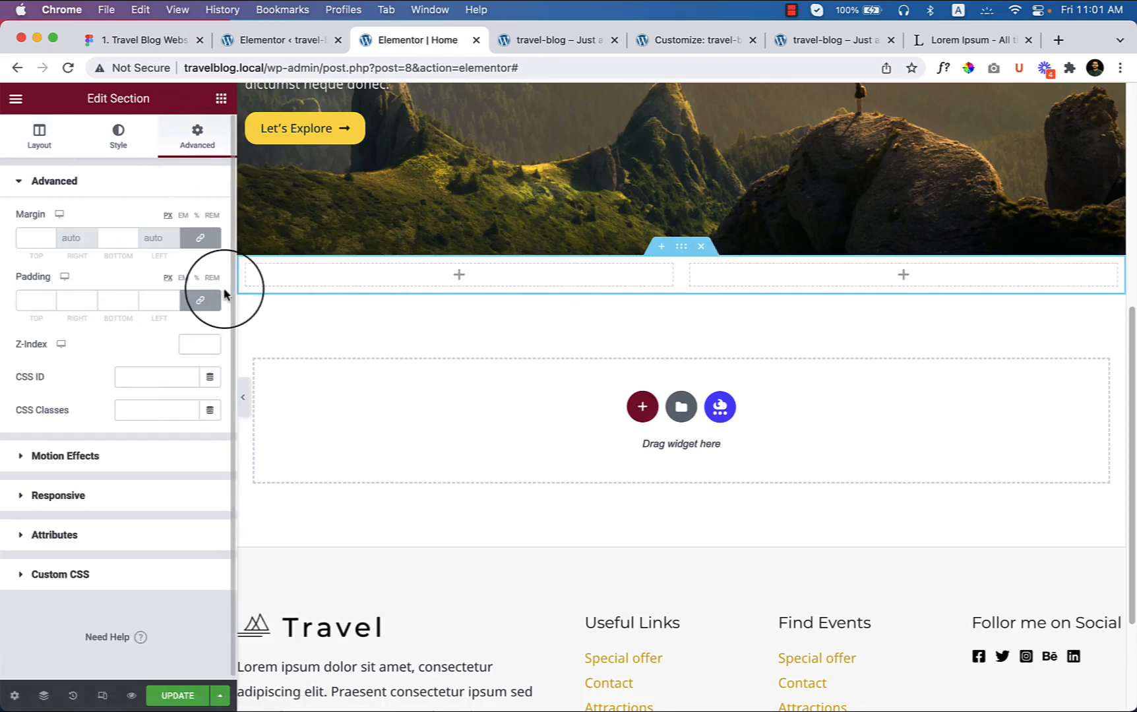
click(35, 300)
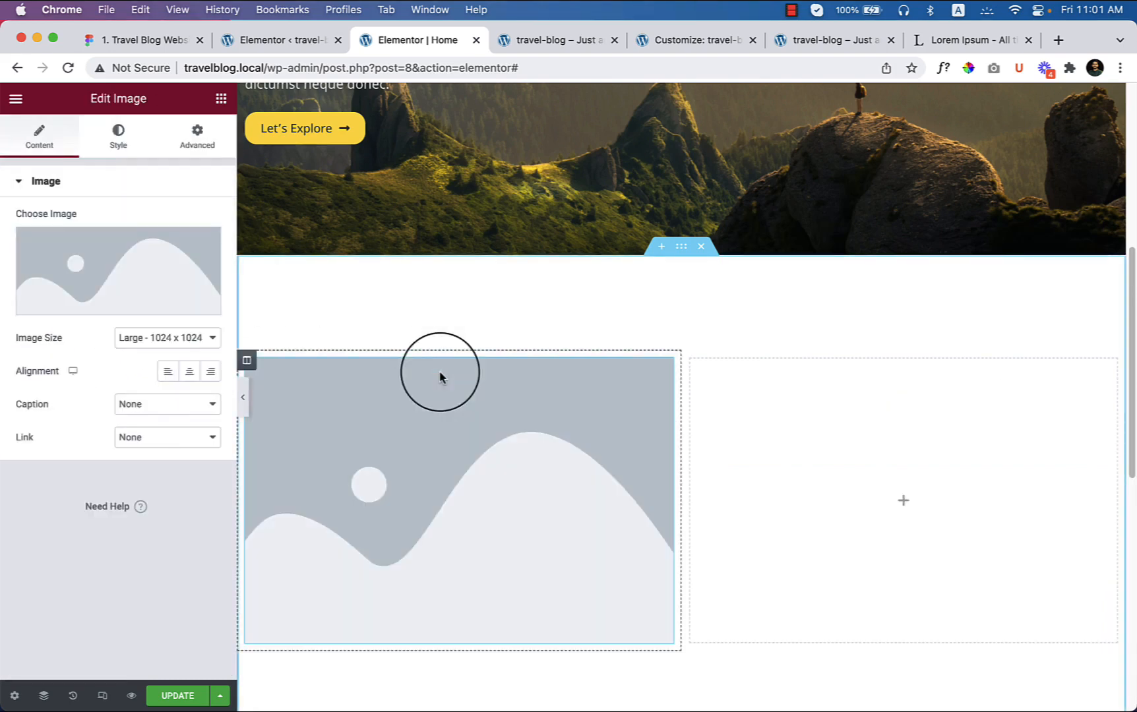
mouse_move(76, 264)
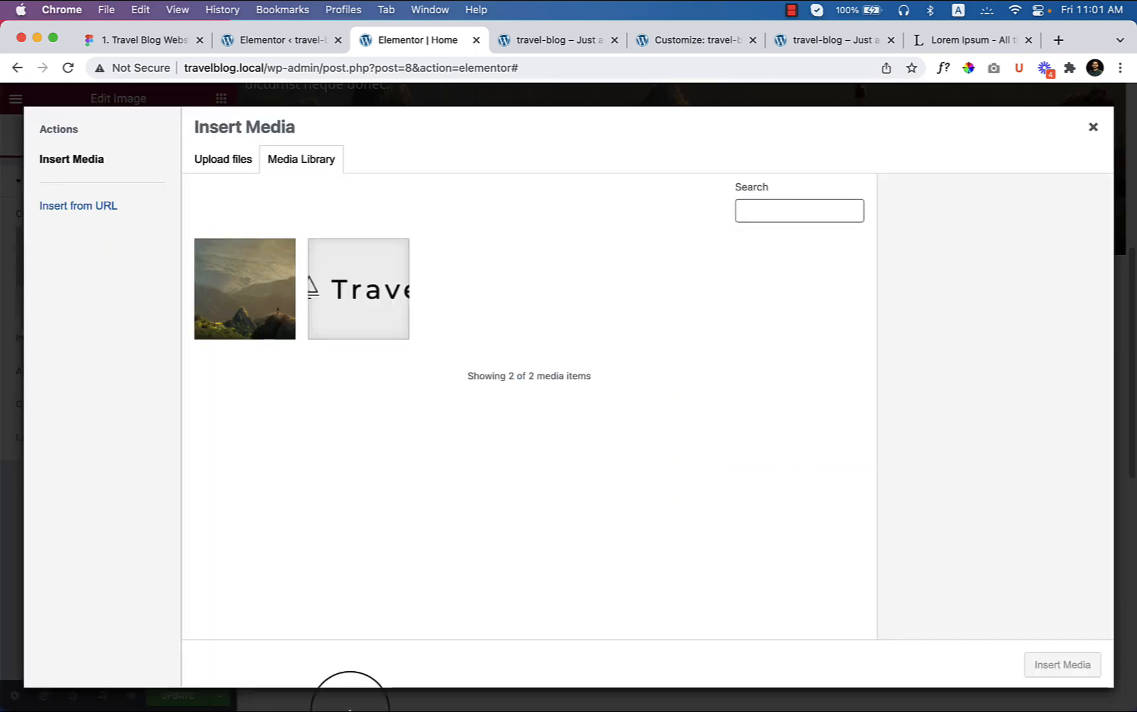
- Upload about-me.jpg to the media library and switch to Elementor's settings page
click(197, 680)
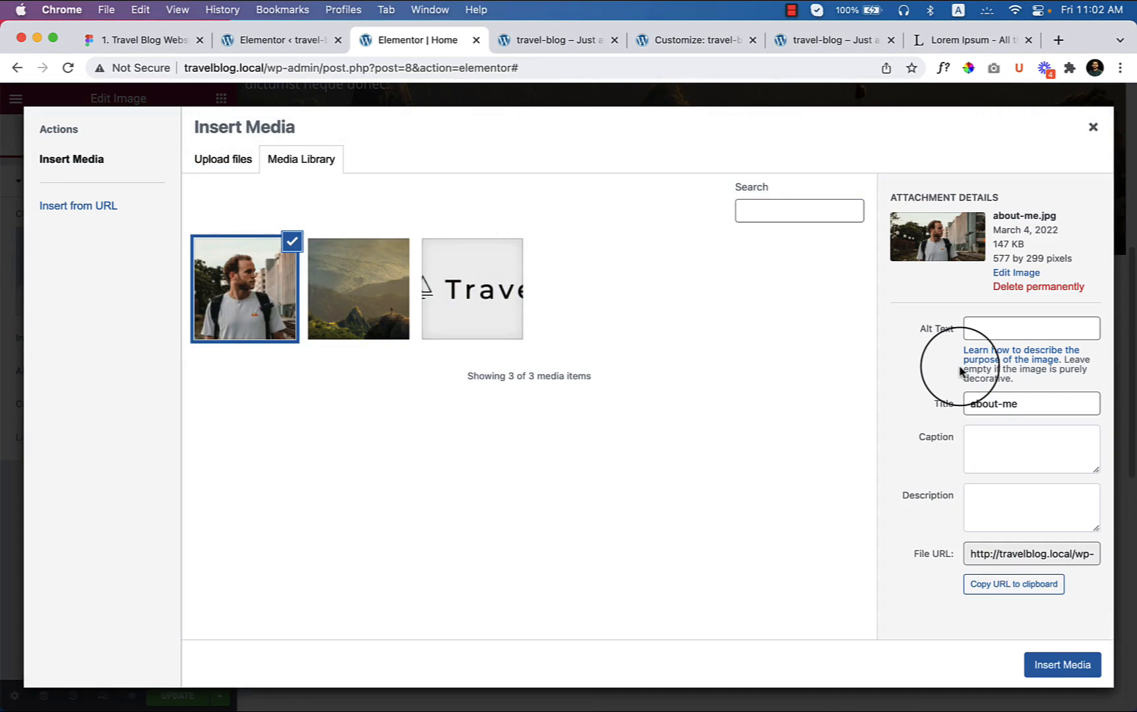
click(138, 40)
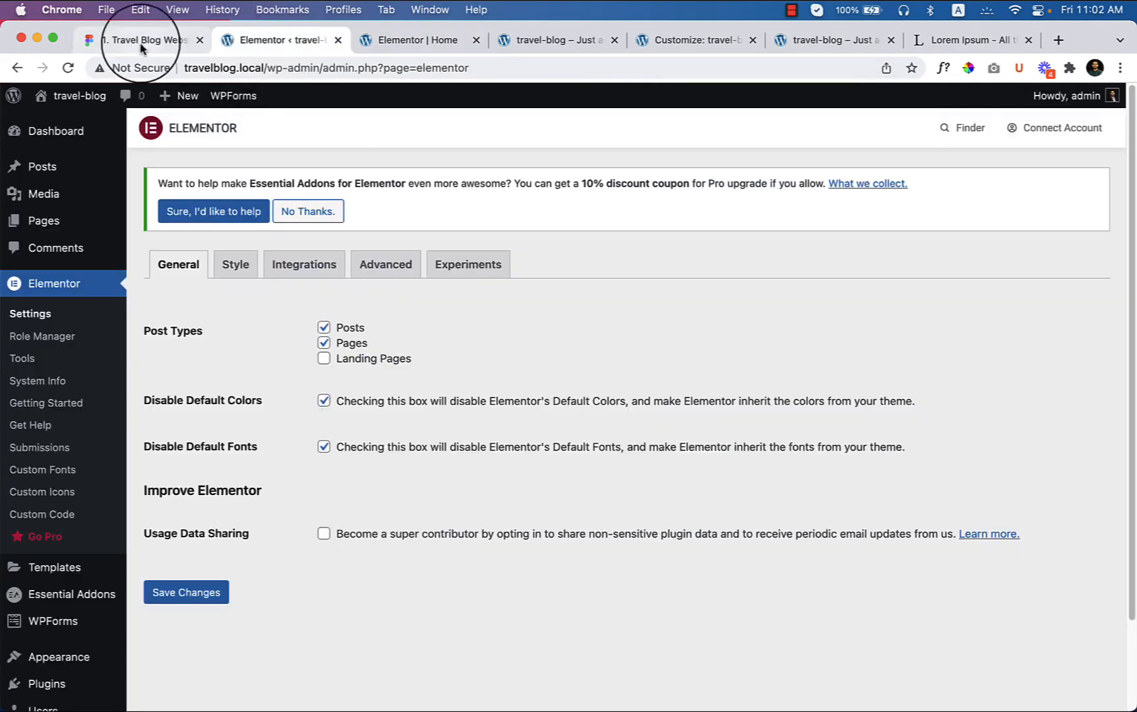
- Expand the boat image group's layers in Figma and select the 122 × 122 play icon
click(142, 40)
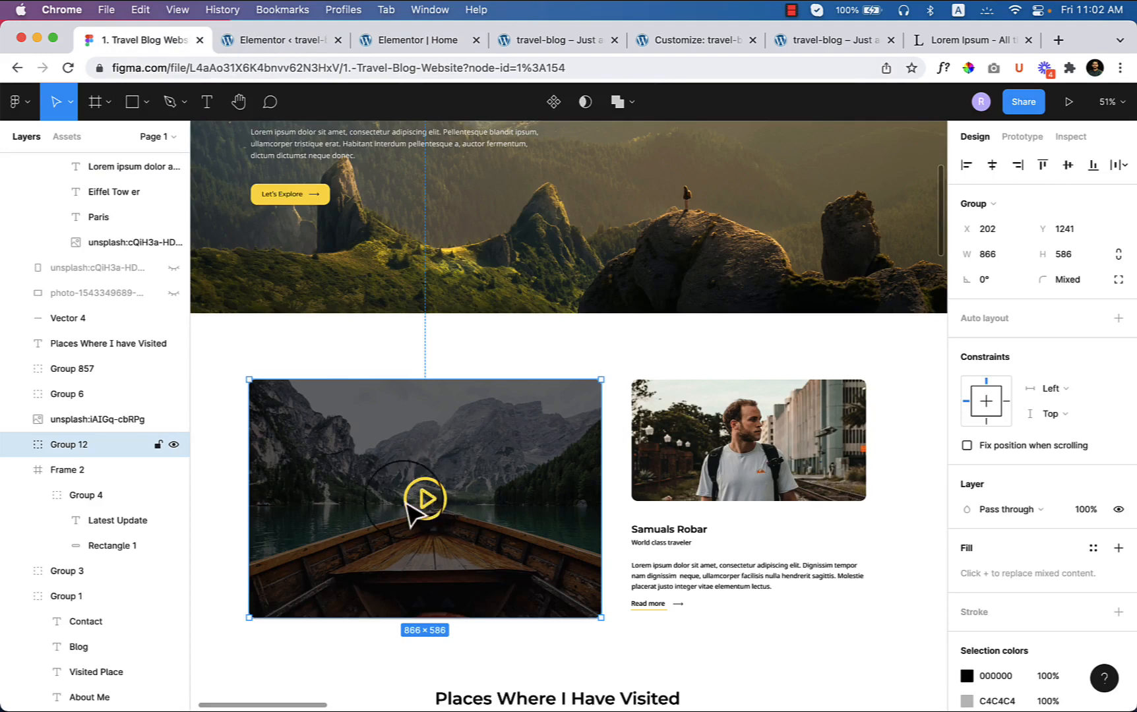
mouse_move(436, 515)
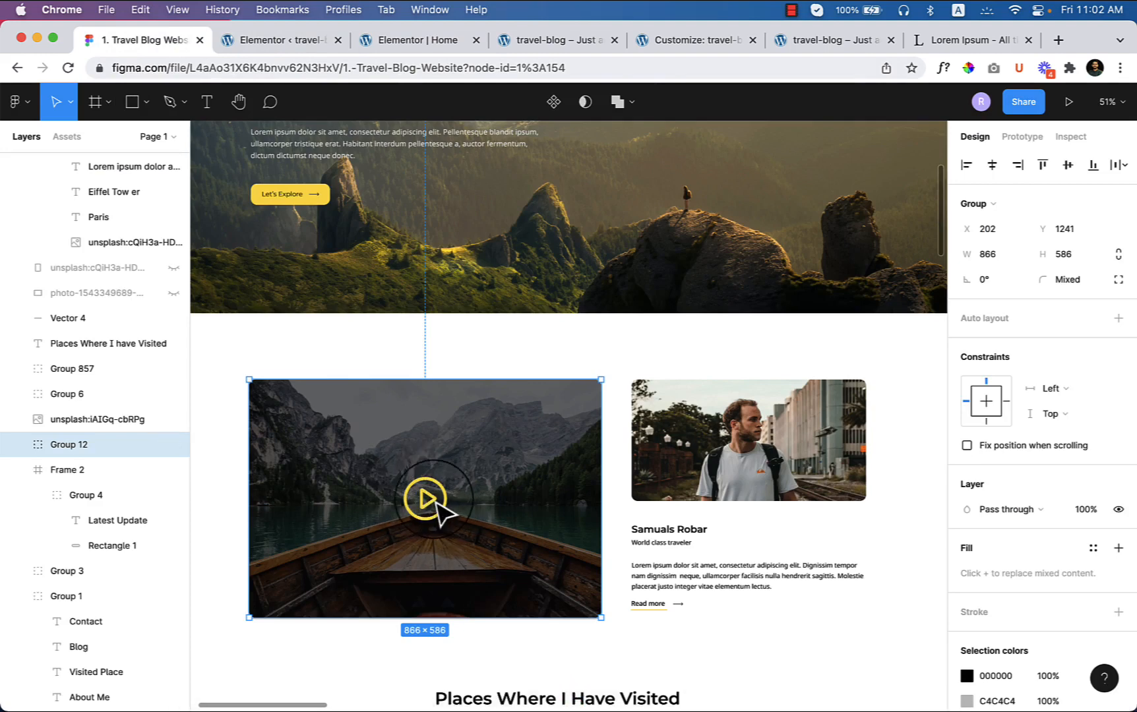
scroll(down, 3)
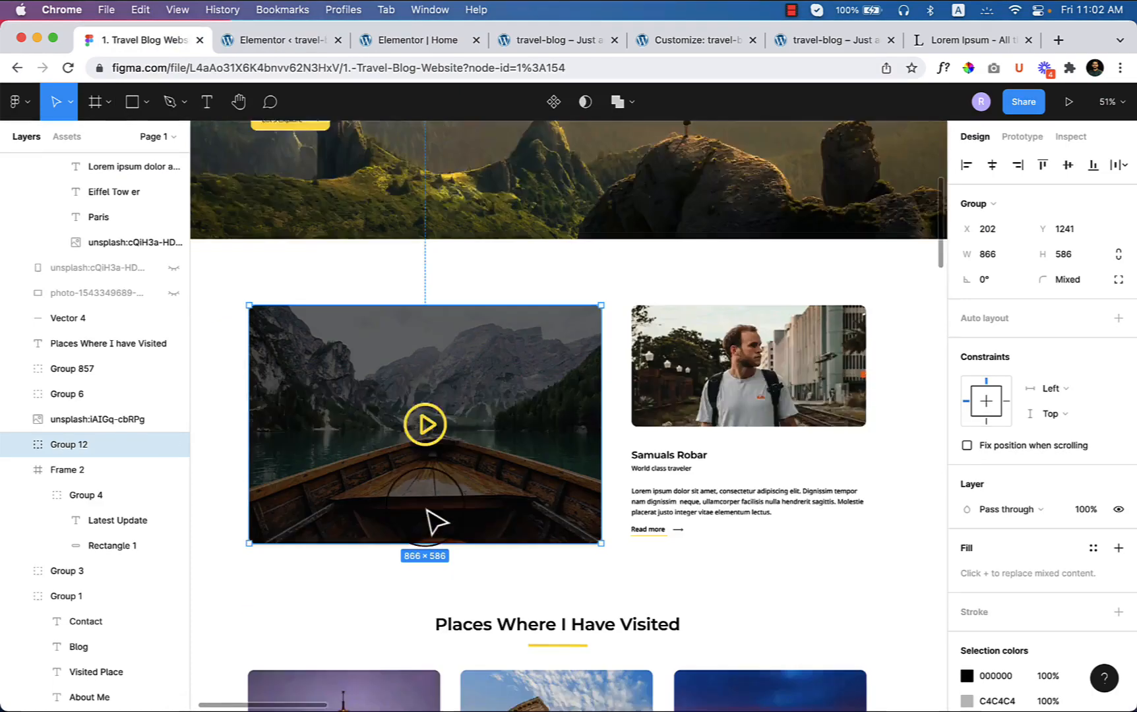
click(425, 424)
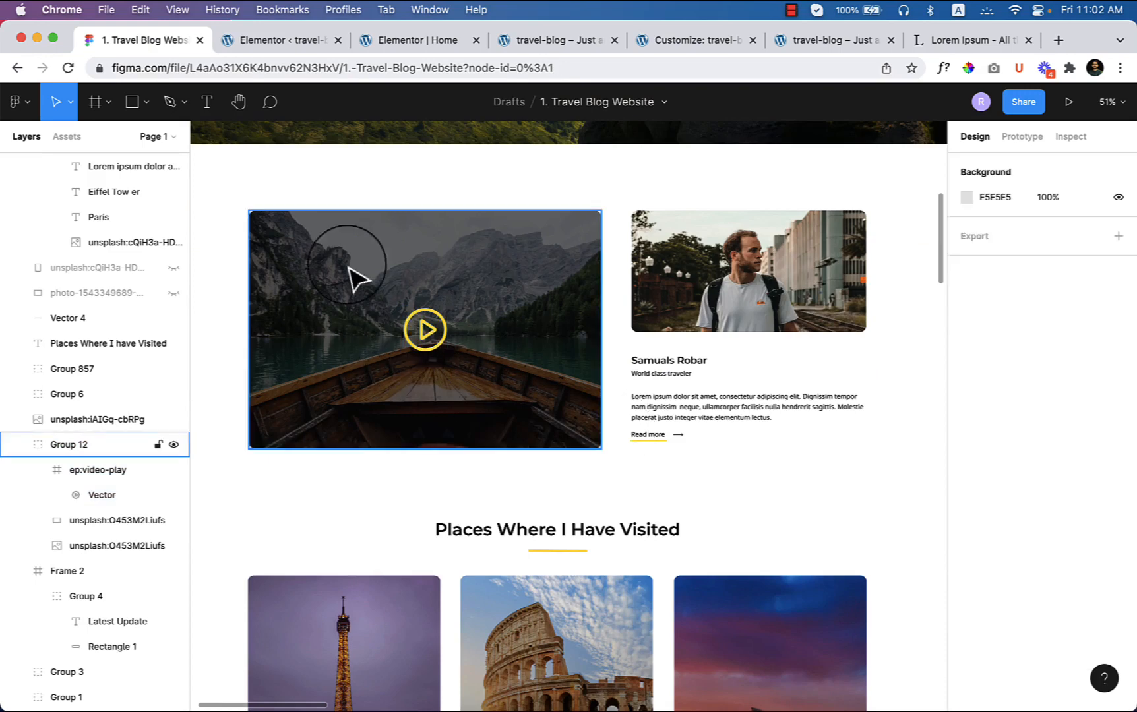
mouse_move(396, 40)
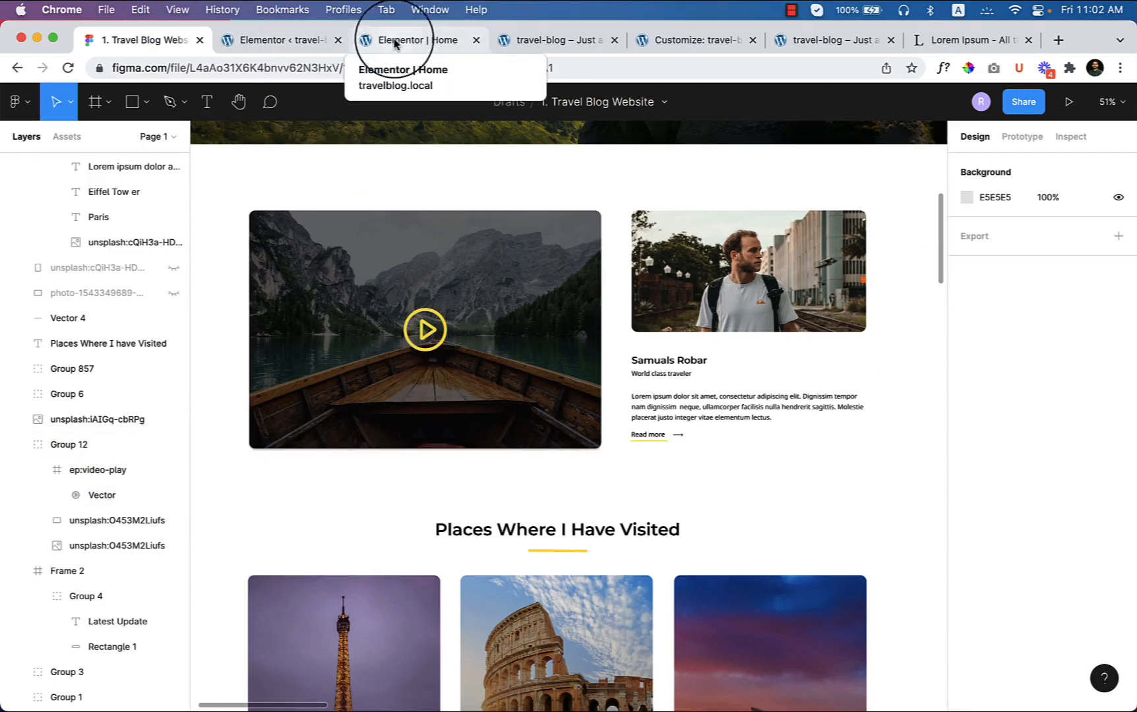
click(424, 329)
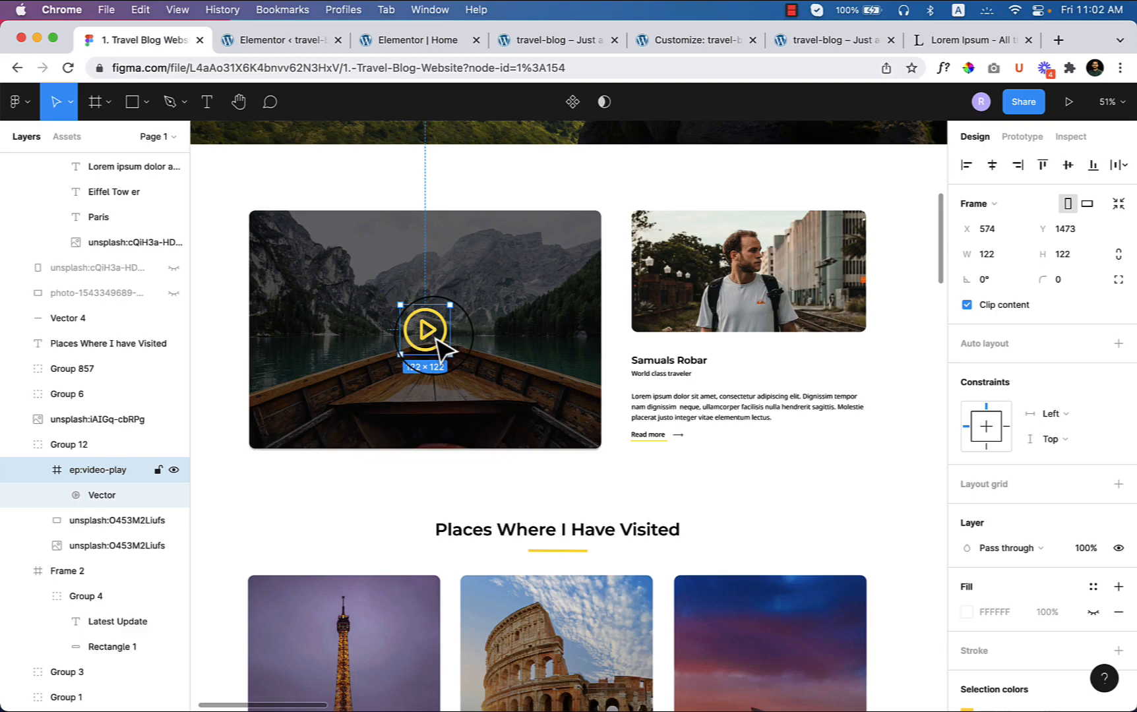
- Insert about-left.jpg with alt text 'about left' into the left column
click(411, 40)
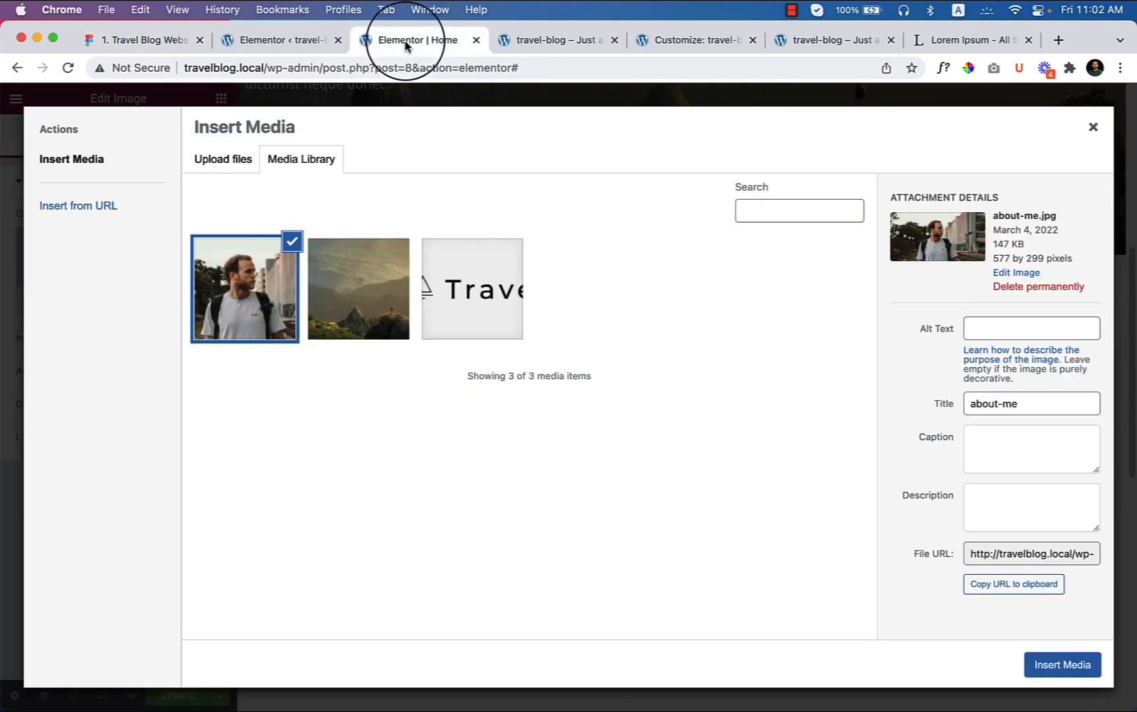
mouse_move(145, 697)
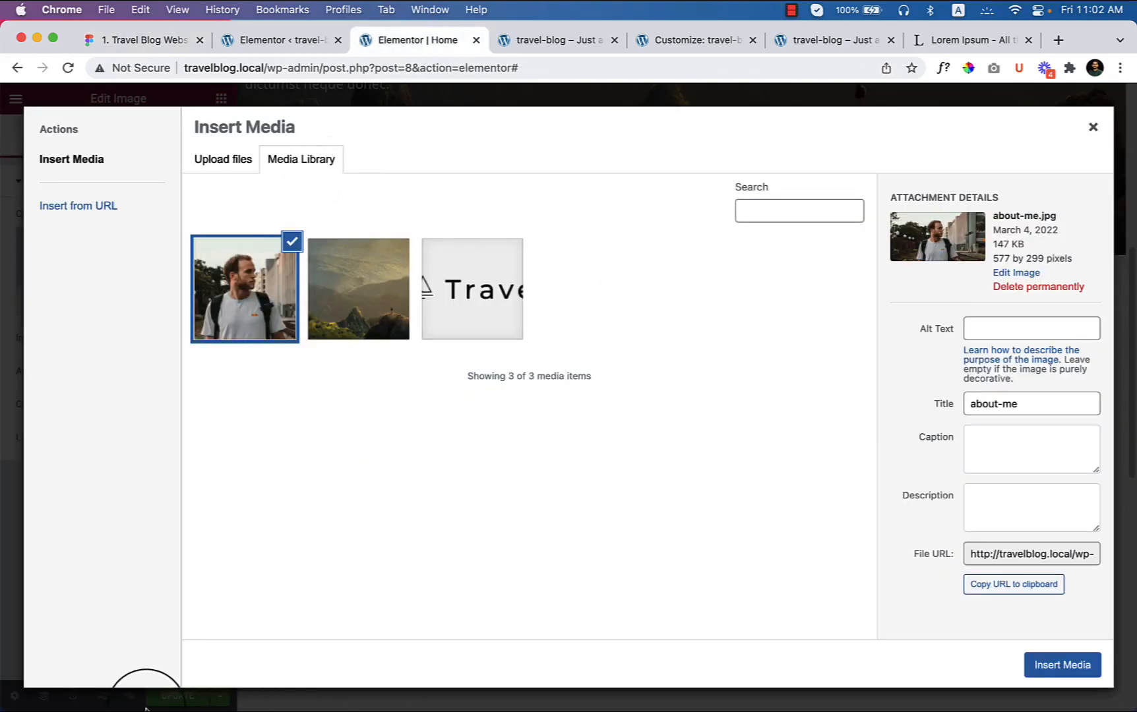
mouse_move(292, 680)
text(a)
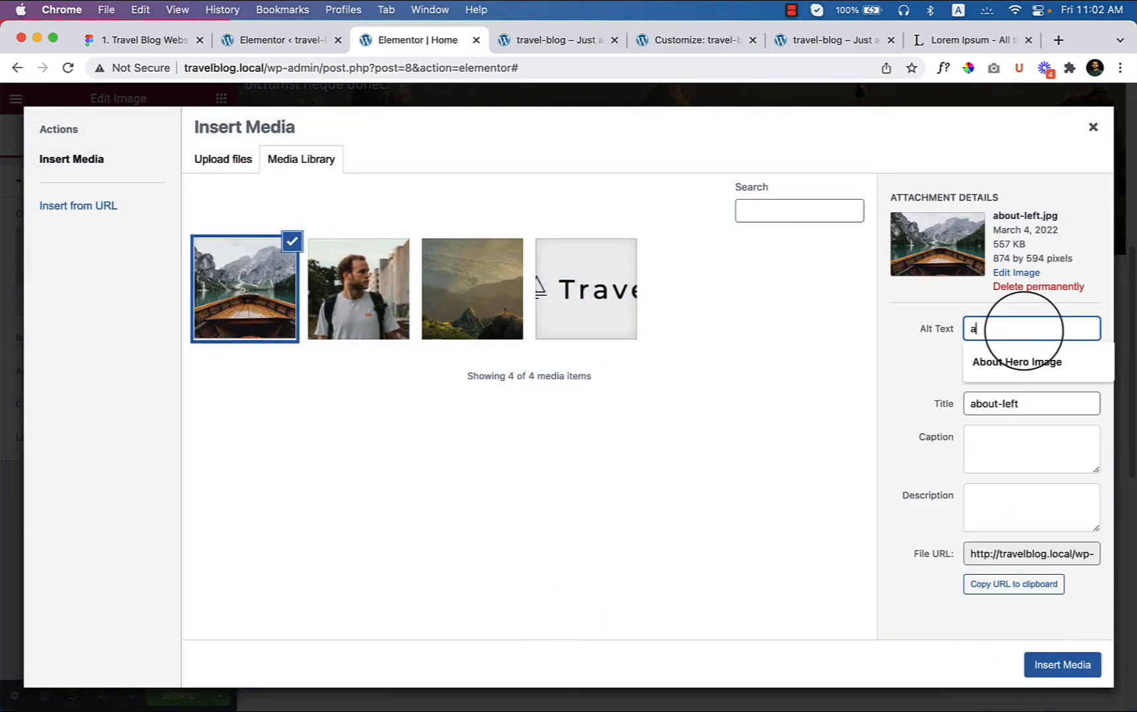
text(bout t)
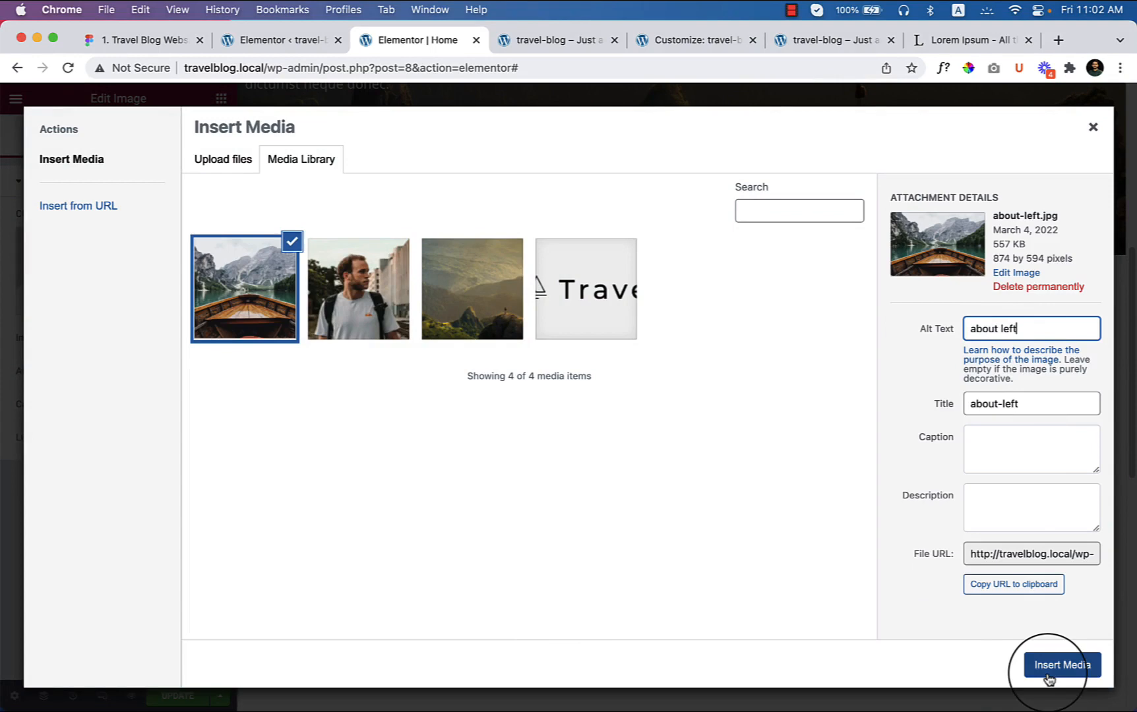
click(1062, 665)
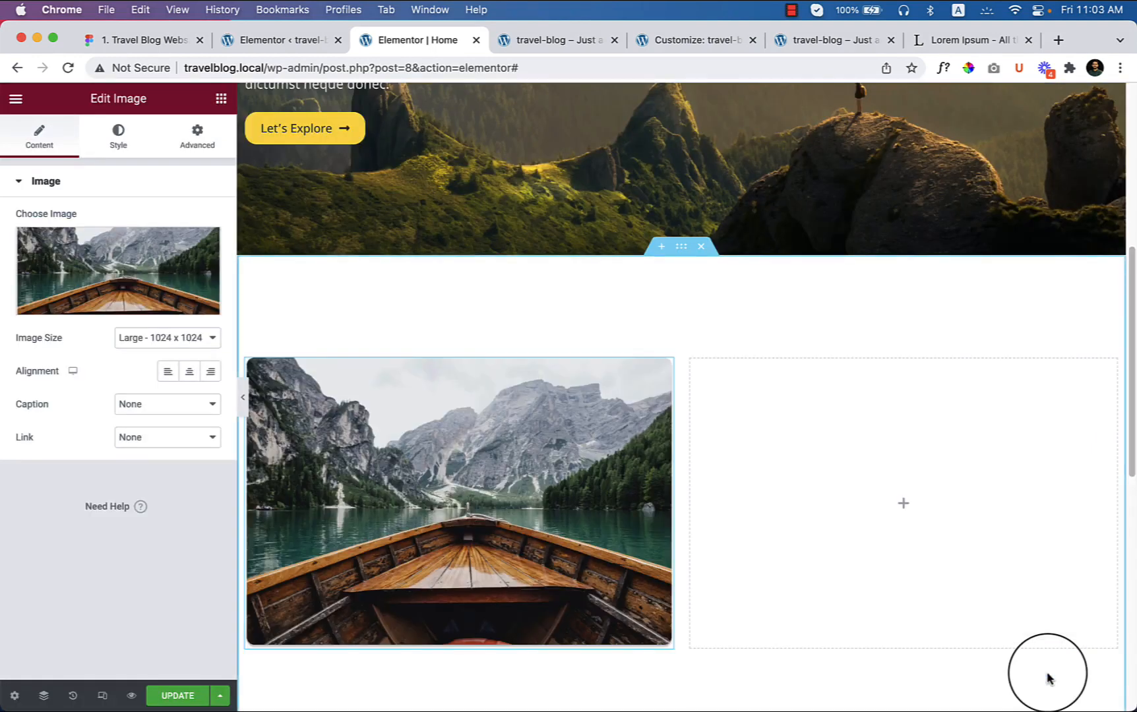
mouse_move(695, 566)
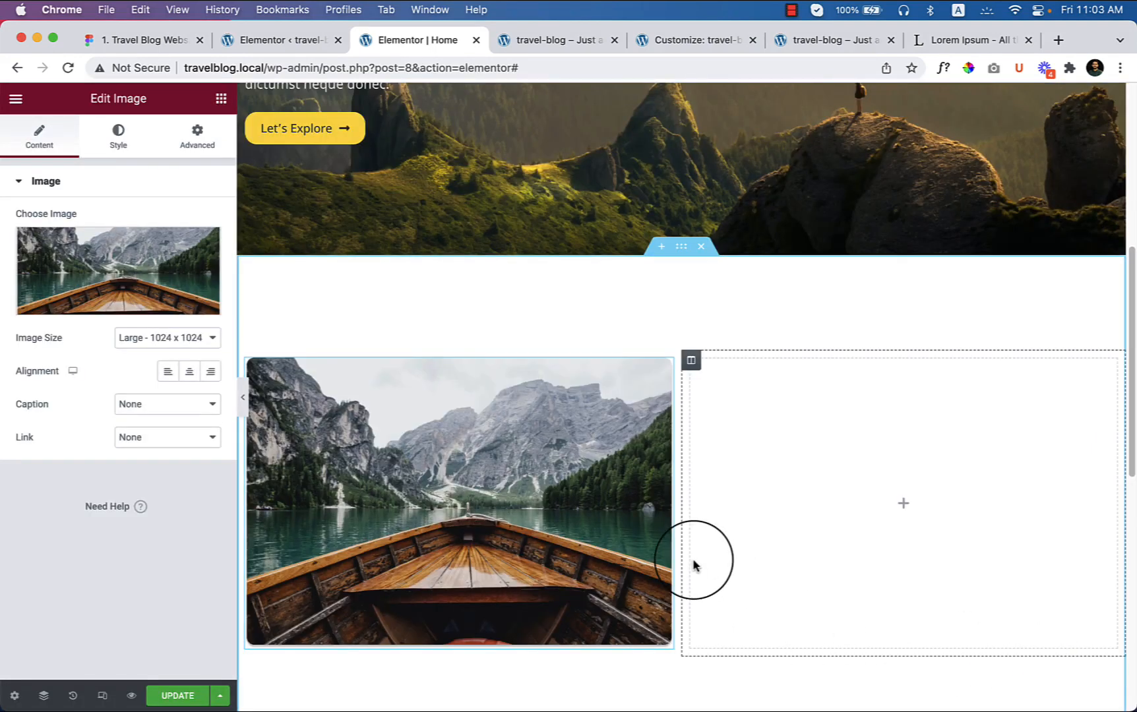
mouse_move(692, 564)
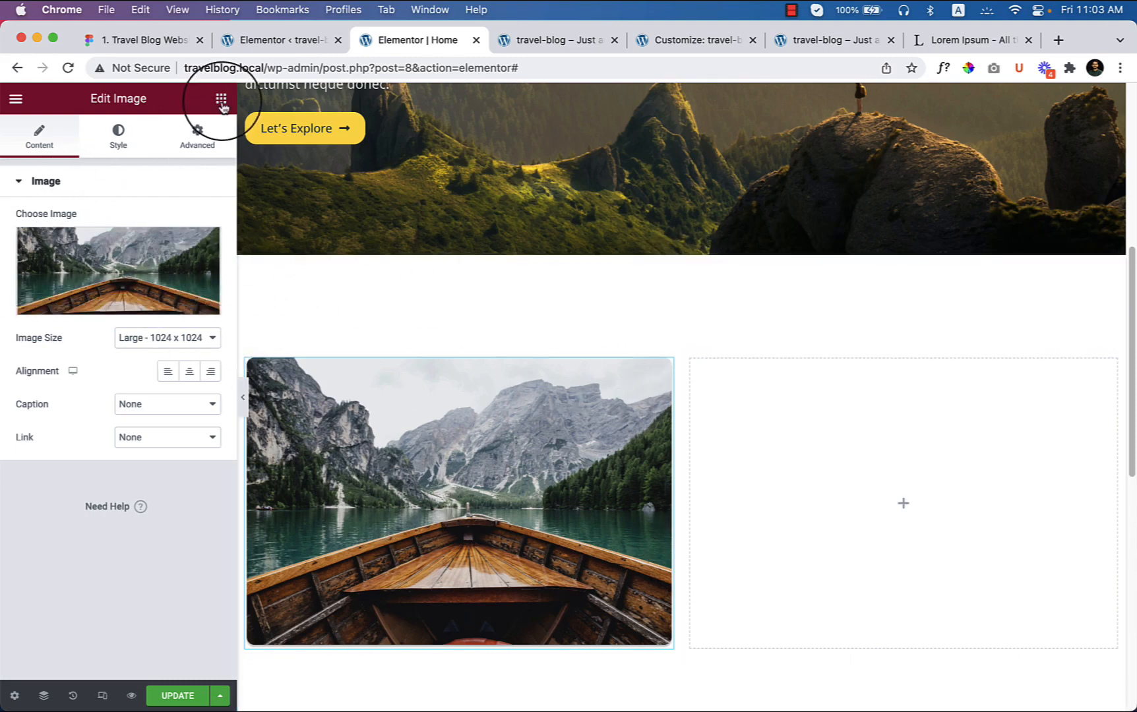
click(221, 97)
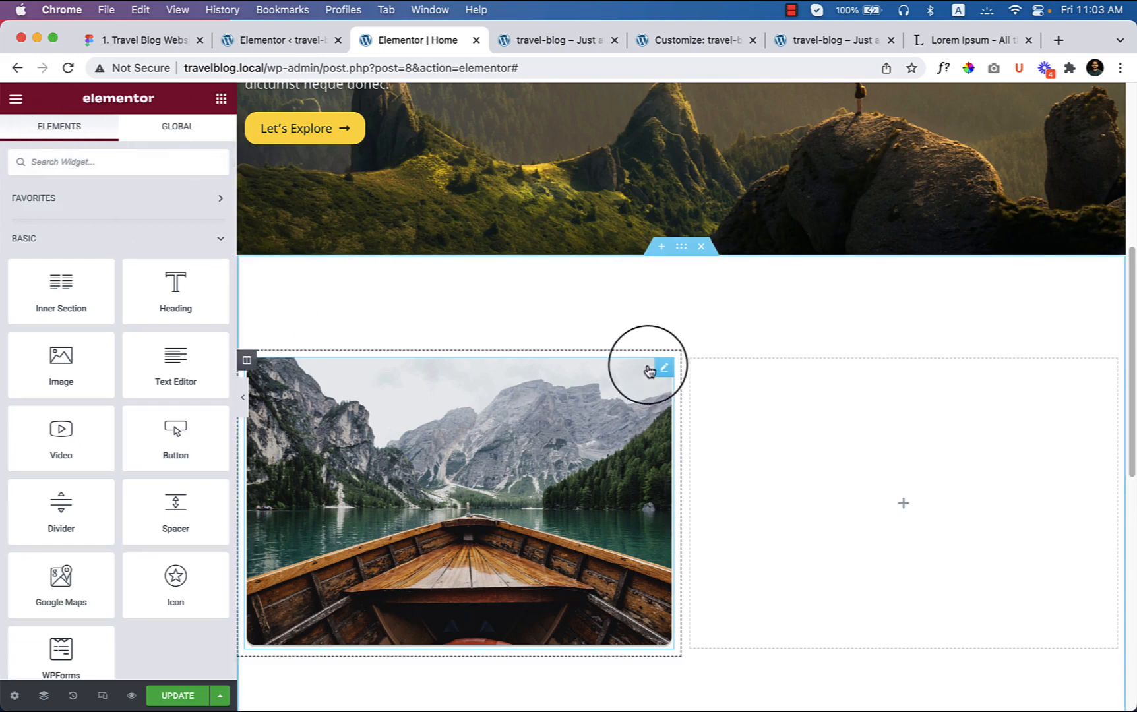
click(663, 369)
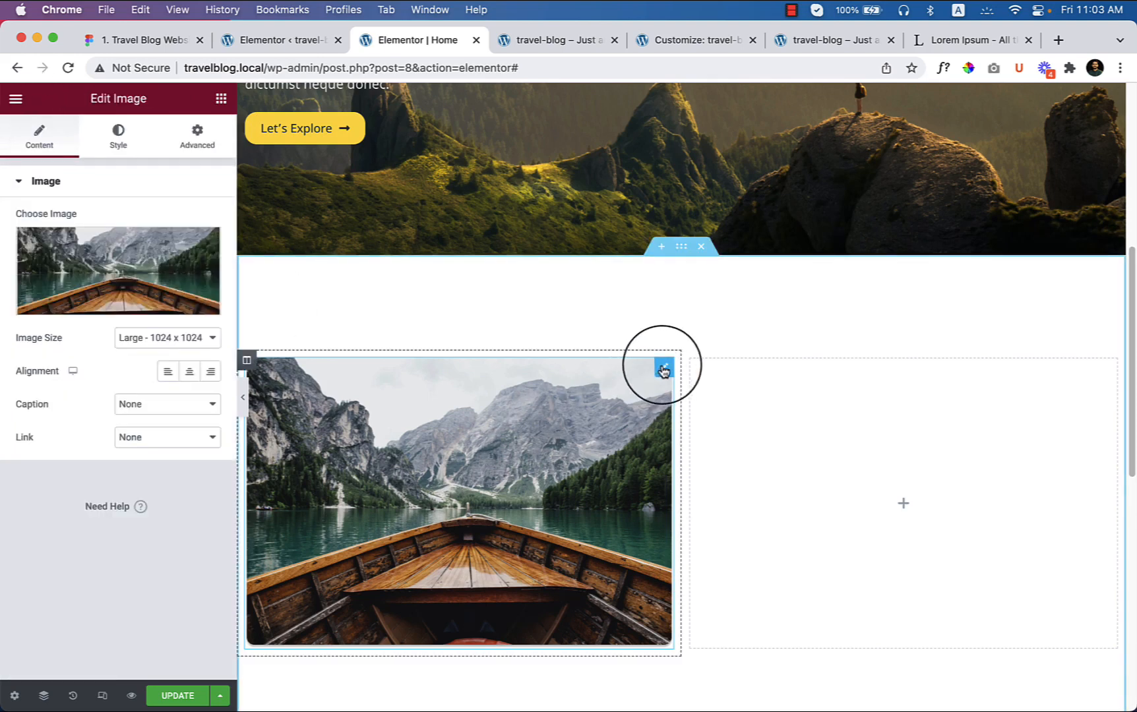
mouse_move(651, 366)
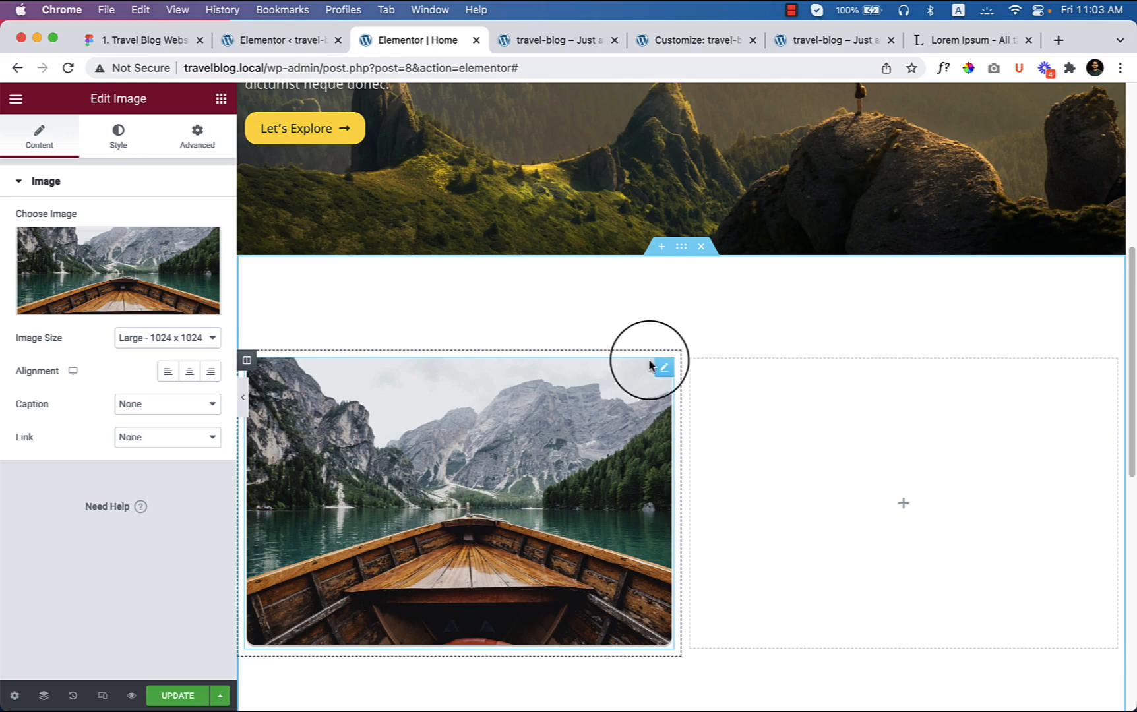
mouse_move(628, 376)
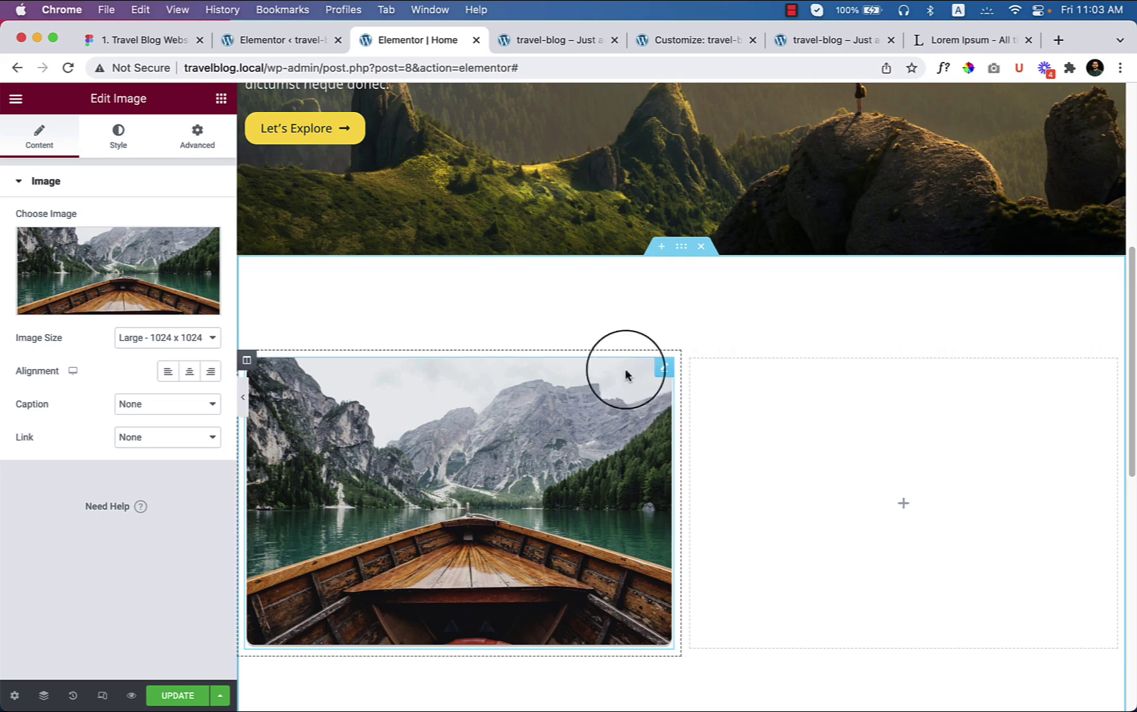
mouse_move(388, 468)
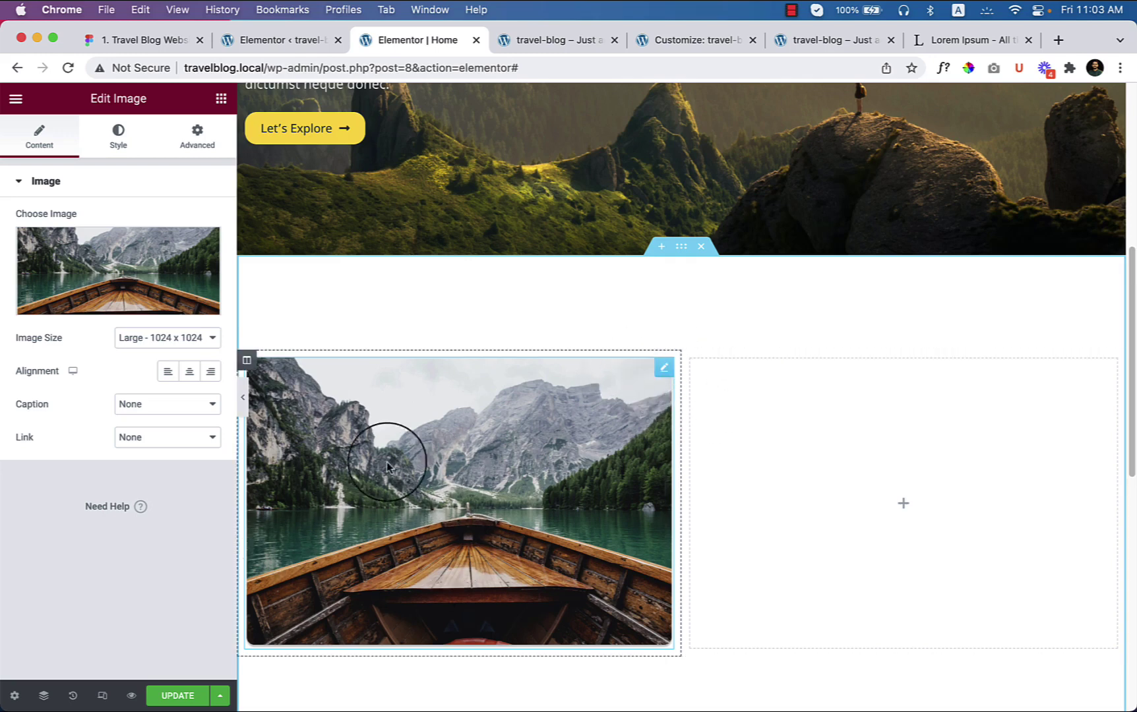
mouse_move(450, 531)
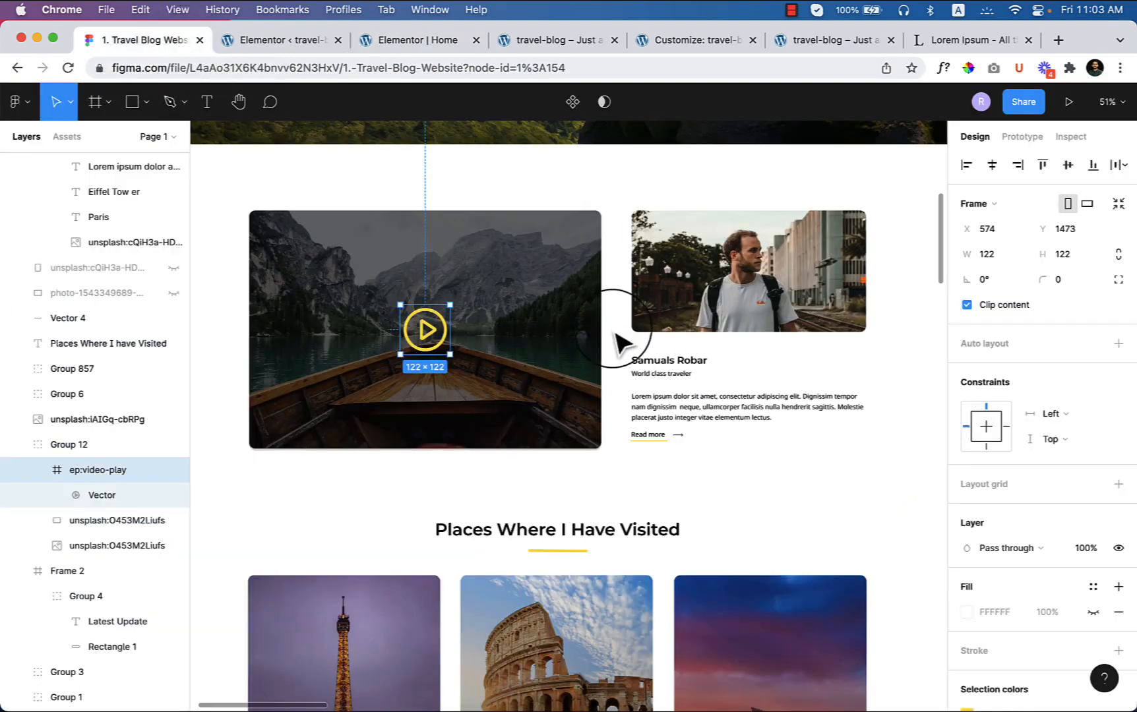
- Confirm the subtitle and bio paragraph use Noto Sans Regular 16, then return to Elementor
click(667, 360)
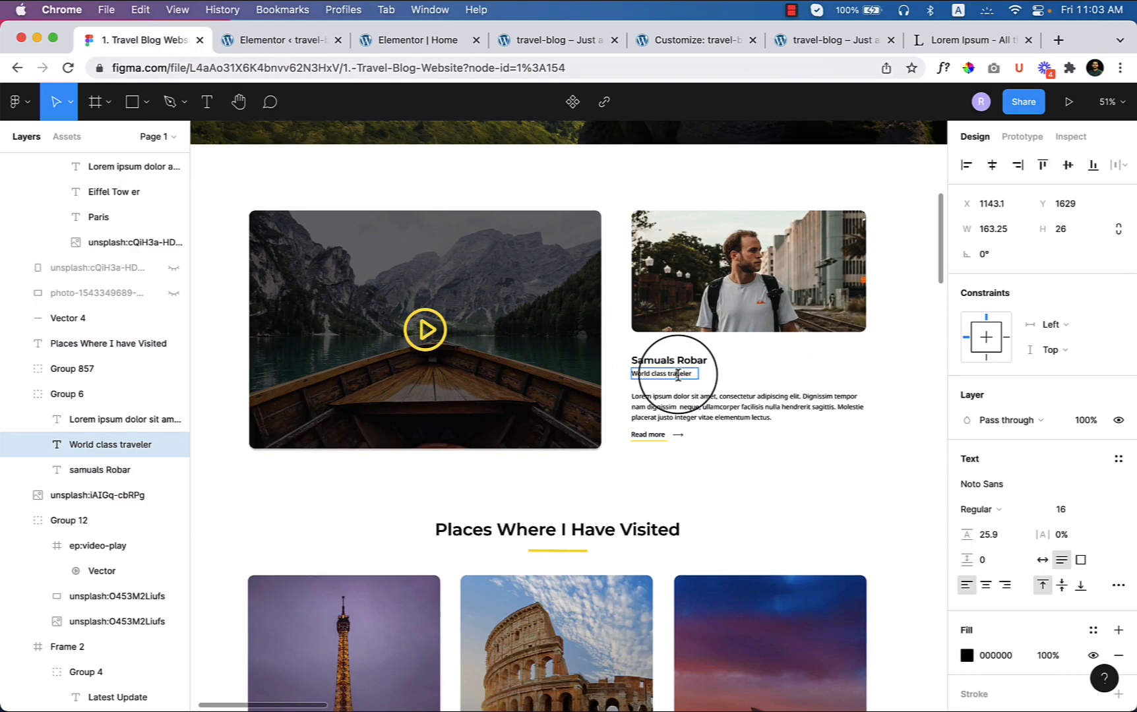
click(743, 406)
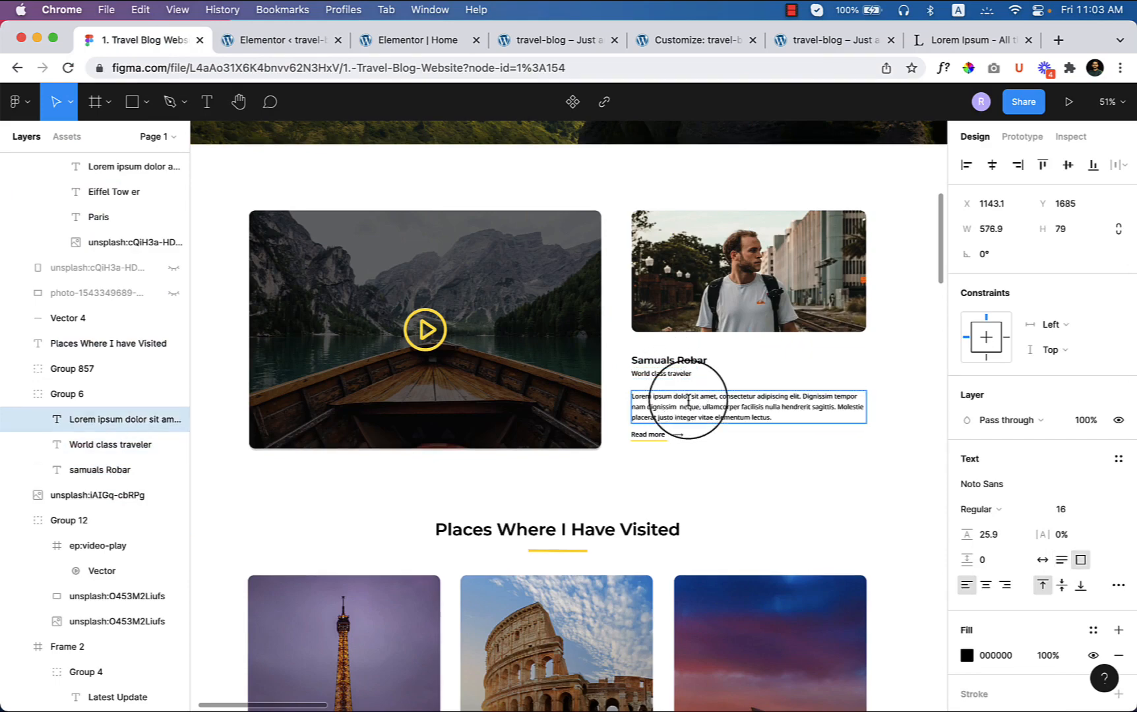
click(410, 39)
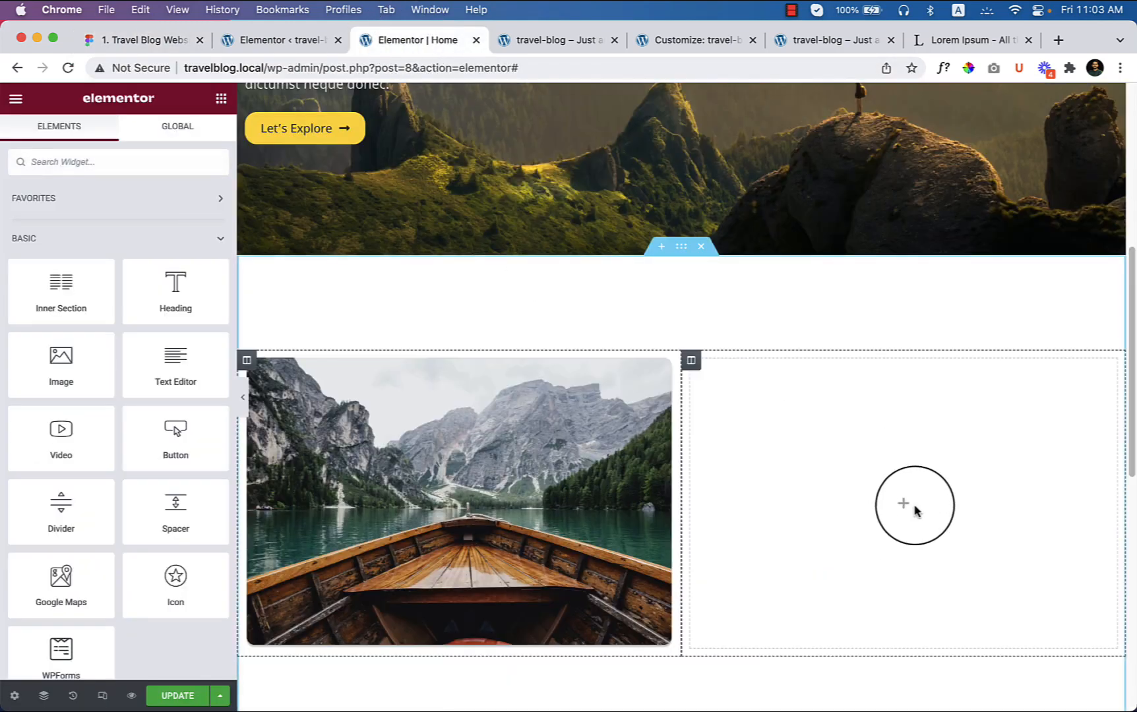
- Put about-me.jpg in the right column and give the boat column a 30 px right margin
click(903, 504)
text(abou)
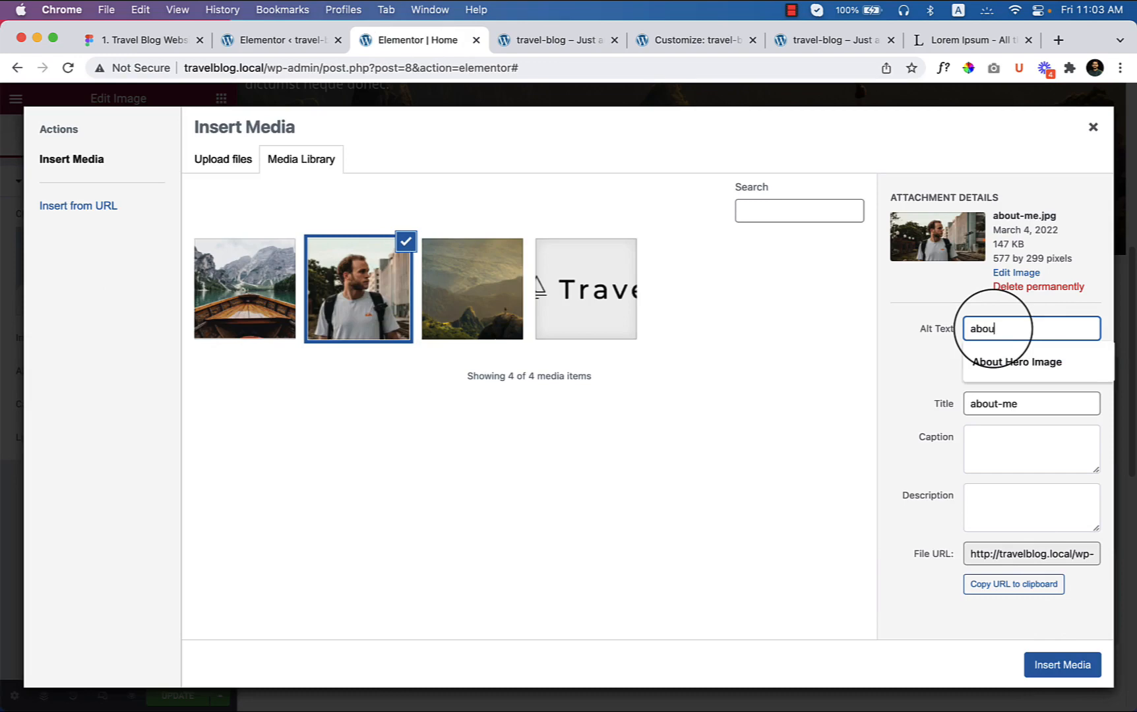
click(1061, 665)
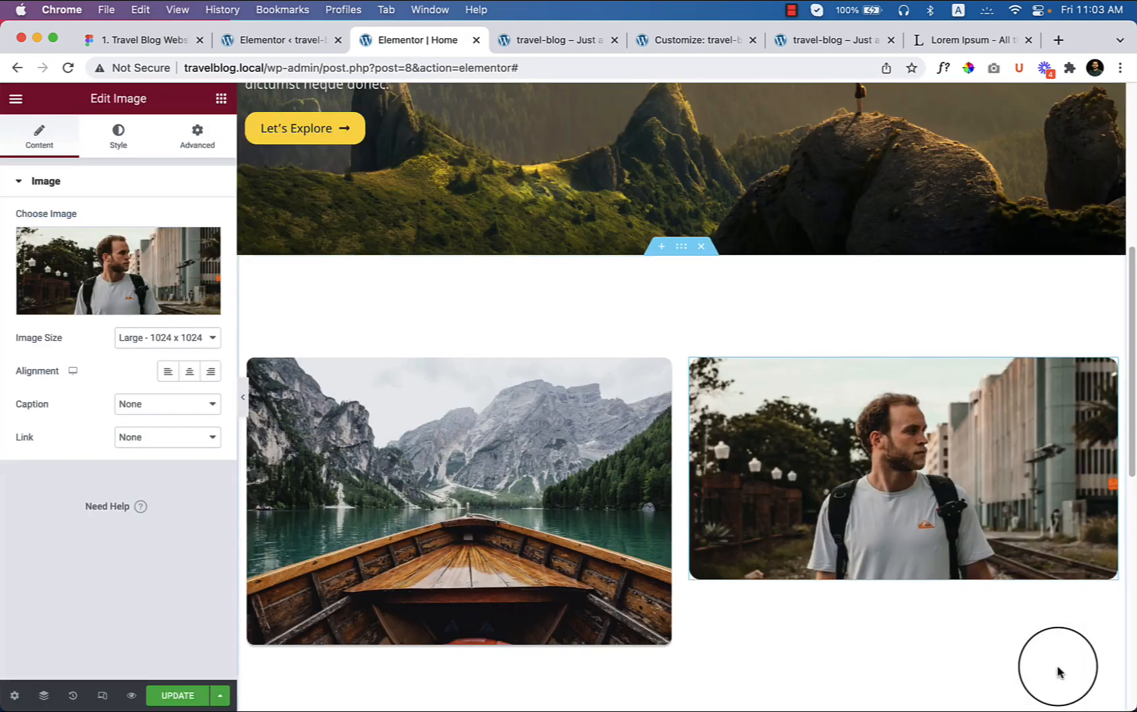
mouse_move(538, 331)
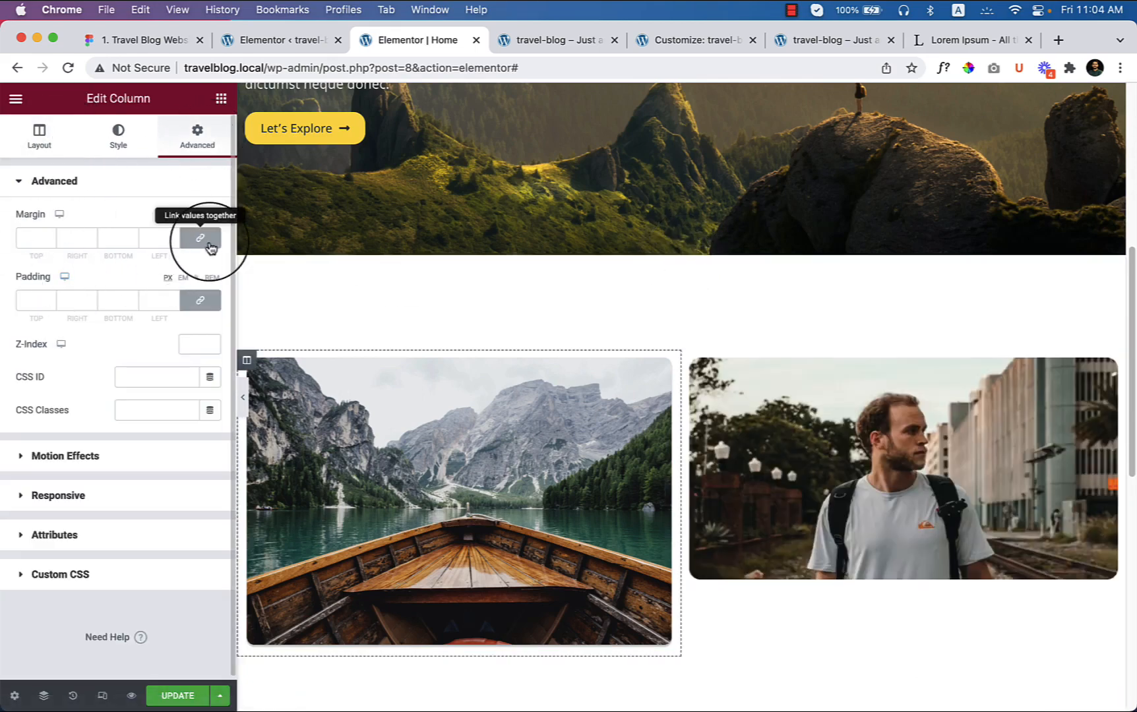
click(199, 238)
text(30)
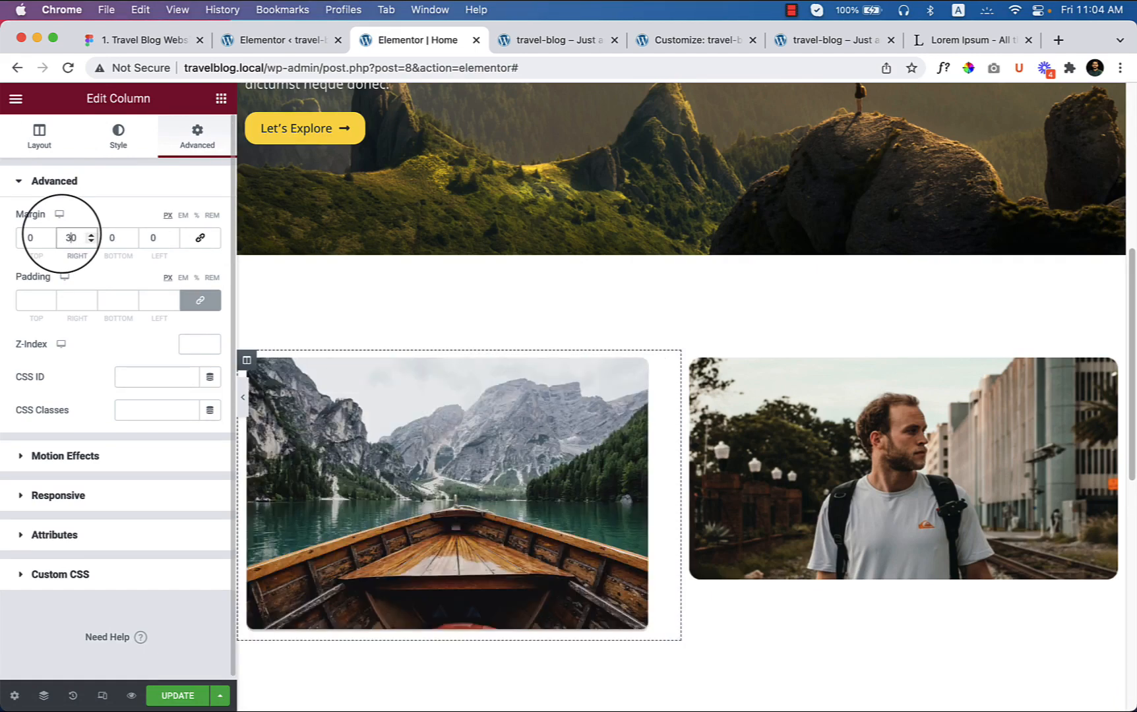
click(73, 238)
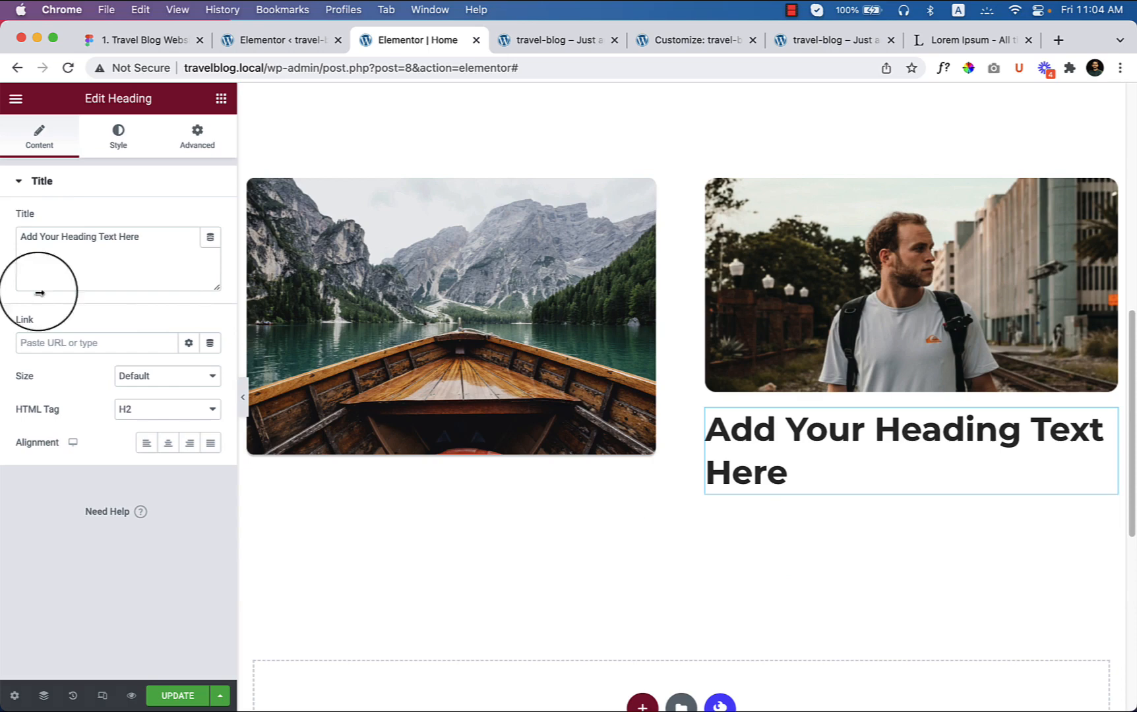
text(samuals Robar)
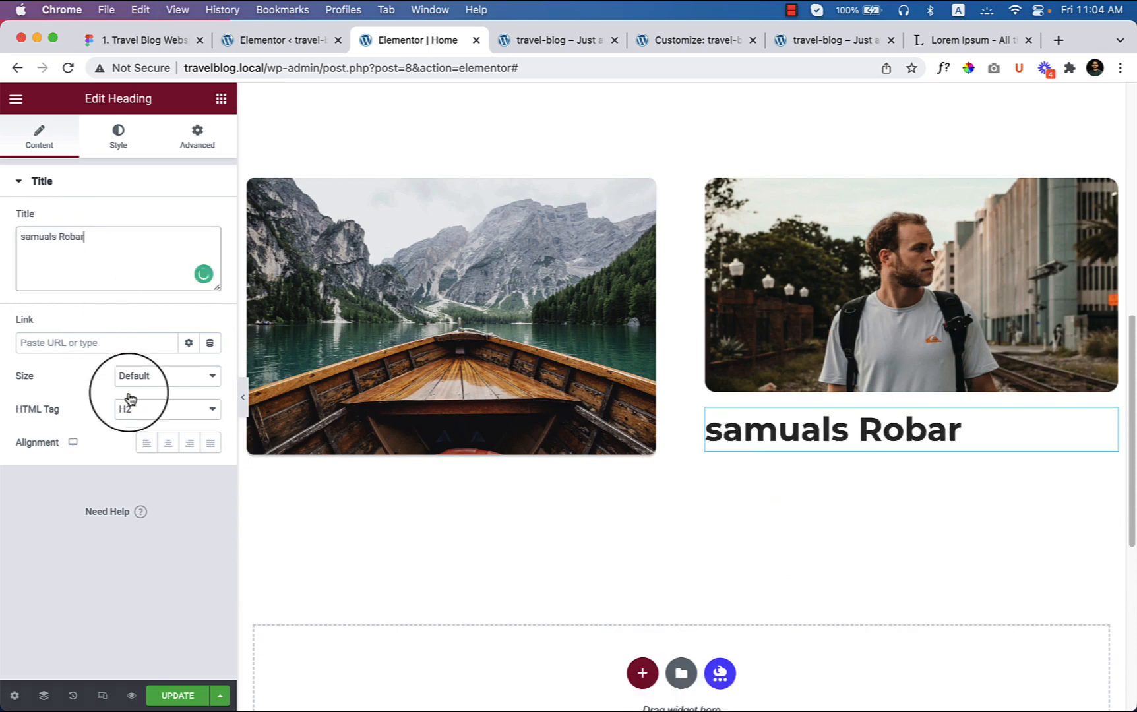
click(167, 409)
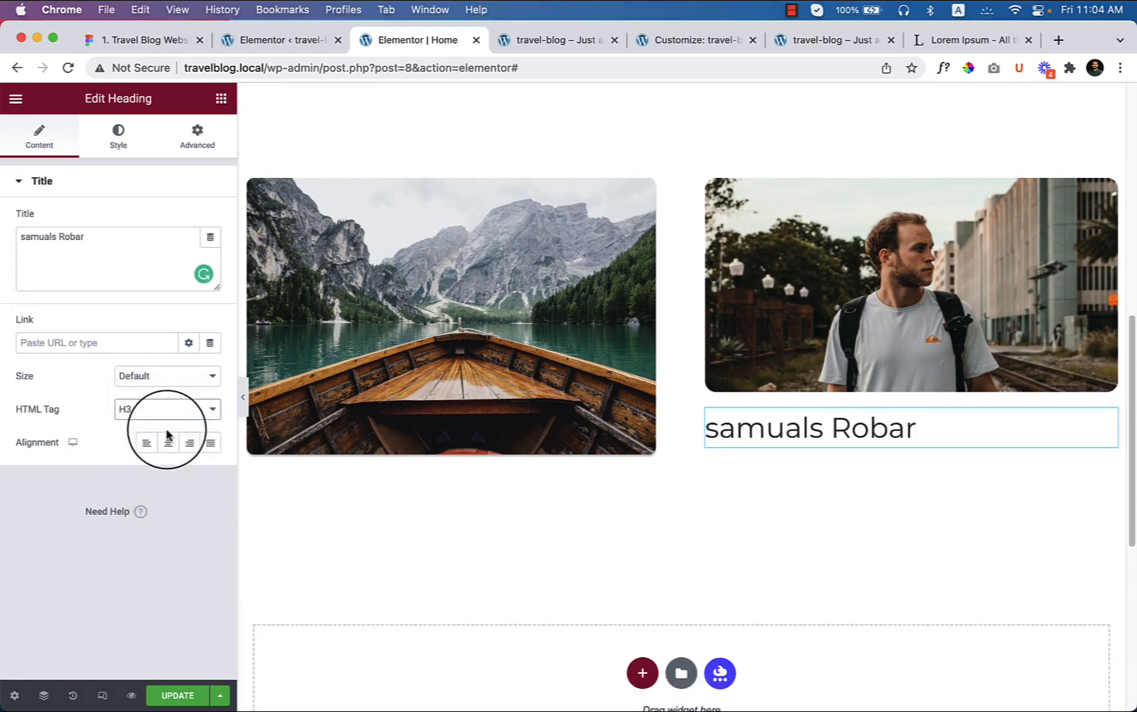
click(167, 409)
text(S)
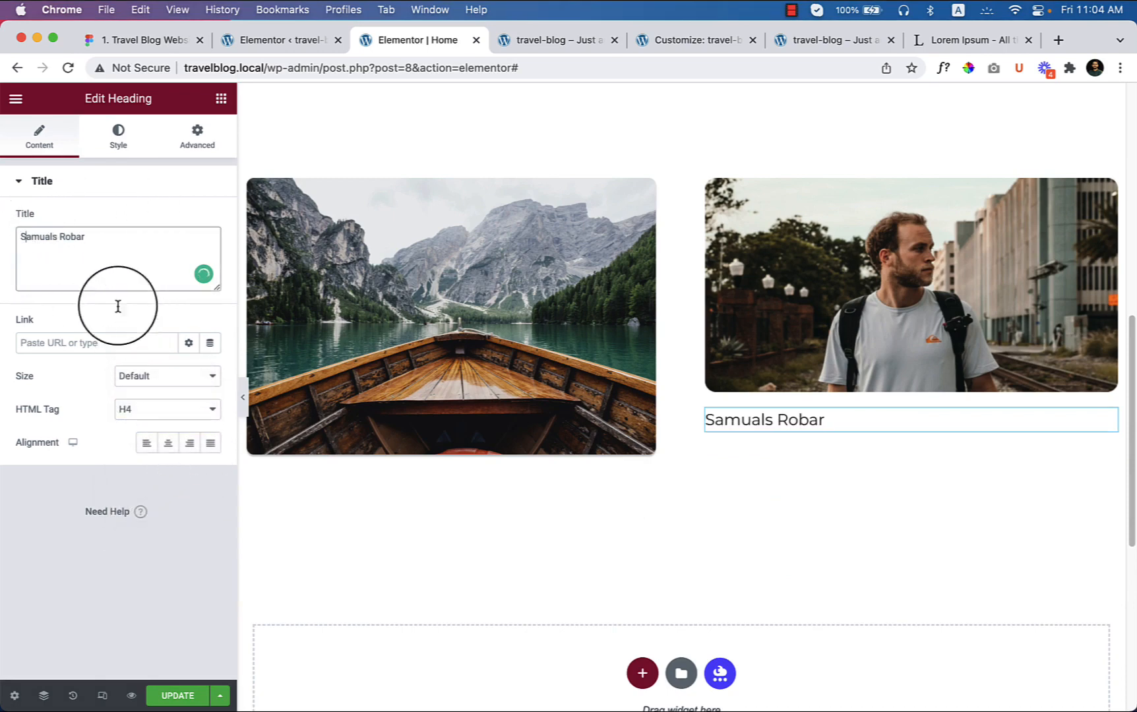
- Set the name heading's typography font weight to 600
click(117, 136)
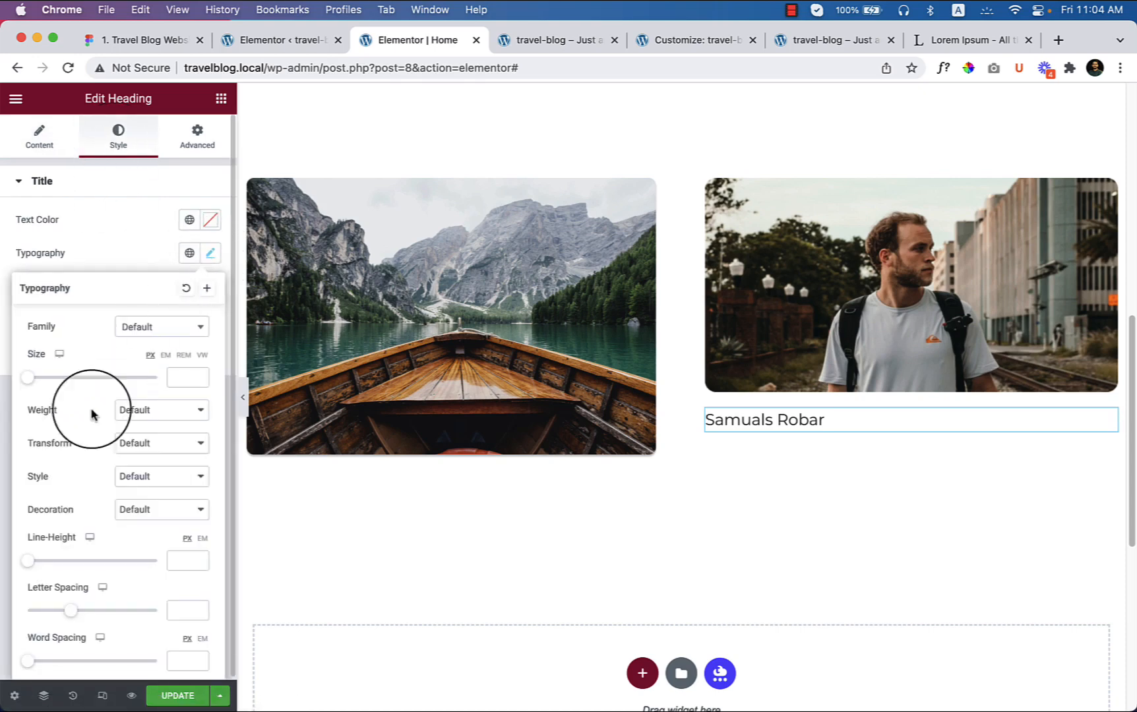
mouse_move(154, 460)
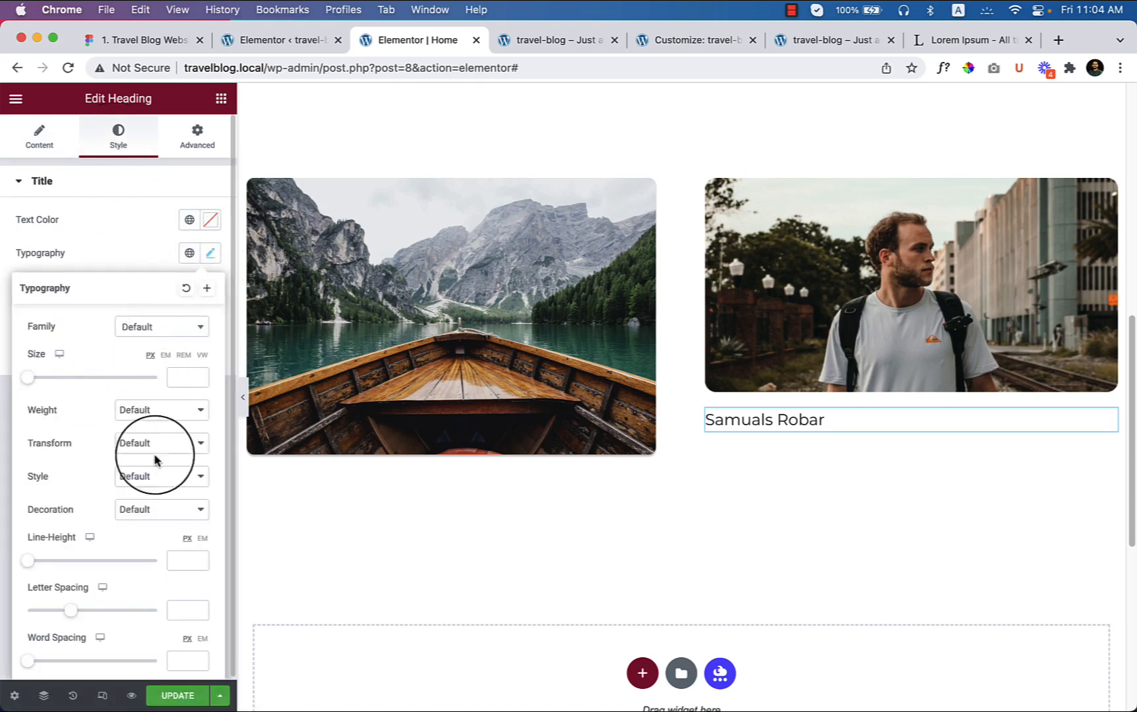
click(161, 409)
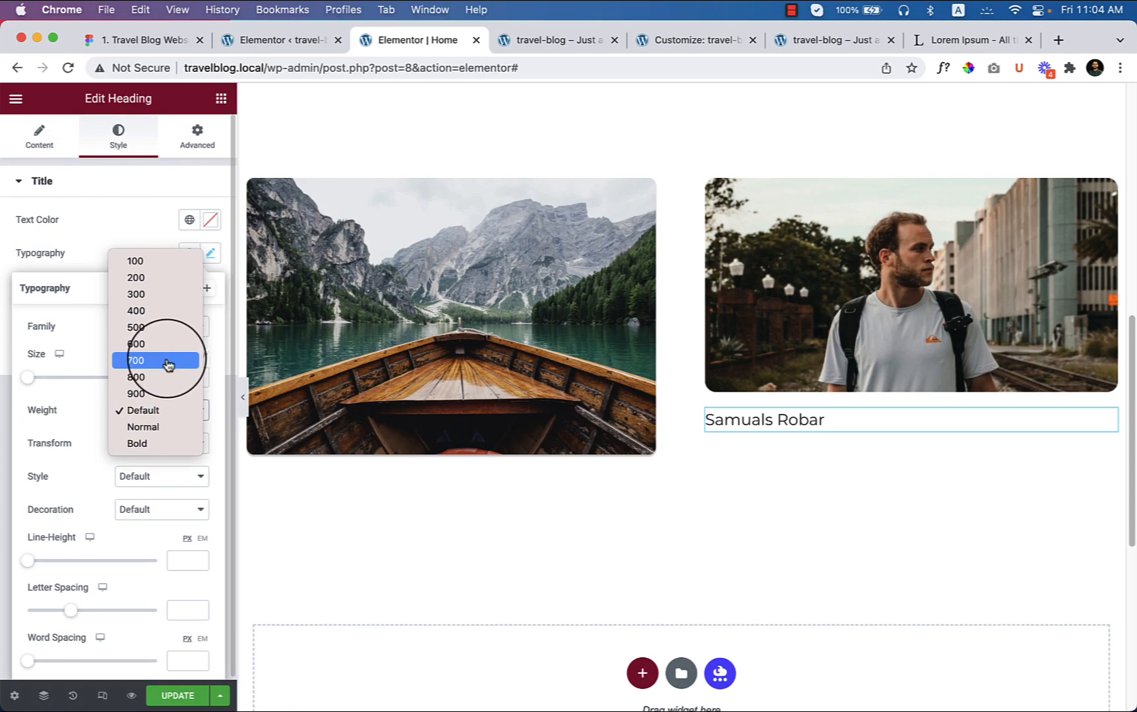
click(136, 327)
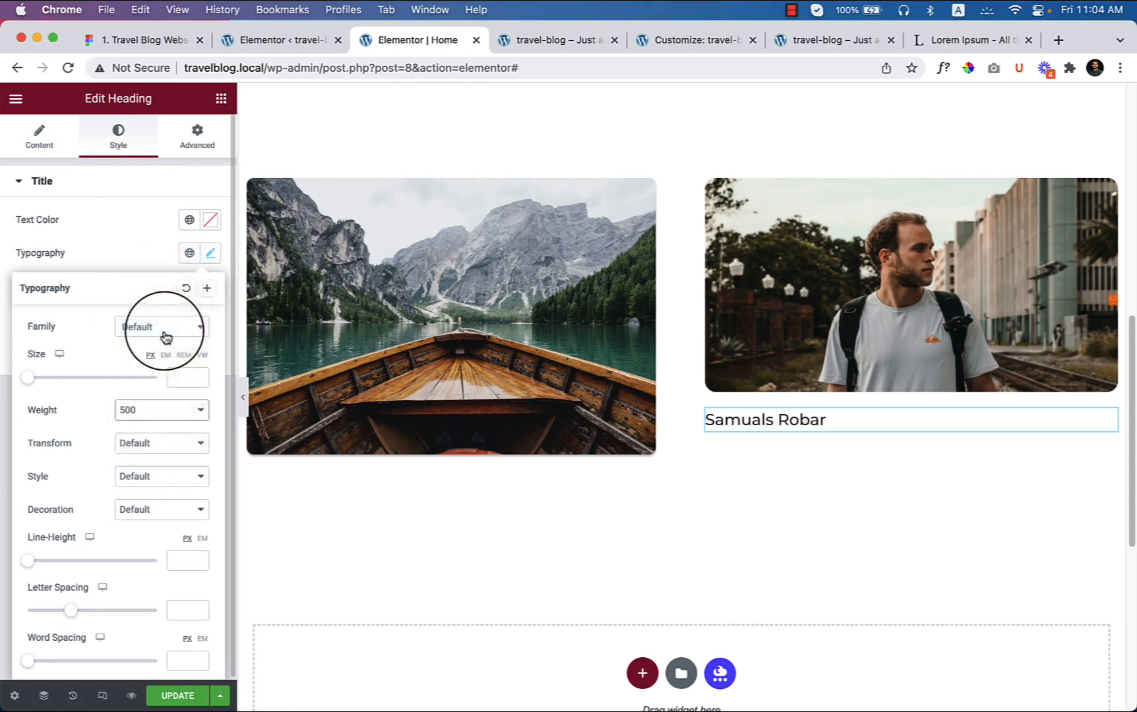
click(160, 410)
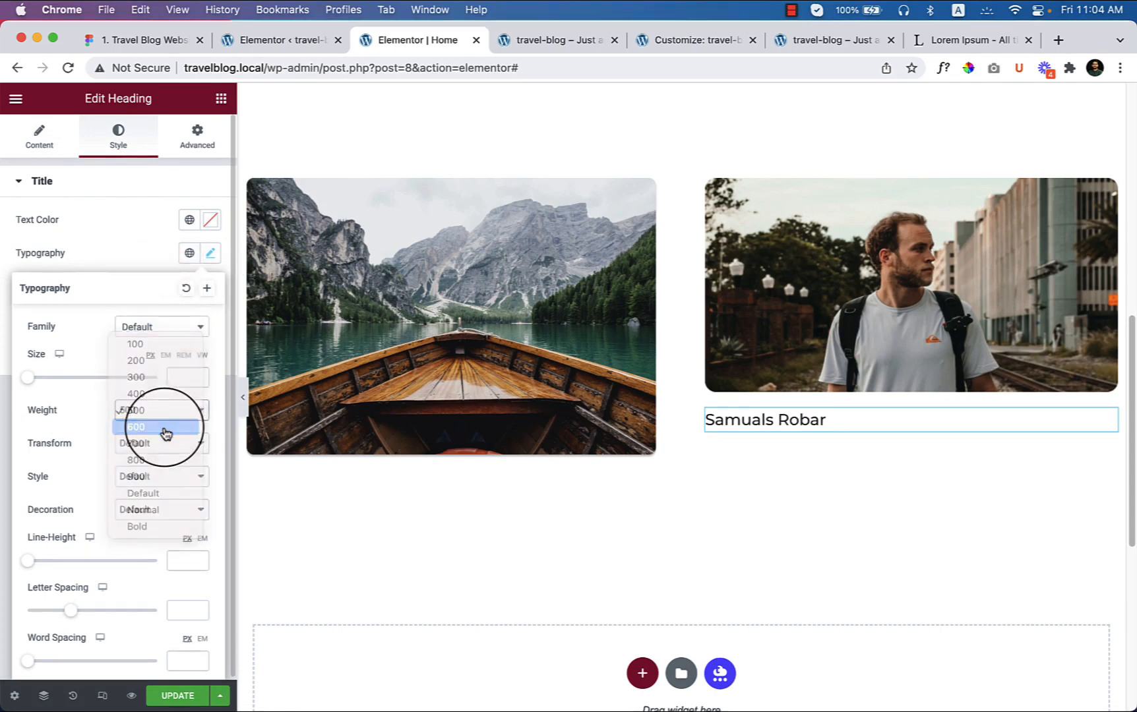
click(137, 426)
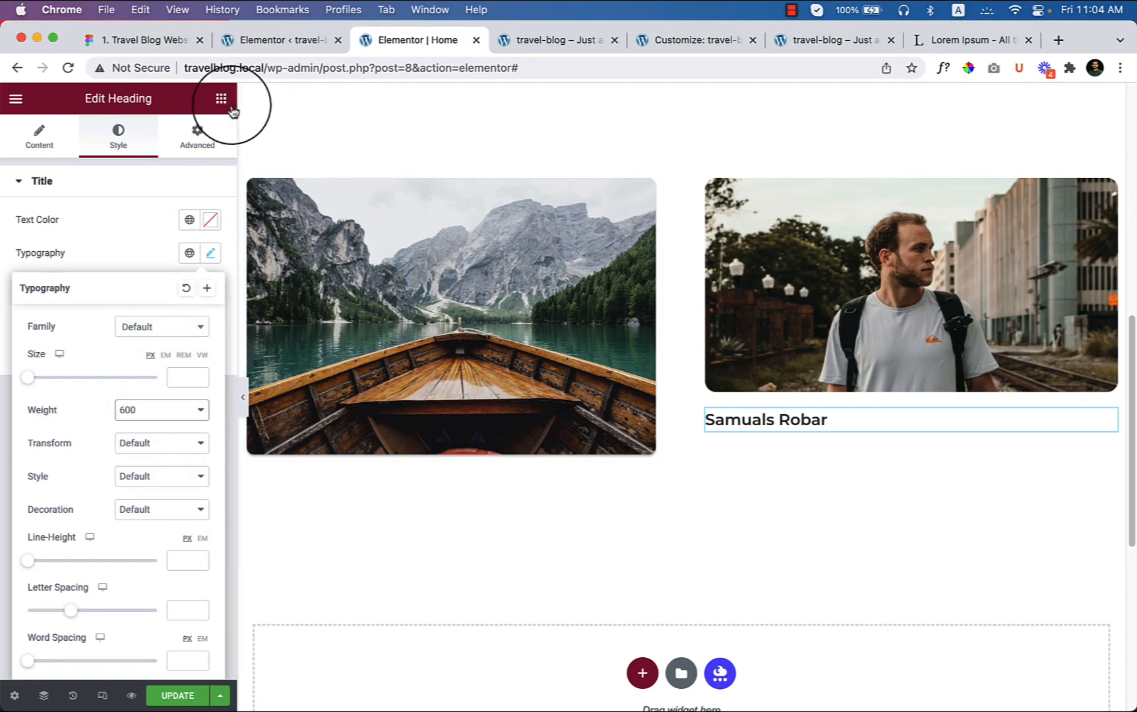
click(221, 98)
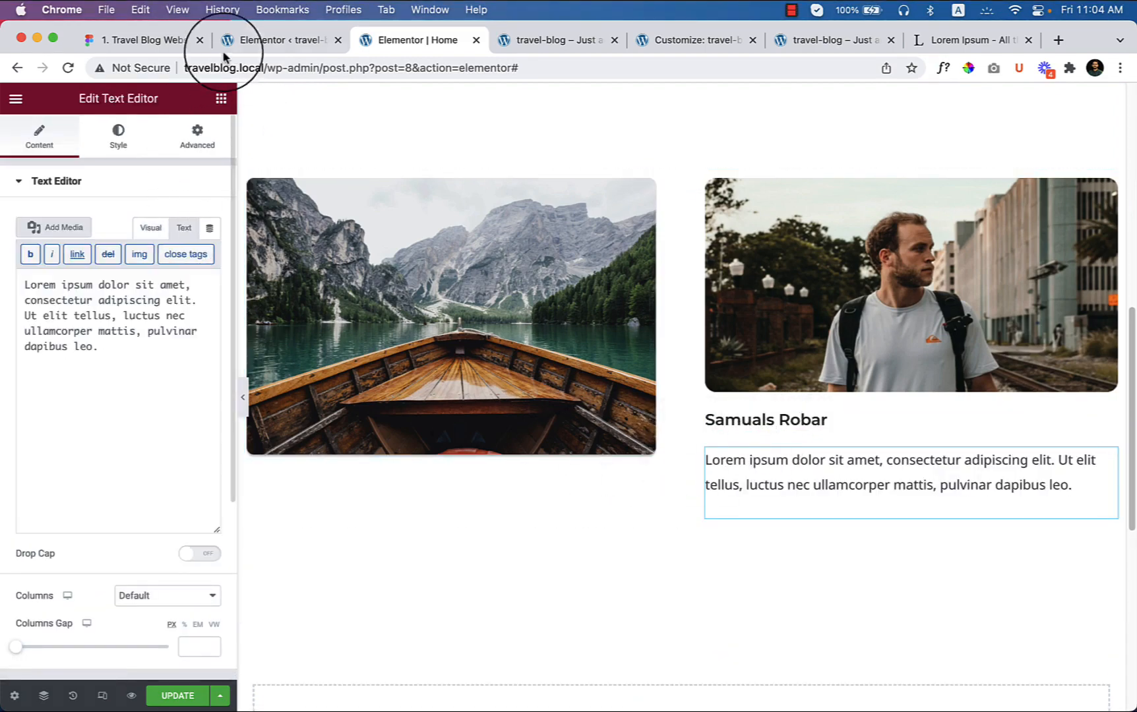
- Change the text block under the name to 'World class traveler'
click(138, 40)
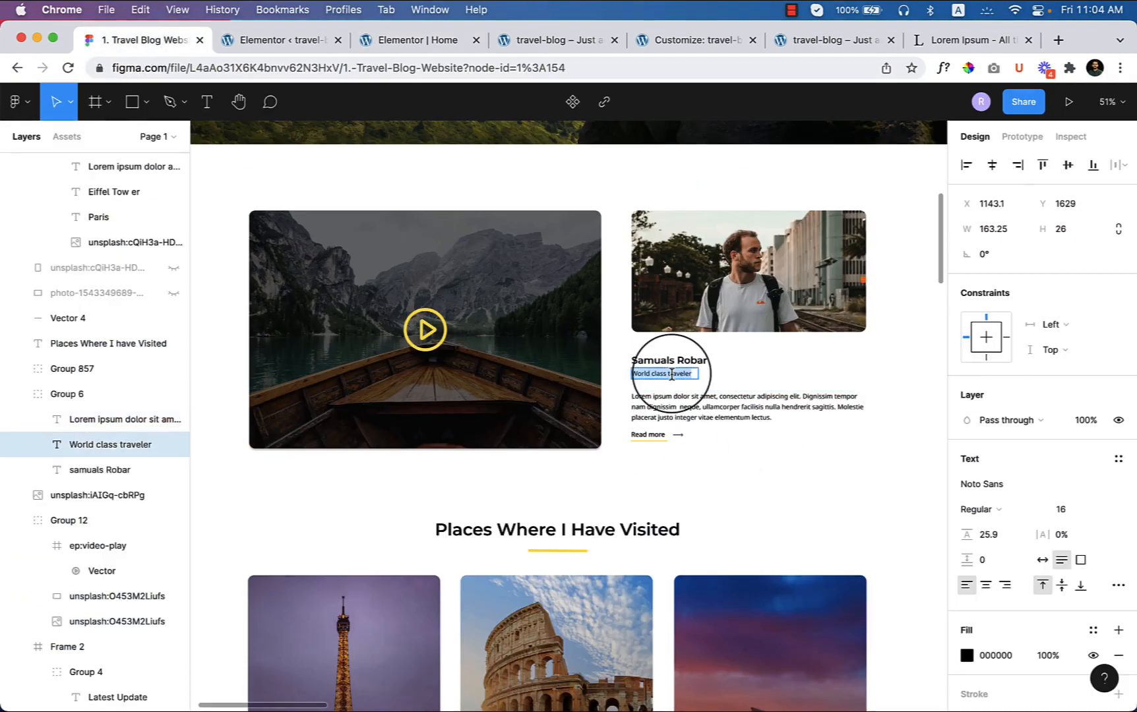
click(278, 40)
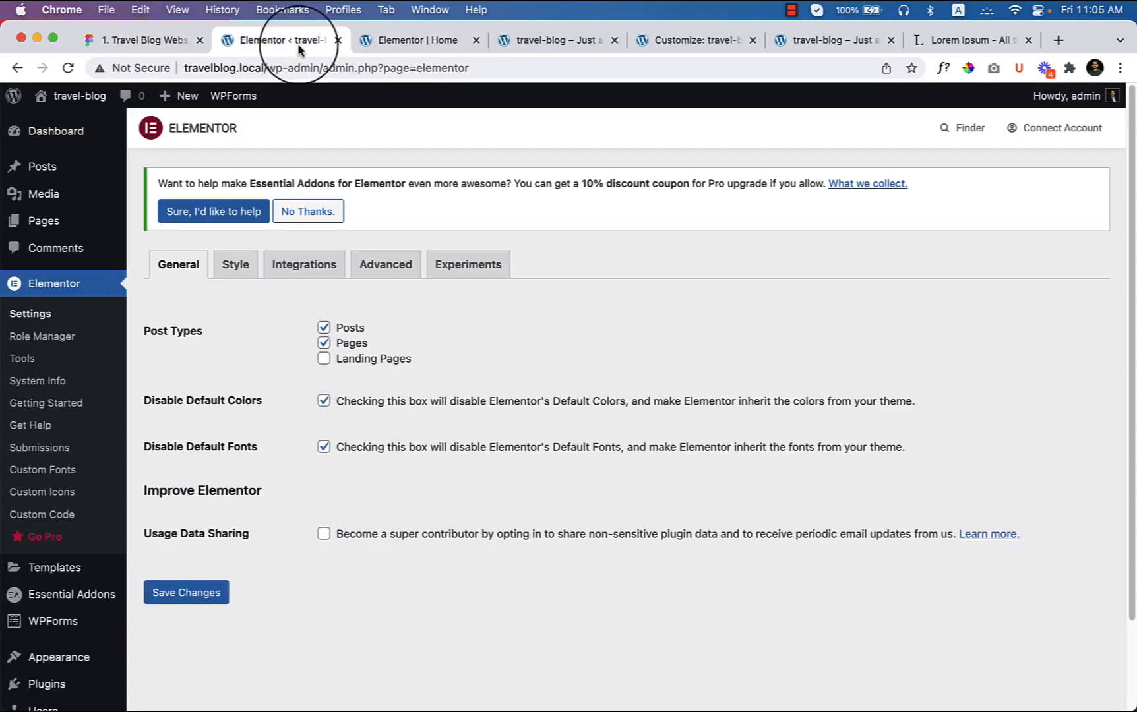
click(410, 39)
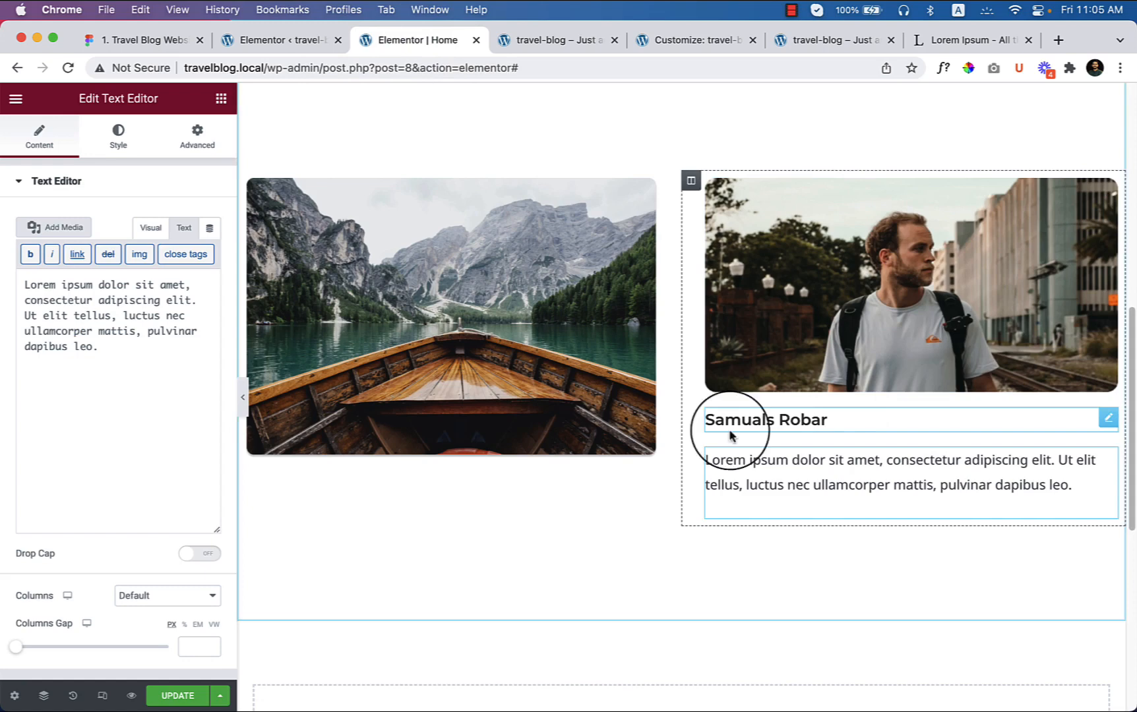
text(World class traveler)
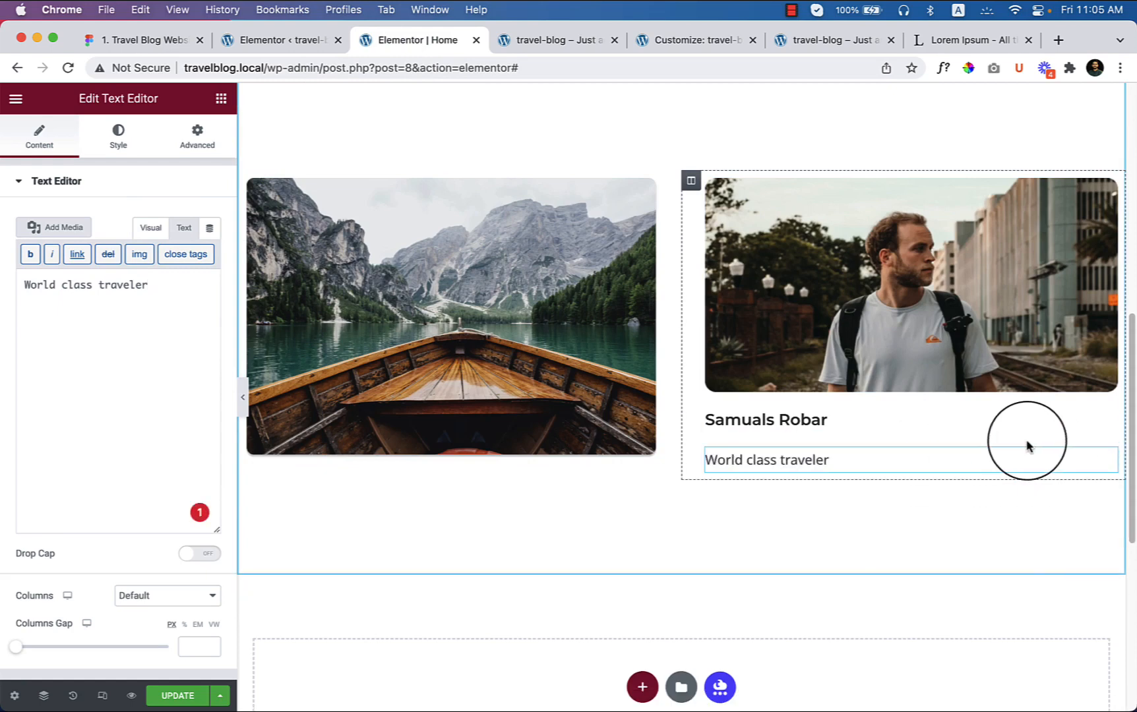
- Give the tagline a -10 top margin, then look back at the Figma design
click(196, 136)
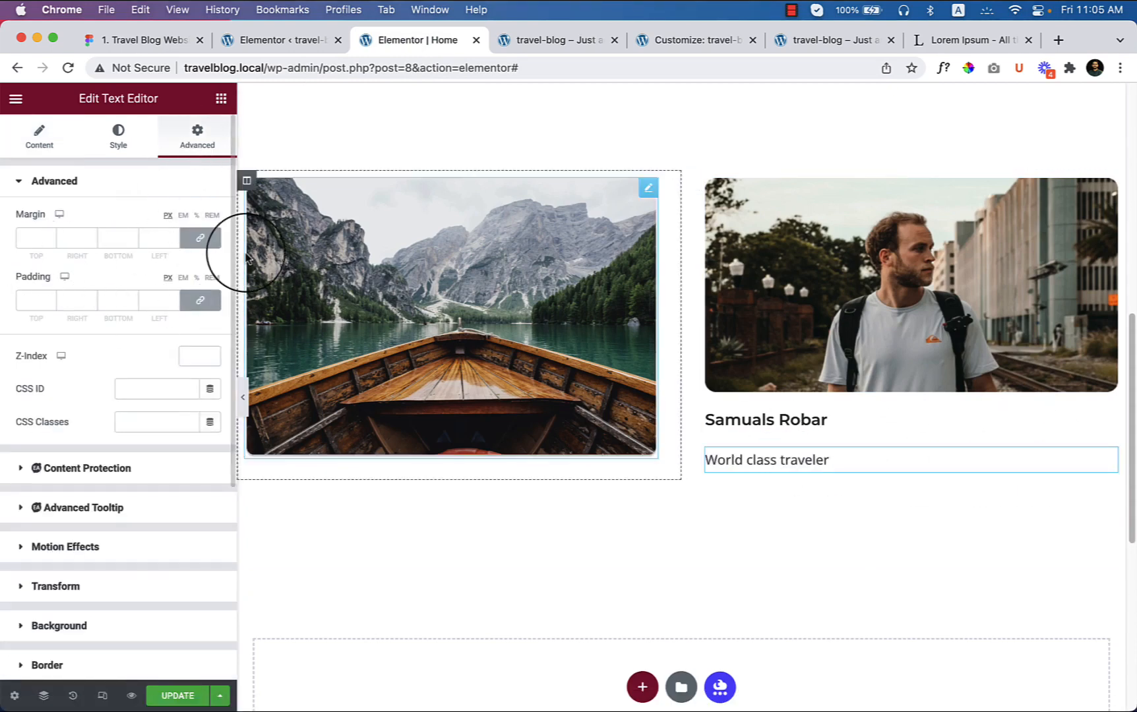
click(35, 238)
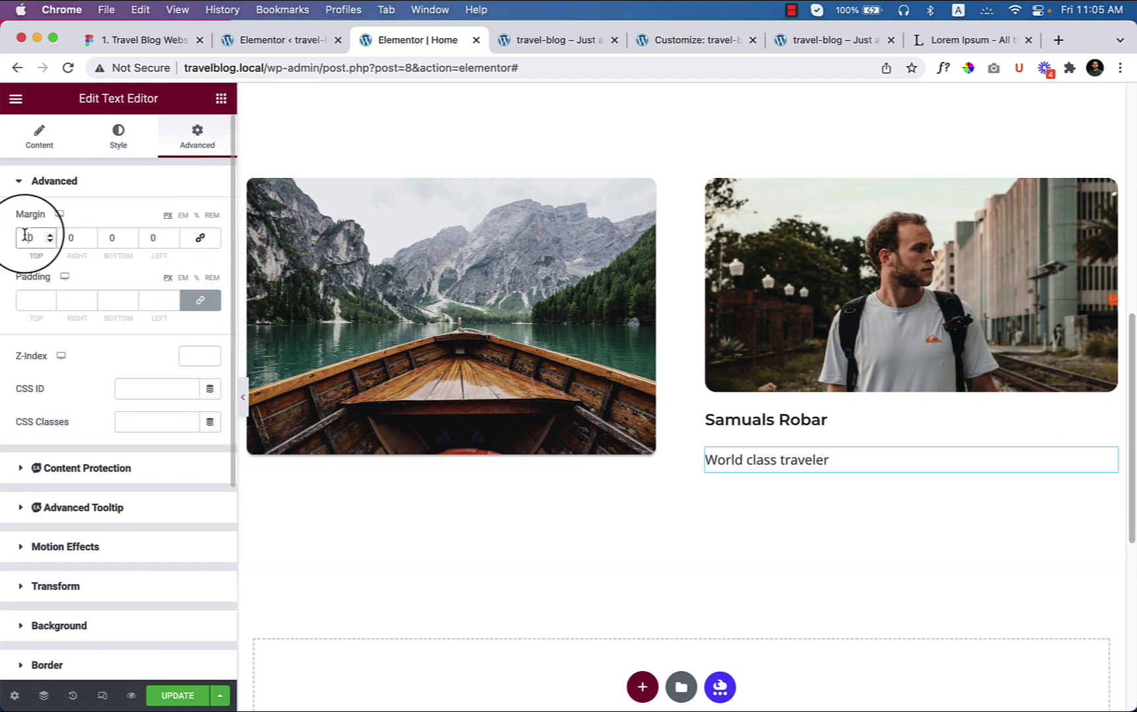
text(-10)
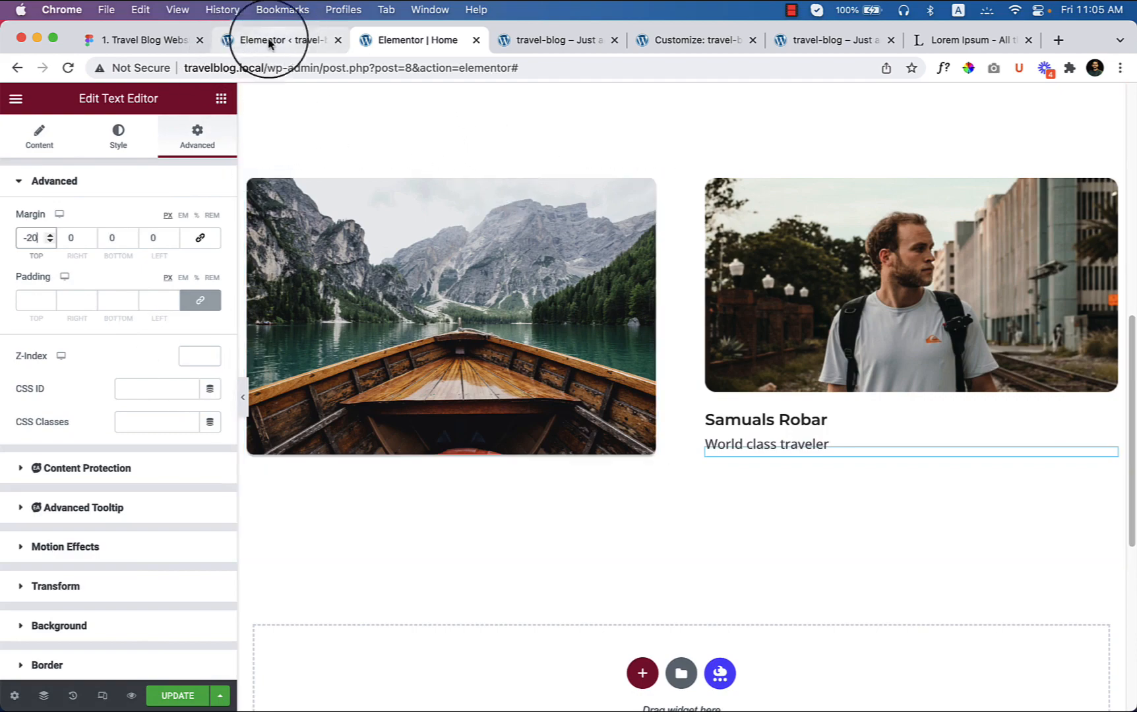
click(144, 40)
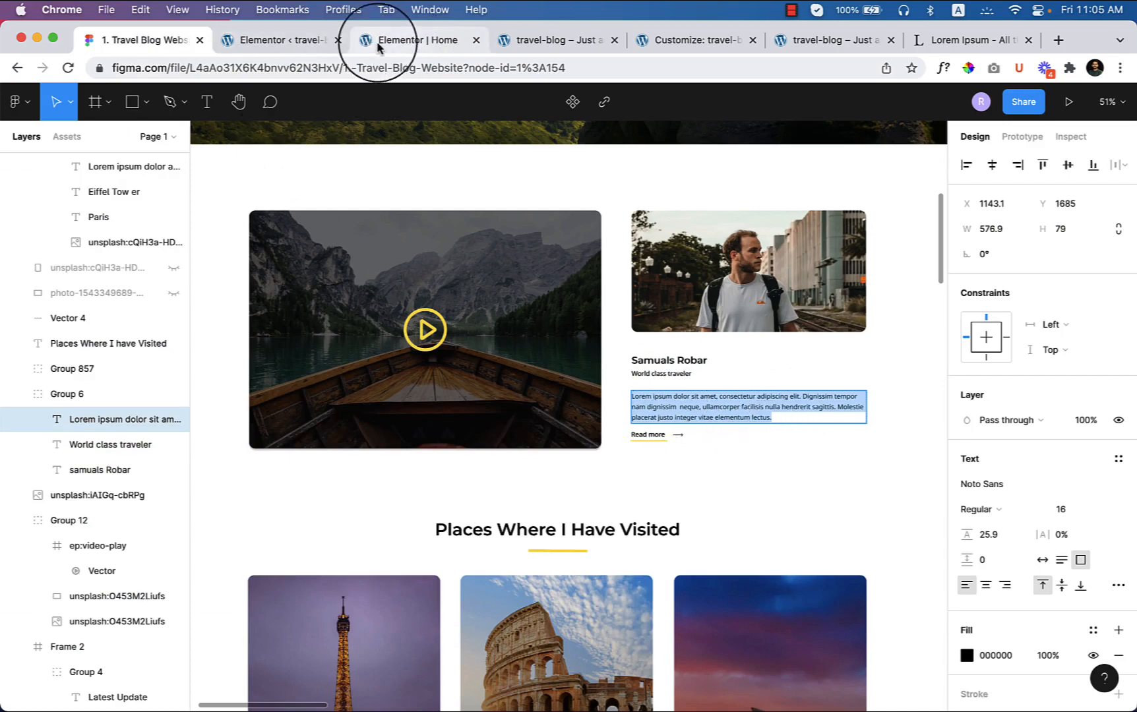
- Add the 'Dignissim tempor nam dignissim neque…' paragraph below the bio line and preview it
click(411, 40)
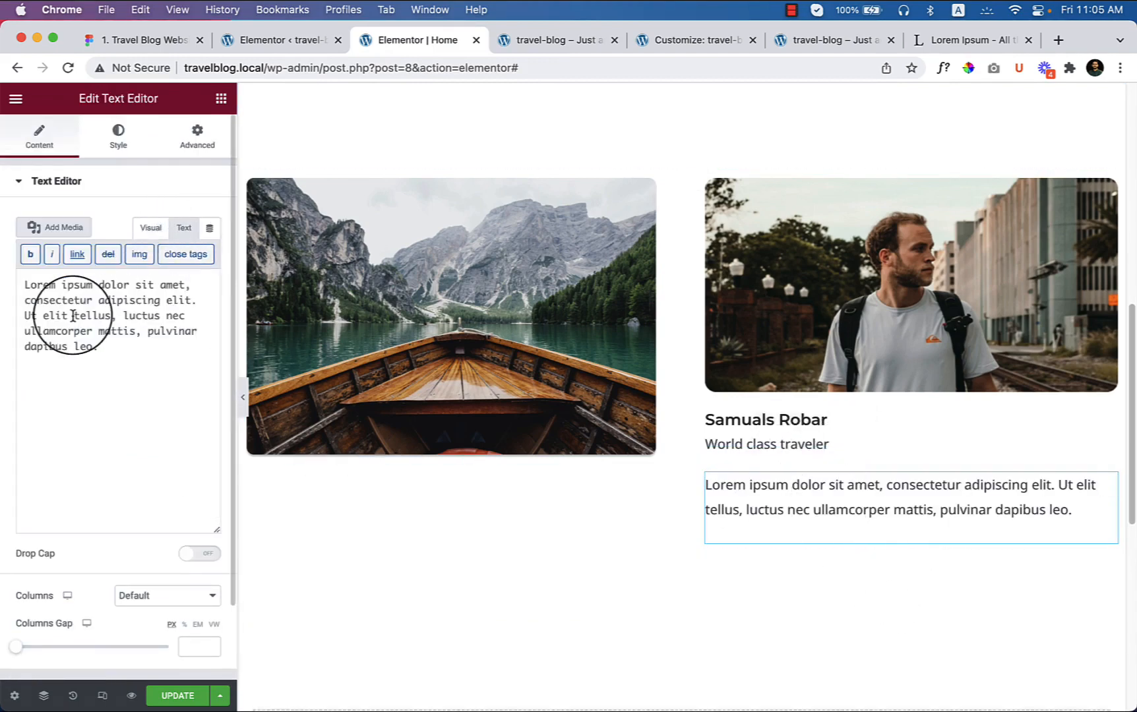
text(Dignissim tempor nam dignissim neque, ullamcorper facilisis nulla hendrerit sagittis. Molestie placerat justo integer vitae elementum lectus.)
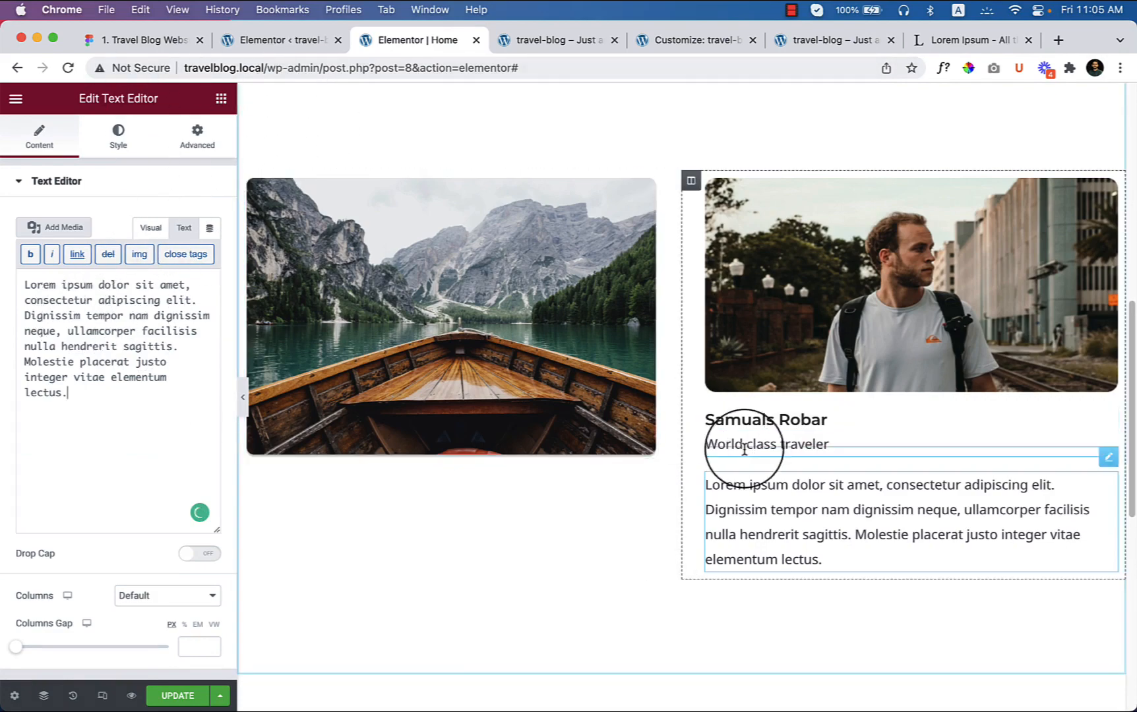
click(243, 398)
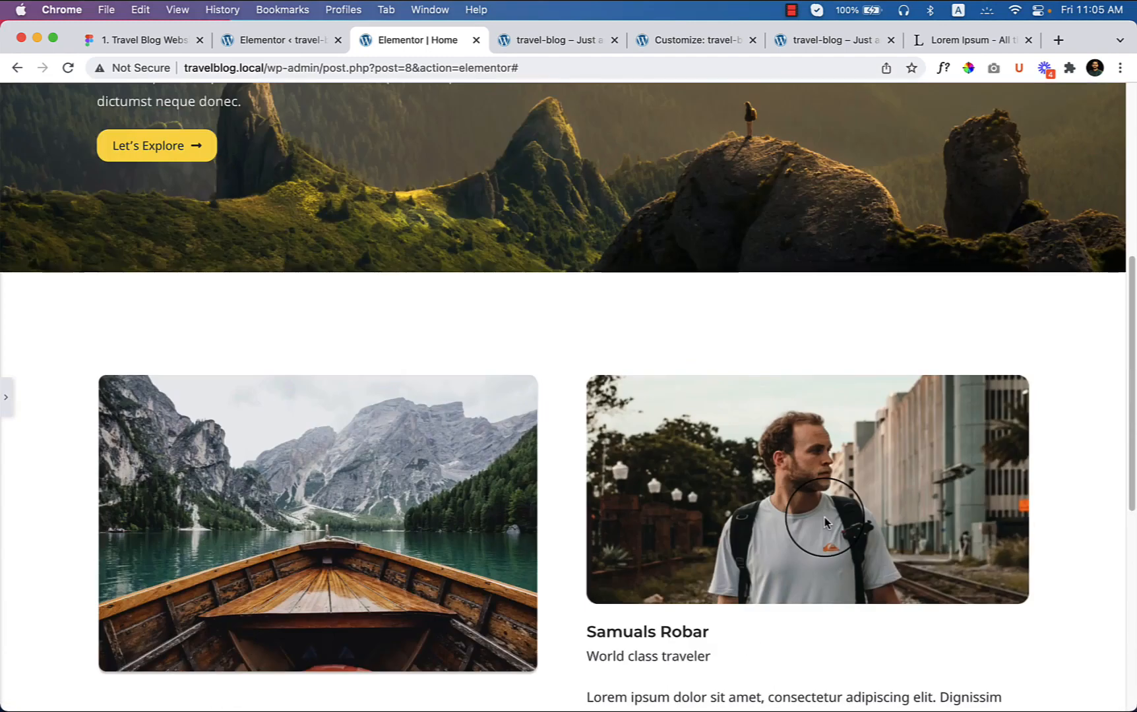
scroll(down, 3)
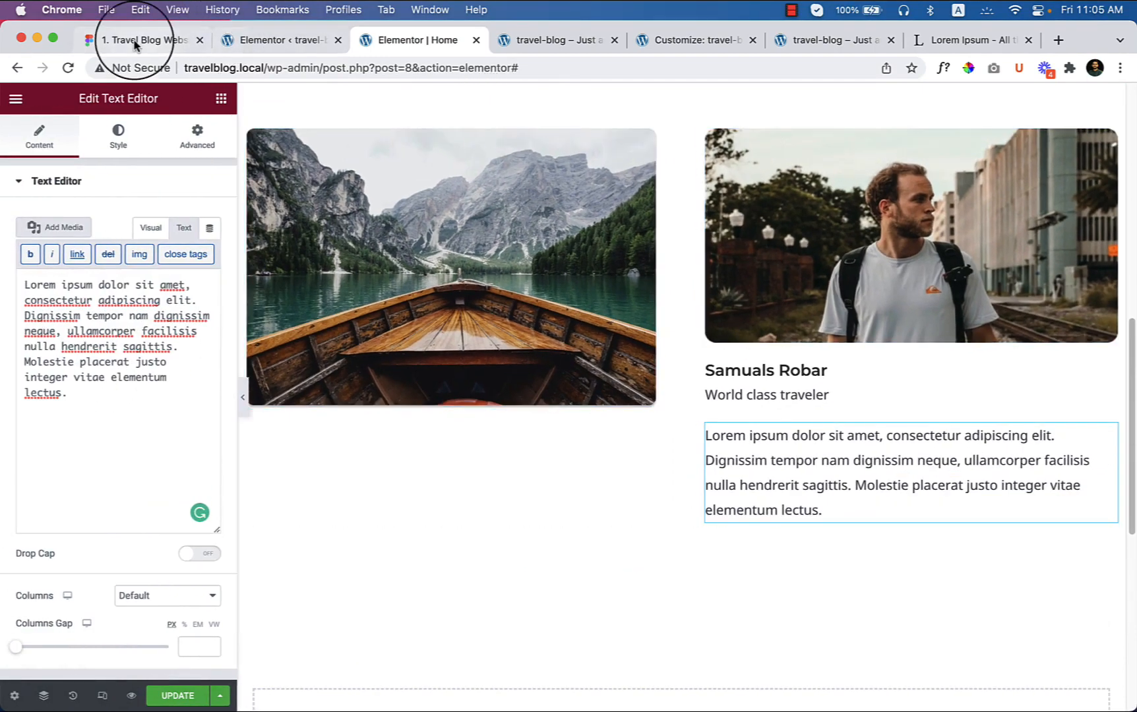
- Compare the bio section against the Figma design, then return to the Elementor editor
click(143, 39)
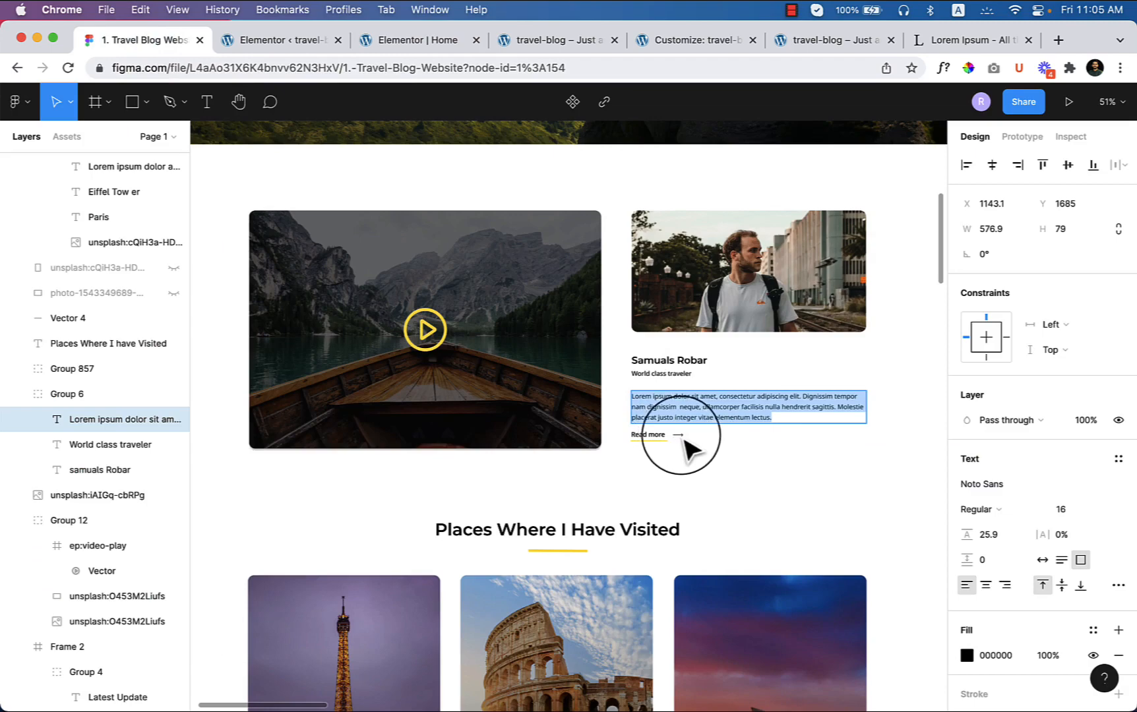
mouse_move(387, 74)
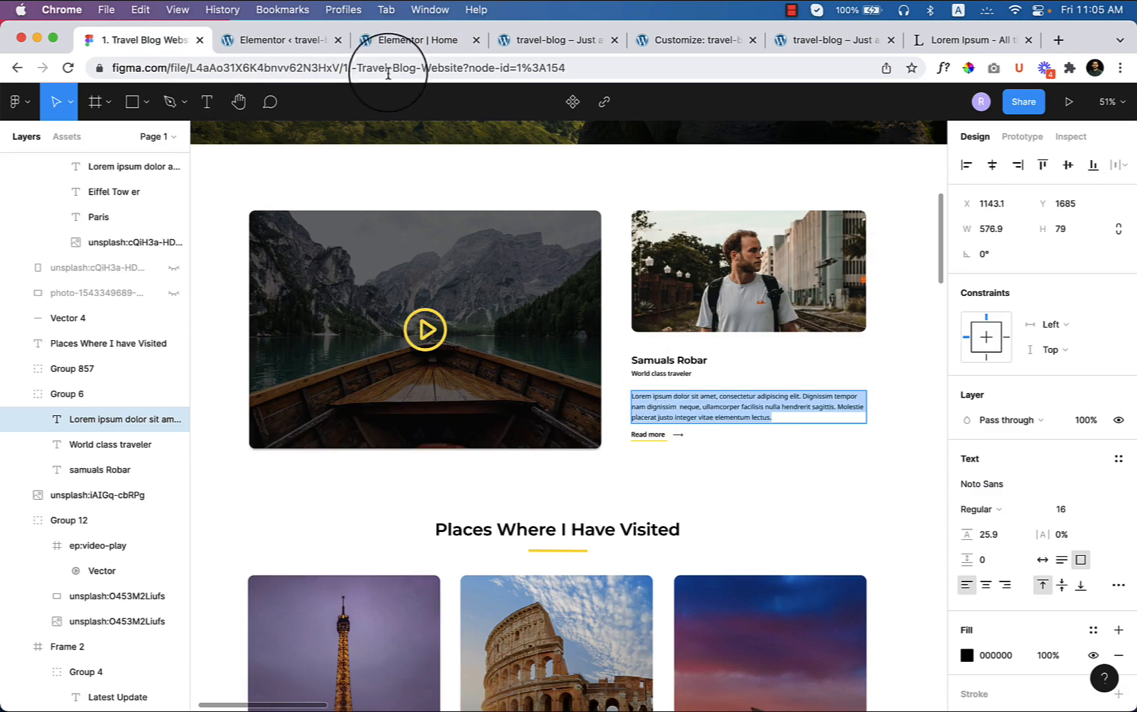
click(409, 40)
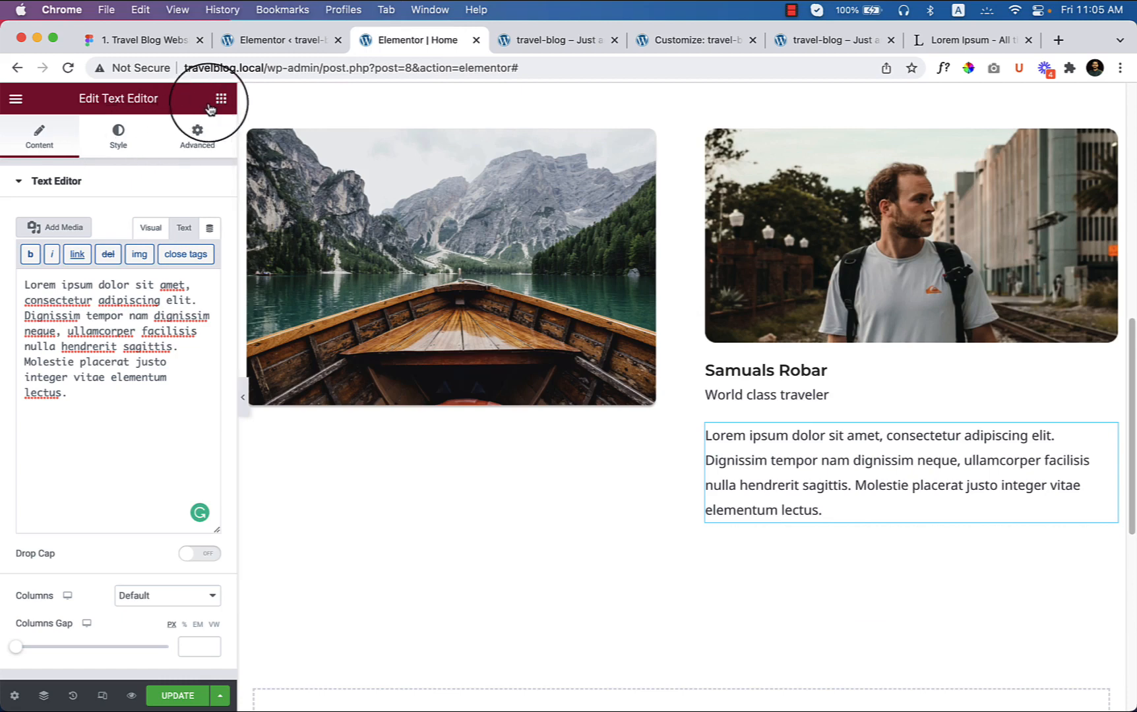
click(221, 97)
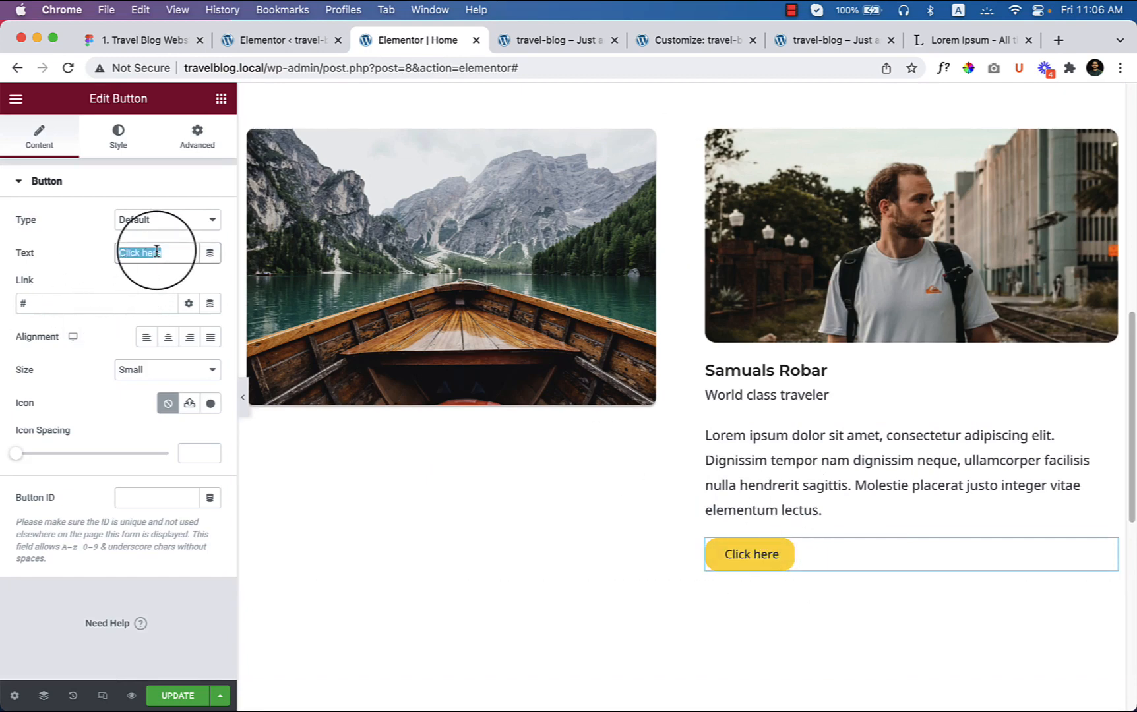
- Label the button 'Read More' with a long right arrow icon placed after the text
text(Read More)
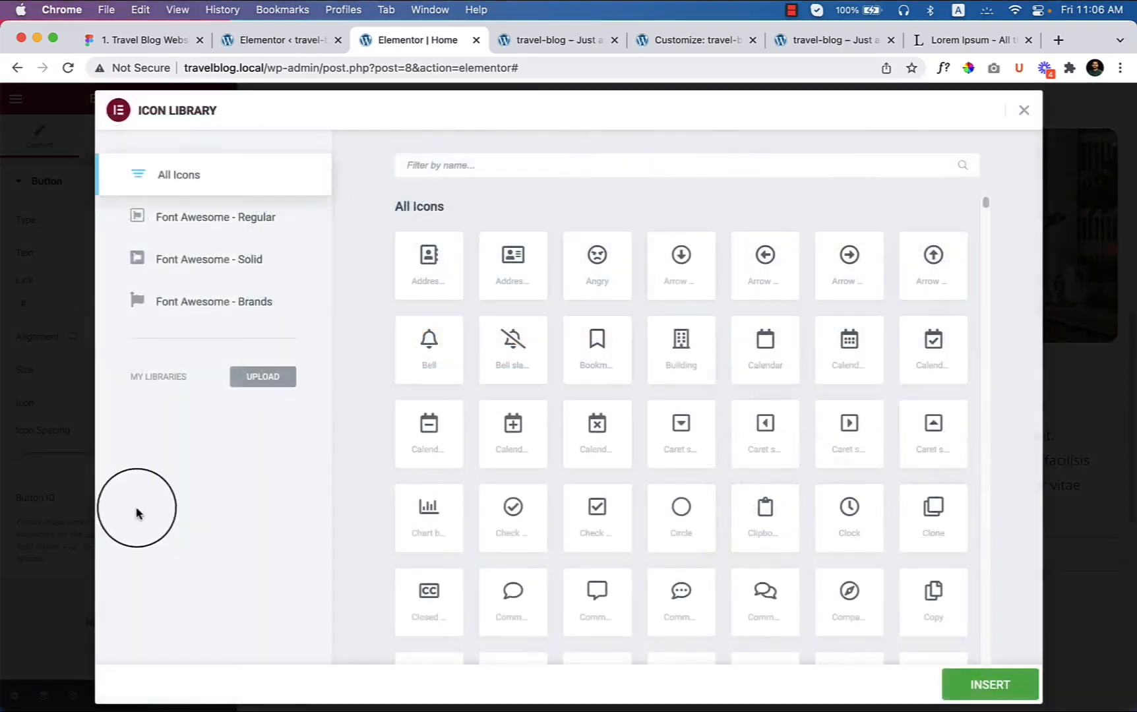
text(a)
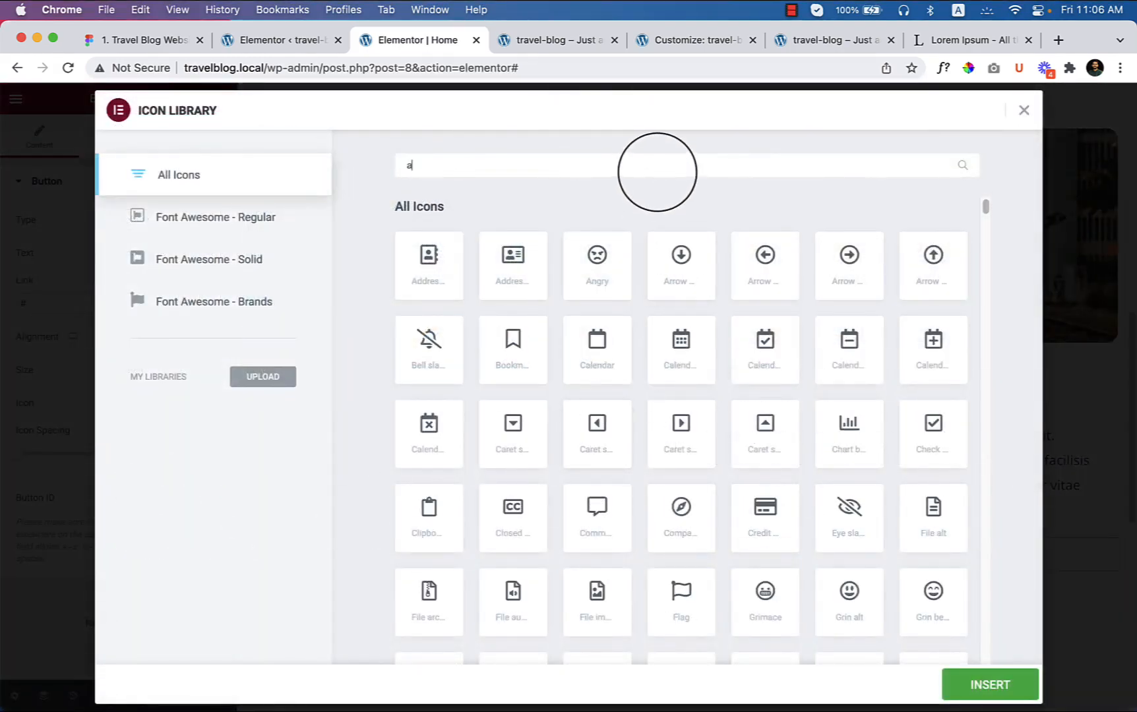
text(rro)
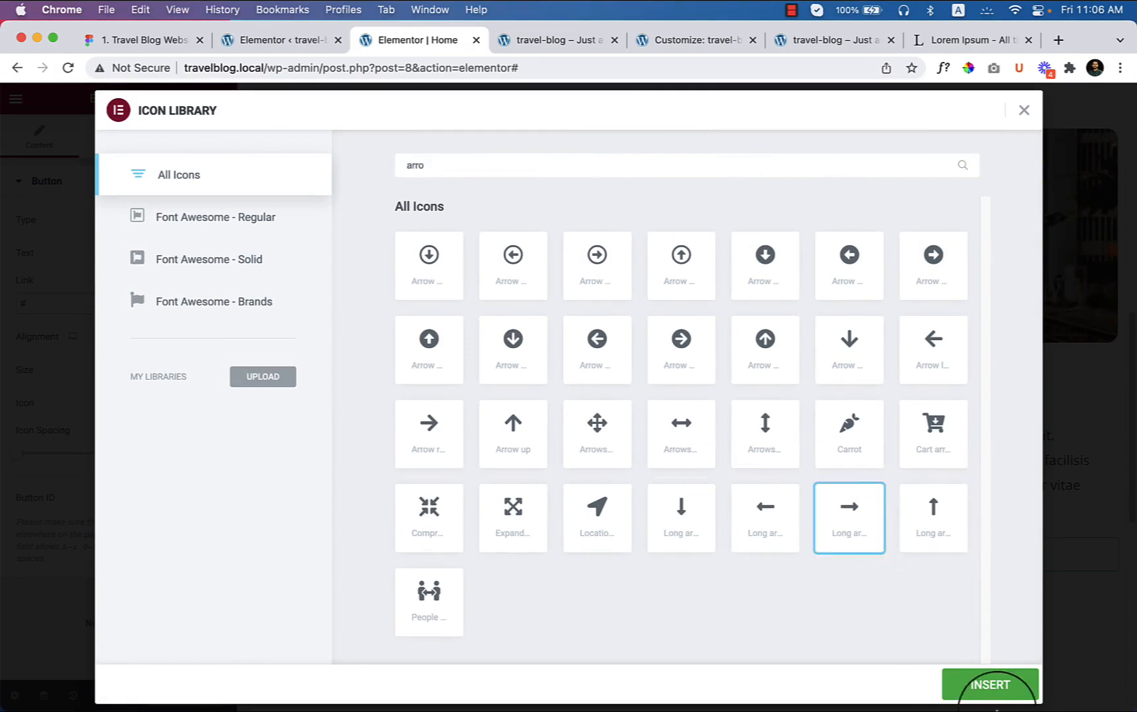
click(989, 684)
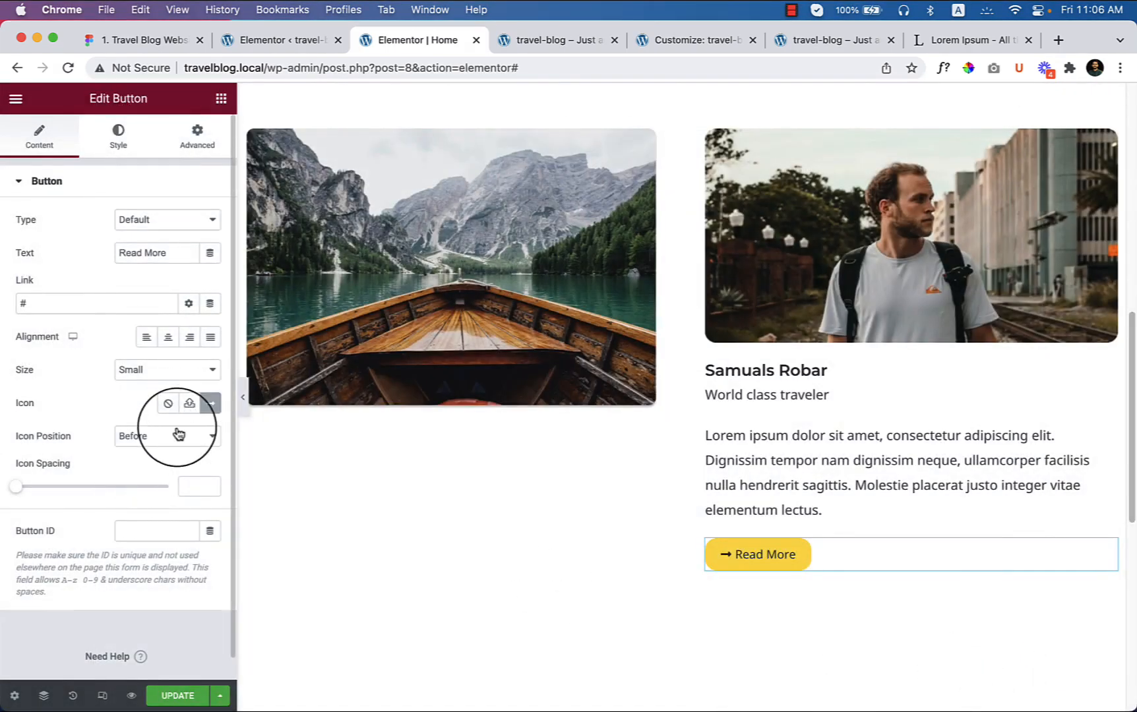
click(167, 436)
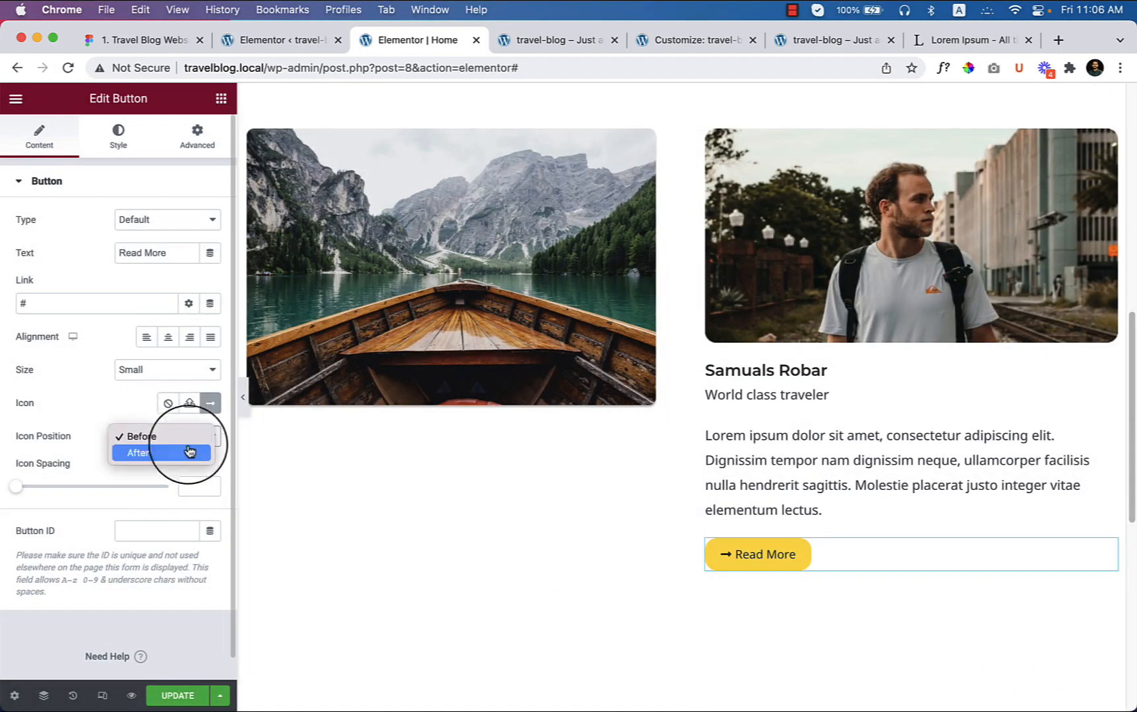
click(139, 453)
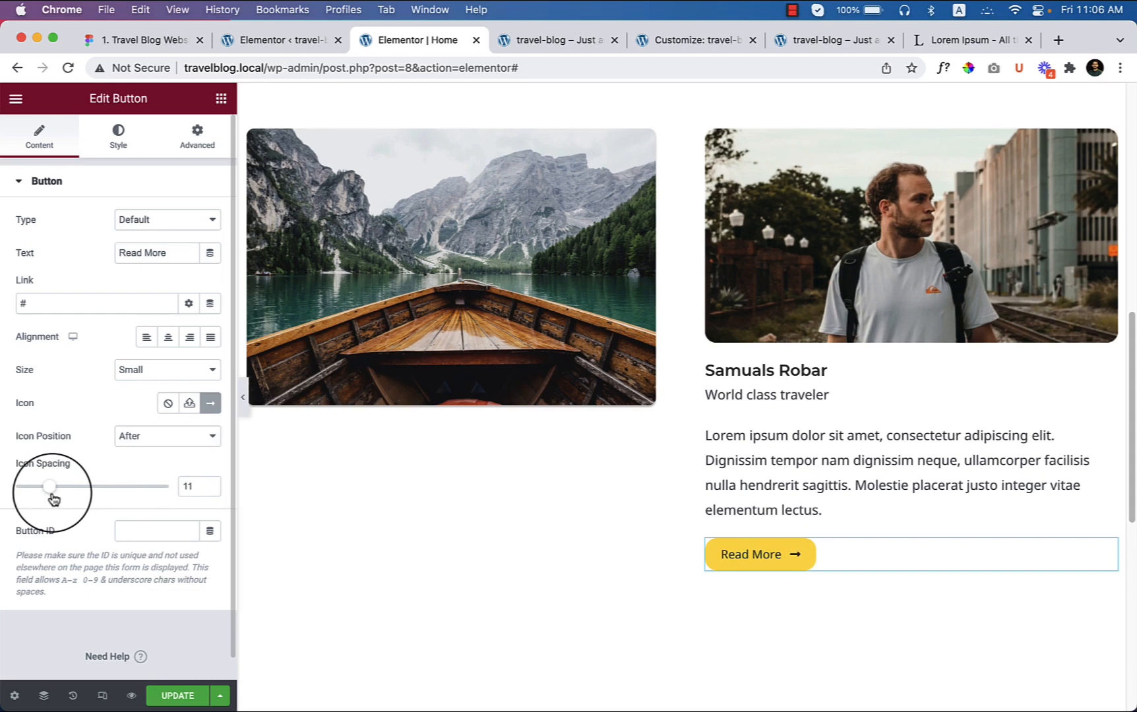
mouse_move(130, 510)
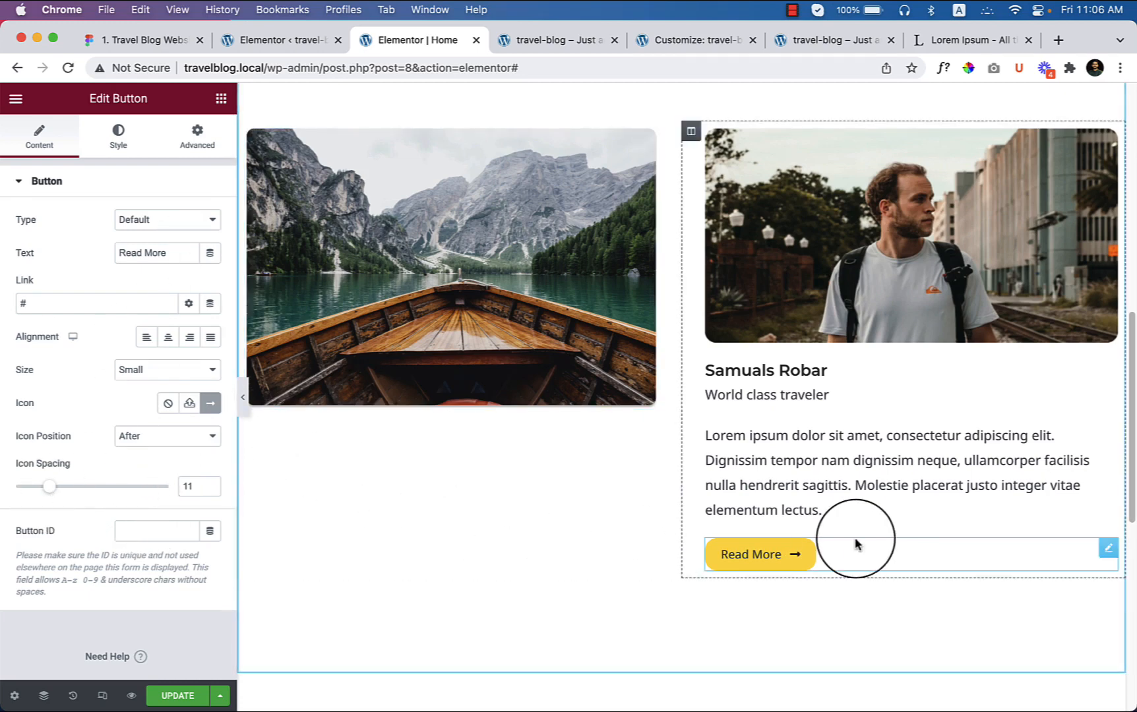
mouse_move(902, 553)
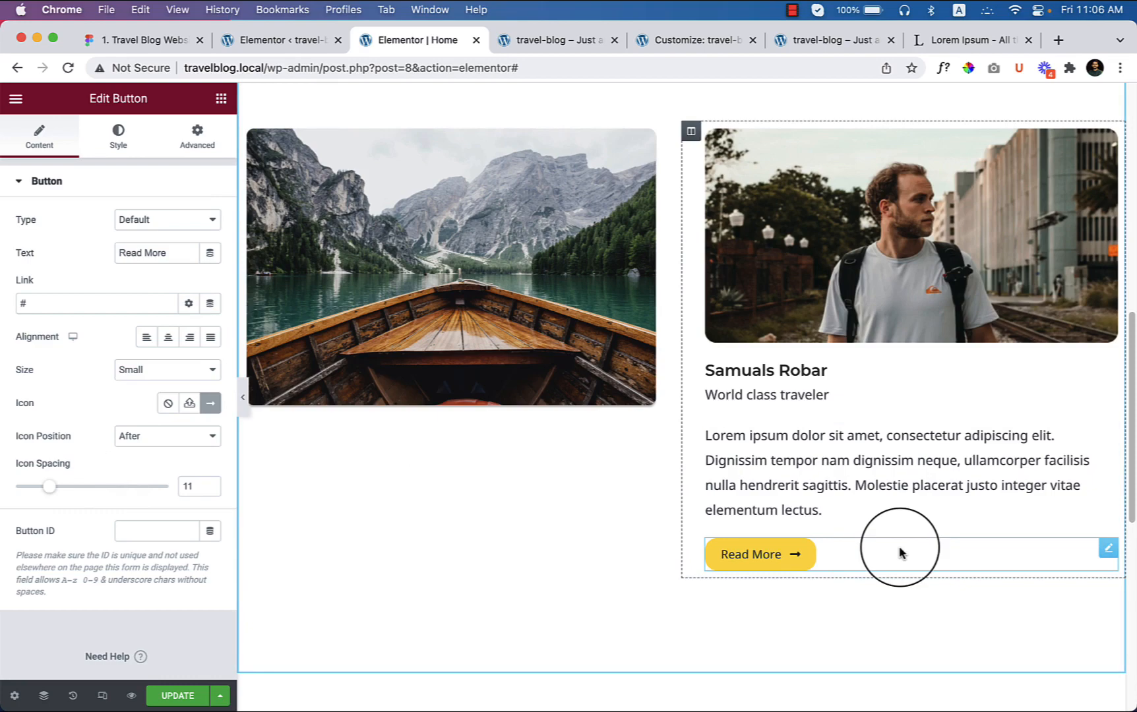
click(141, 40)
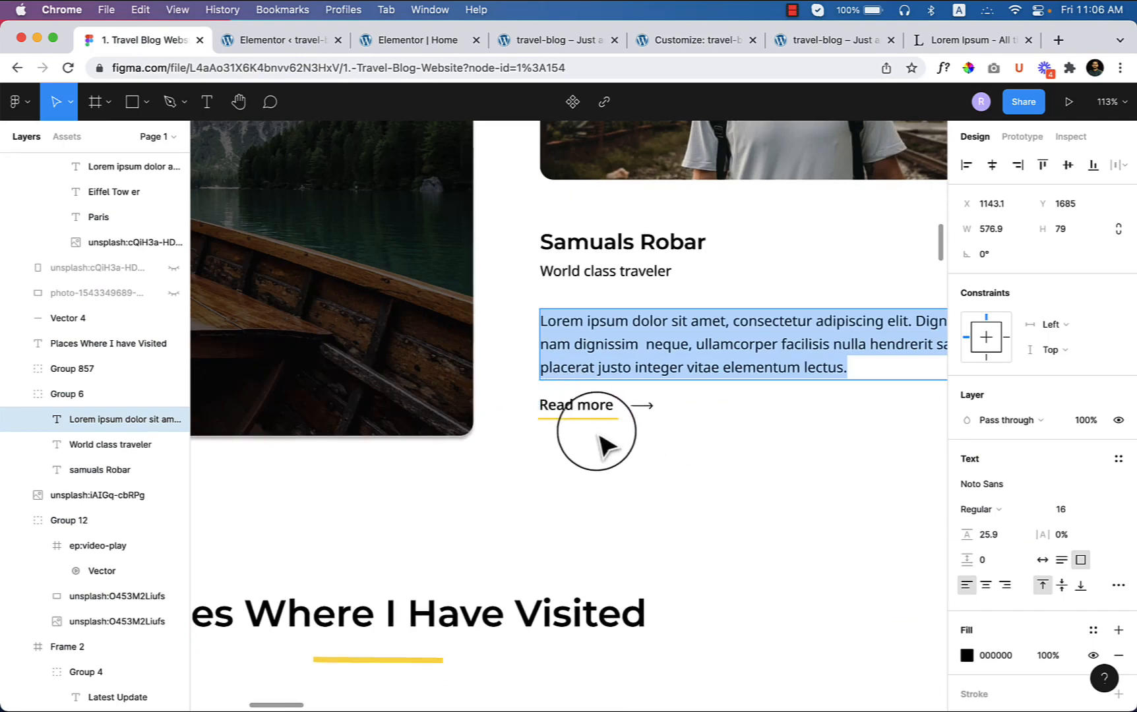
- Give the Read More button a solid border on the bottom edge only, width 4
click(408, 40)
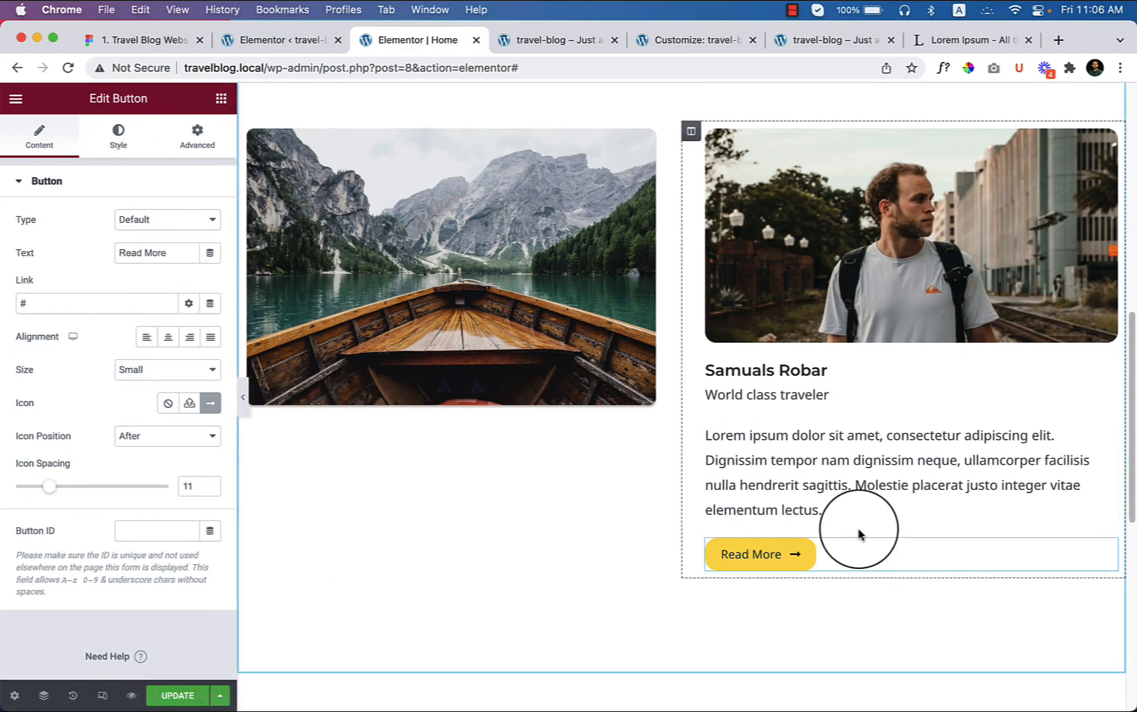
click(450, 264)
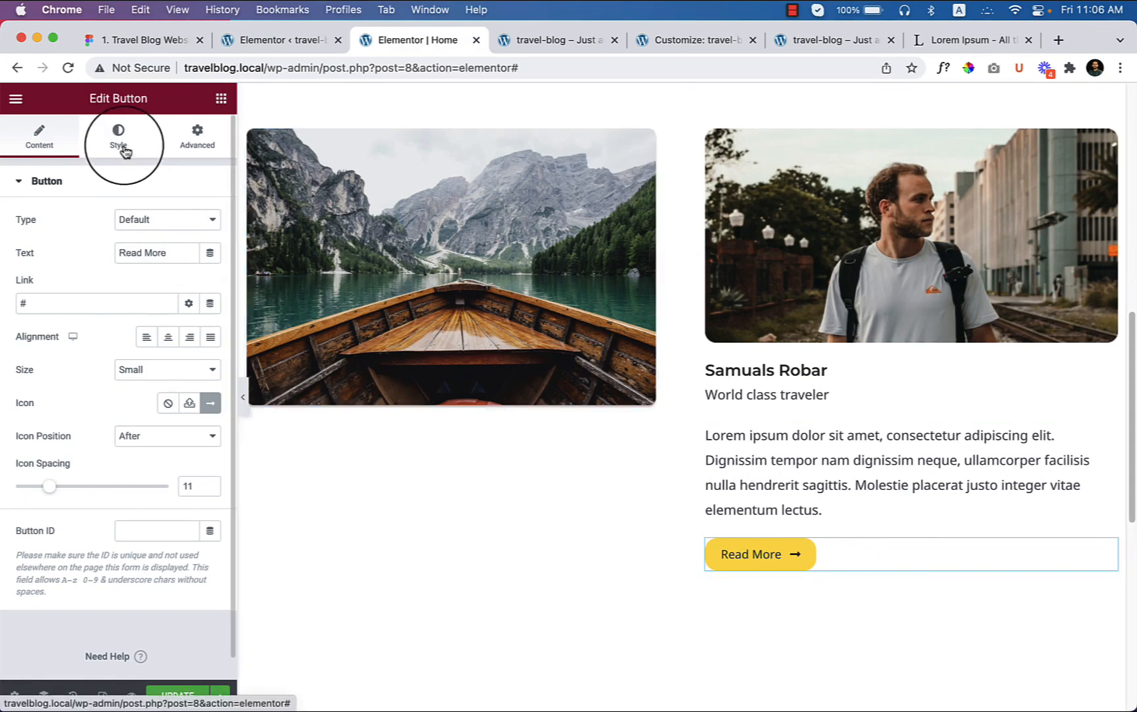
click(118, 136)
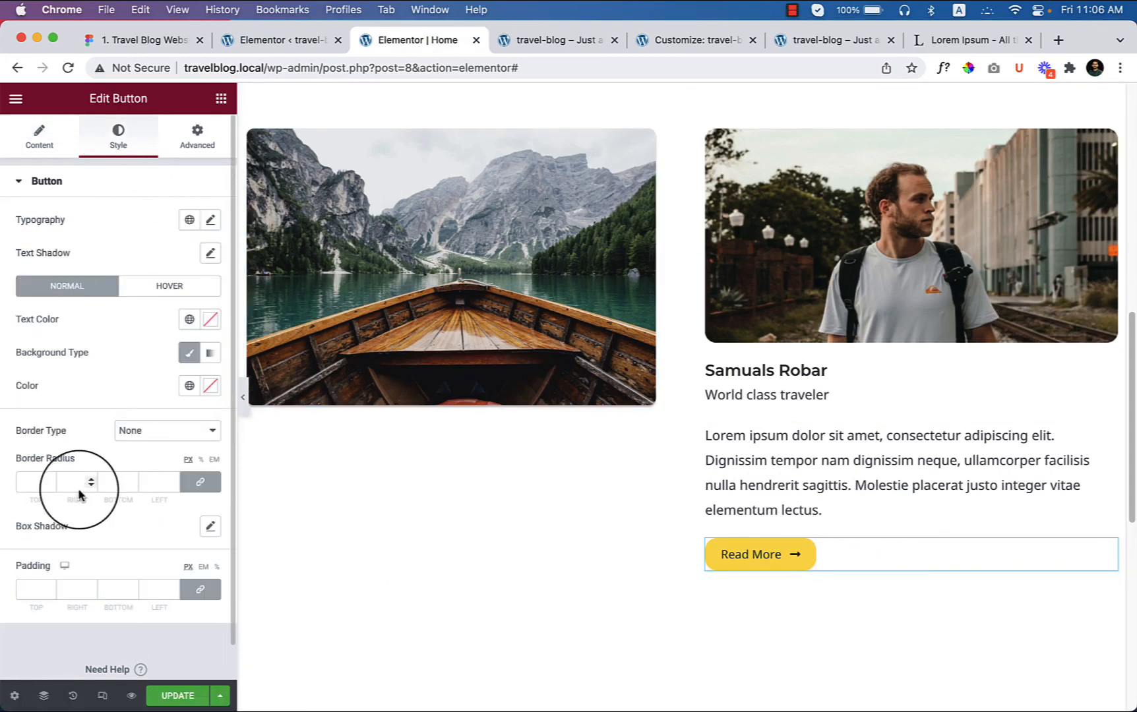
click(167, 430)
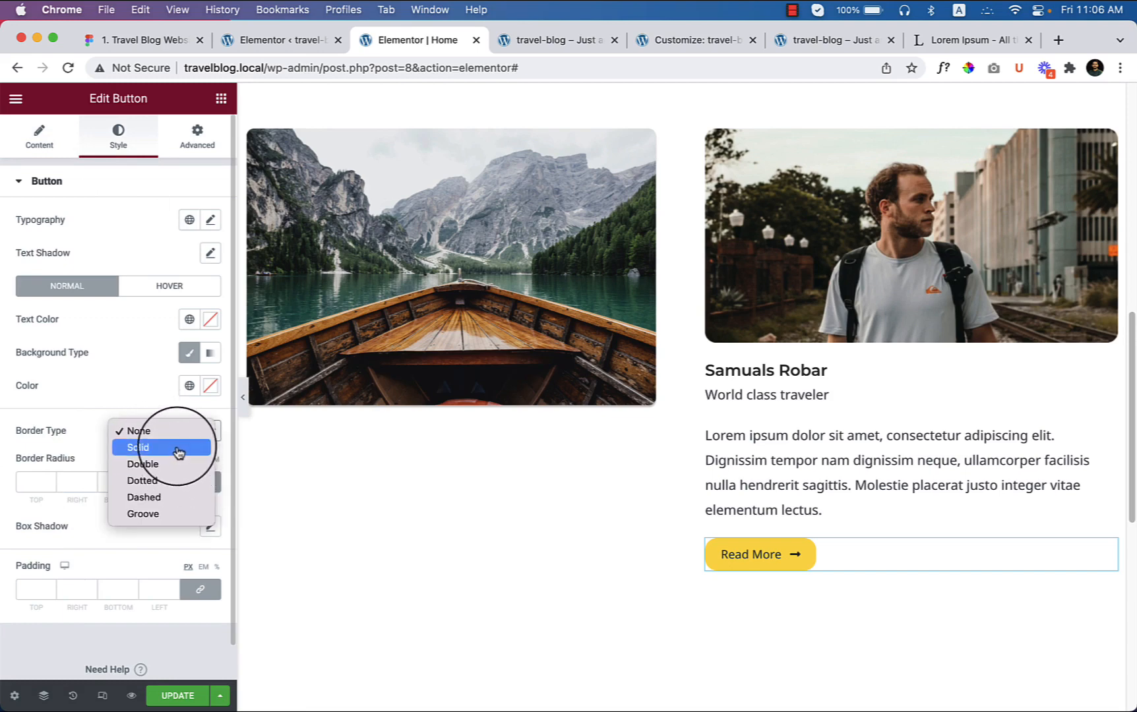
click(137, 447)
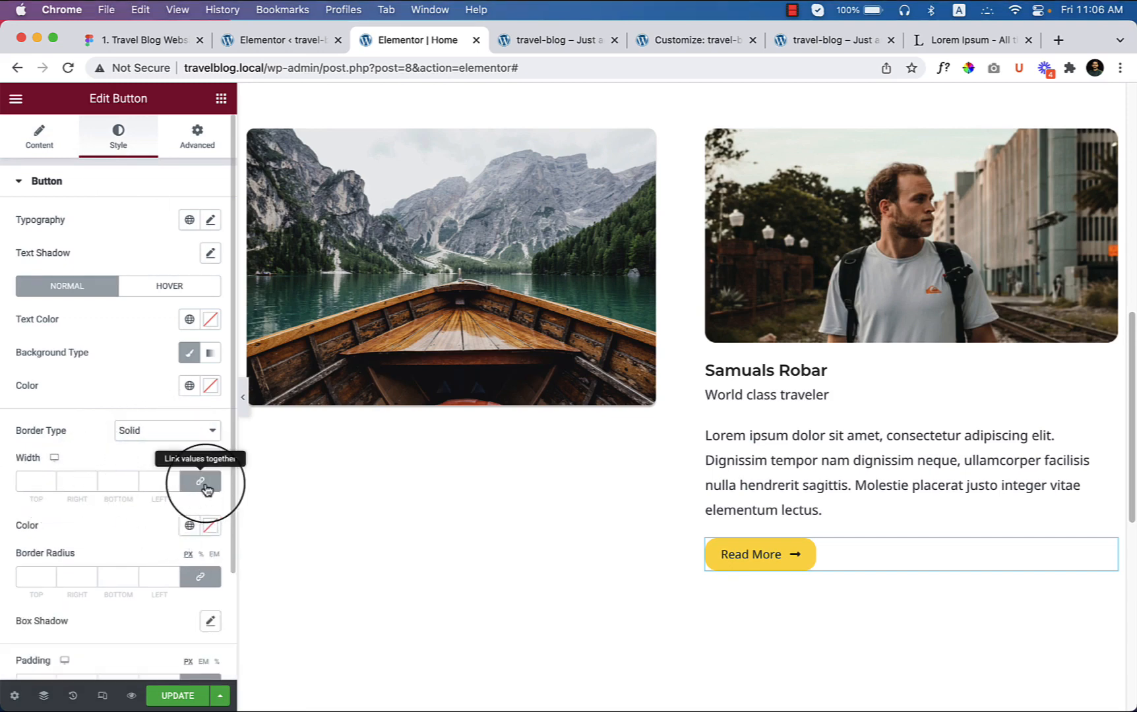
click(200, 482)
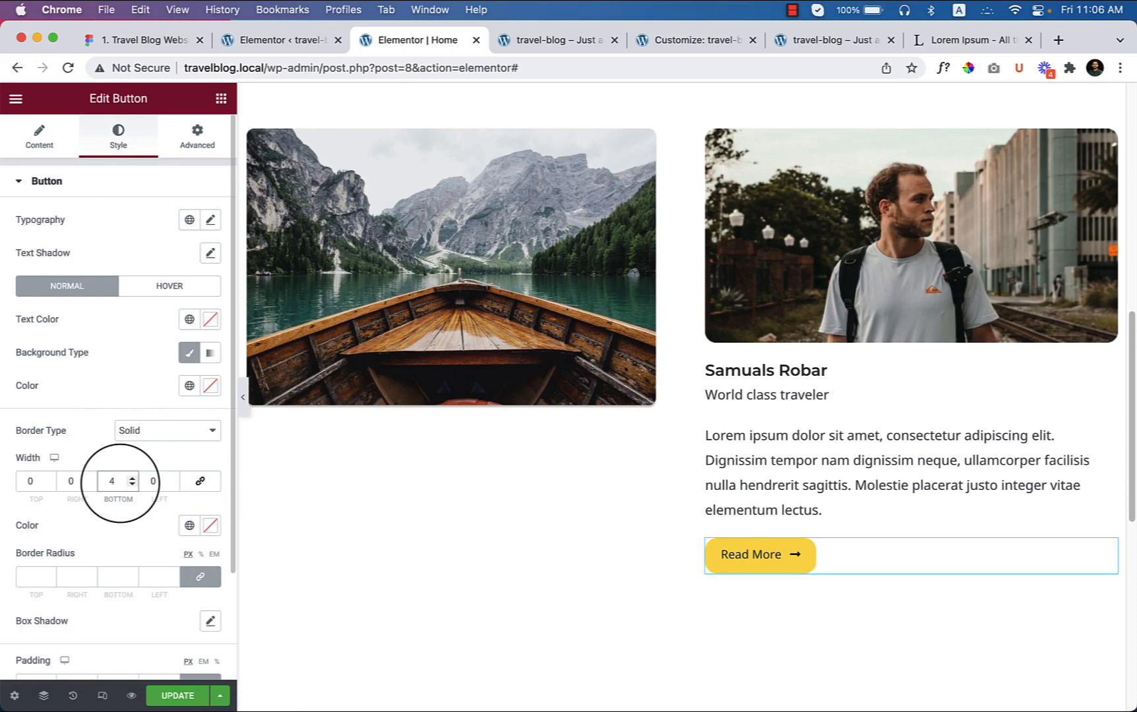
mouse_move(206, 342)
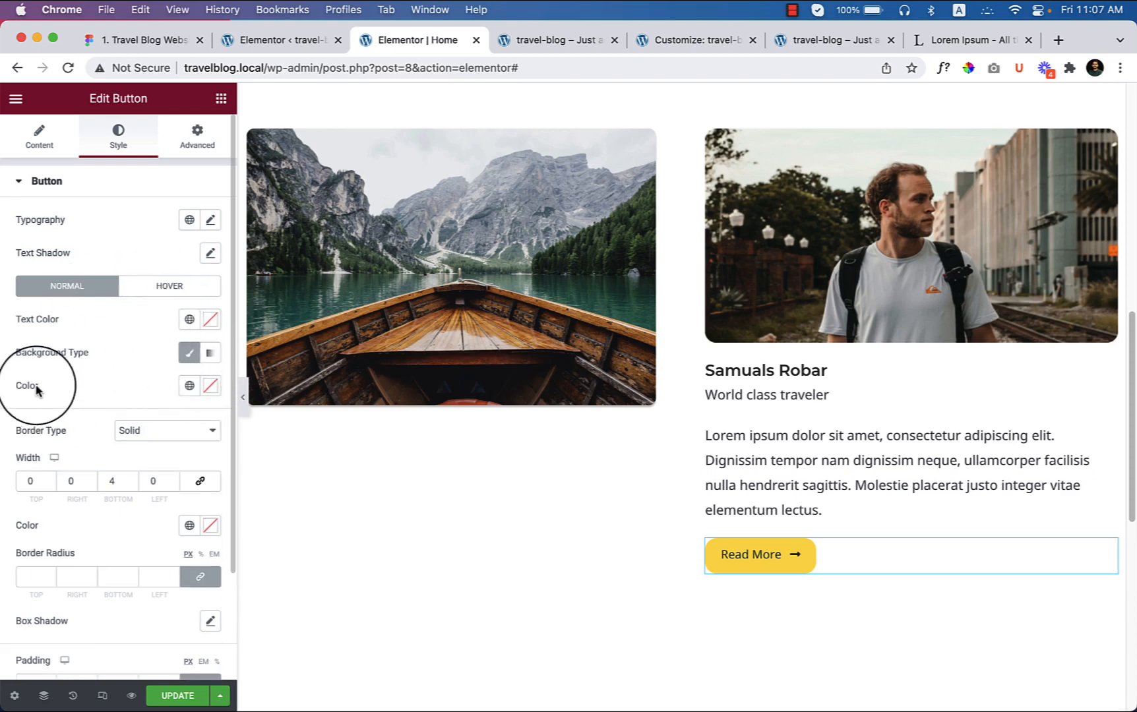
mouse_move(207, 391)
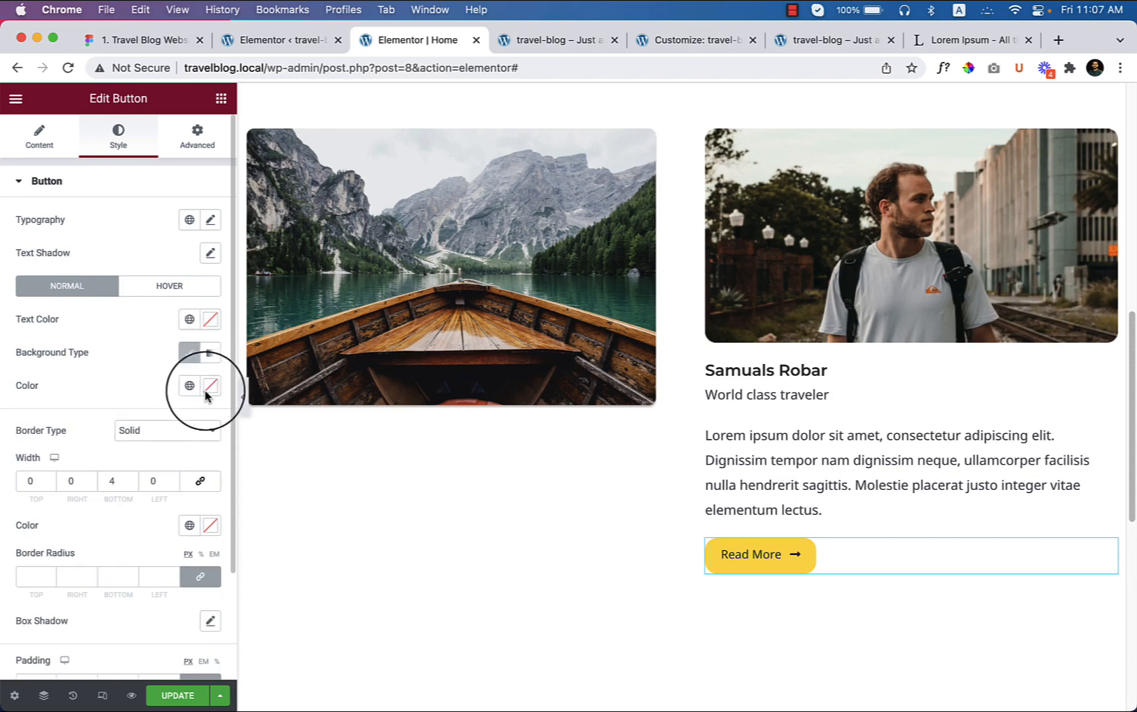
- Clear the button's background colour, set border radius to 0, and preview
click(209, 385)
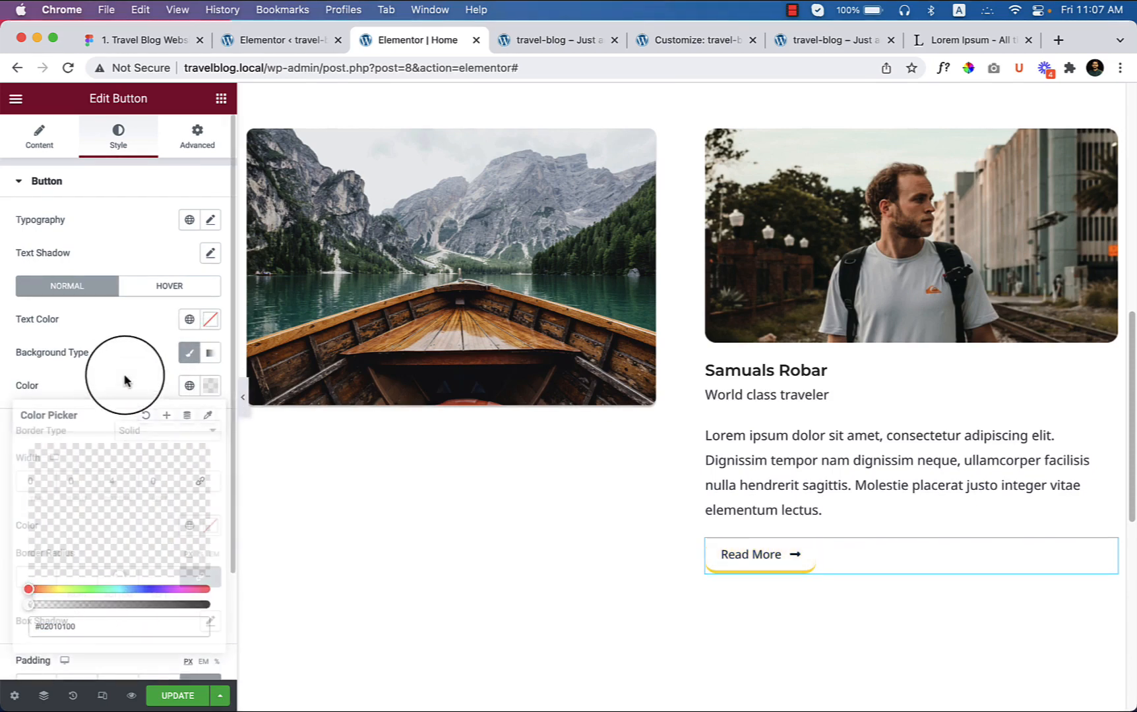
click(123, 381)
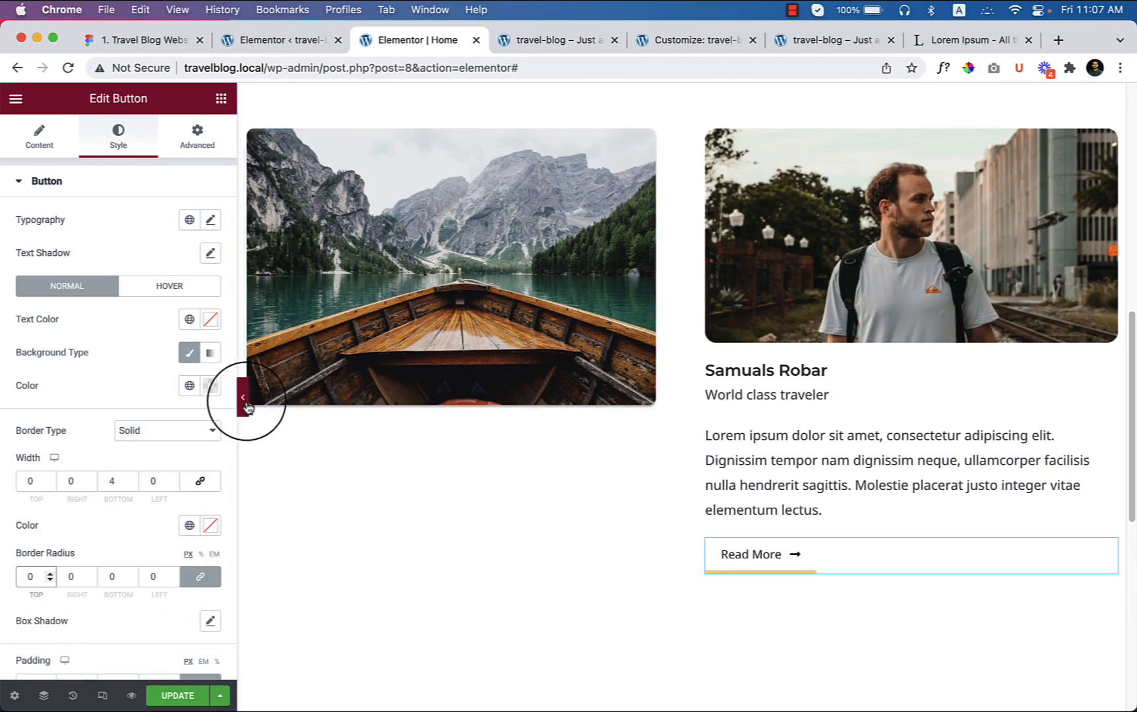
click(243, 398)
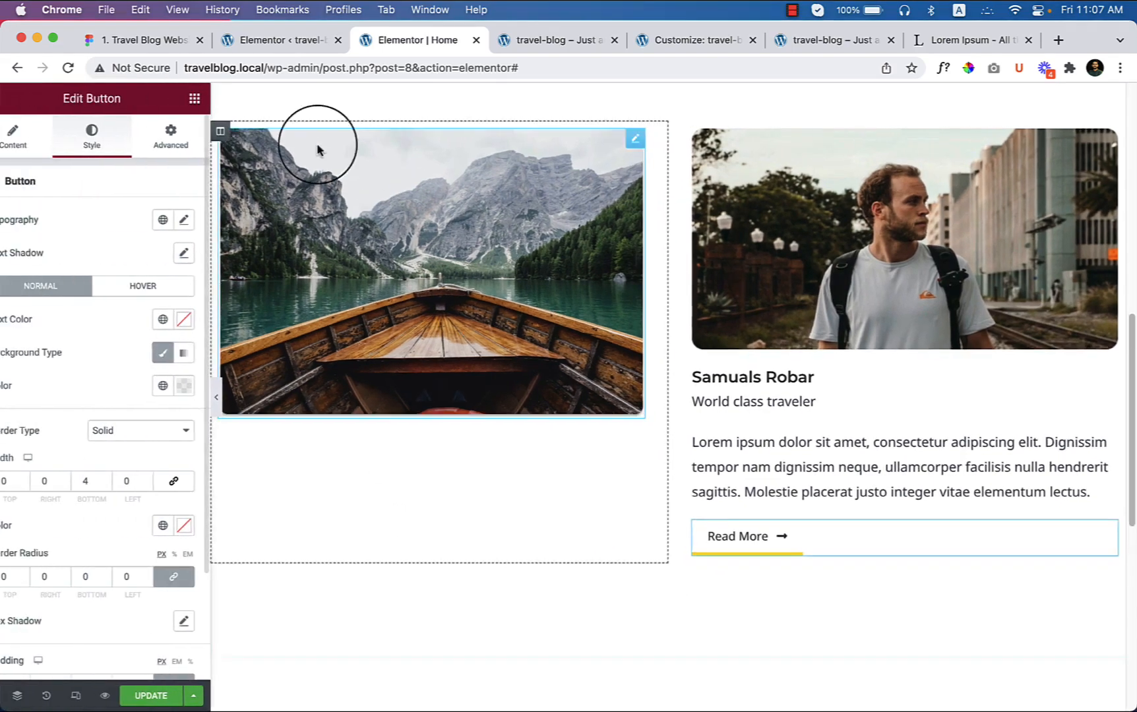
- Match Figma by setting 10 px bottom padding and a 3 px bottom border
click(142, 40)
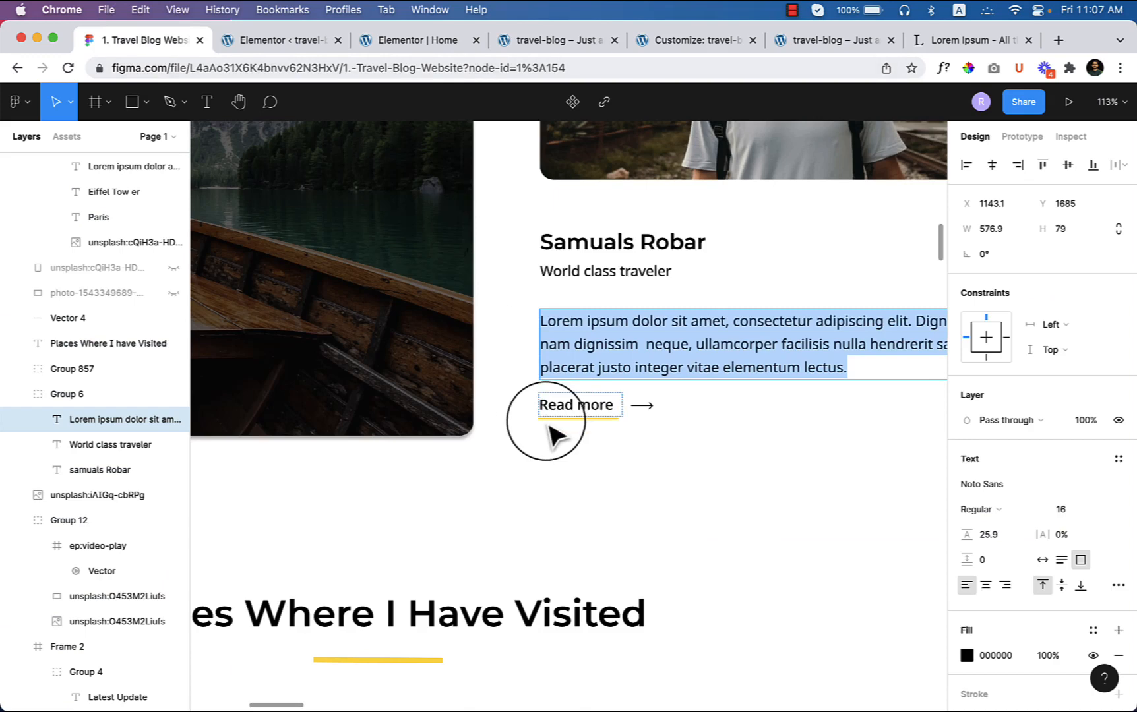
click(410, 39)
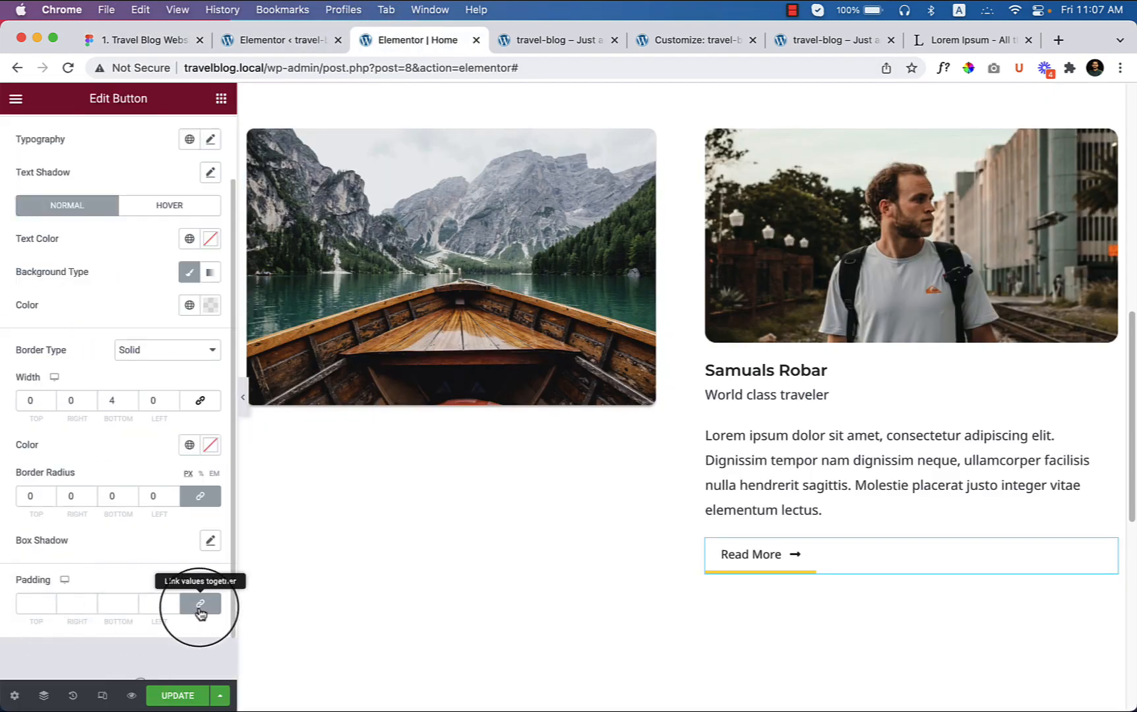
click(199, 603)
text(10)
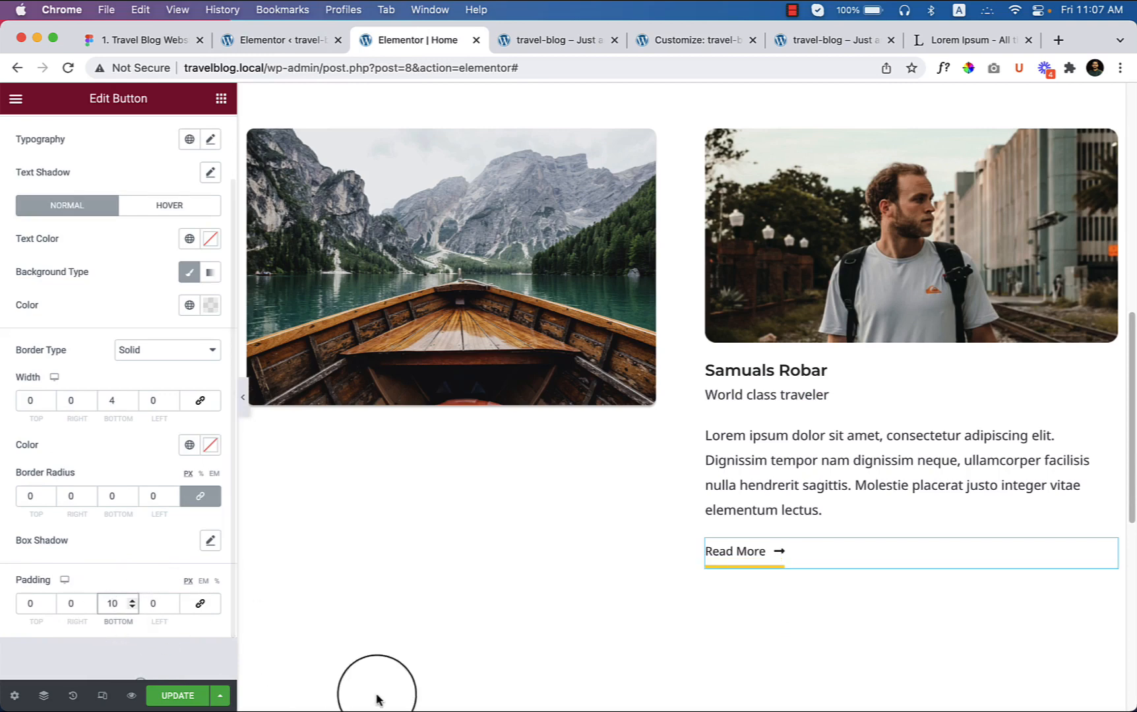
click(130, 405)
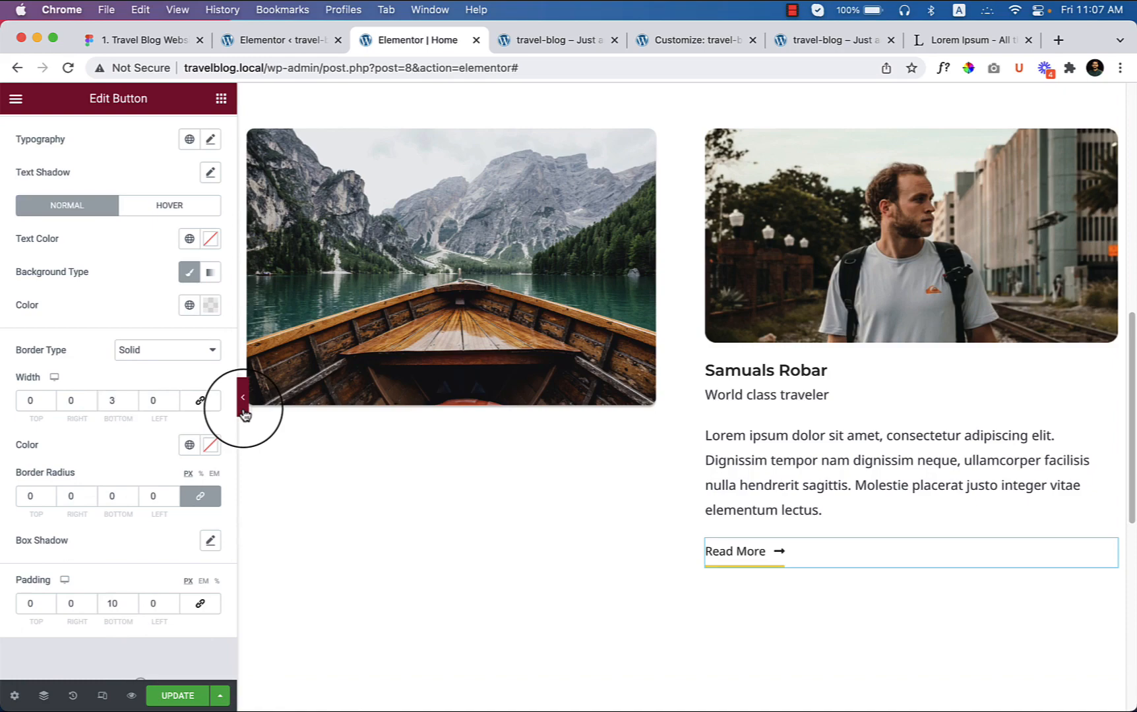
click(243, 399)
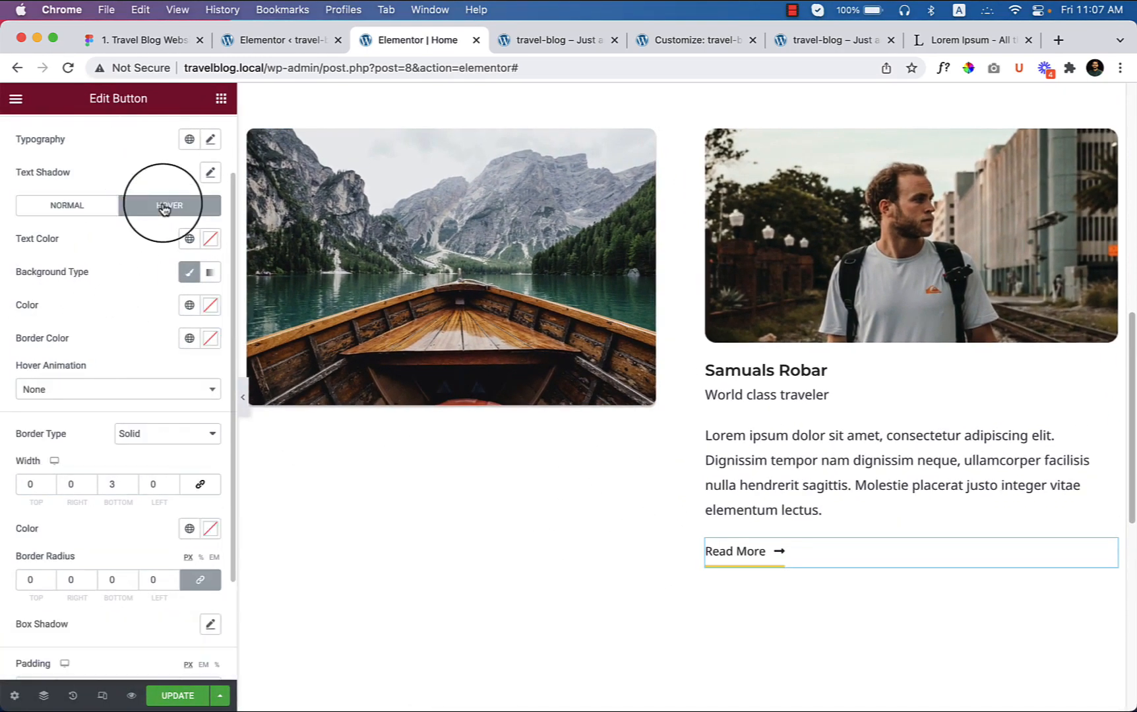
- Set the Read More hover text colour to dark and check it in preview
click(190, 238)
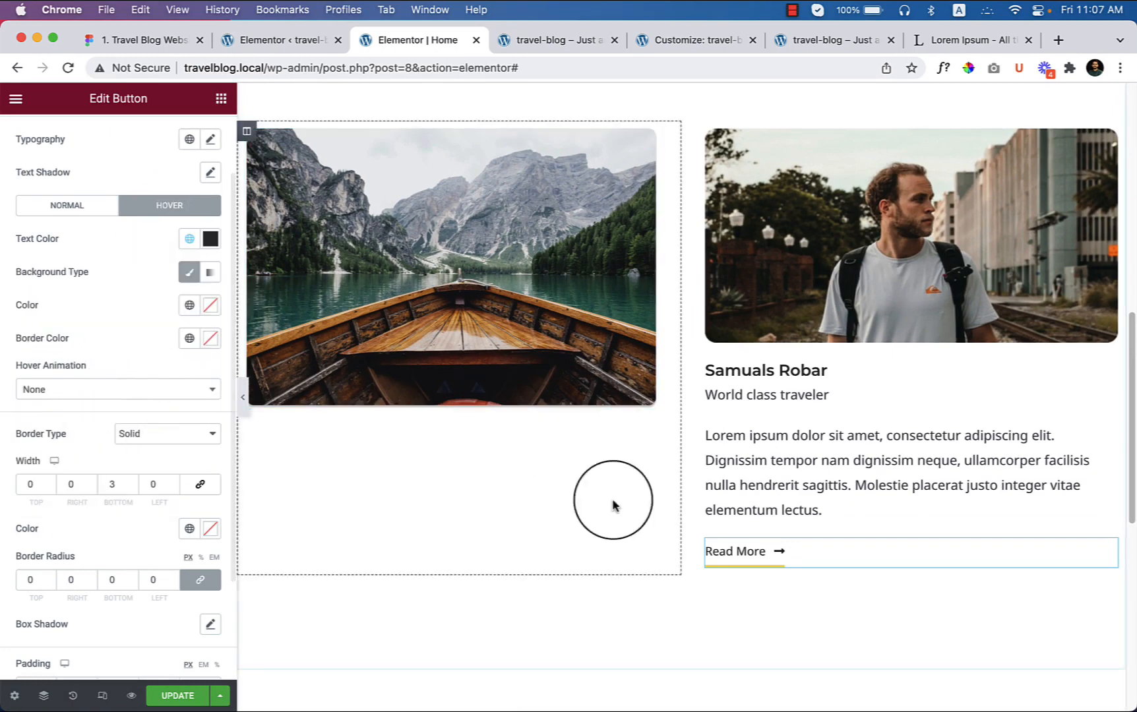
mouse_move(749, 552)
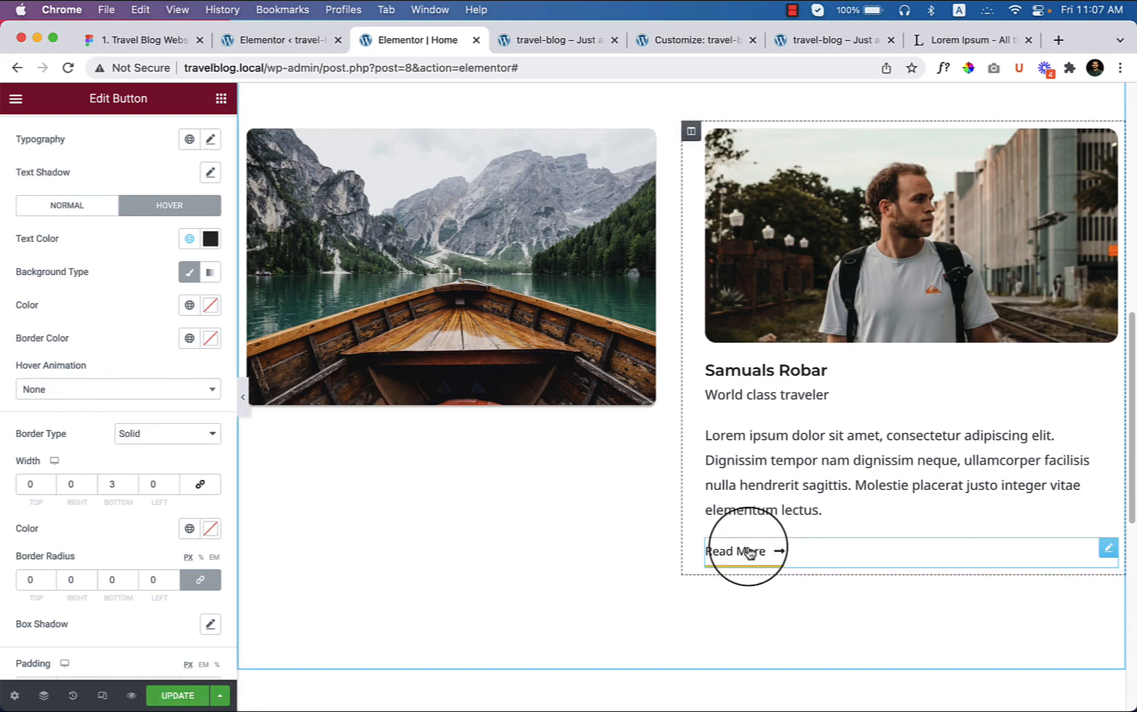
click(450, 264)
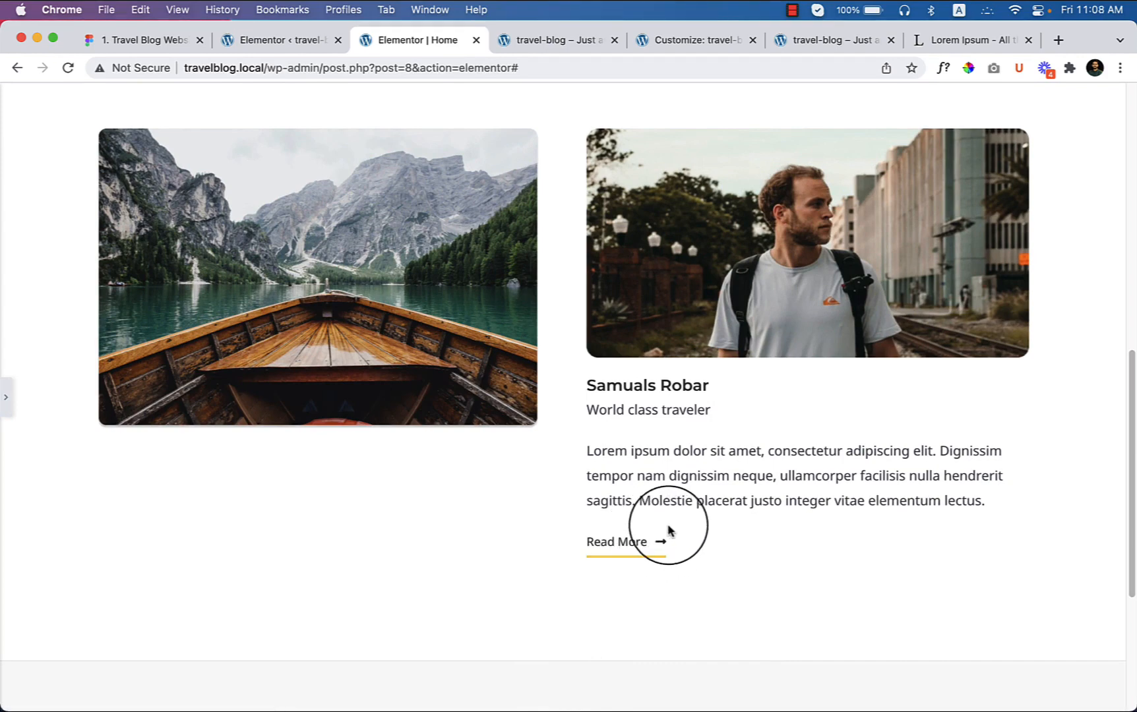
mouse_move(670, 535)
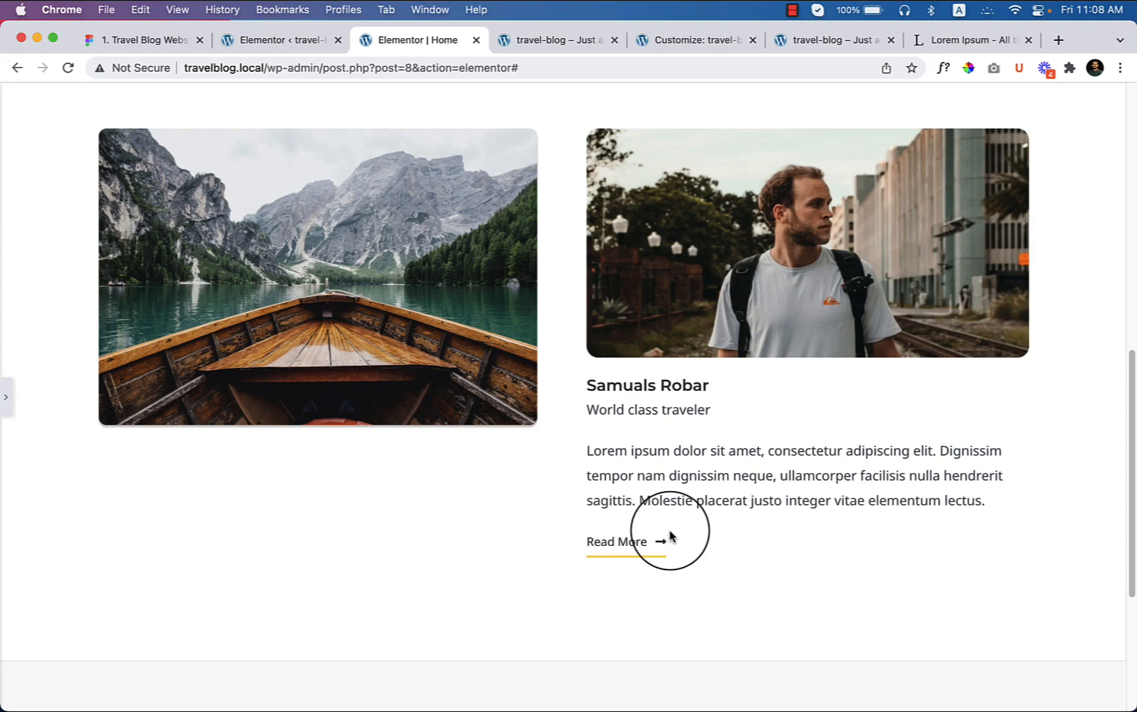
- Scroll the preview up past the hero banner and back down to the boat section
scroll(up, 3)
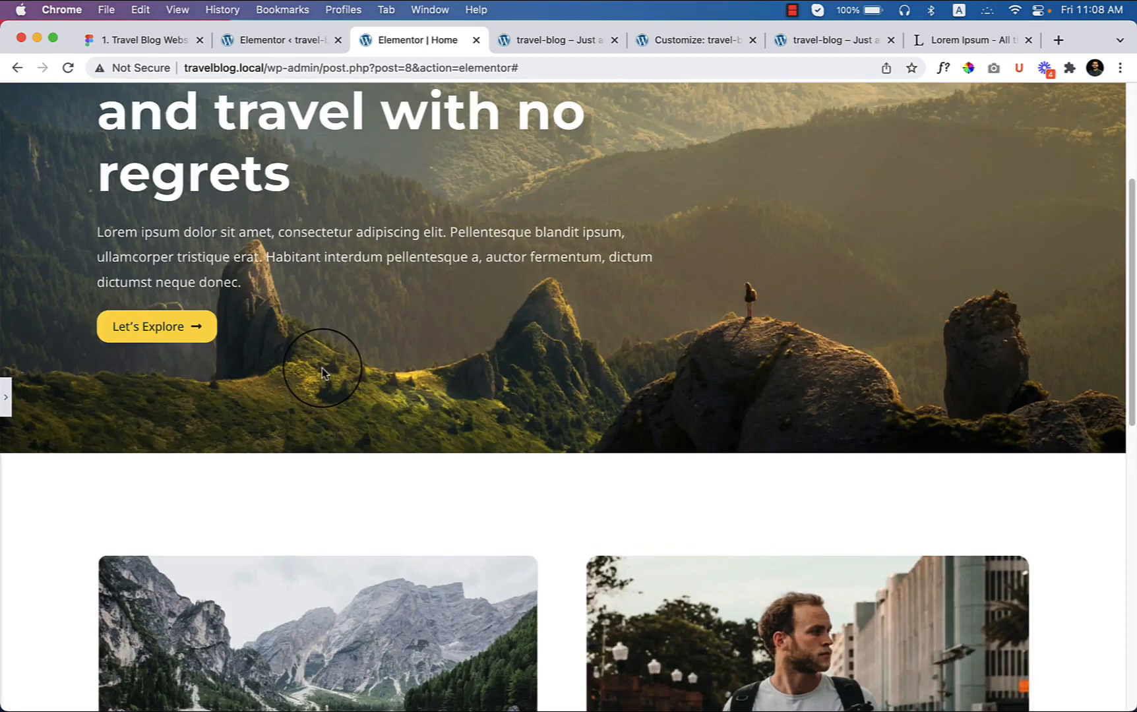
scroll(down, 3)
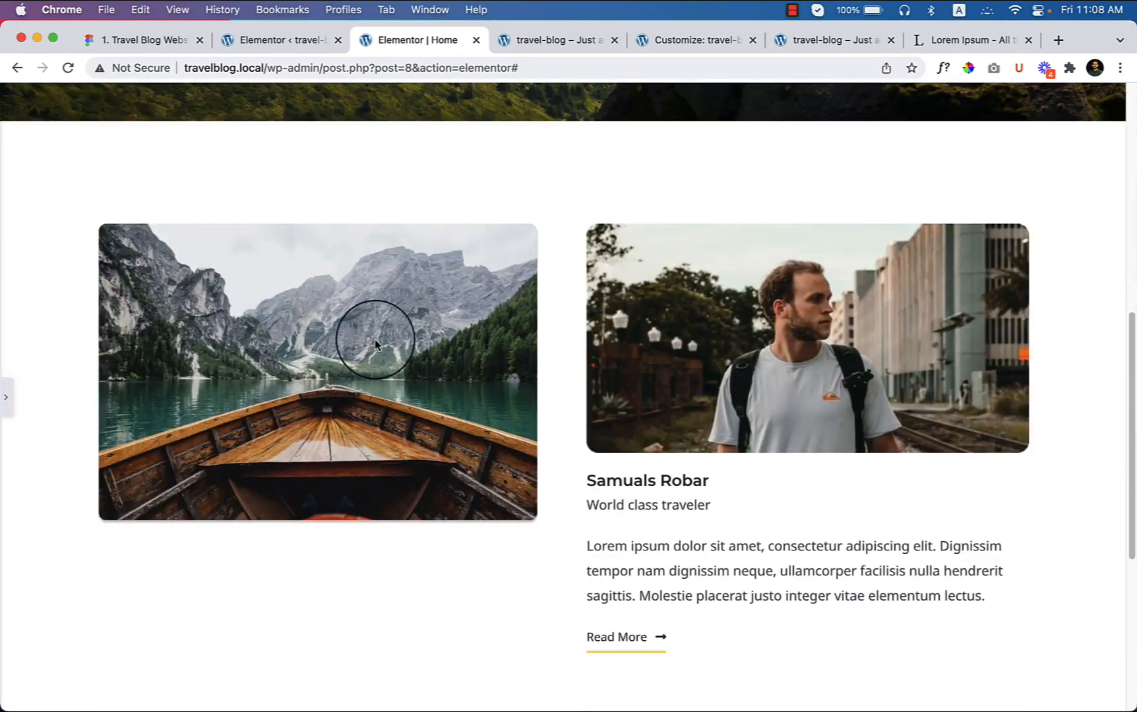
mouse_move(463, 539)
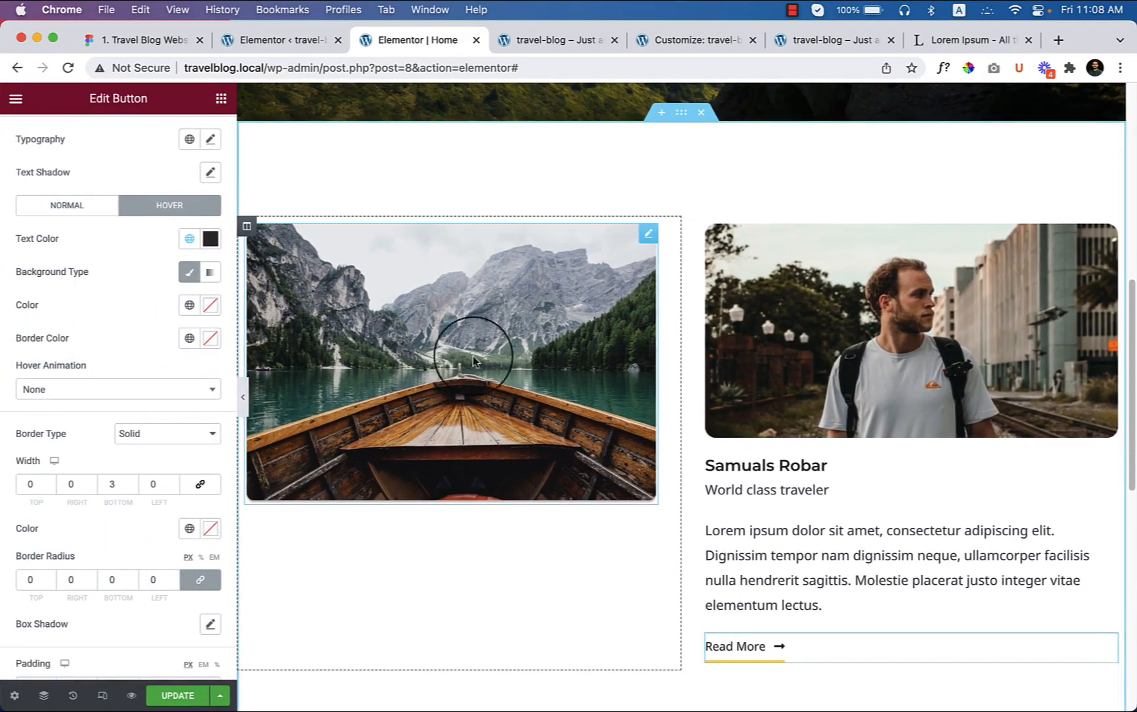
mouse_move(544, 381)
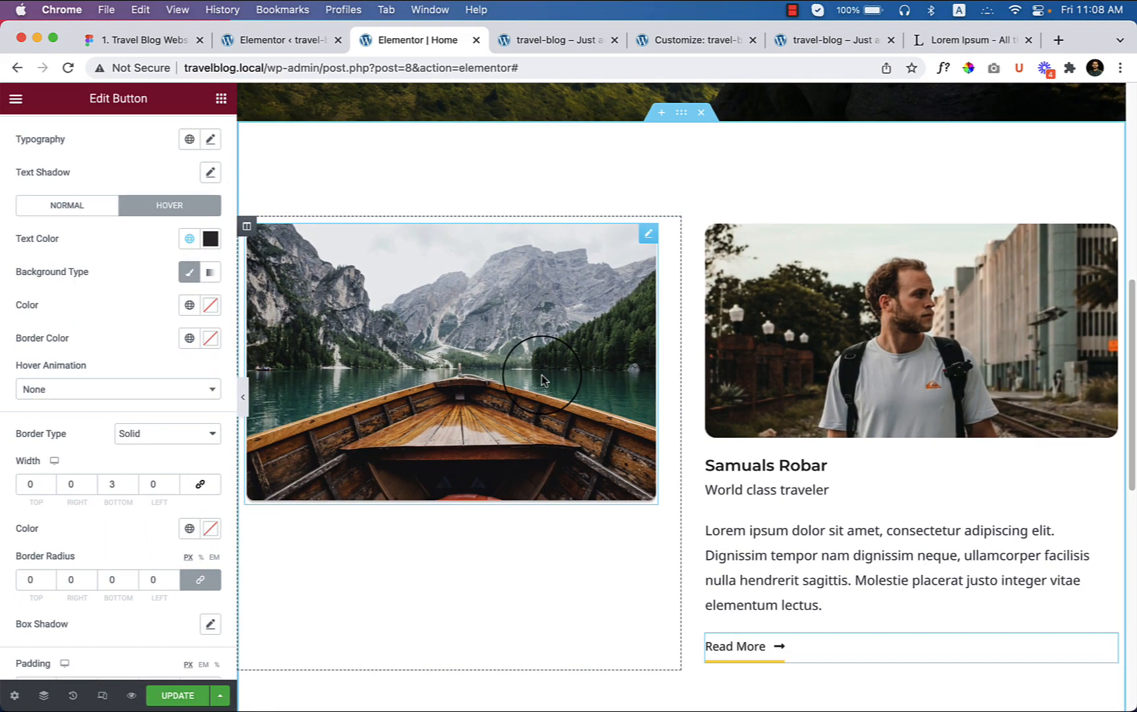
mouse_move(650, 243)
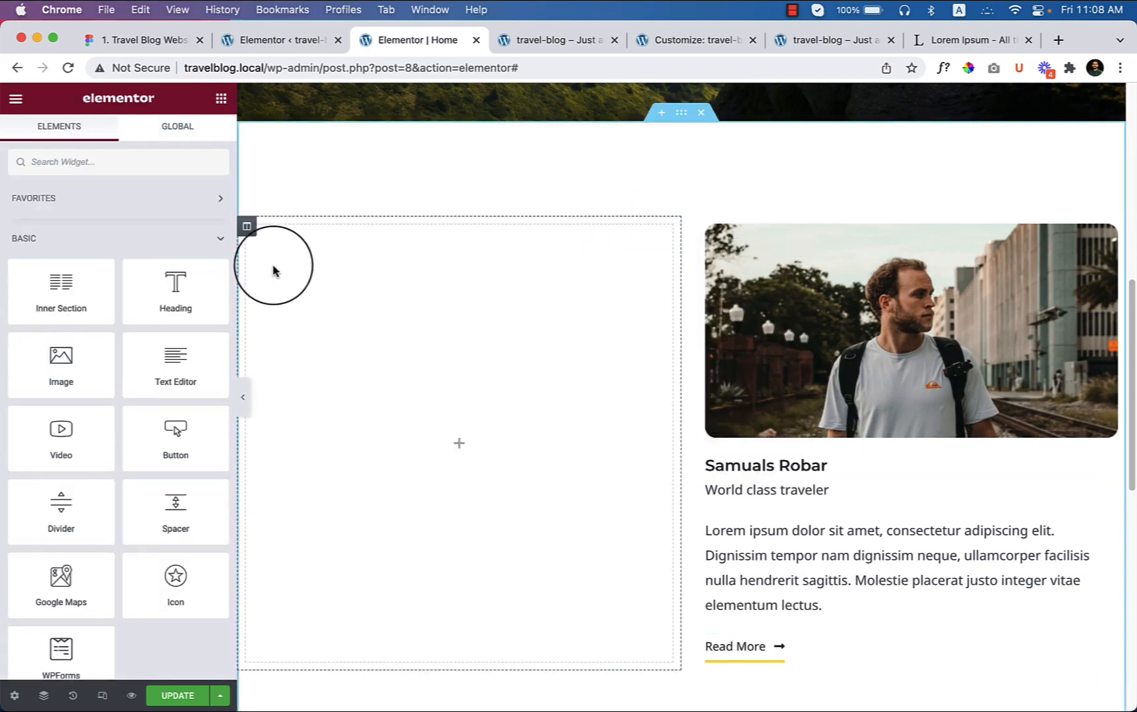
mouse_move(247, 231)
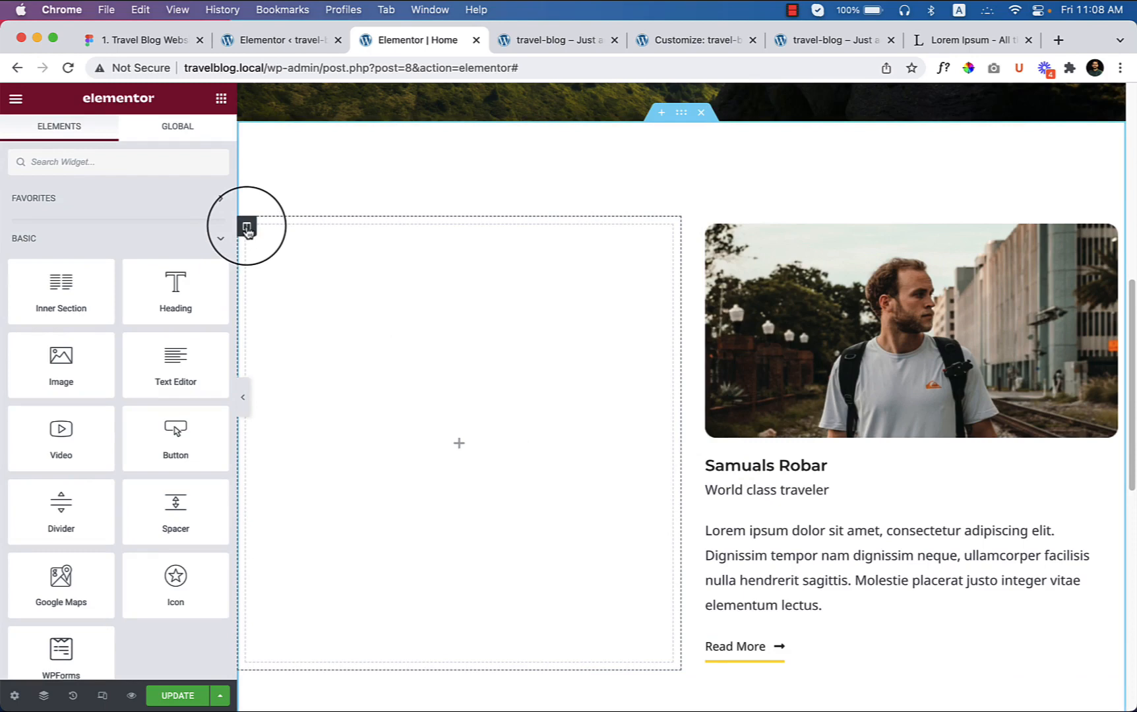
- Set the boat photo as the left column's classic background image
click(248, 226)
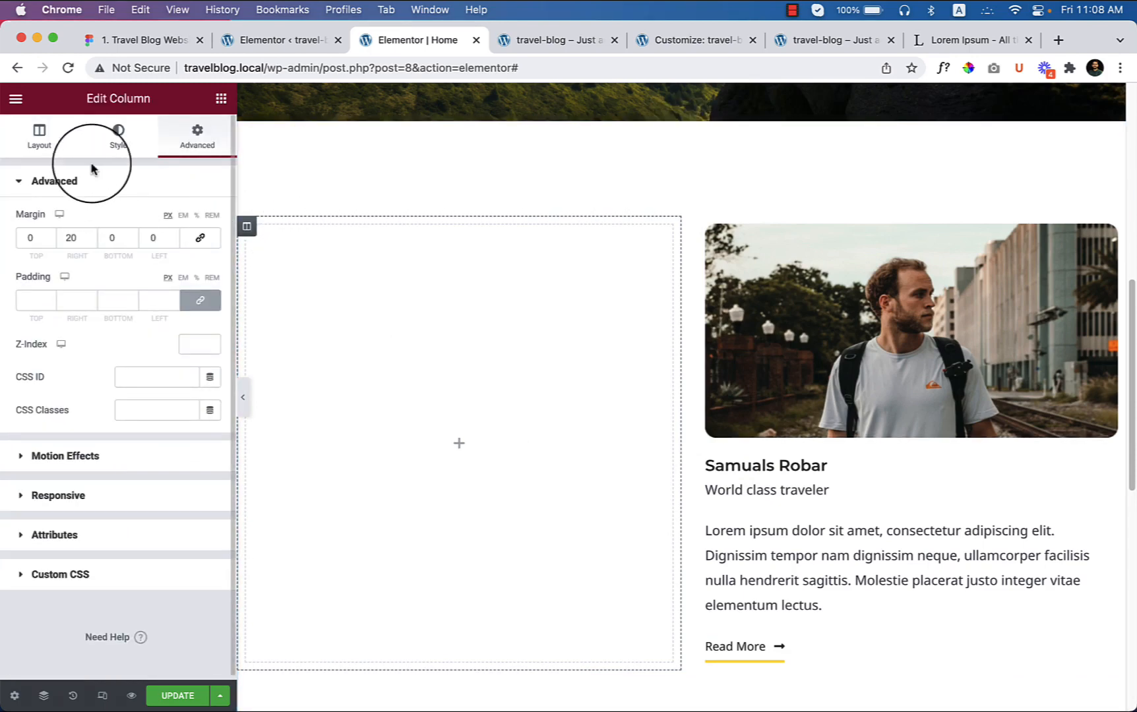
click(117, 136)
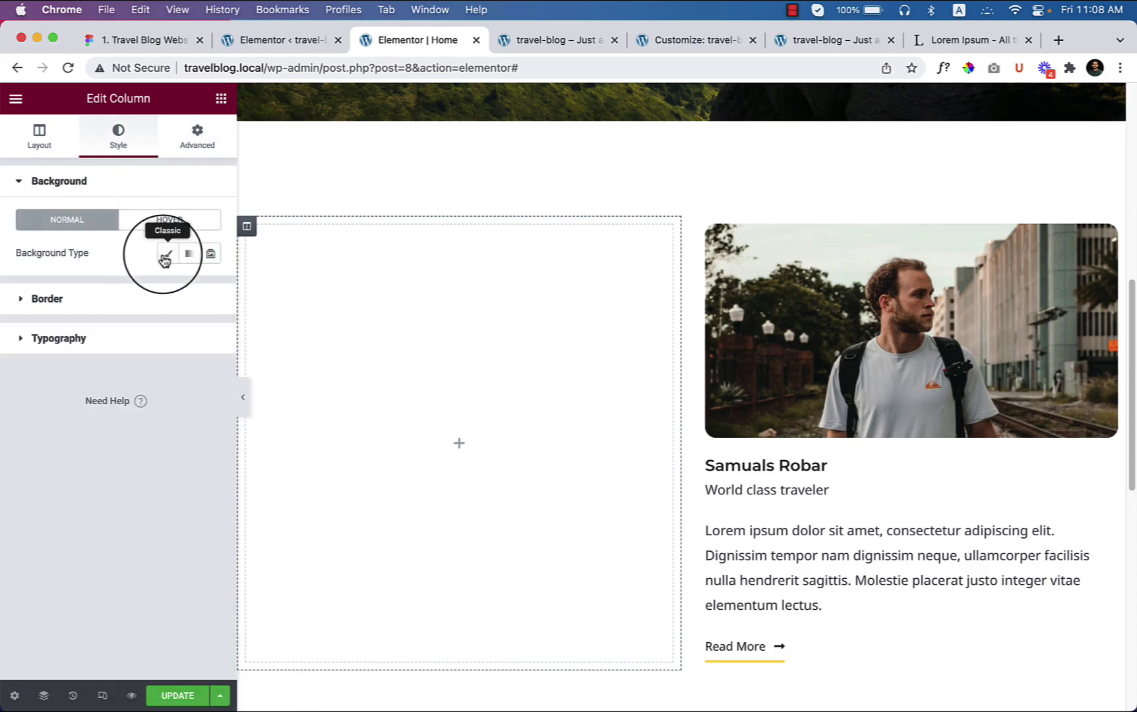
click(167, 253)
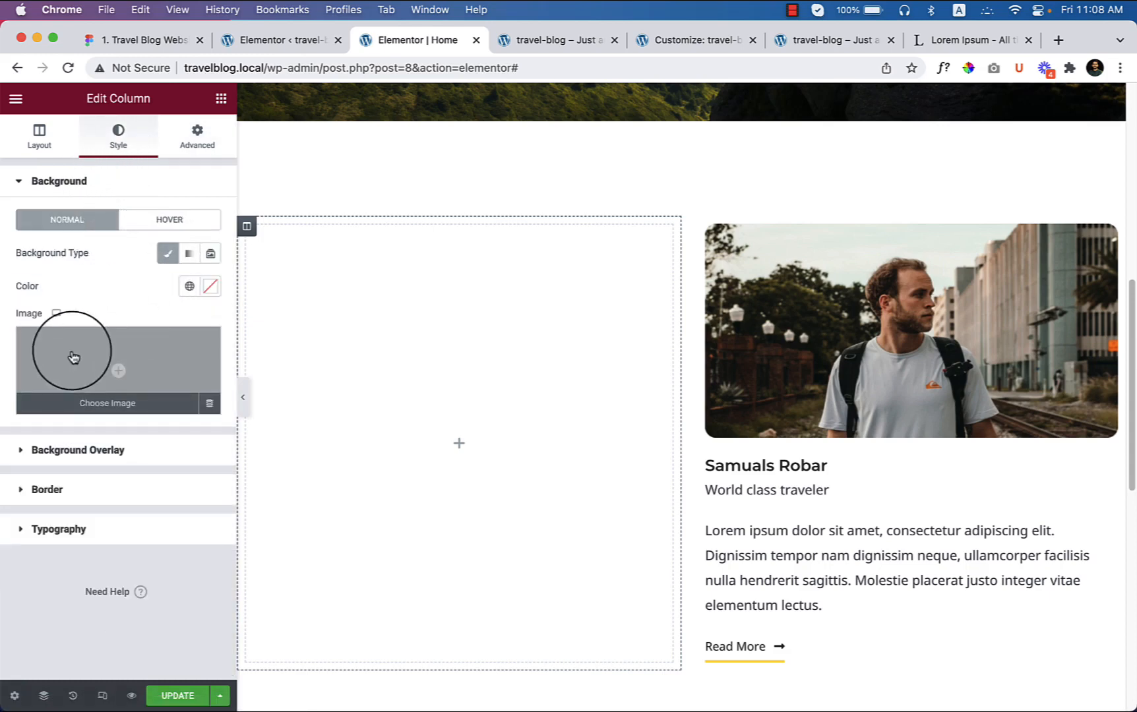
click(106, 403)
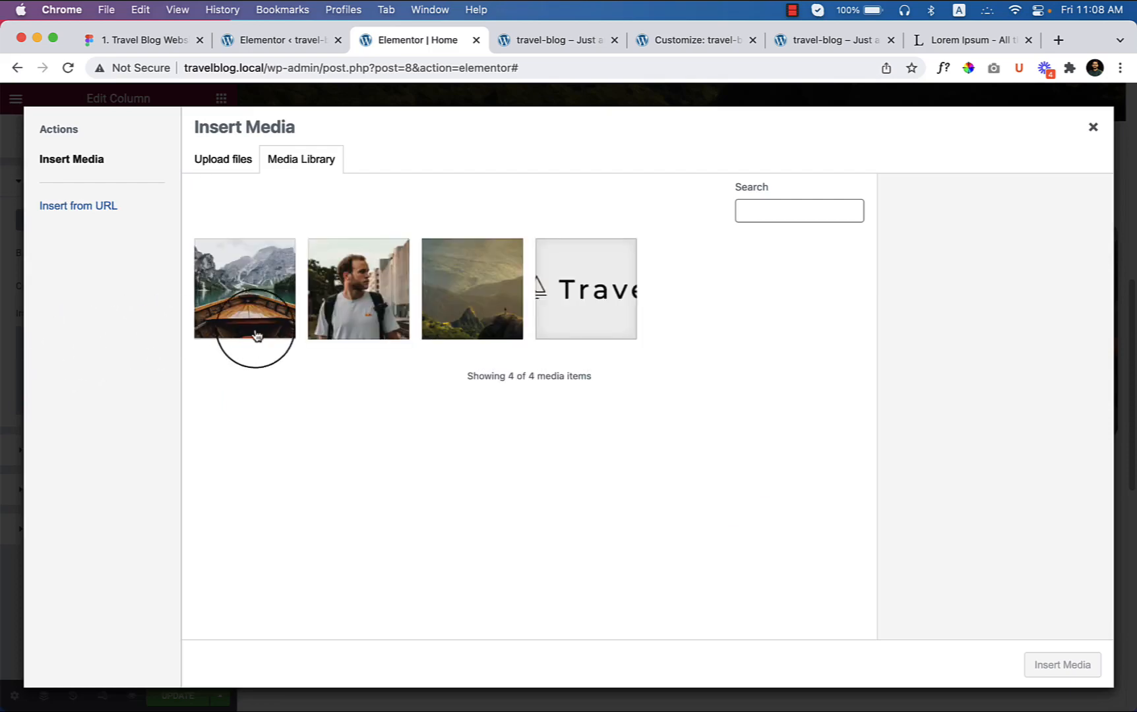
click(245, 288)
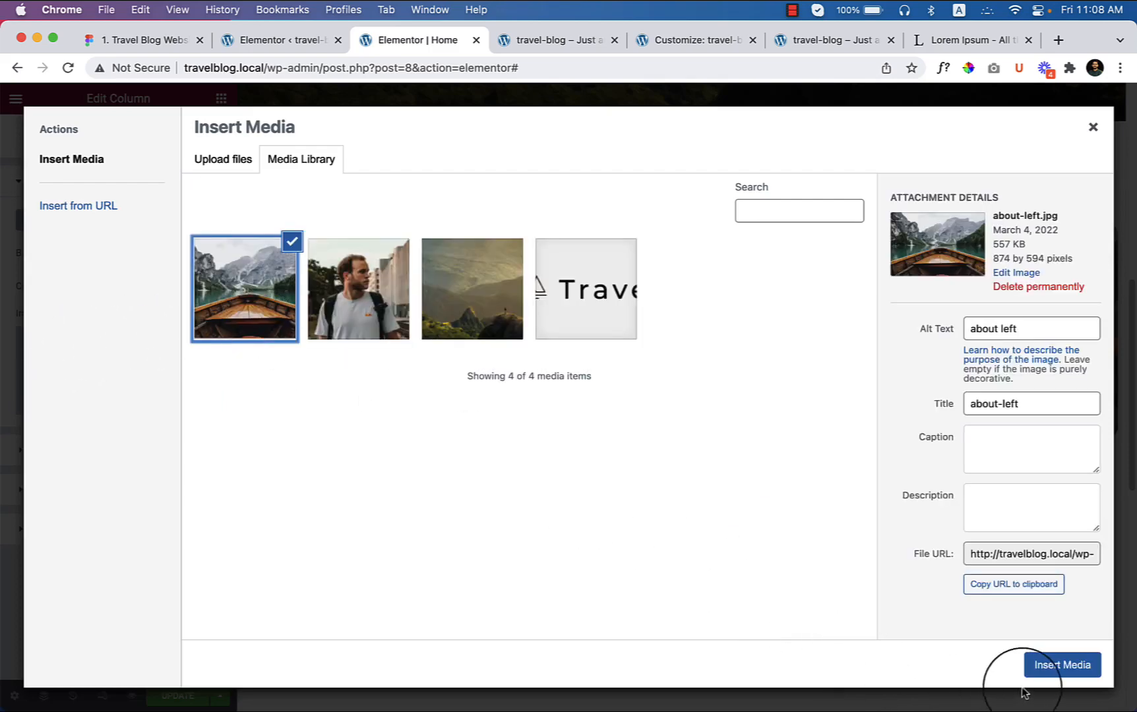
click(1062, 665)
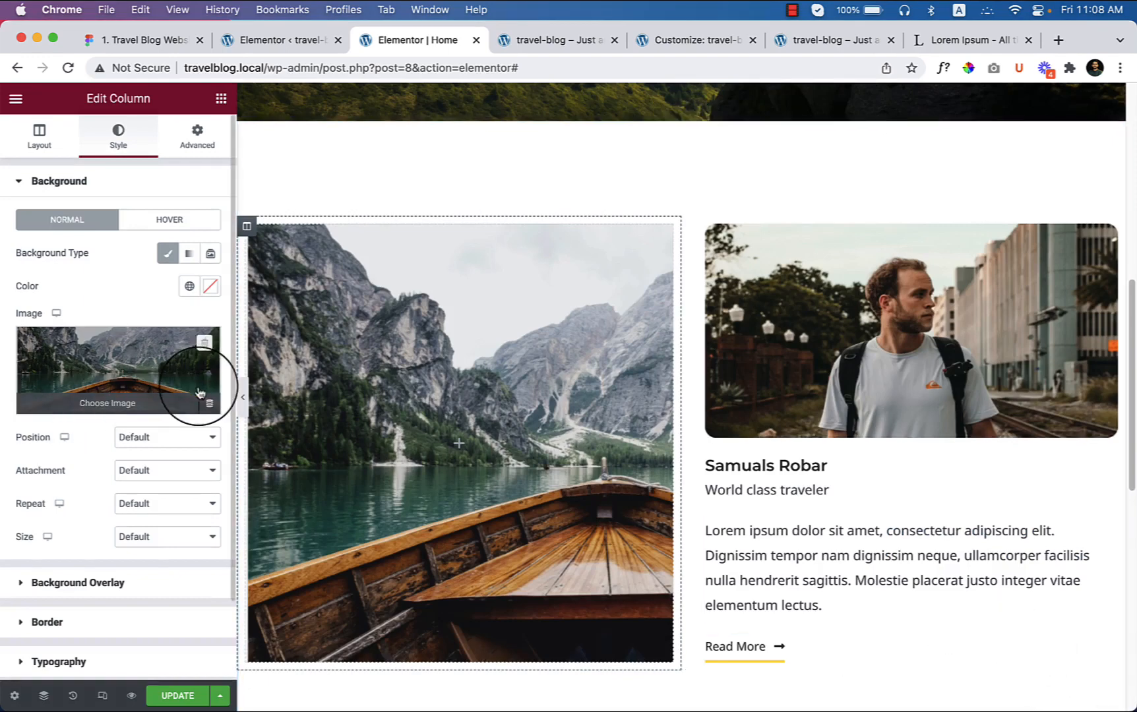
- Centre the background, set it to no-repeat and Cover size, then preview
click(167, 438)
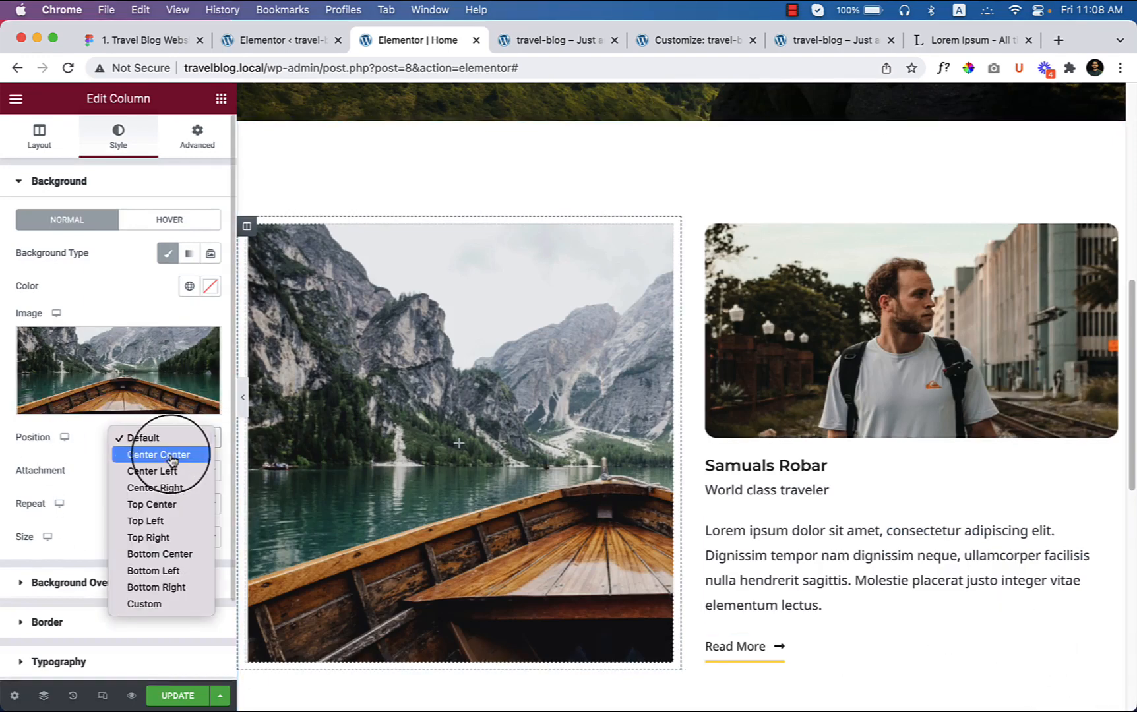
click(158, 454)
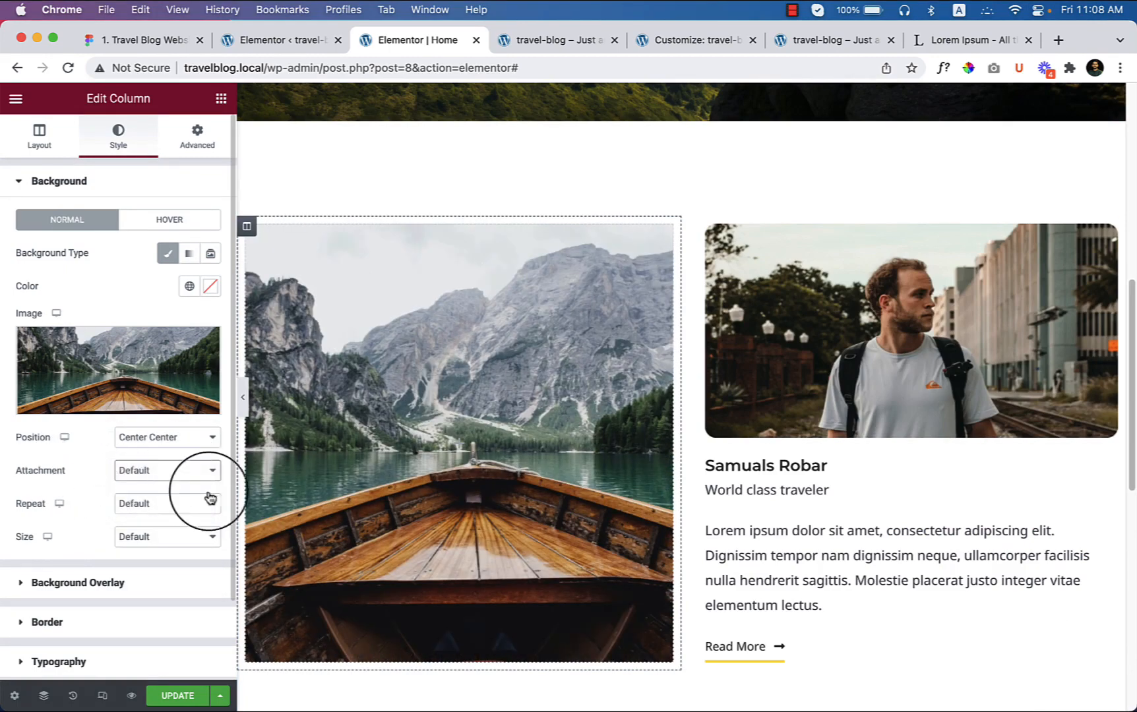
click(167, 503)
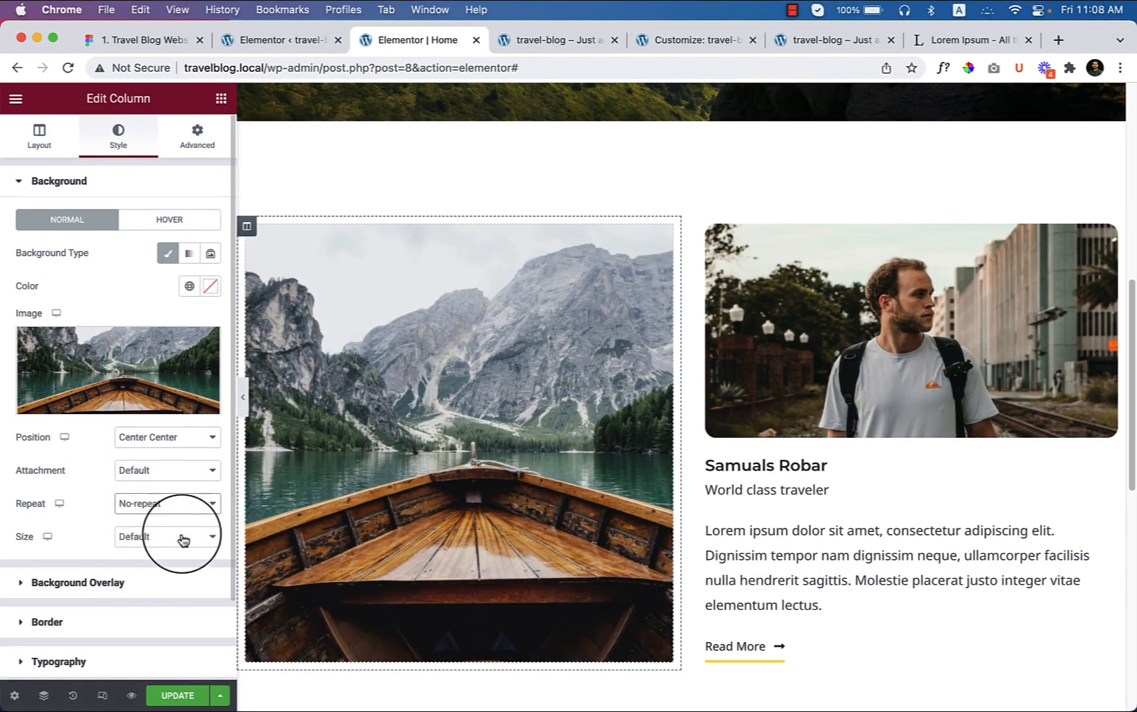
click(167, 537)
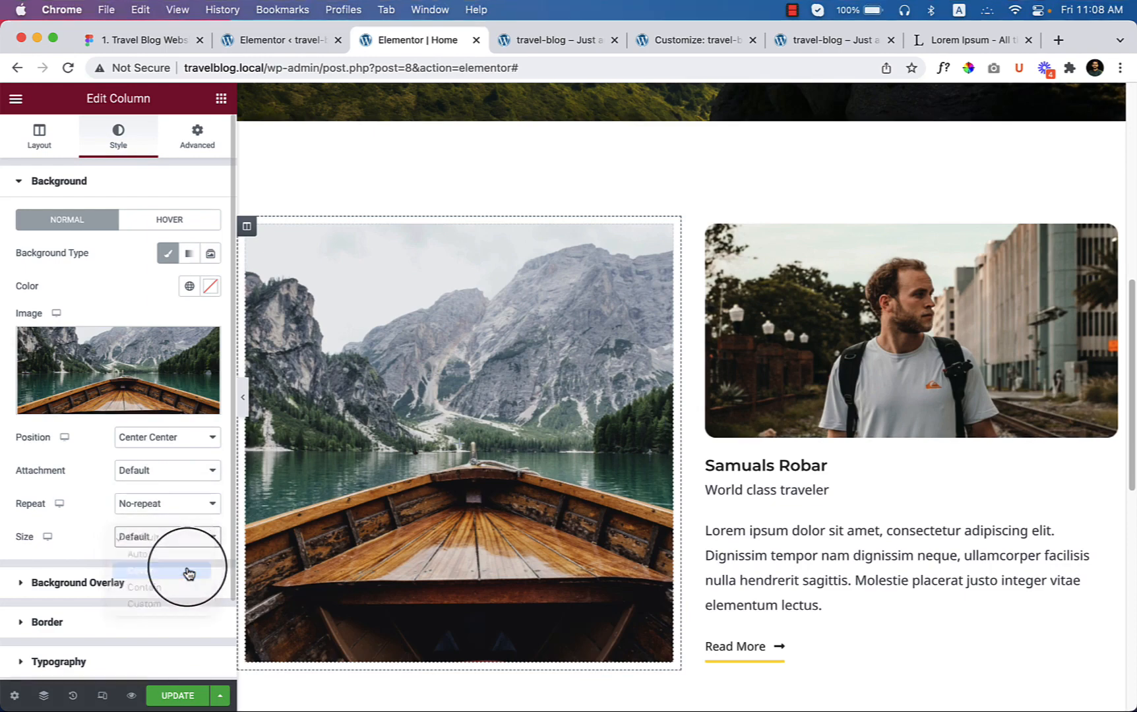
click(143, 571)
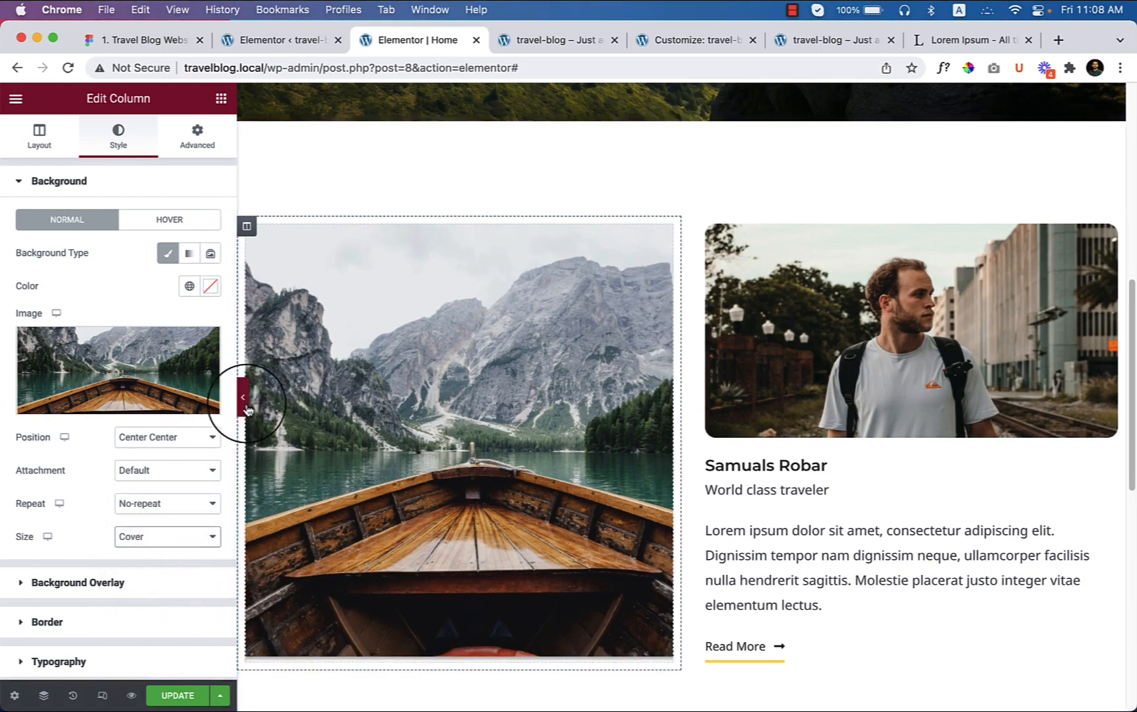
click(241, 397)
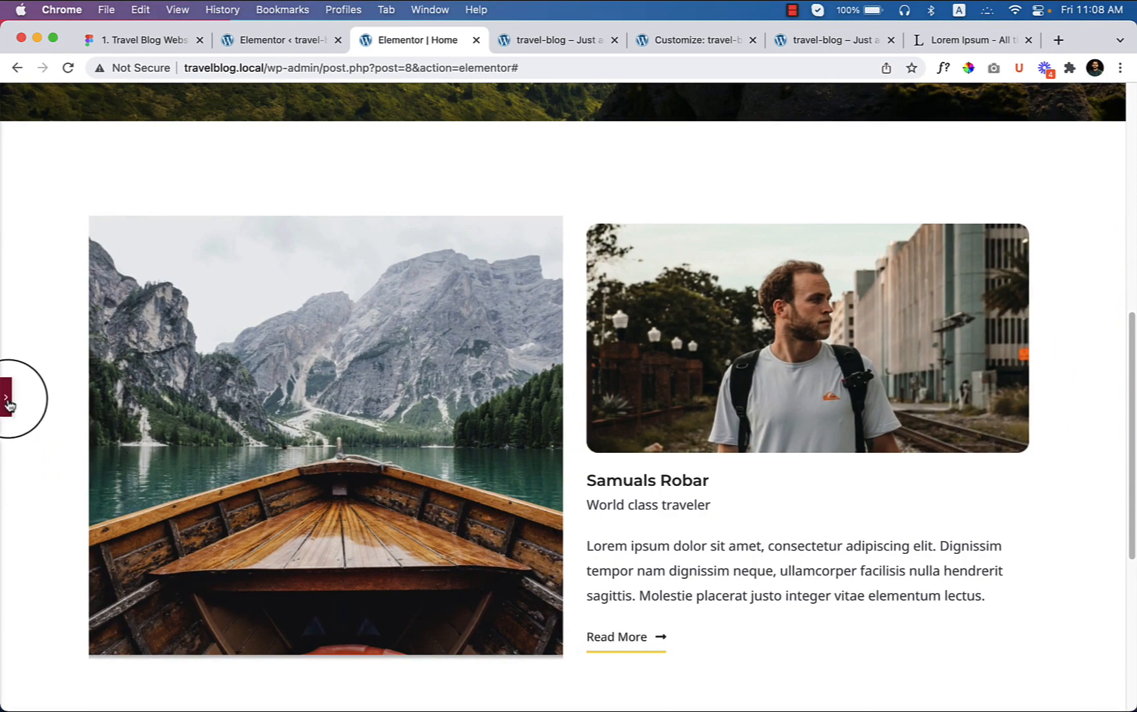
- Add an Image widget, check the Figma boat-with-play-icon design, and close the media library
click(9, 403)
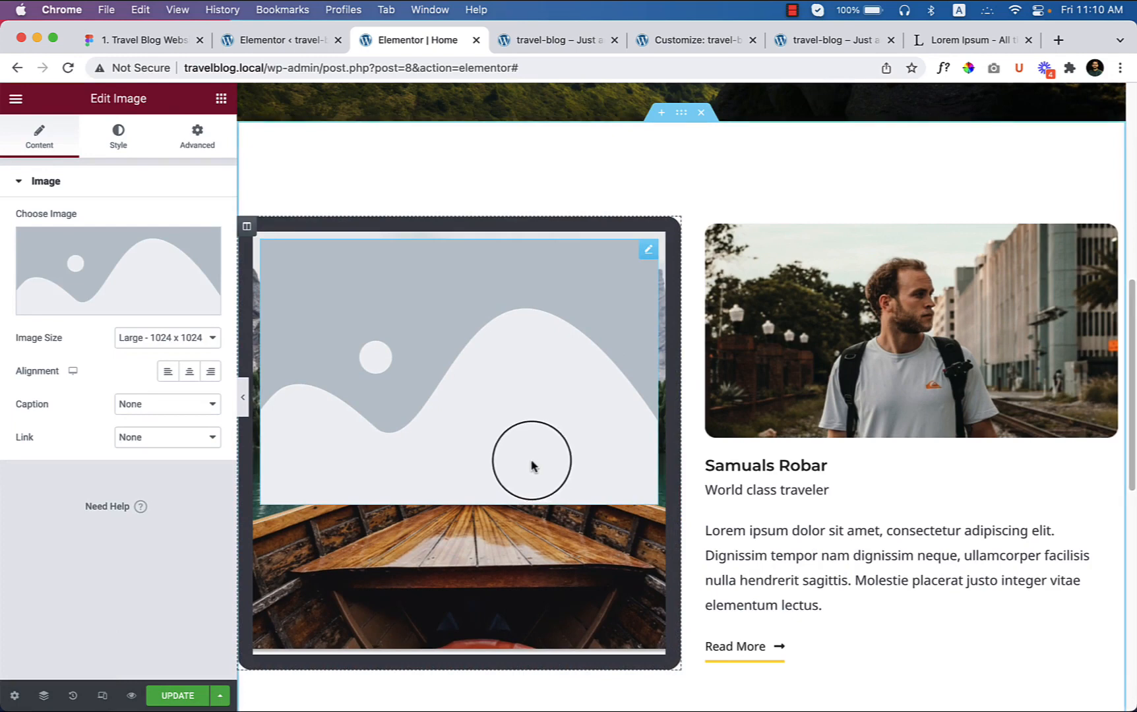
mouse_move(548, 485)
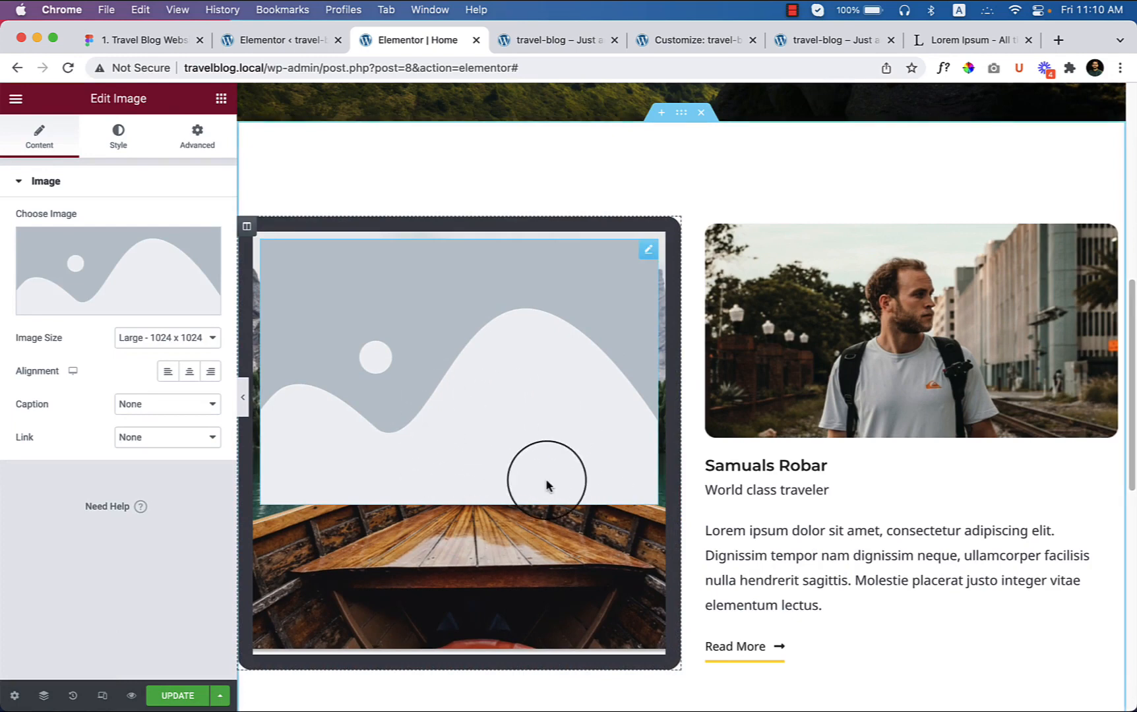
mouse_move(511, 386)
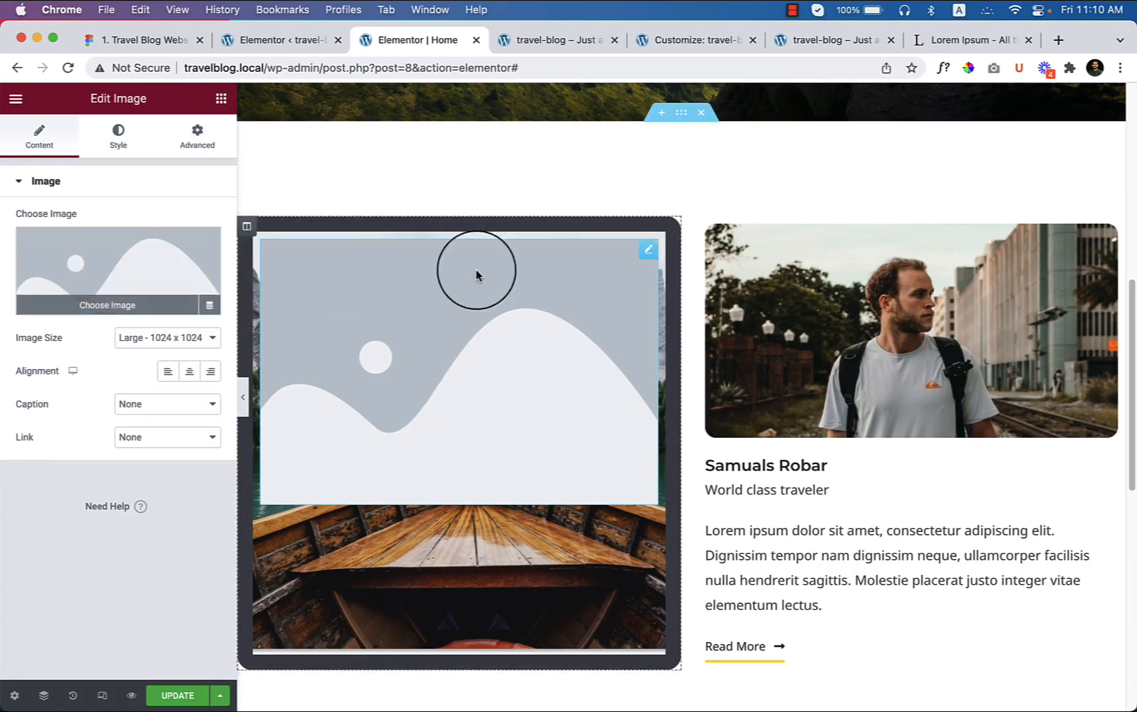
mouse_move(16, 260)
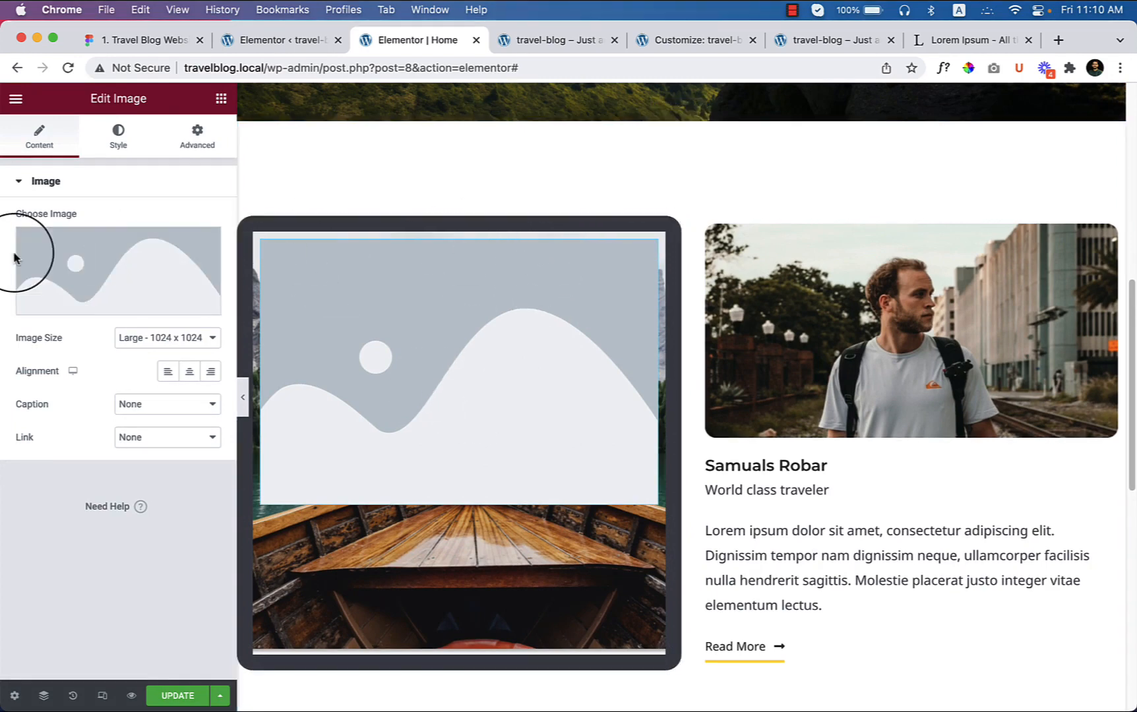
click(118, 271)
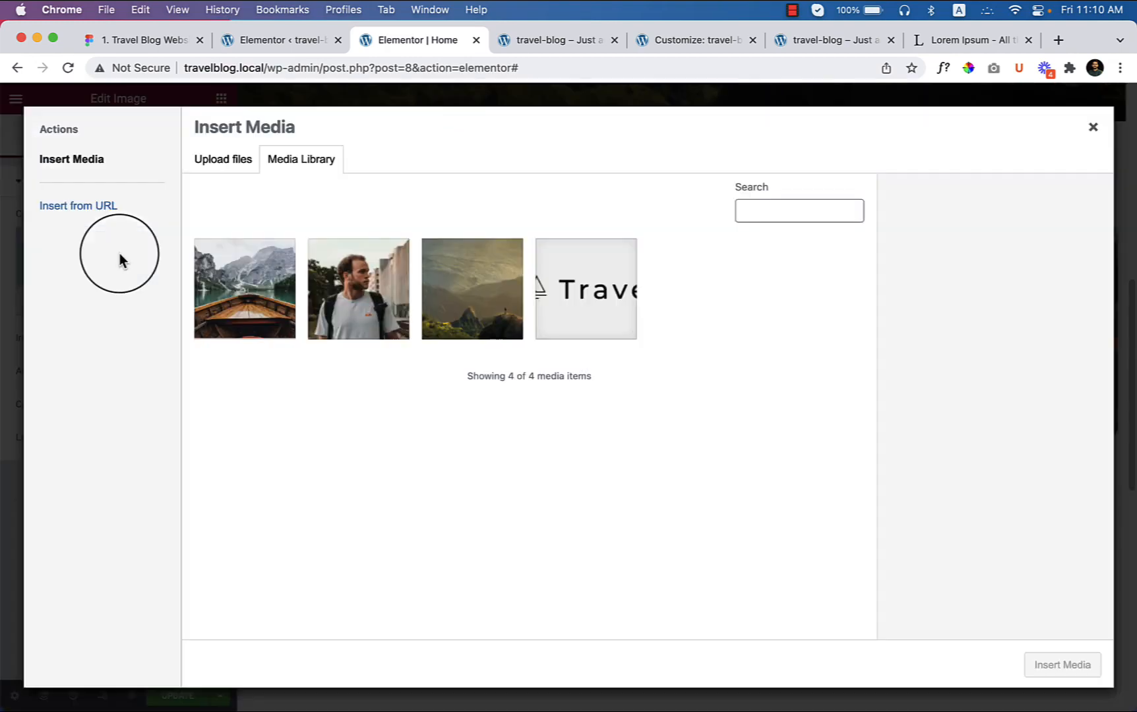
click(279, 40)
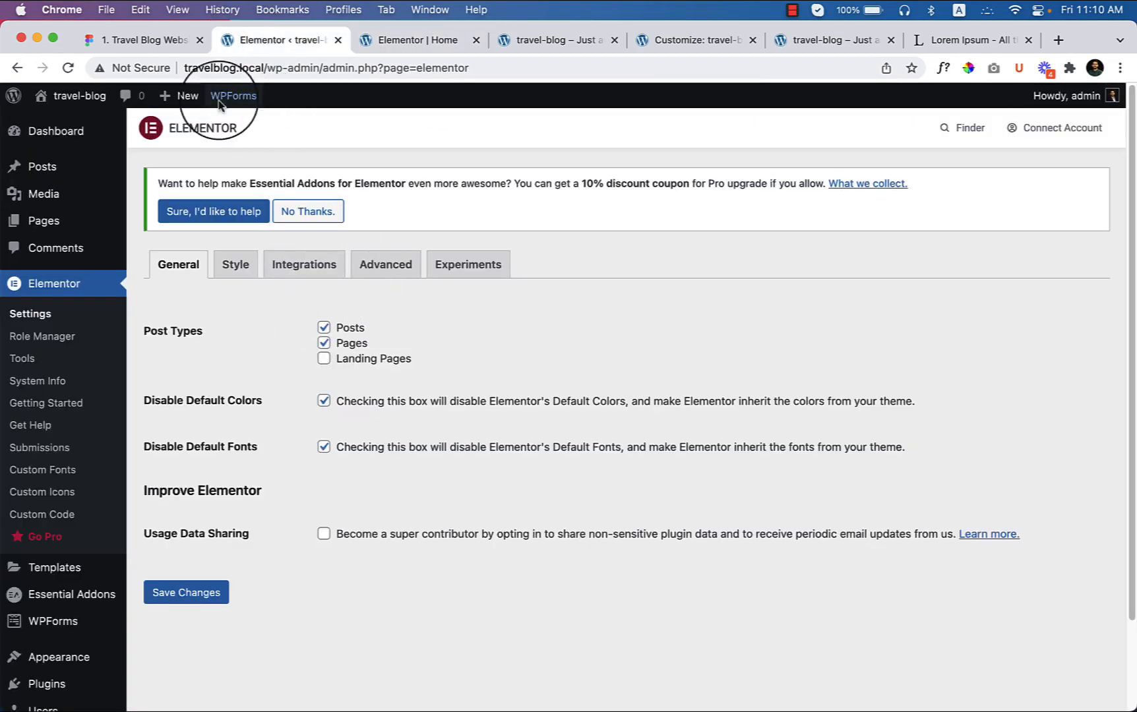
click(141, 40)
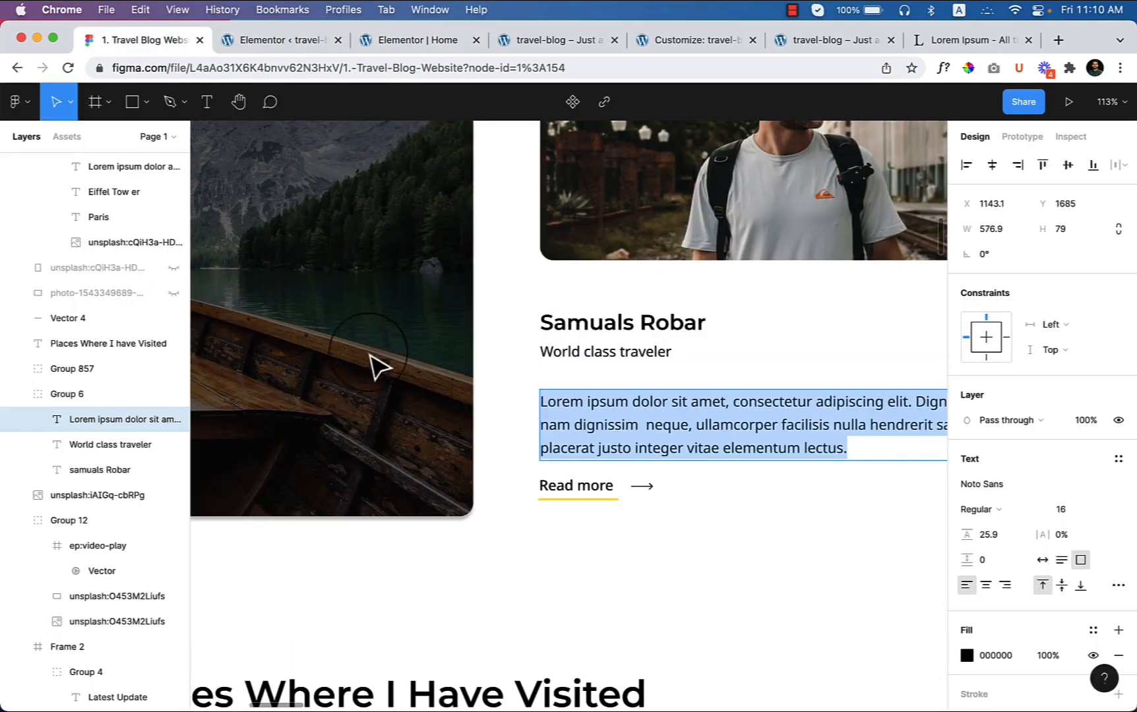
click(69, 521)
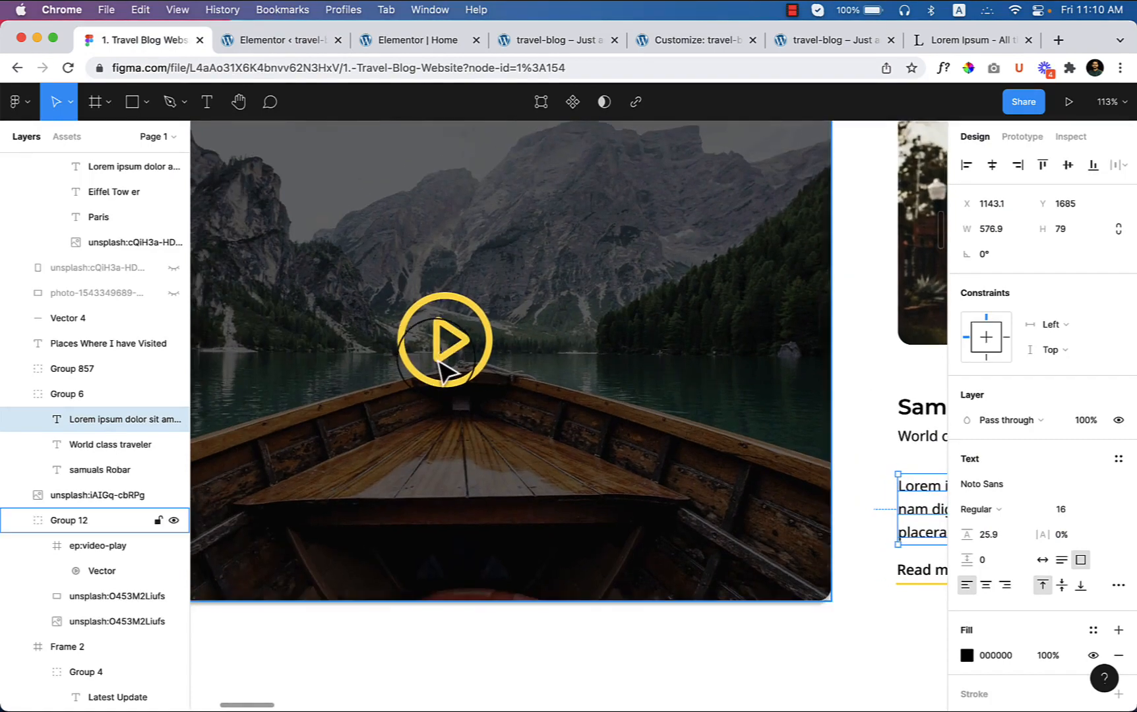
click(414, 40)
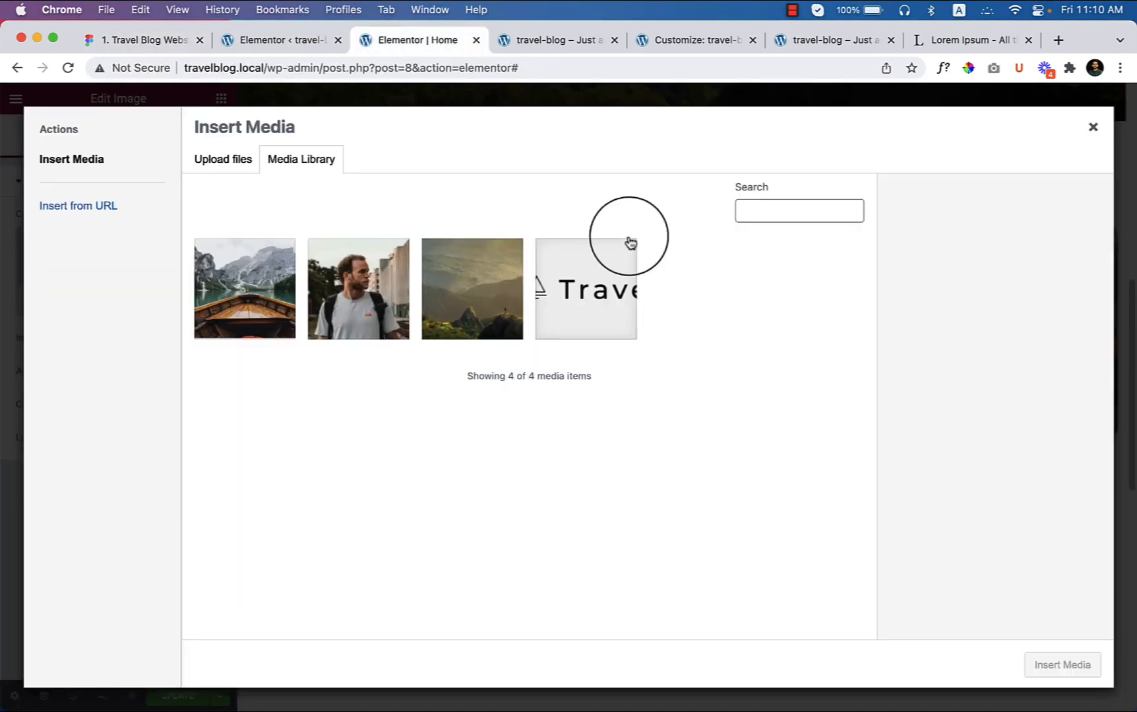
click(1092, 128)
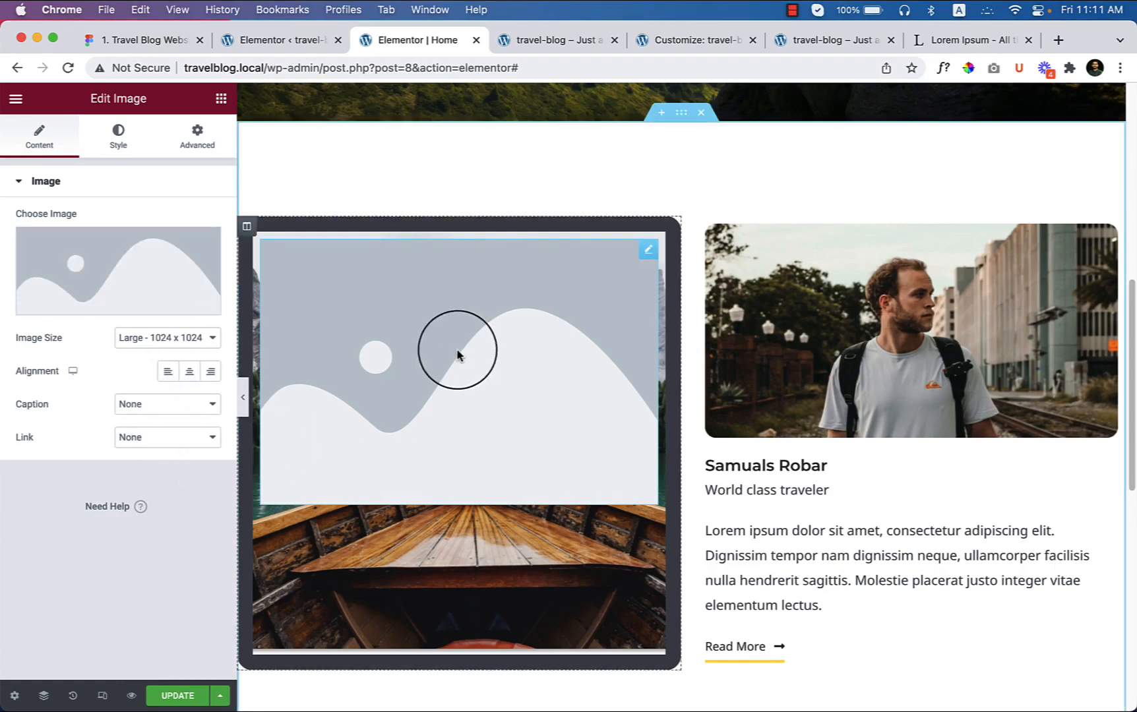
- Replace the placeholder image with an Icon widget showing the outlined Play circle icon
right_click(458, 351)
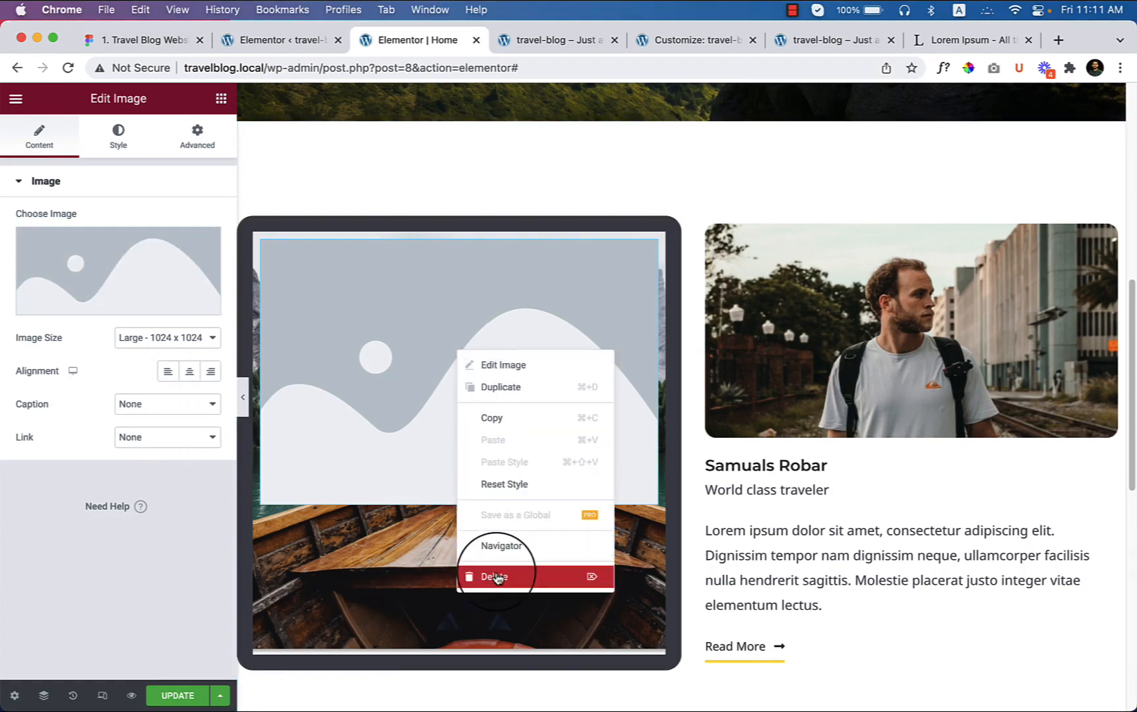
click(494, 577)
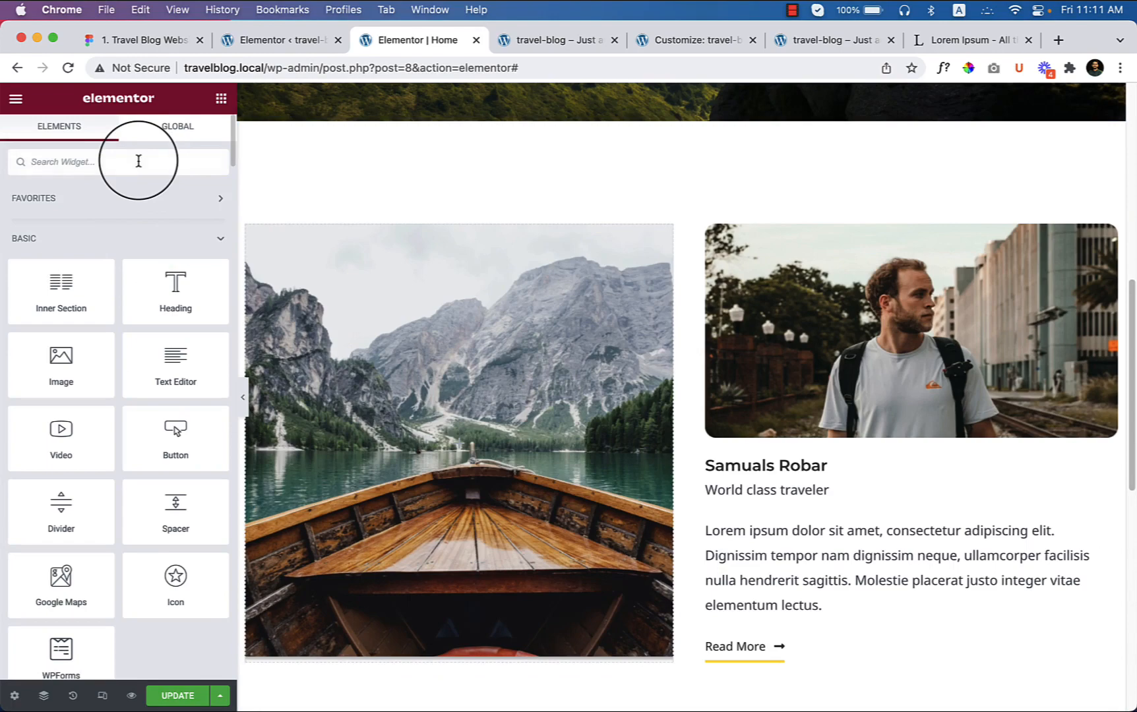
text(icon)
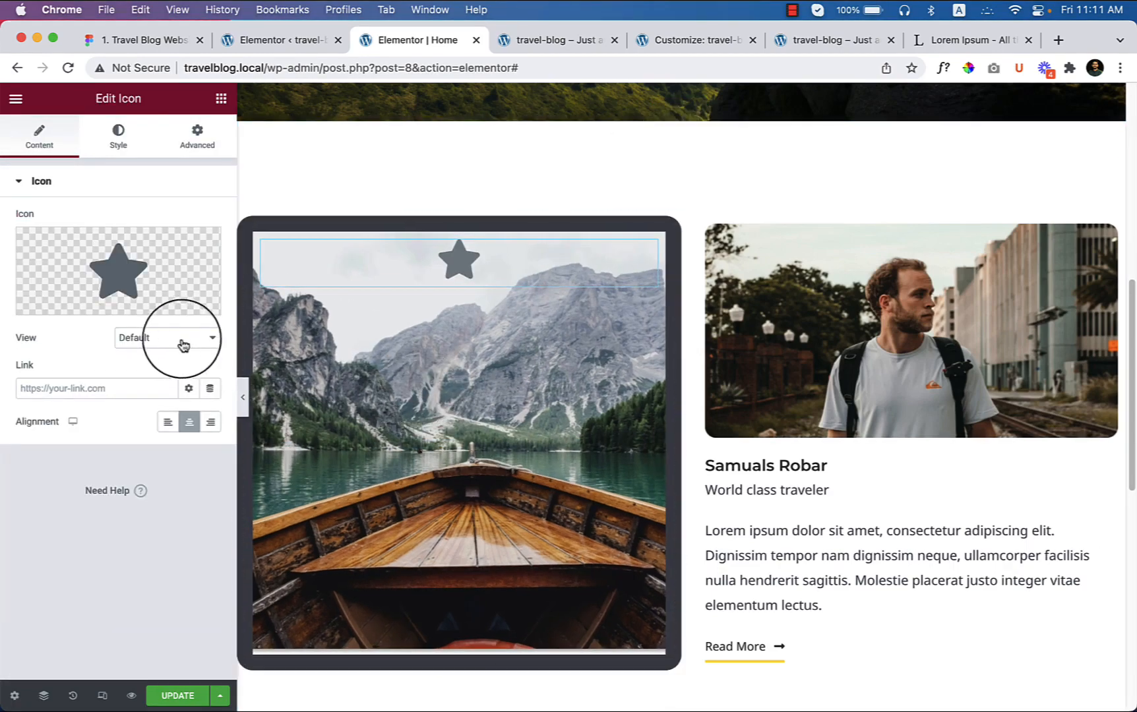
click(118, 272)
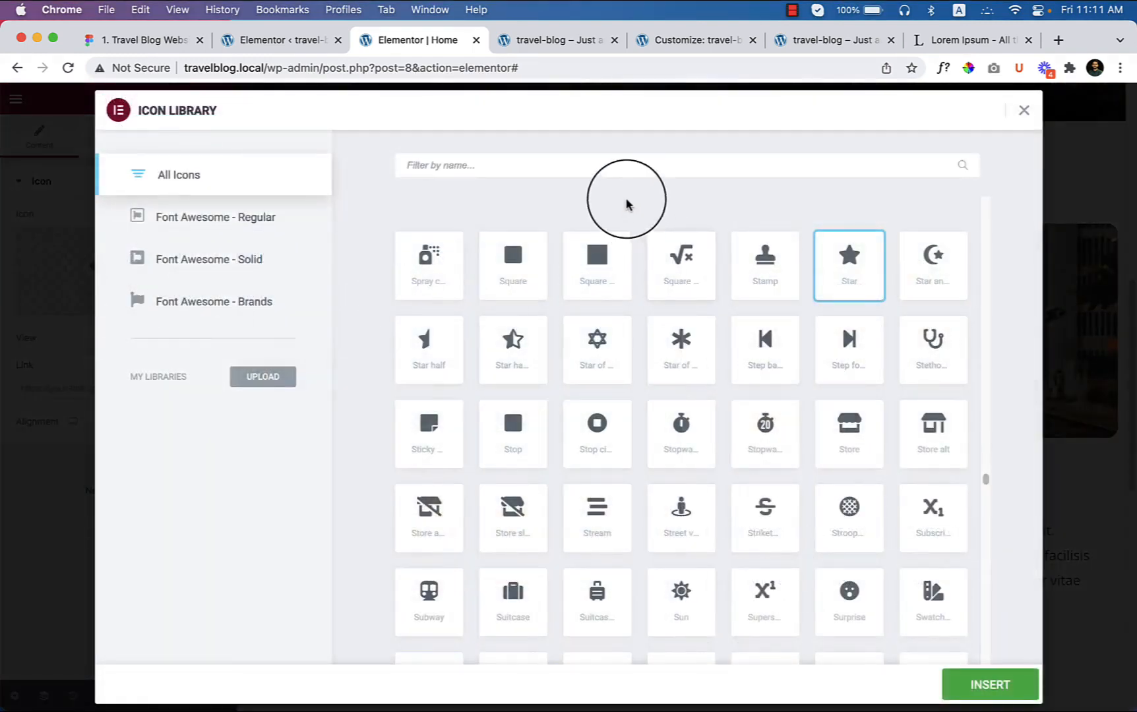
text(p)
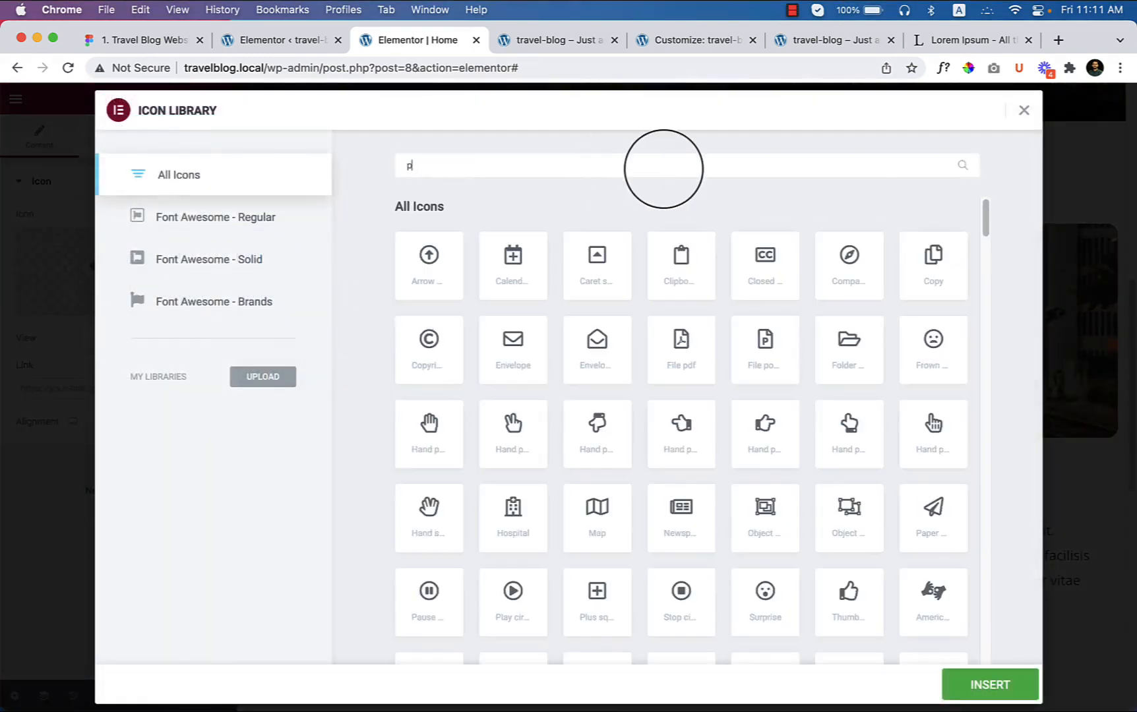
text(lay)
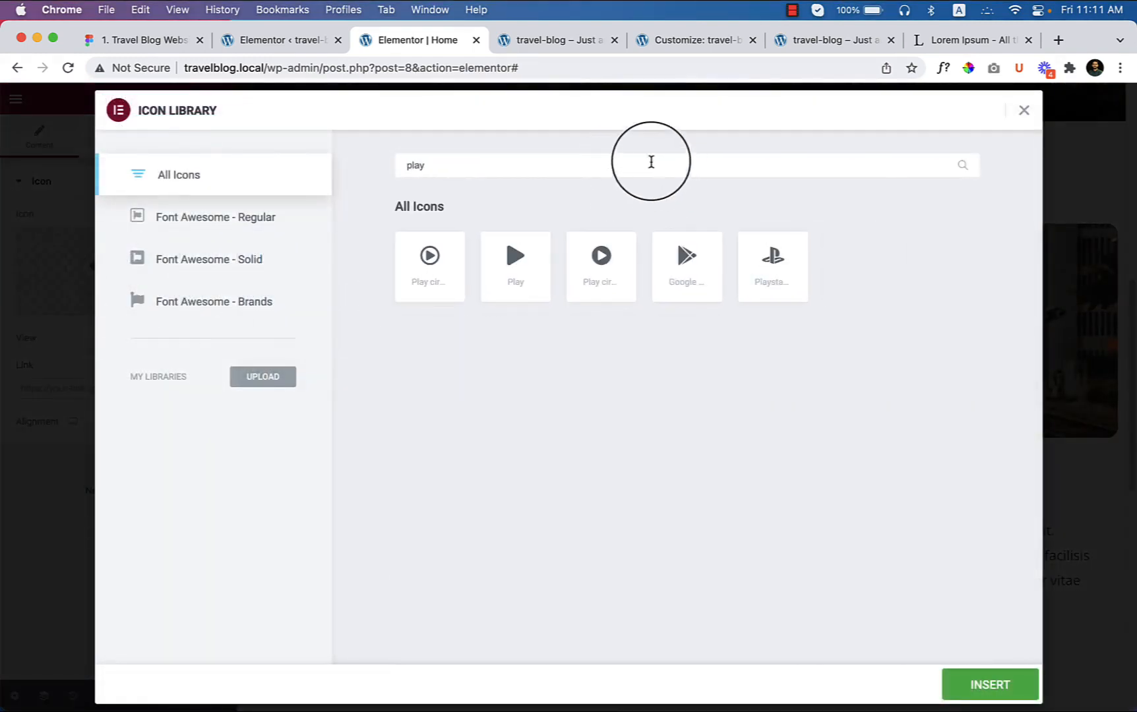
click(428, 255)
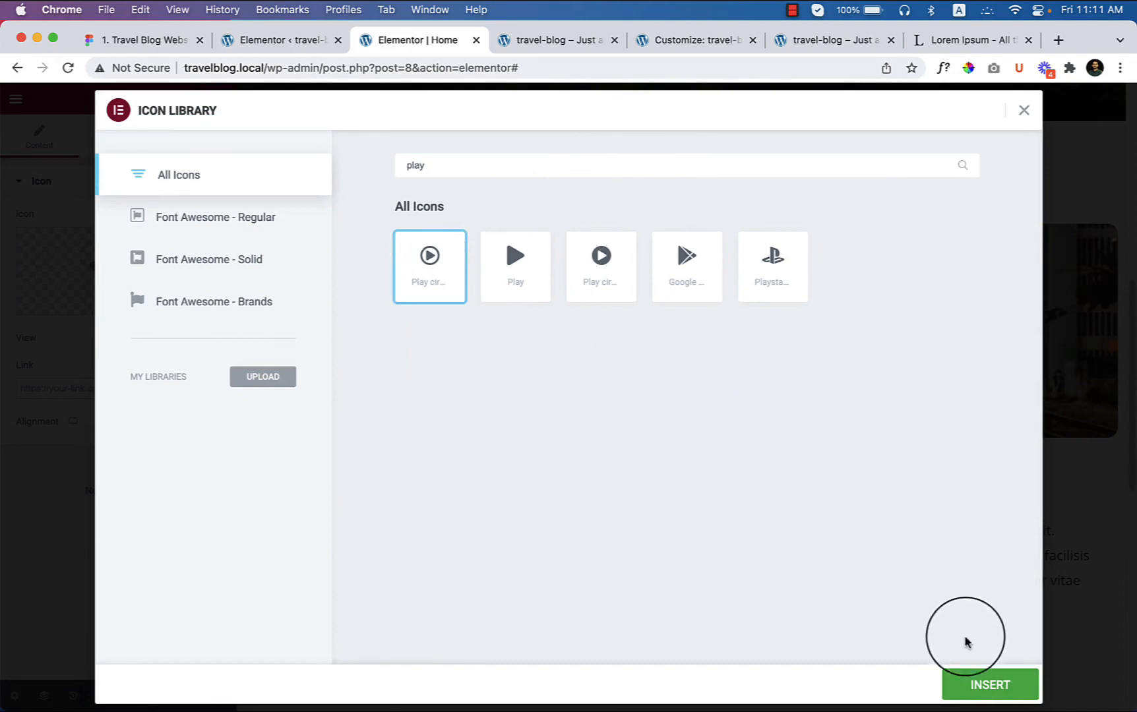
click(989, 684)
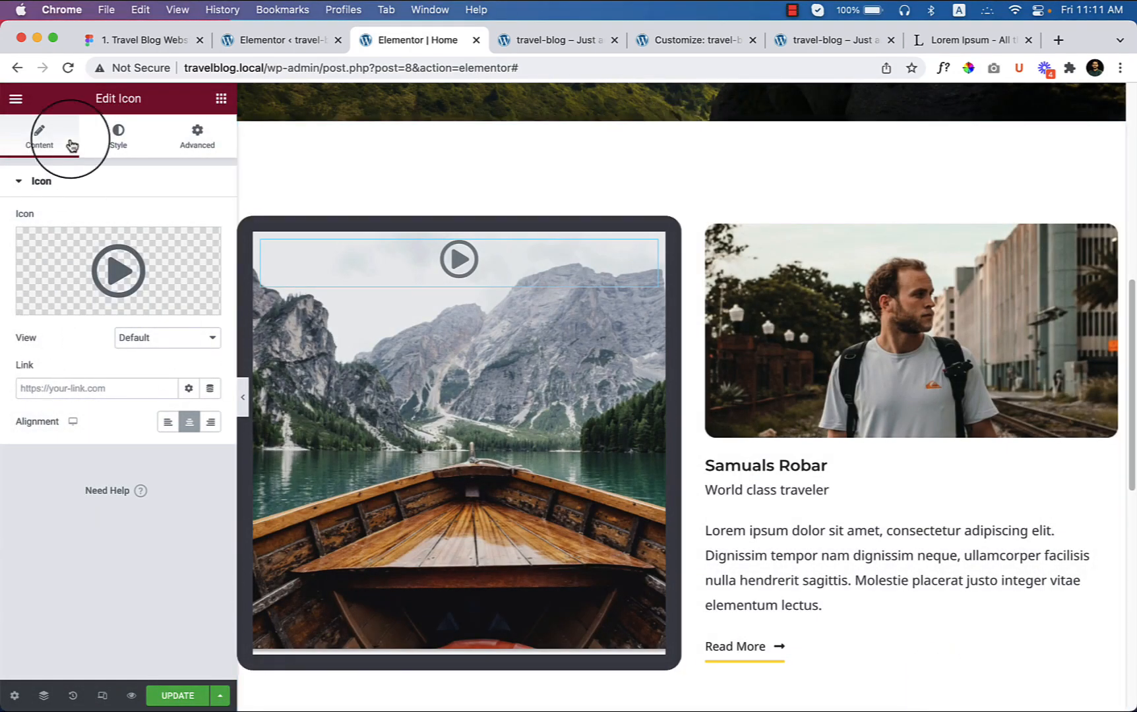
- Style the play icon at size 140 with the yellow Theme Color 1
click(117, 137)
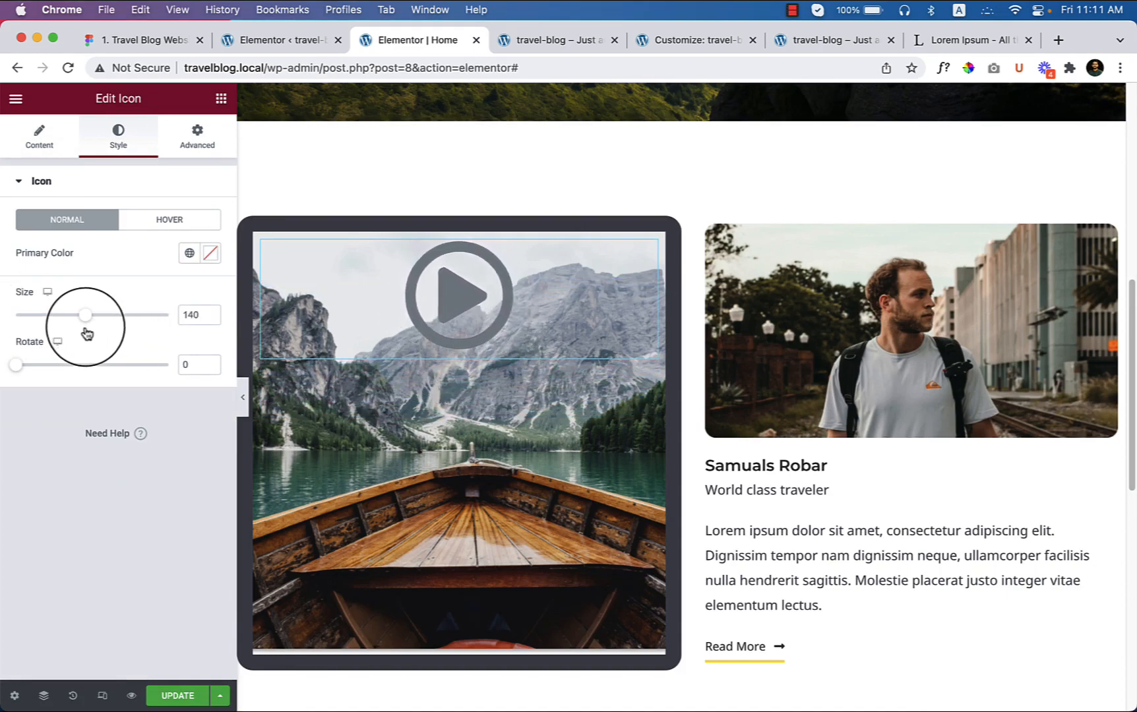
click(188, 253)
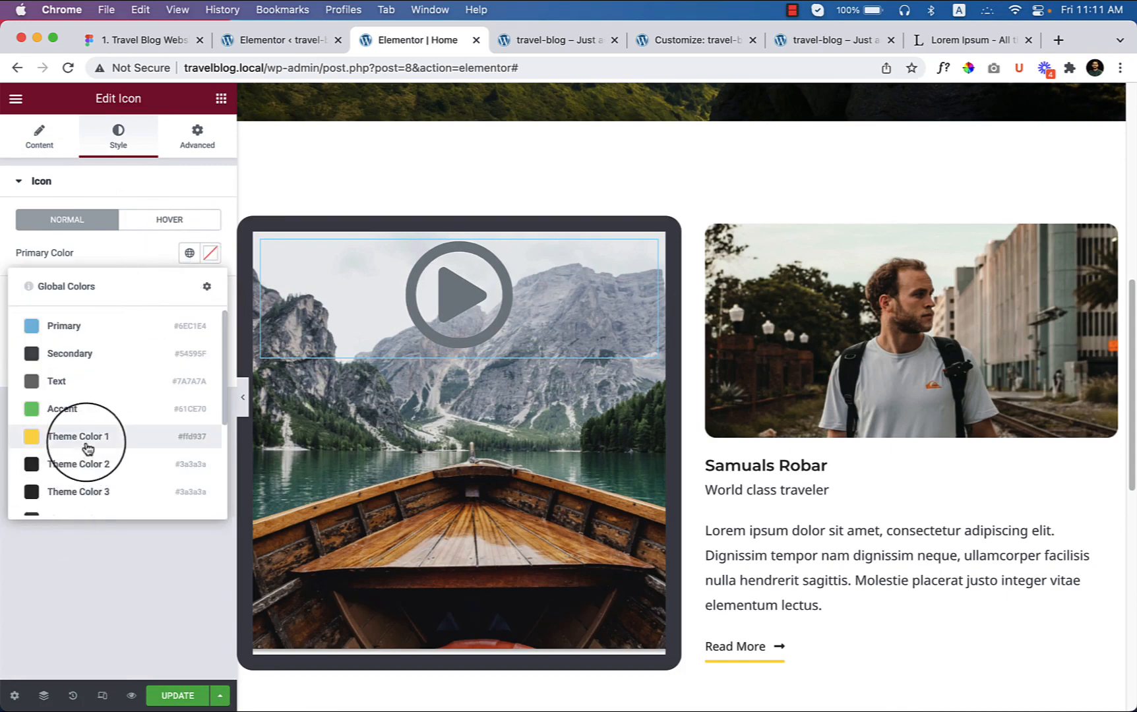
click(78, 435)
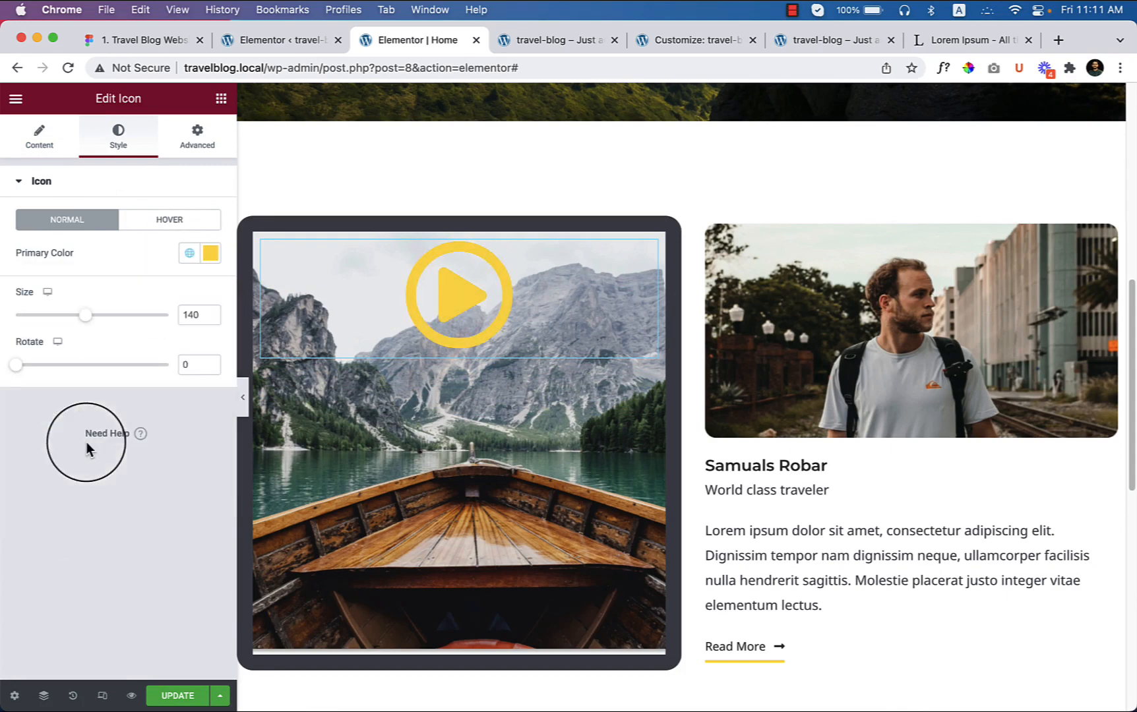
click(15, 99)
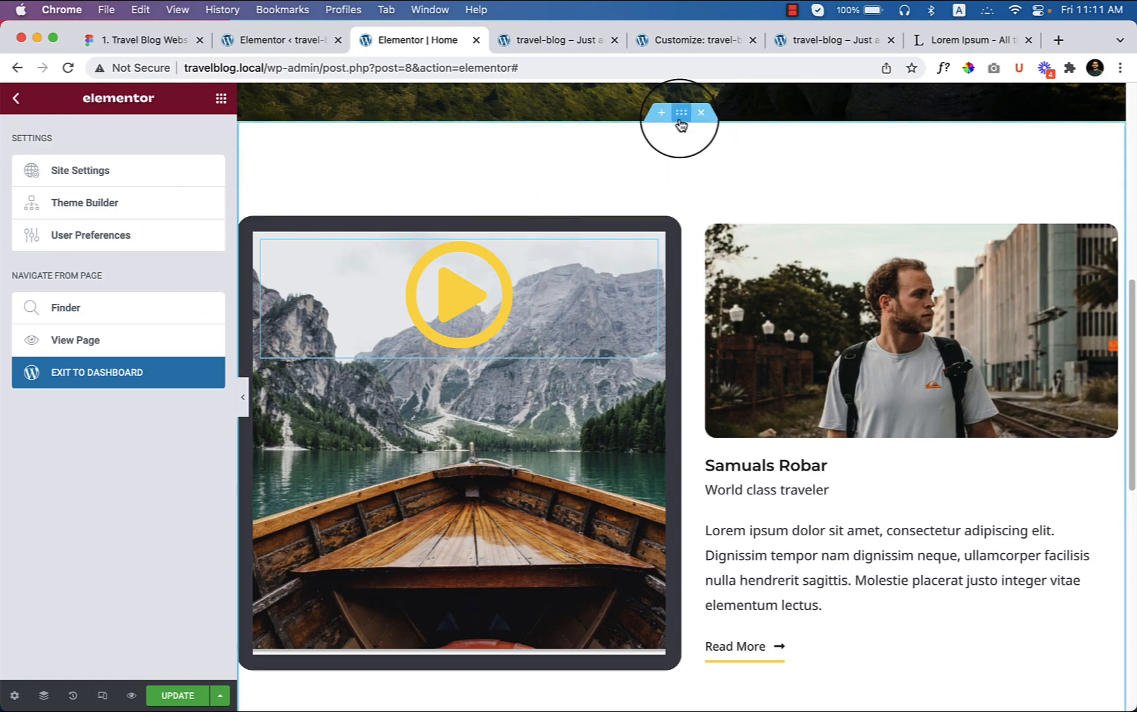
- Set the section's Vertical Align to Middle so the play icon sits centred
click(681, 112)
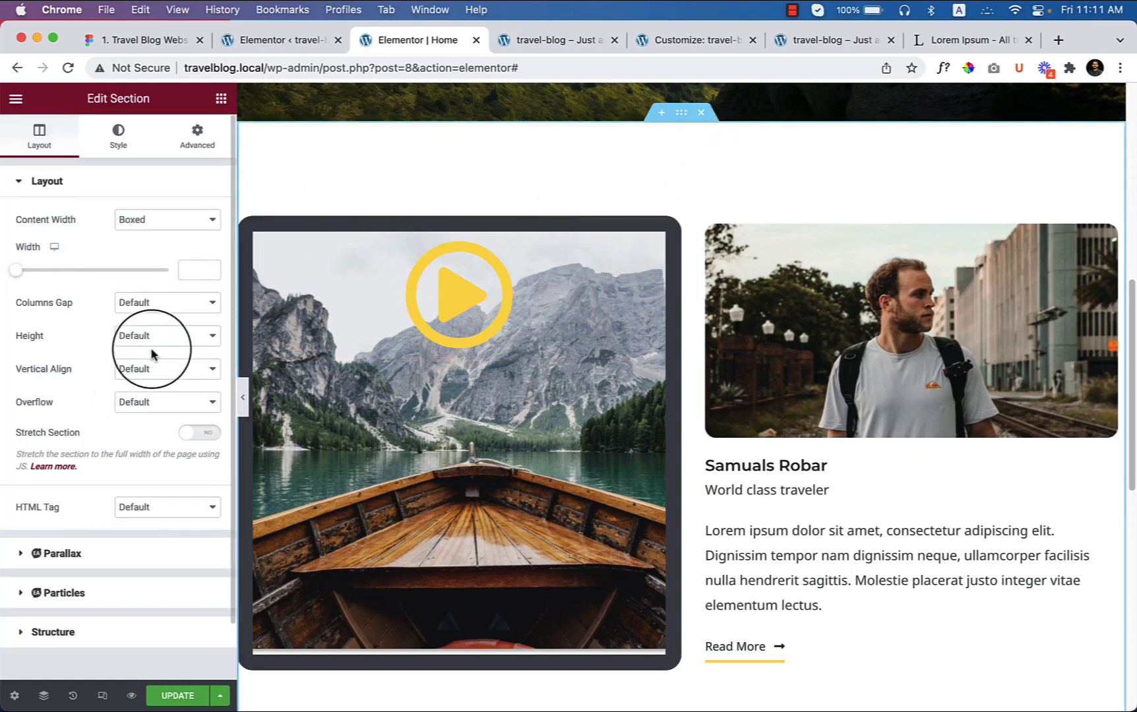
click(167, 369)
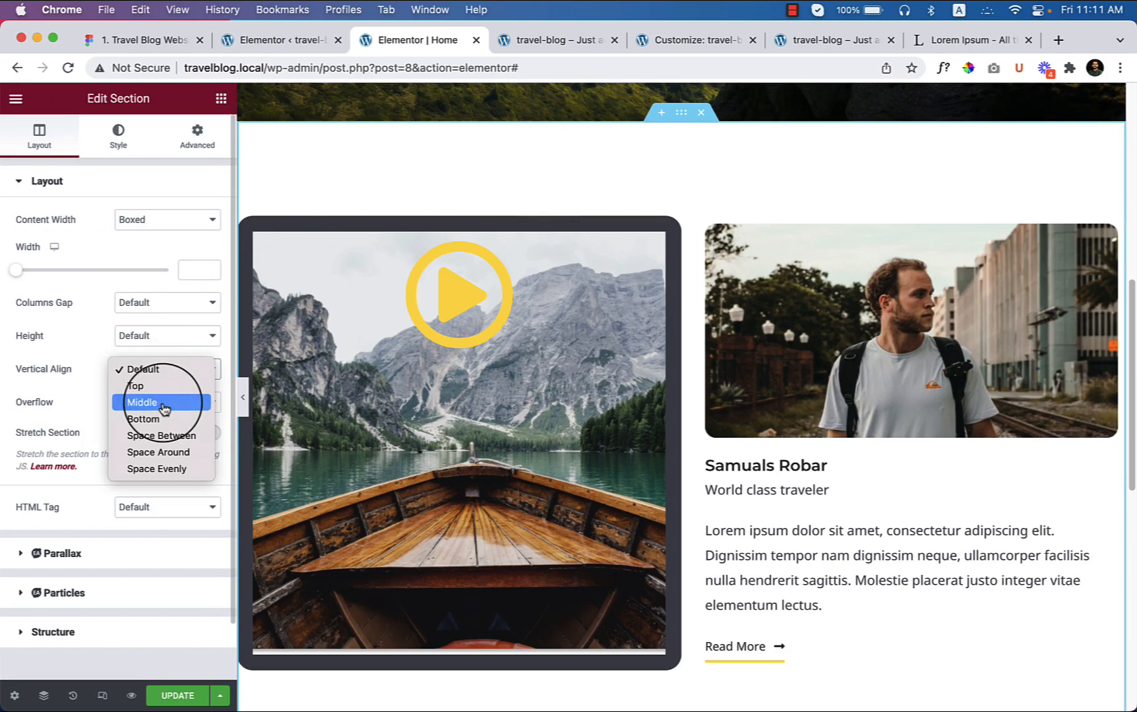
click(143, 402)
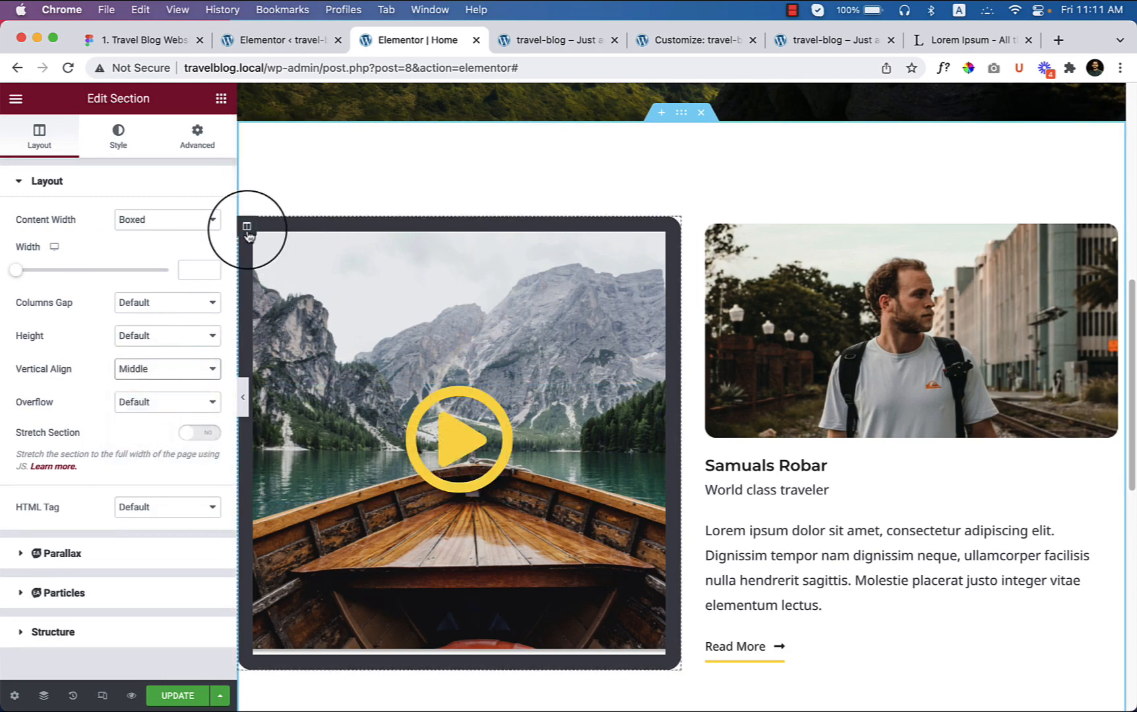
- Open the boat column's Border settings, then select the boat video group in the Figma mockup
click(247, 226)
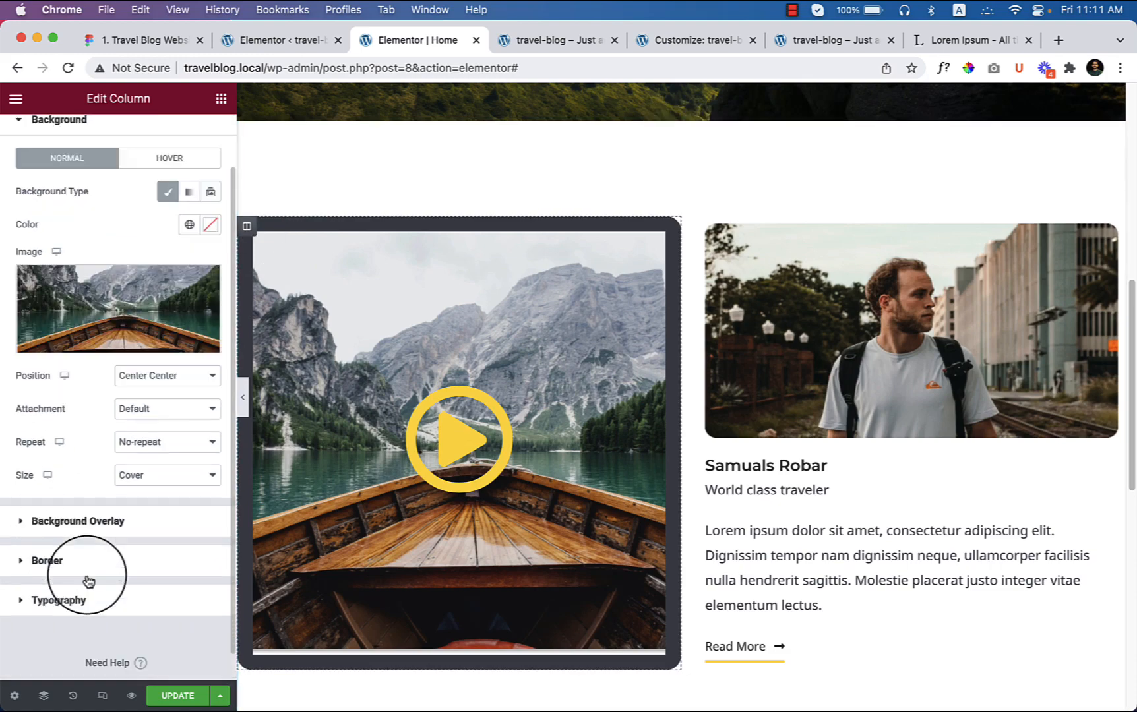
click(46, 559)
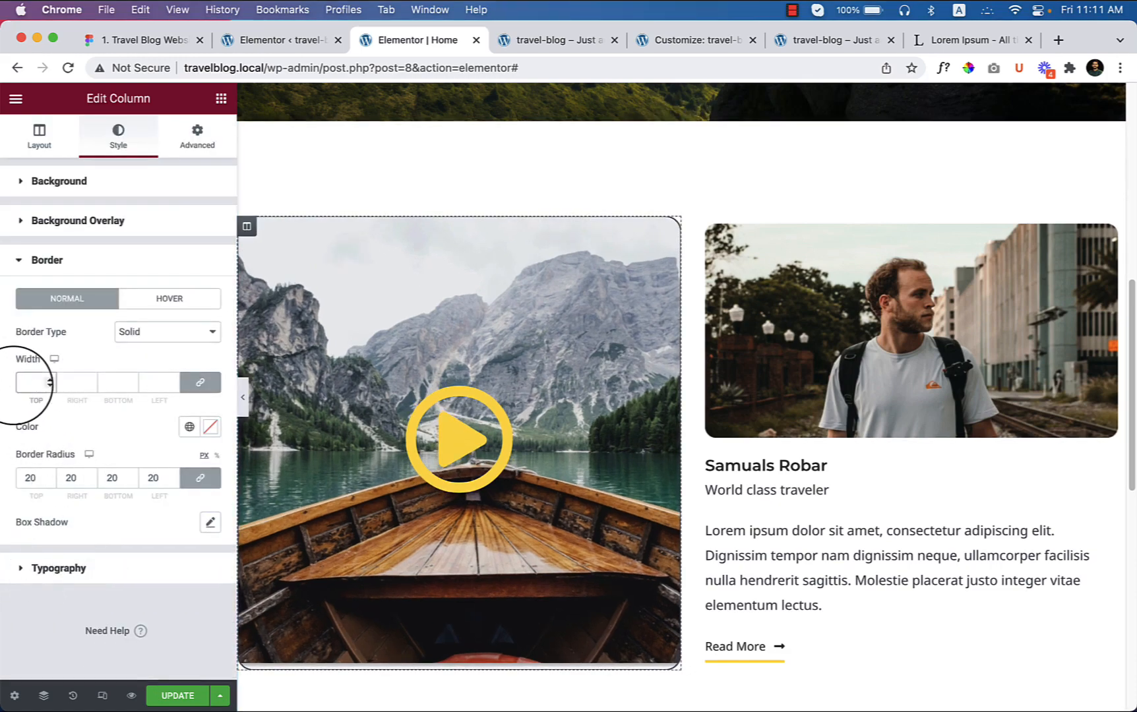
mouse_move(223, 370)
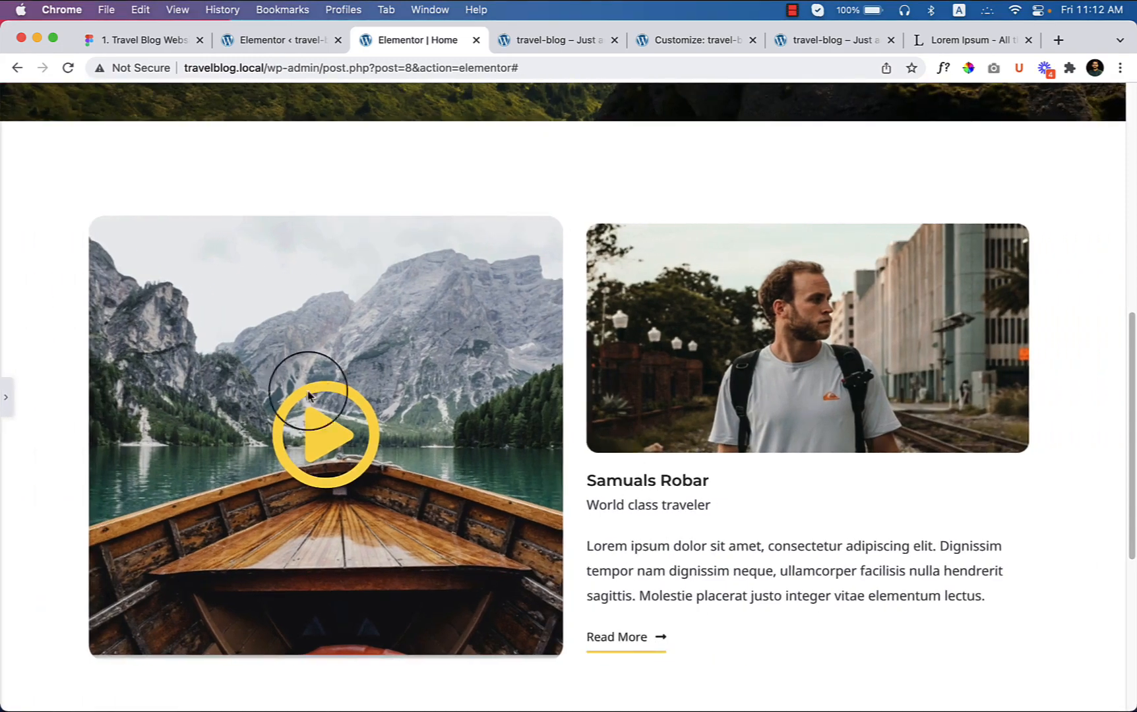
mouse_move(246, 435)
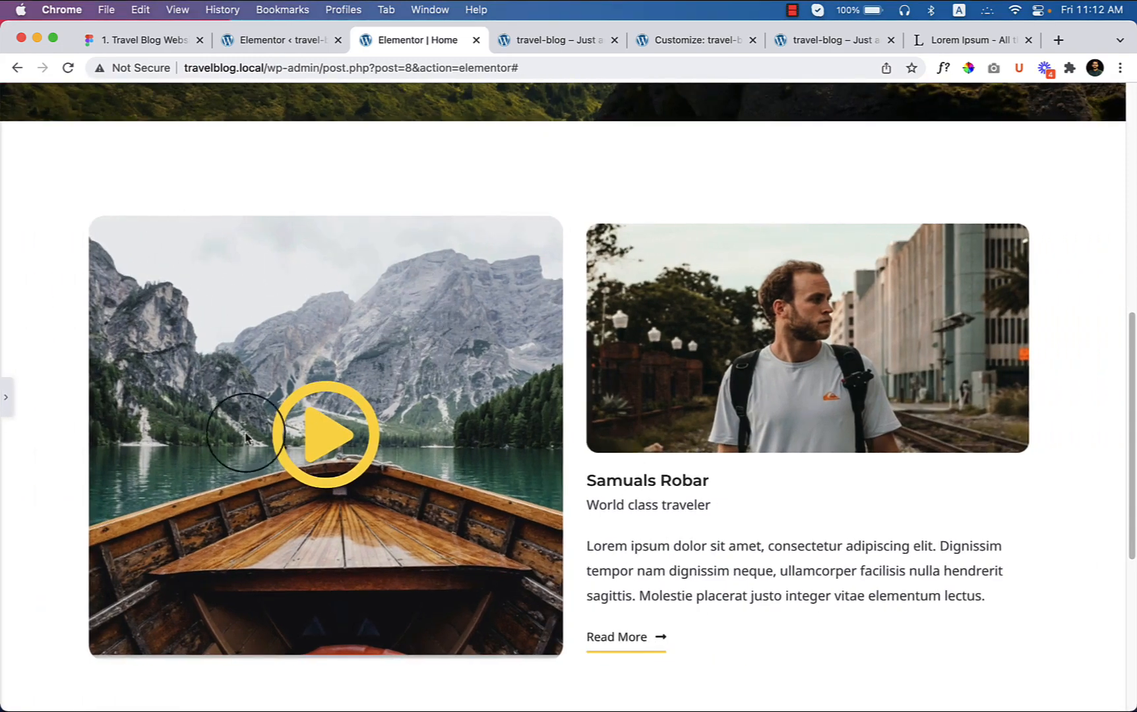
mouse_move(68, 475)
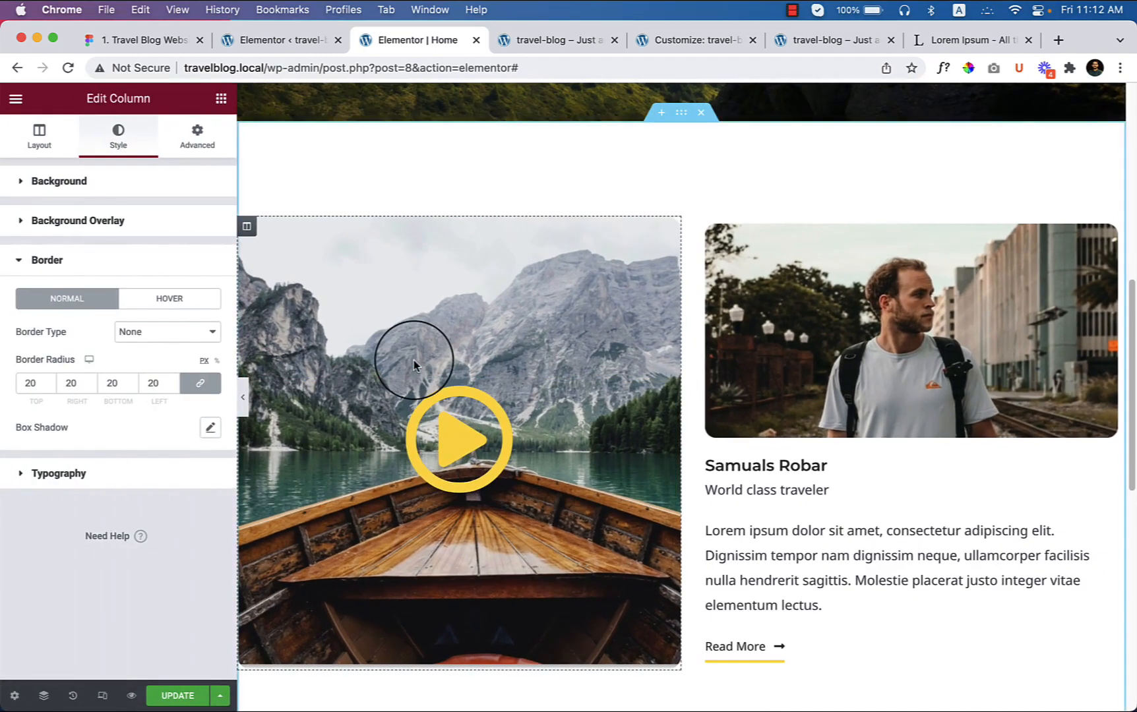
click(144, 39)
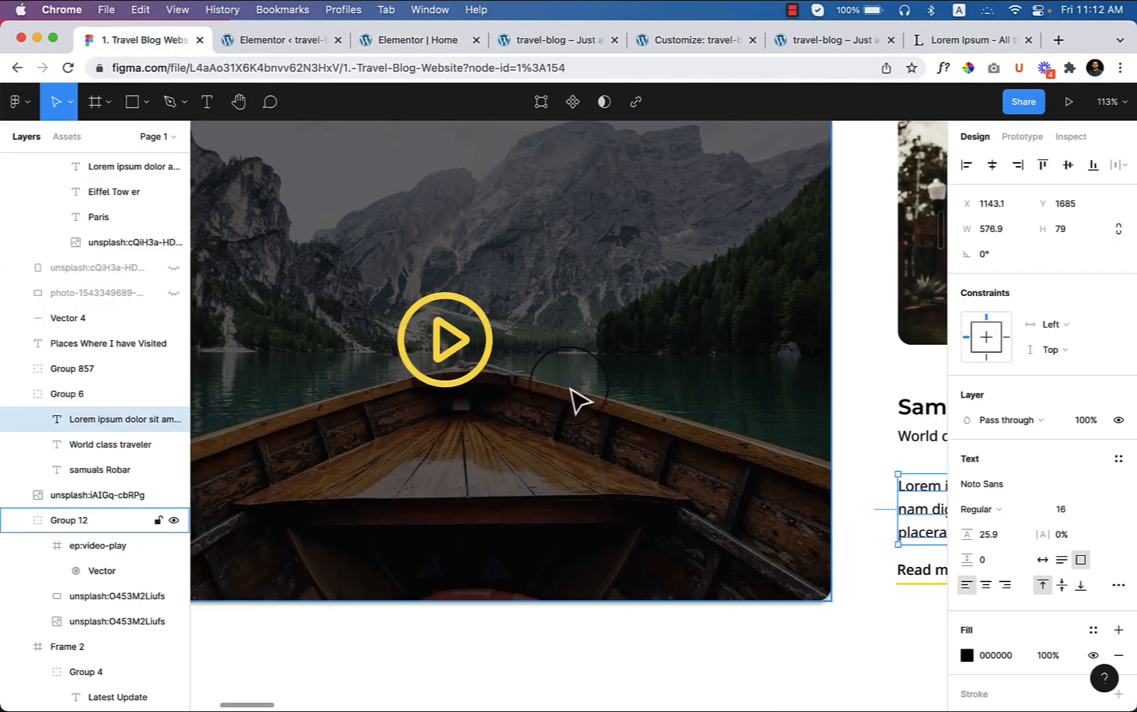
mouse_move(540, 356)
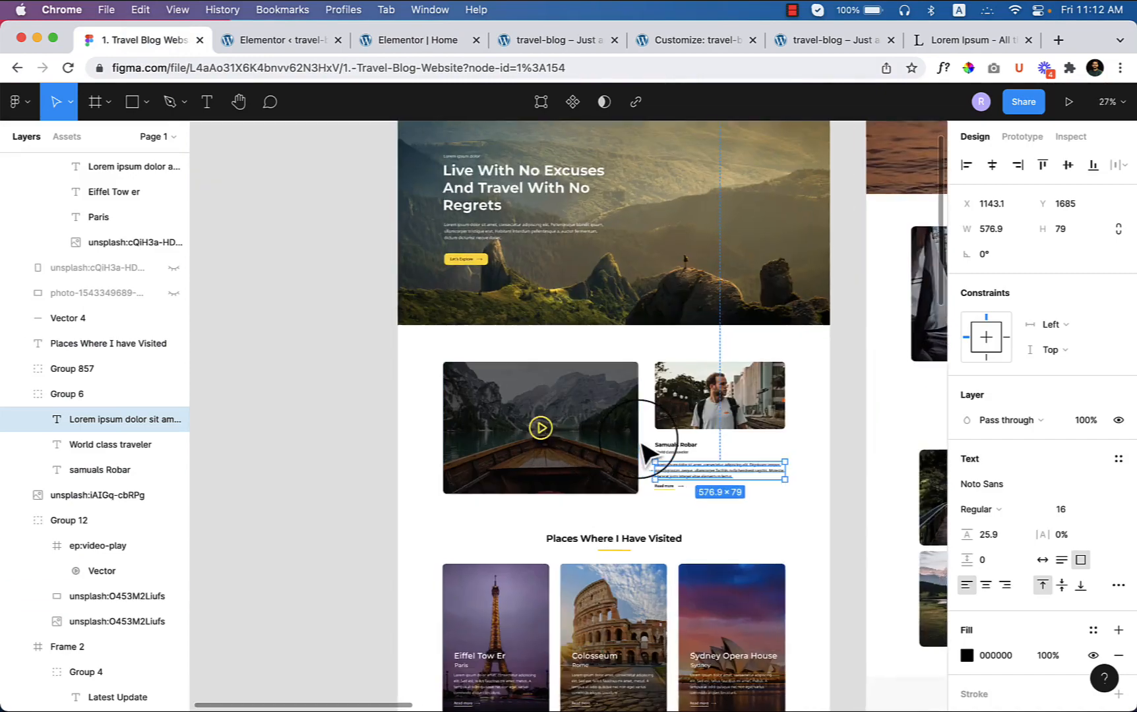
- Inspect the traveler photo in the Figma mockup, then return to the Elementor Home editor
scroll(up, 3)
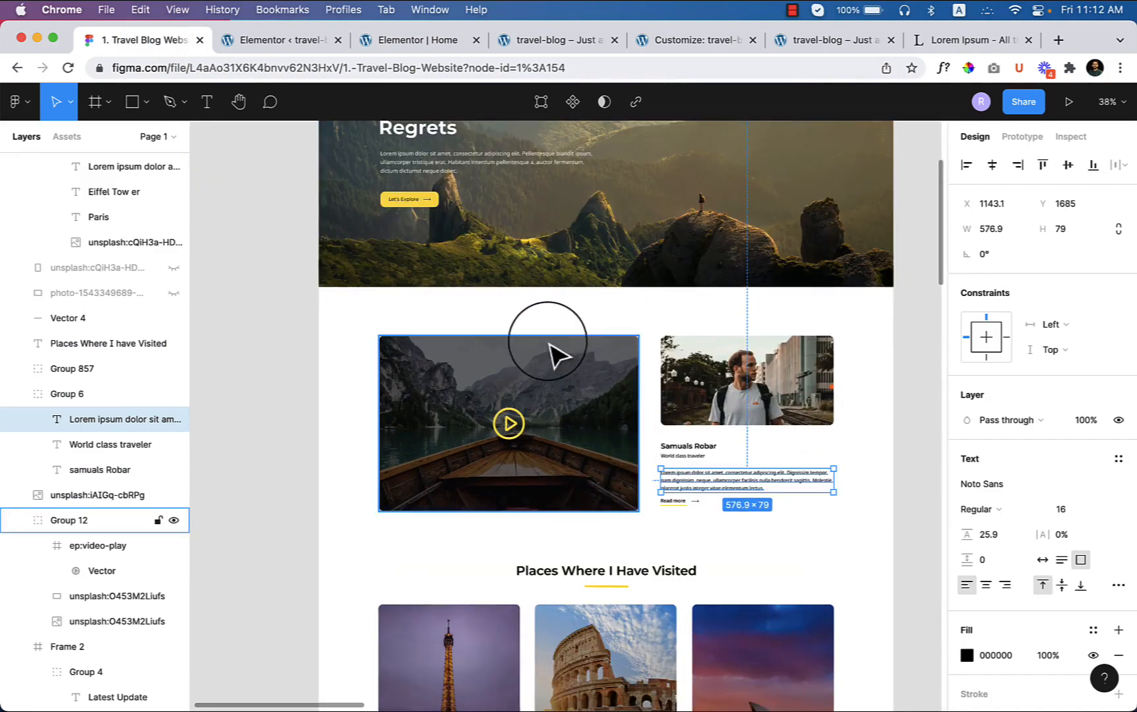
click(746, 380)
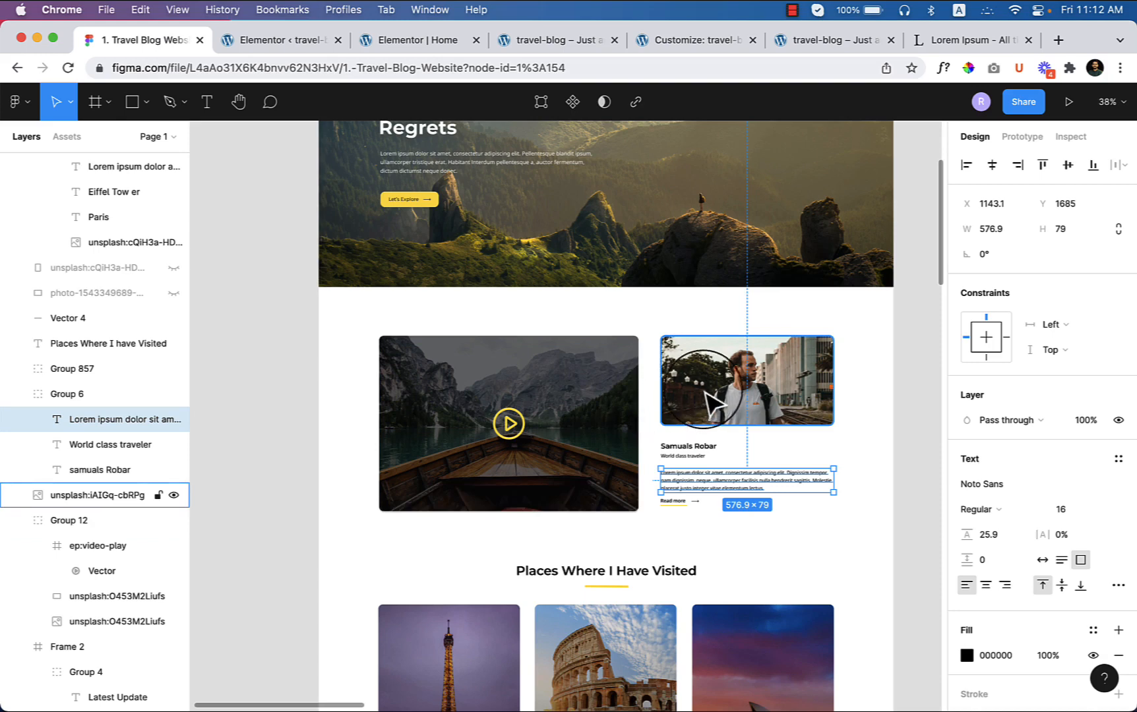
mouse_move(797, 436)
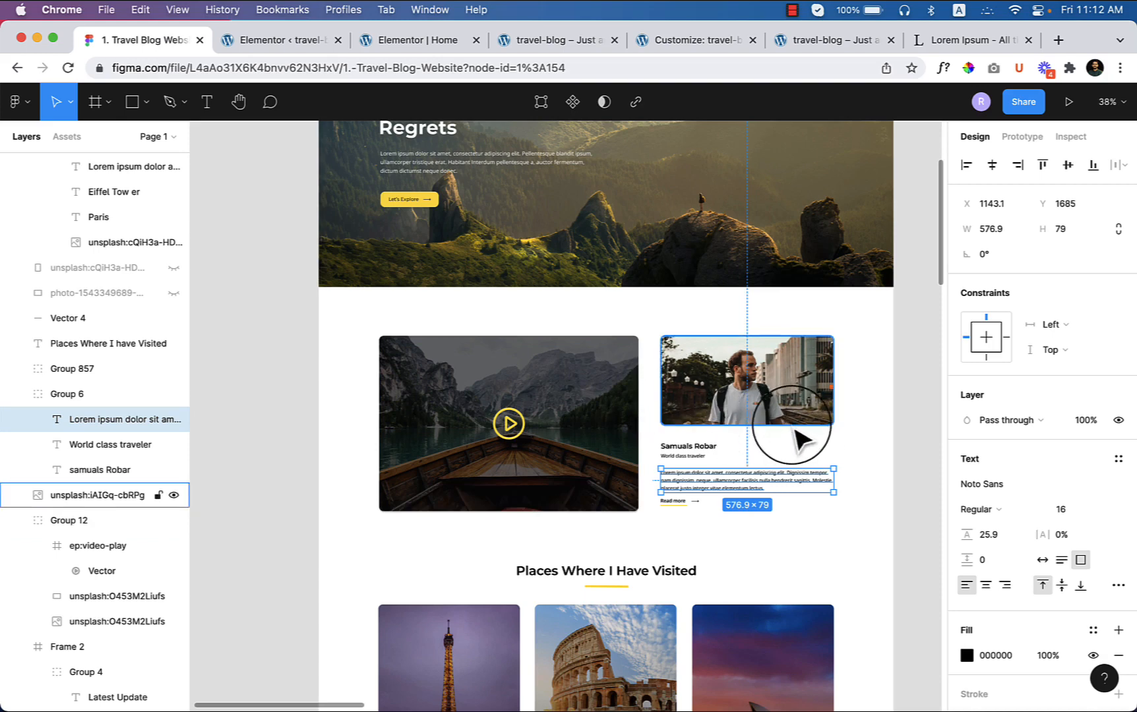
mouse_move(765, 439)
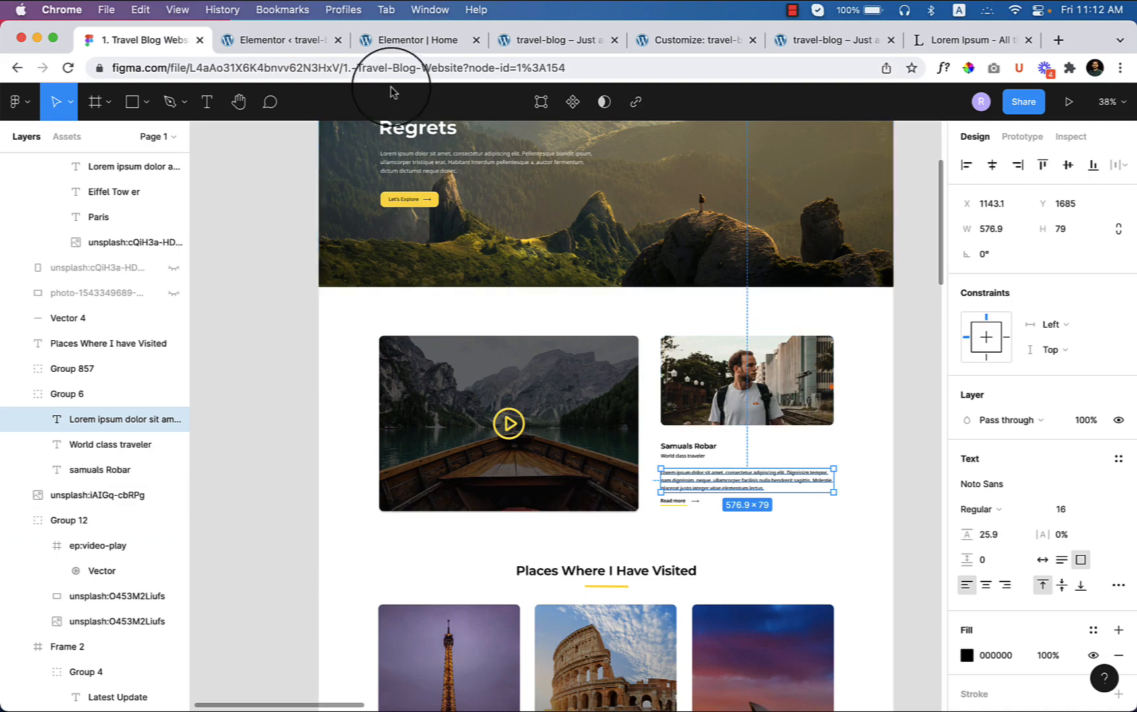
click(411, 39)
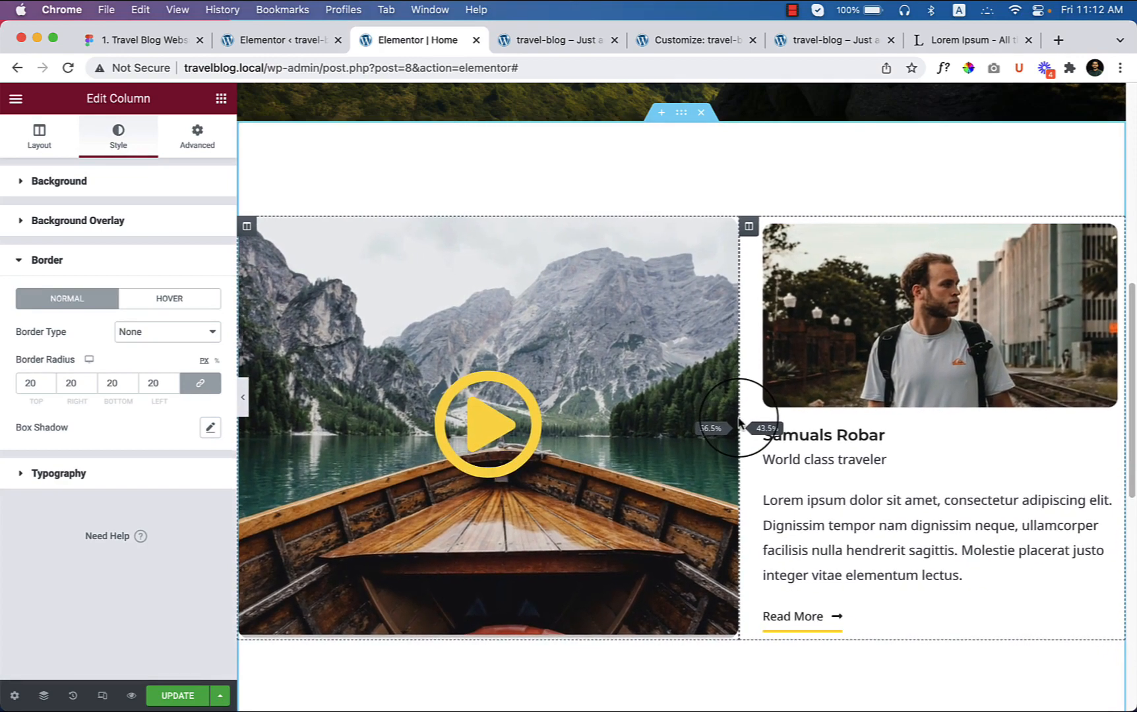
- Widen the boat column to about 62% and preview the layout with the panel hidden
click(244, 397)
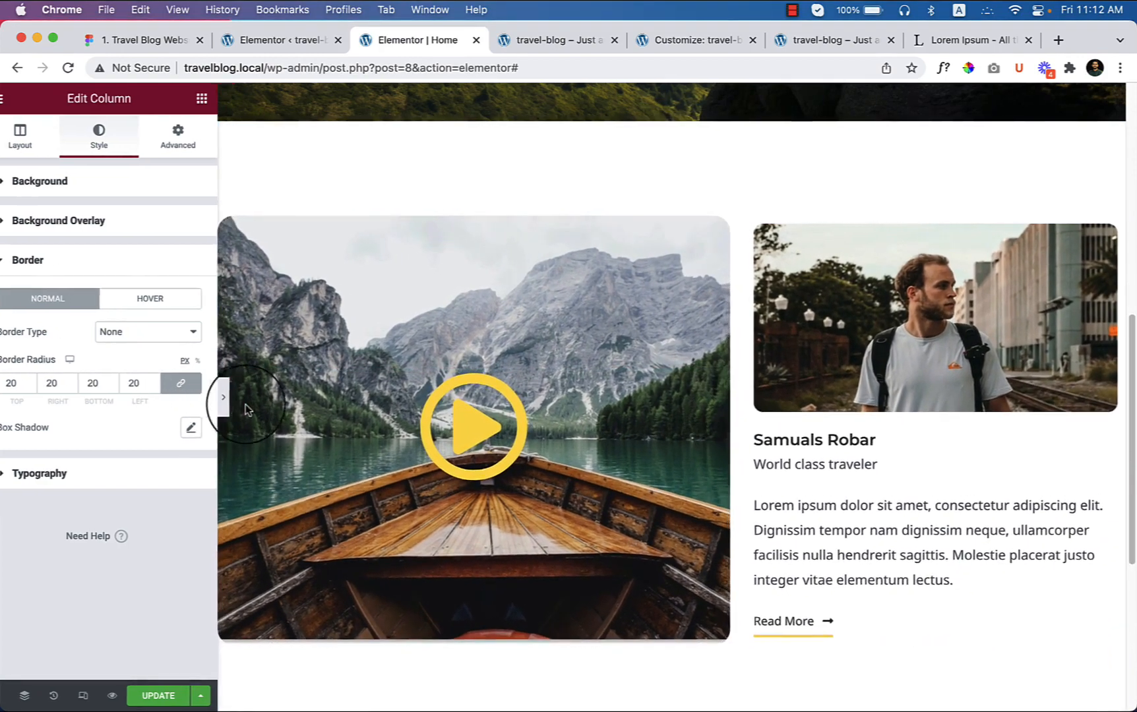
click(223, 398)
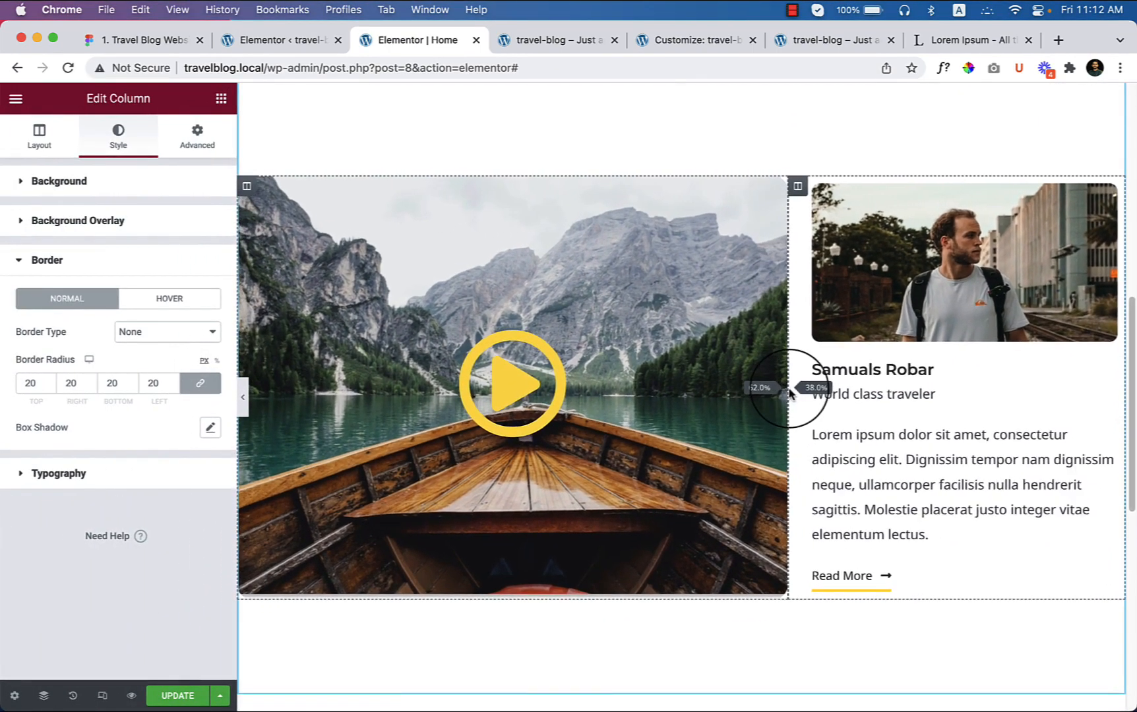
click(196, 136)
text(30)
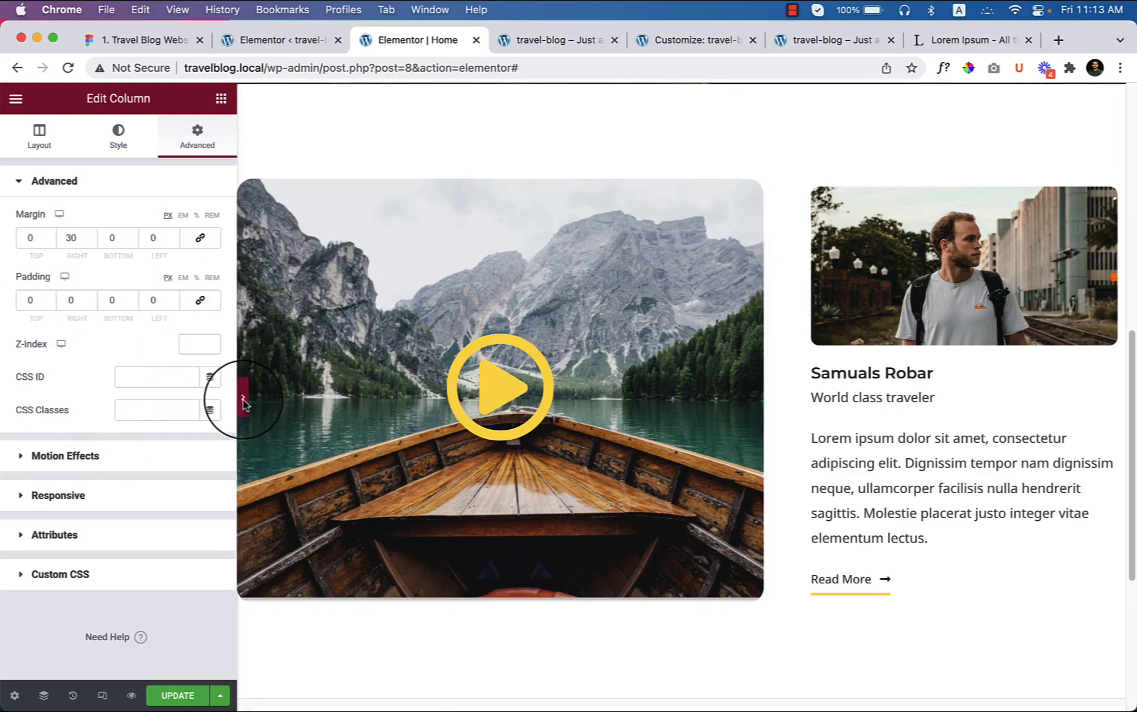
click(243, 399)
text(10)
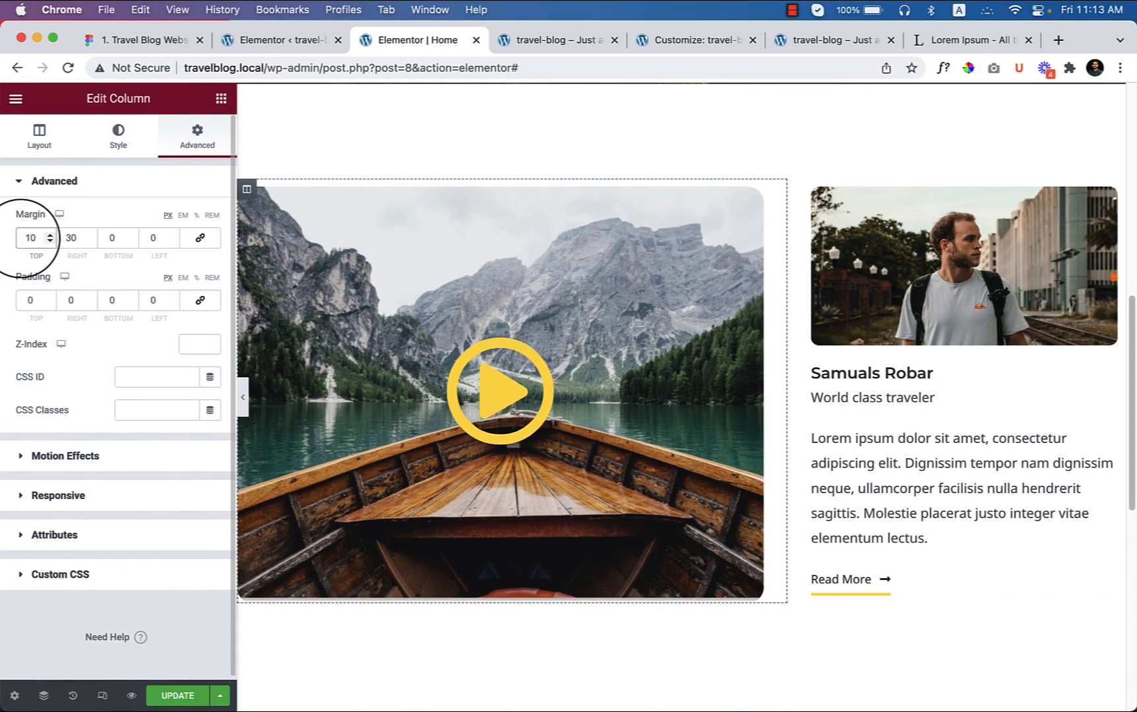
click(243, 397)
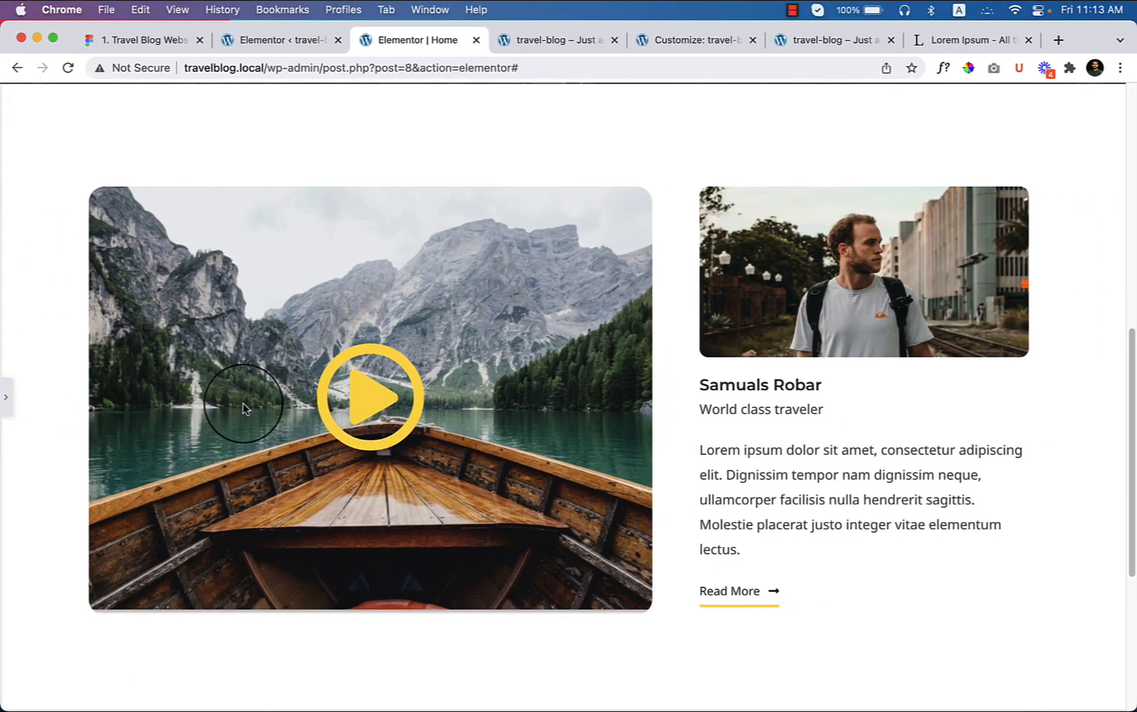
mouse_move(28, 386)
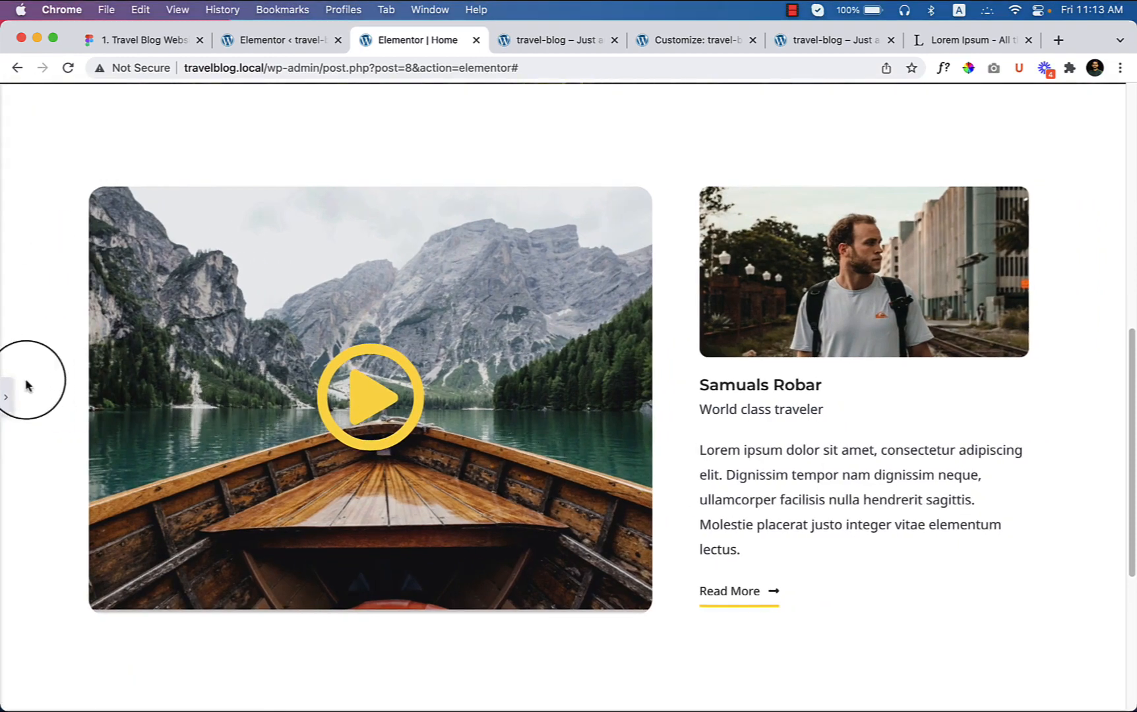
click(246, 190)
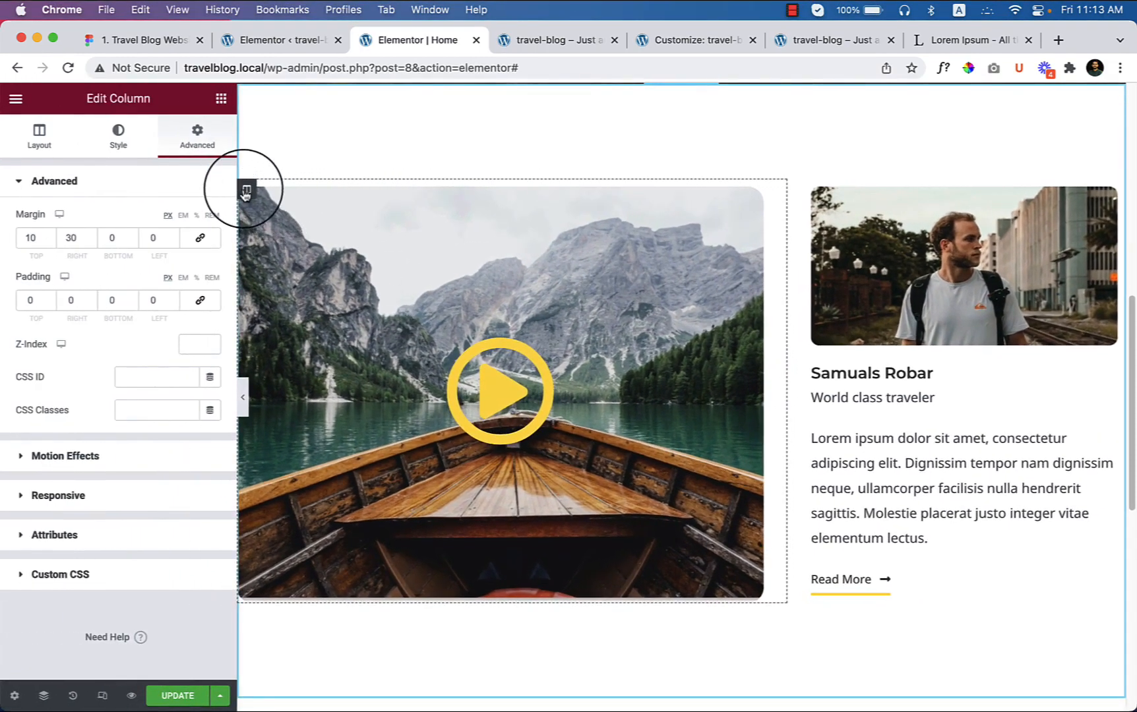
click(117, 135)
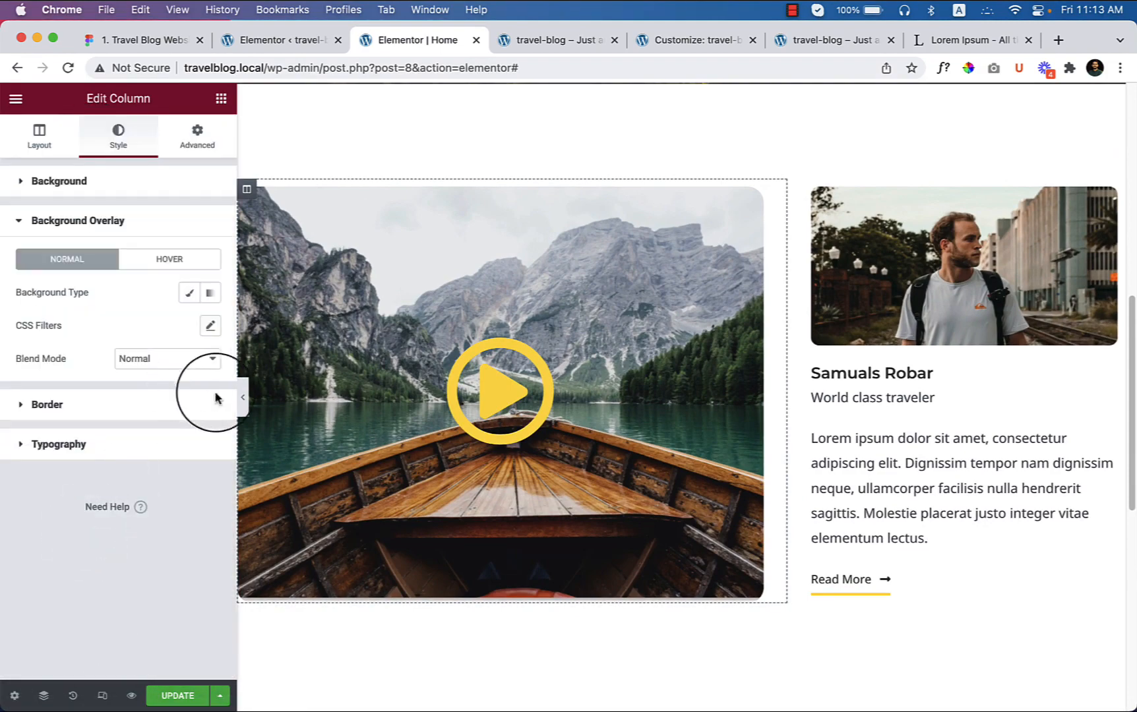
mouse_move(189, 294)
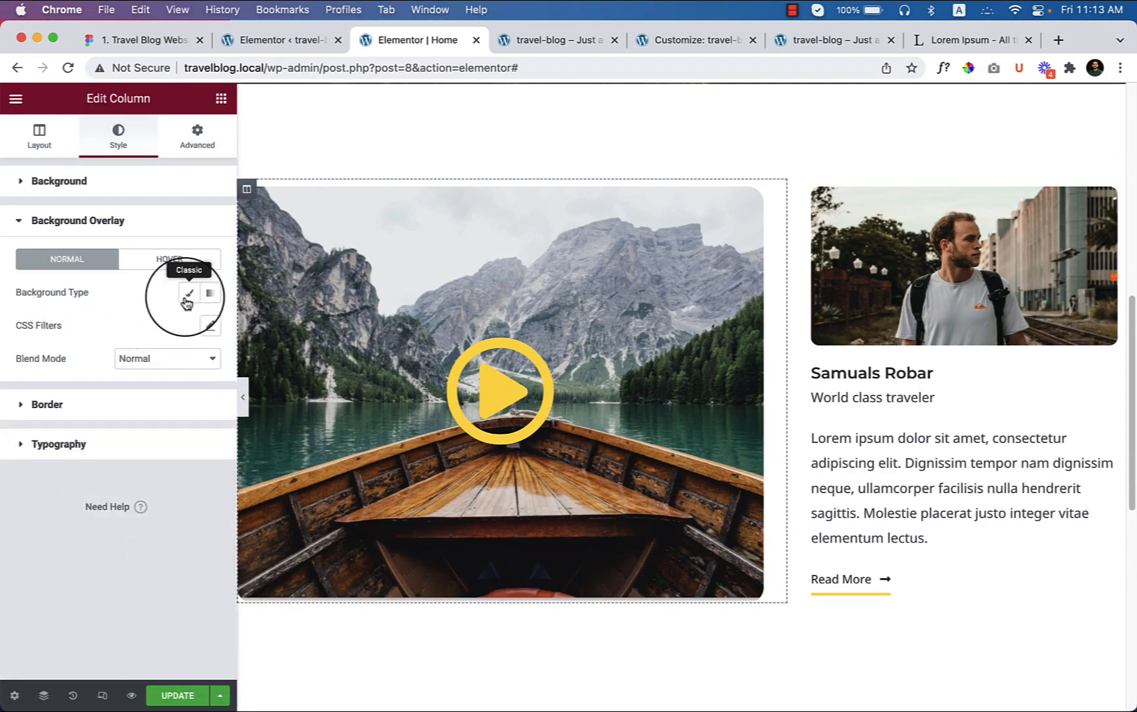
- Give the boat column a Classic background overlay and reopen its Background Overlay settings
click(188, 292)
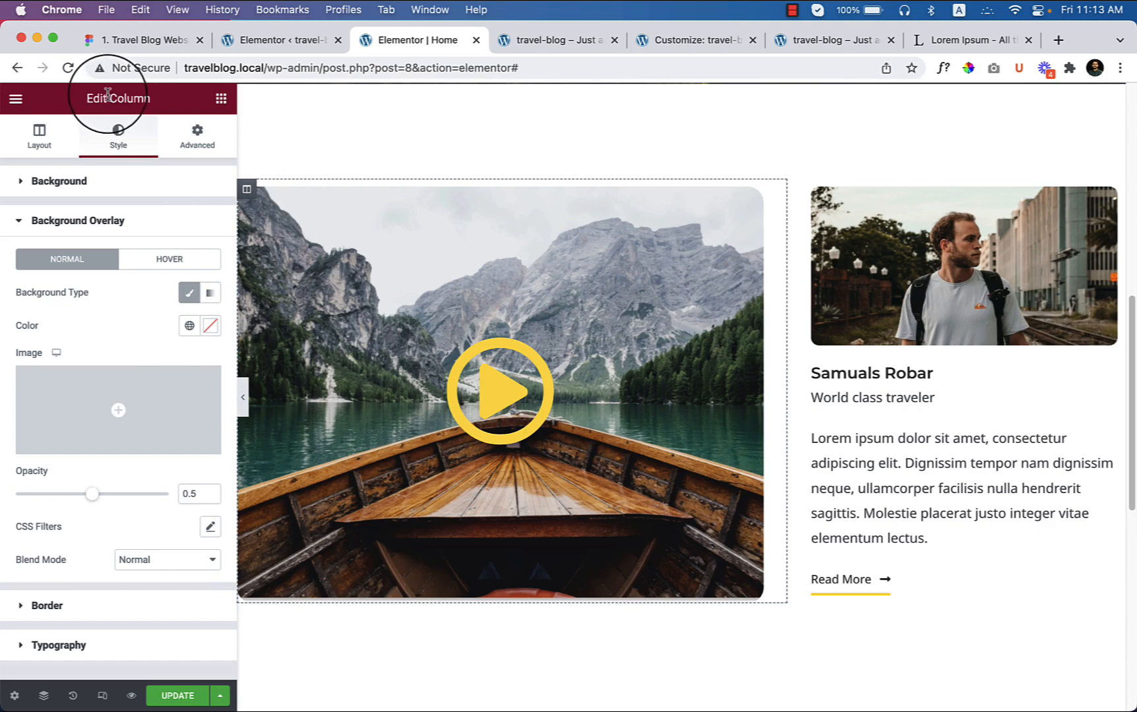
mouse_move(639, 183)
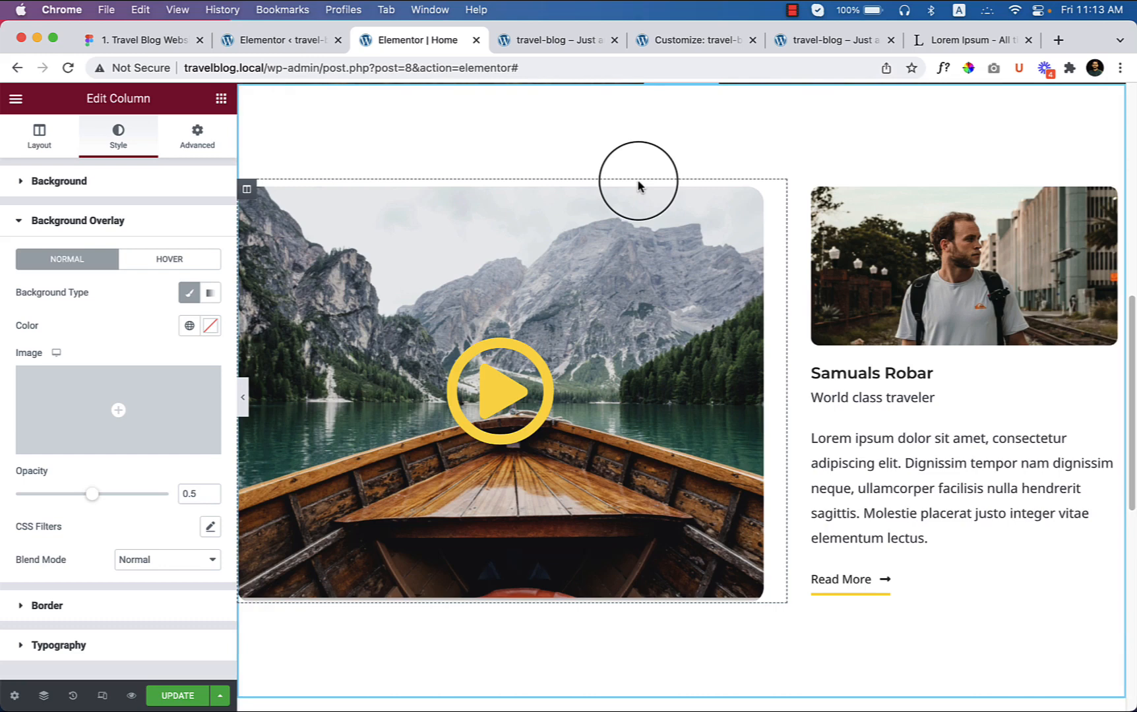
mouse_move(109, 97)
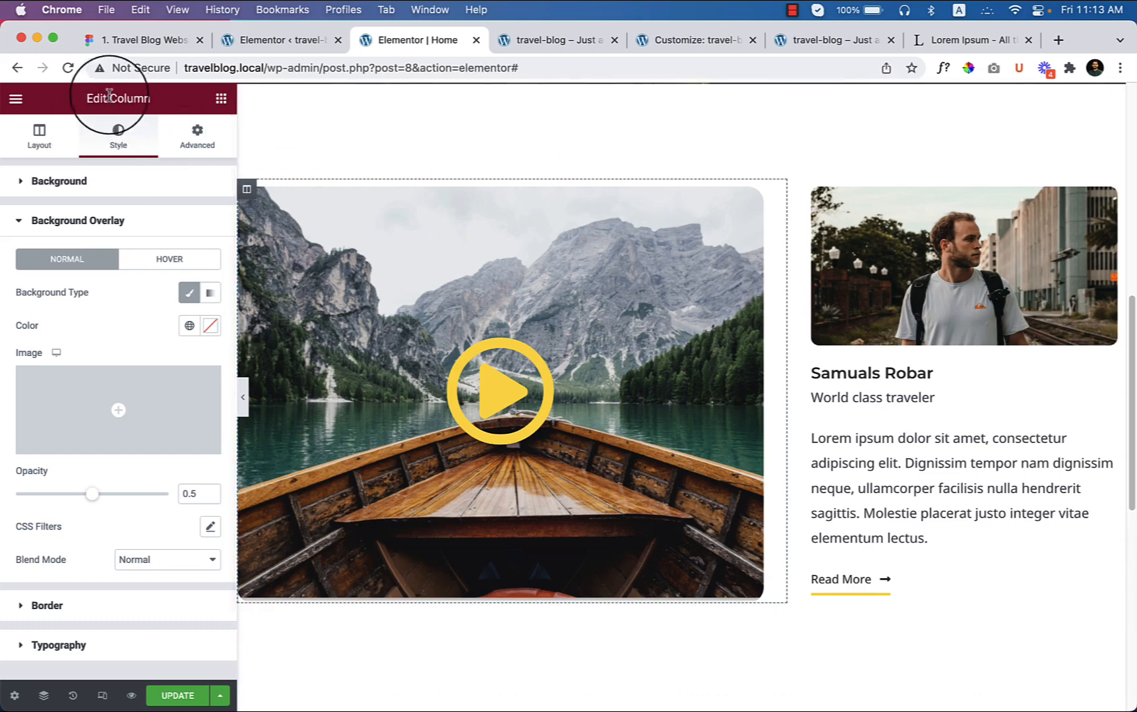
mouse_move(114, 115)
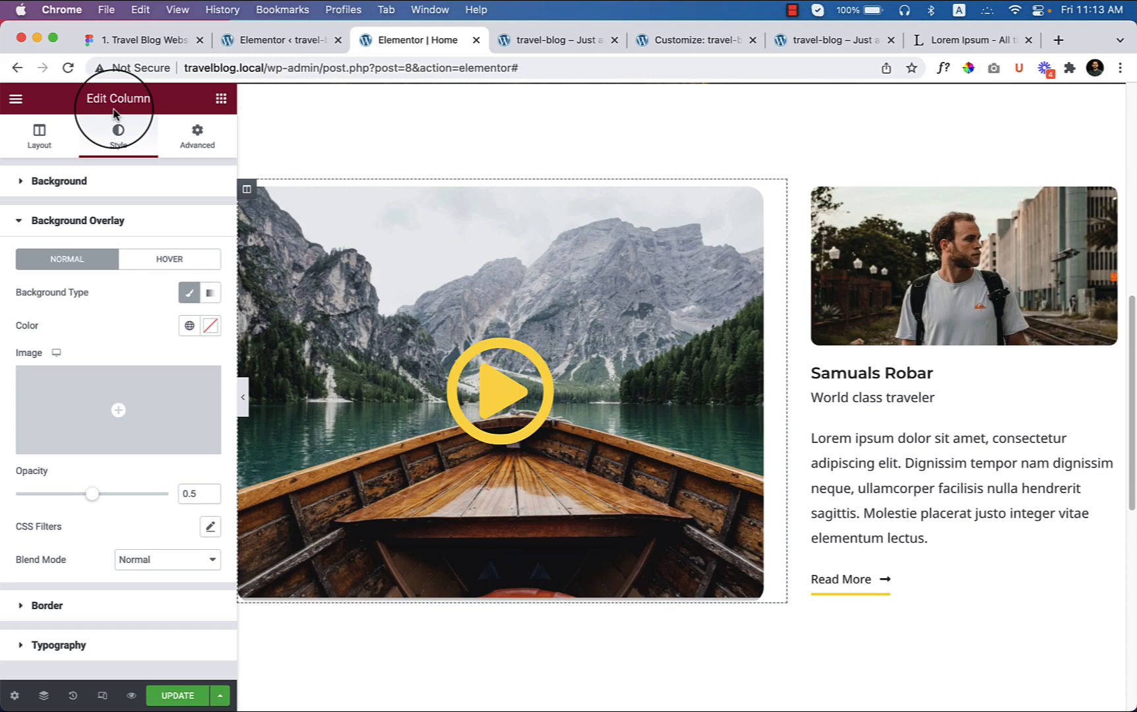
mouse_move(767, 378)
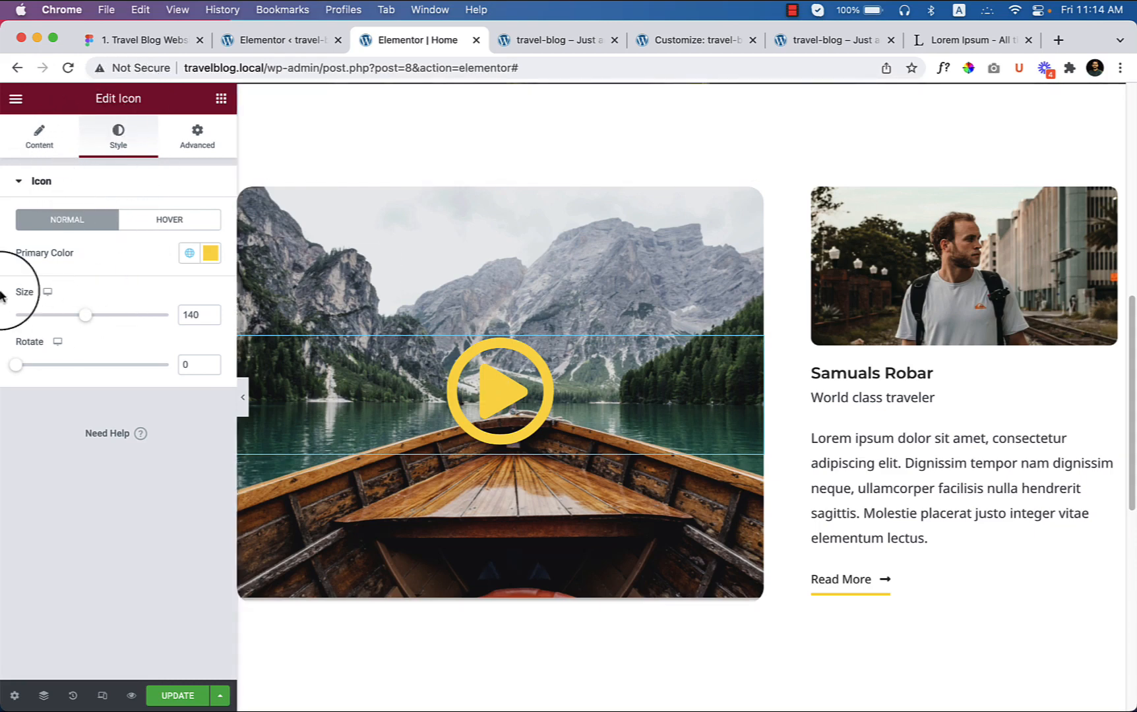
click(248, 193)
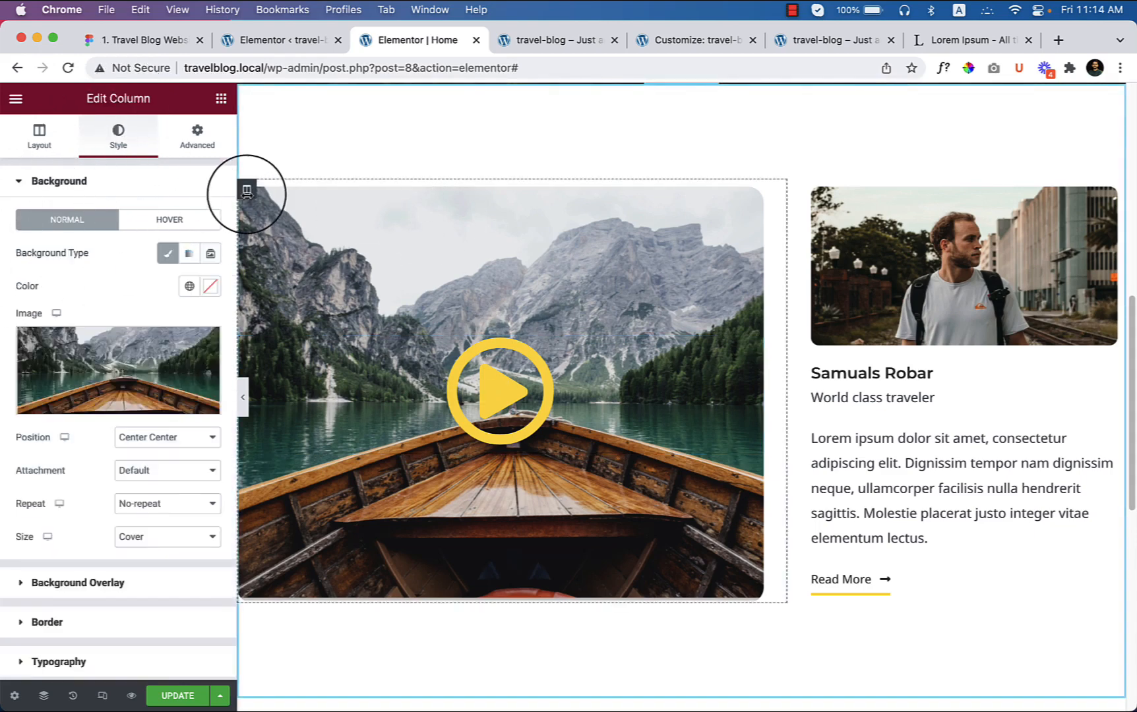
mouse_move(105, 351)
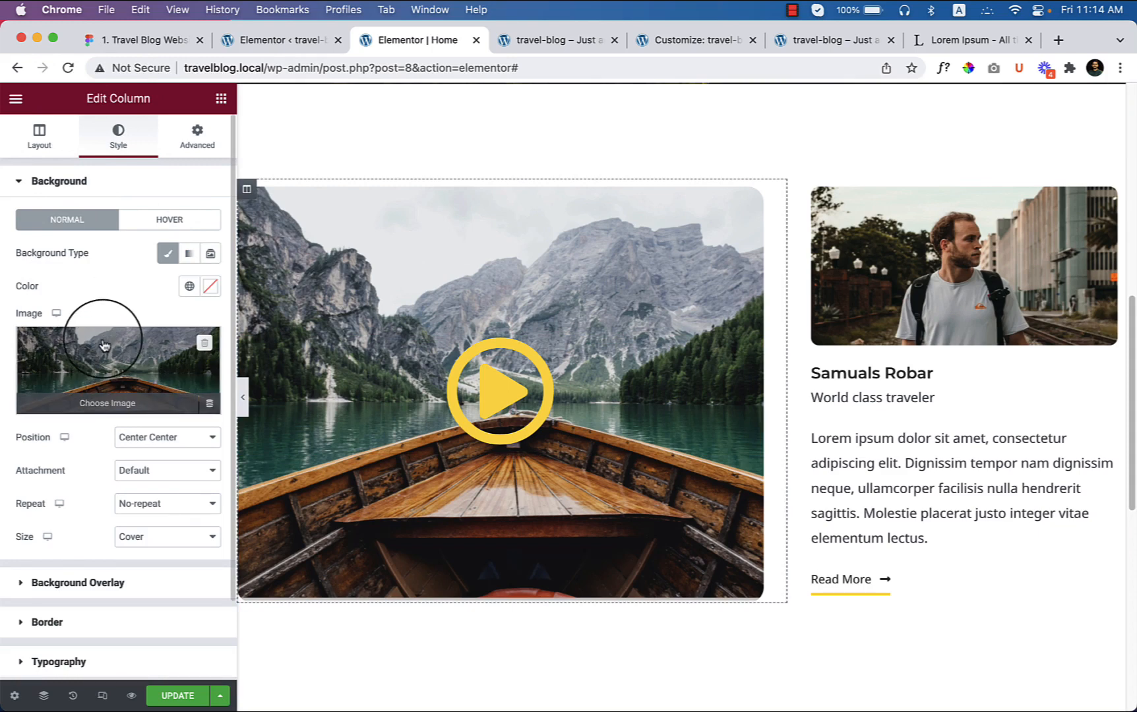
mouse_move(86, 595)
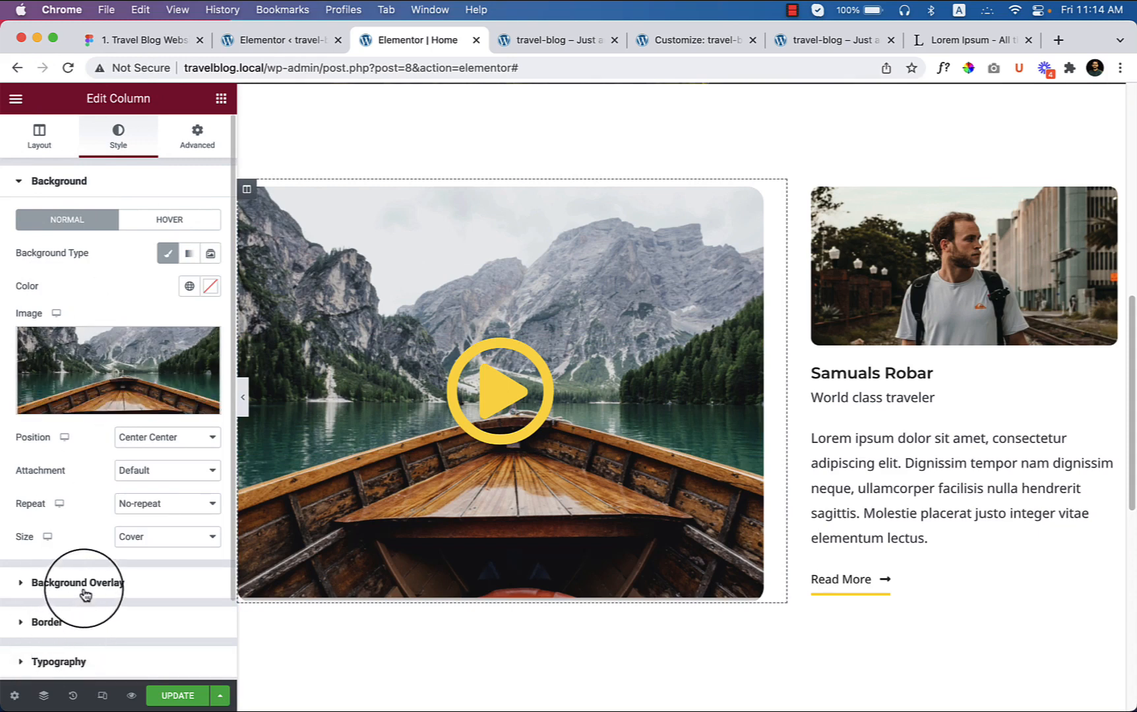
click(80, 583)
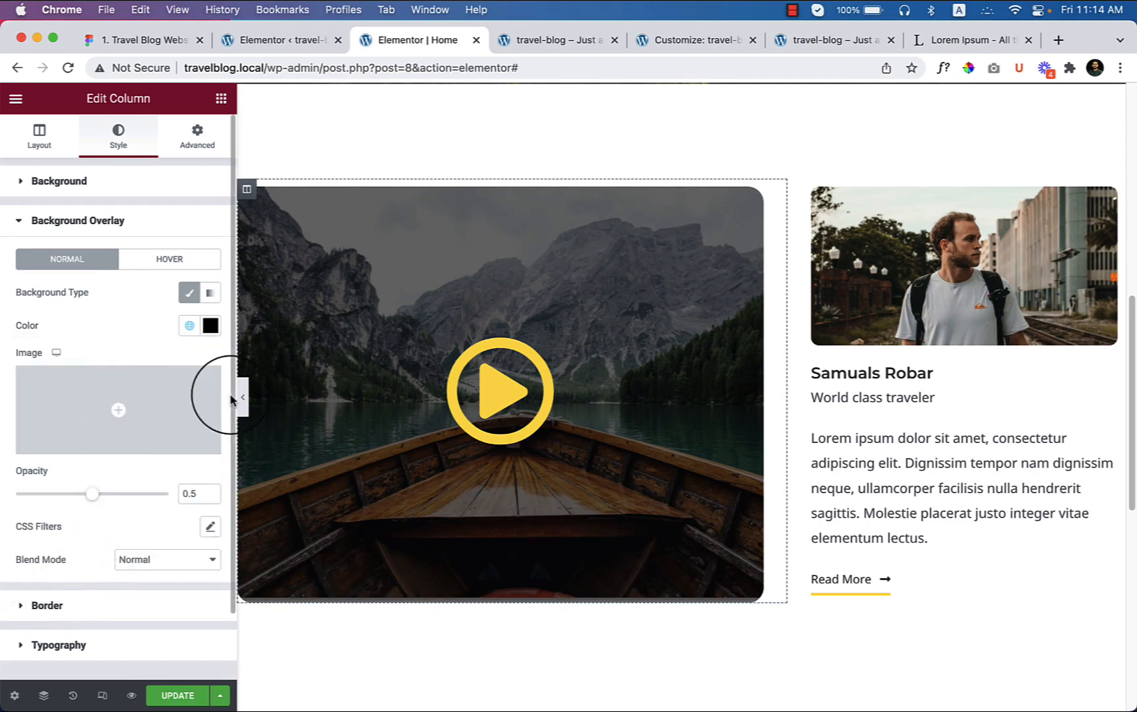
- Preview the boat image under its black half-opacity overlay, then restore the editing panel
click(243, 397)
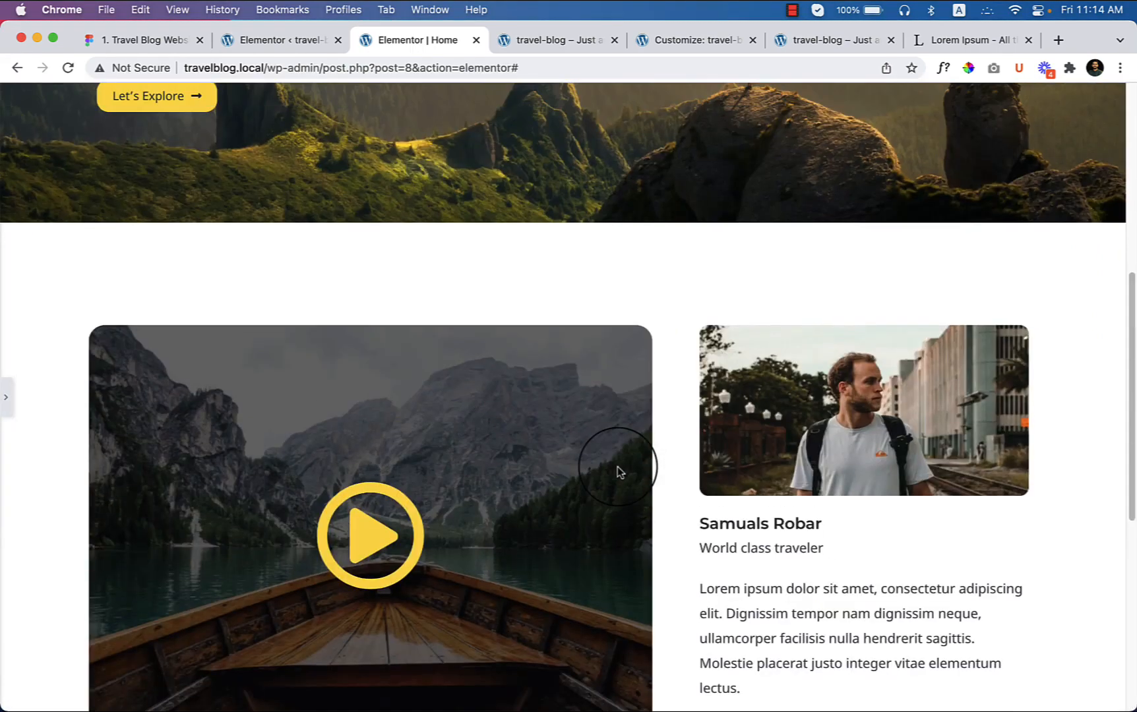
scroll(up, 3)
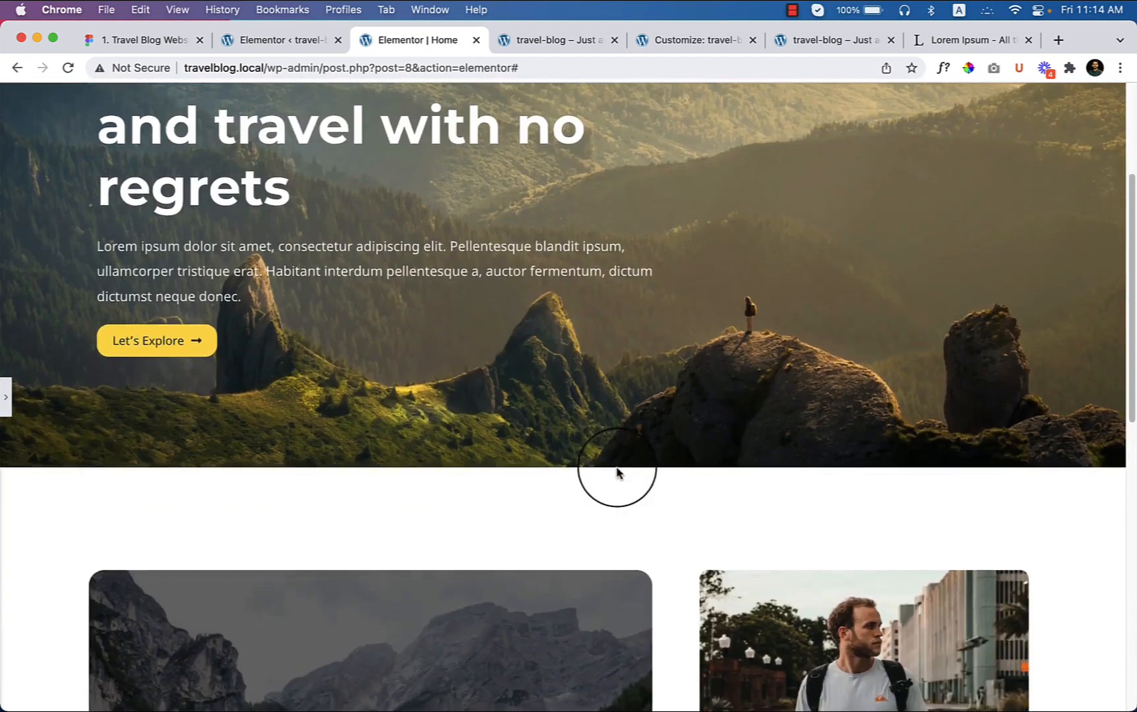
scroll(down, 3)
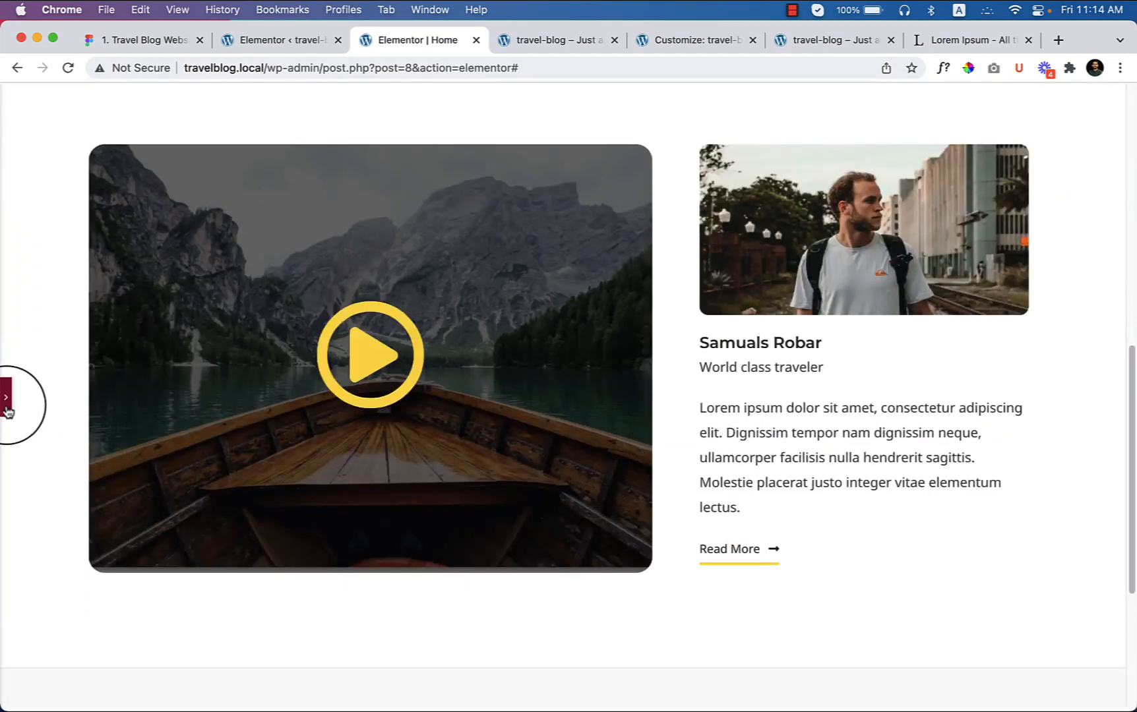
click(7, 398)
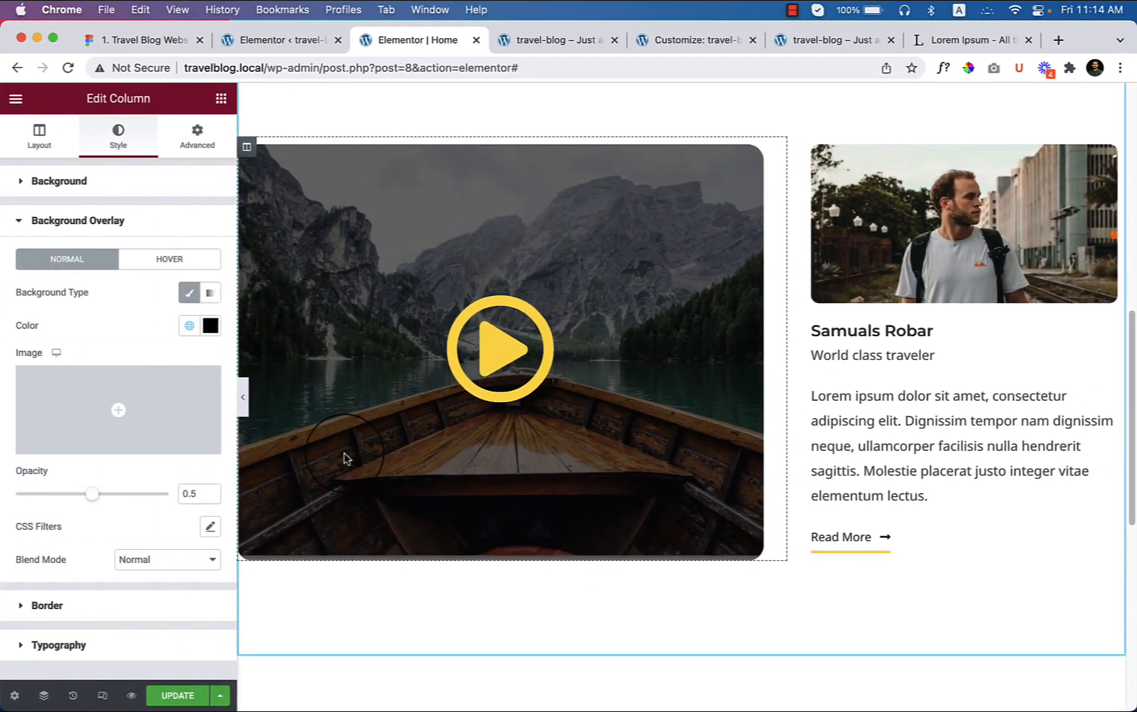